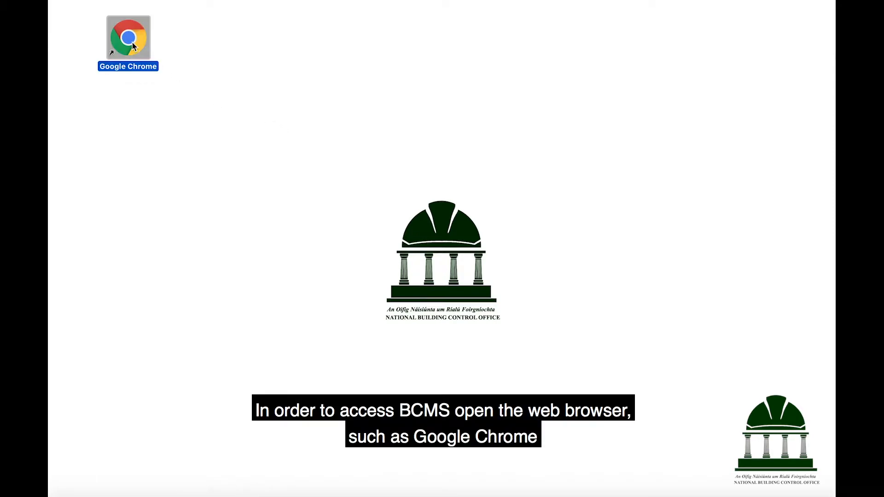
Open Chrome, go to BCMS on localgov.ie and log in with e-mail and password.
{"action": "double_click", "coordinate": [127, 38]}
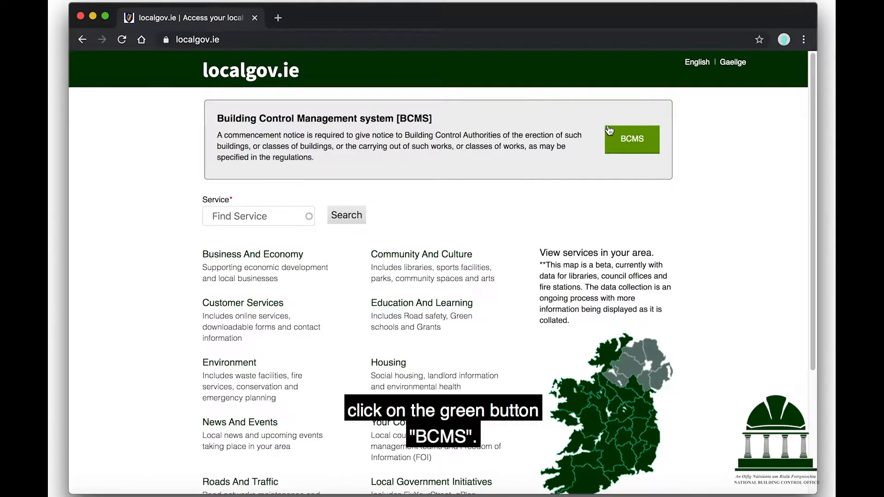
{"action": "left_click", "coordinate": [631, 139]}
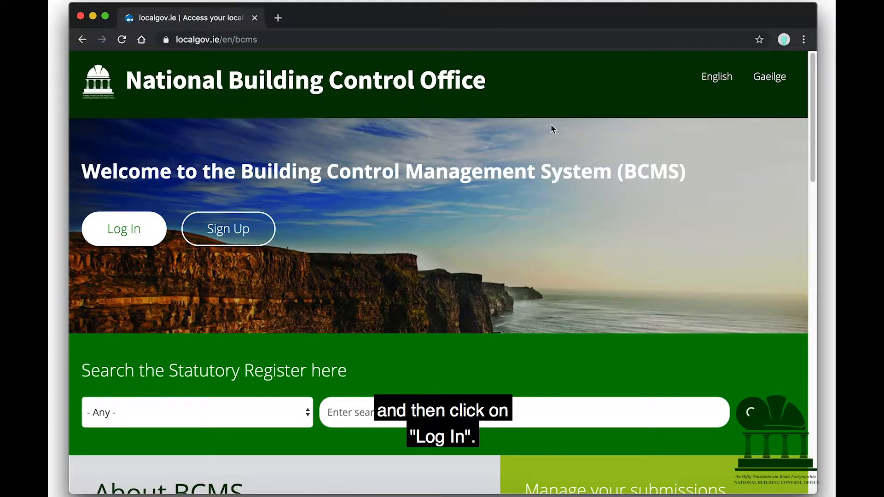
{"action": "left_click", "coordinate": [123, 228]}
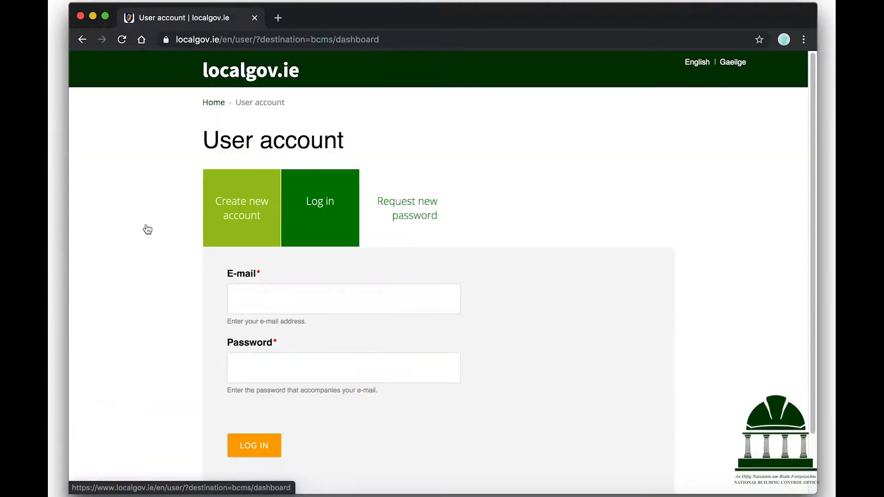
{"action": "left_click", "coordinate": [342, 367]}
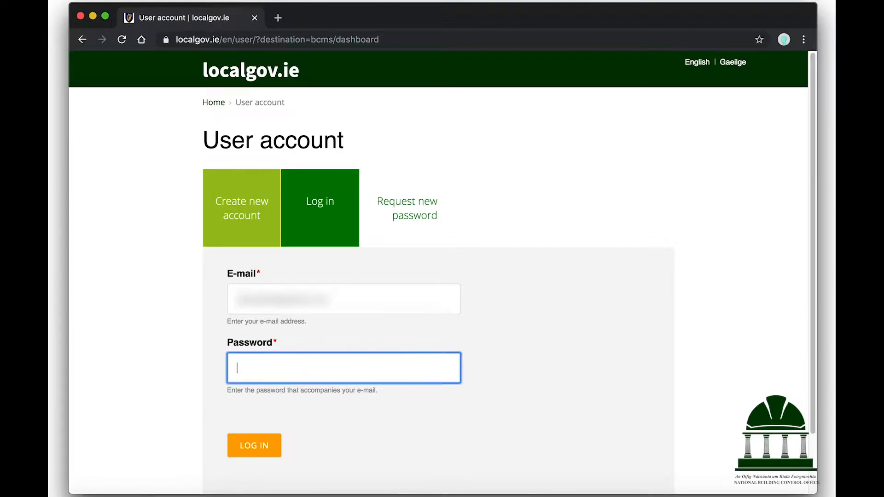
{"action": "type", "text": "password"}
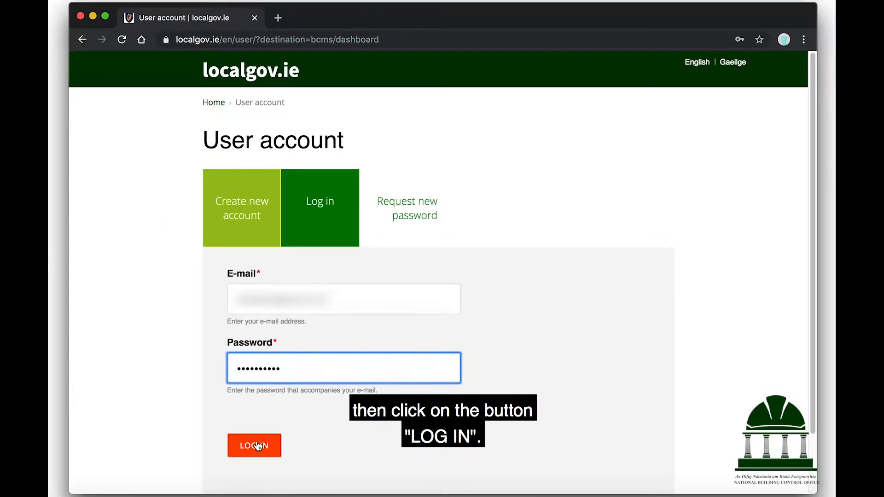
{"action": "left_click", "coordinate": [253, 445]}
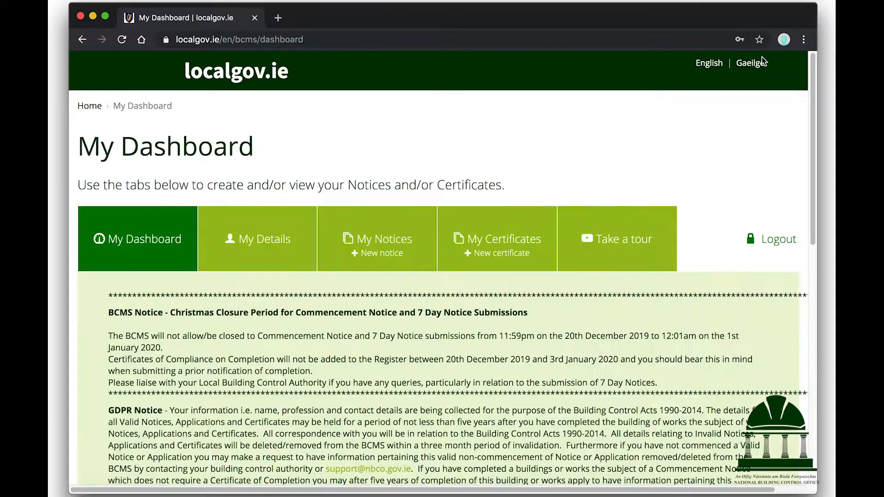
{"action": "mouse_move", "coordinate": [613, 115]}
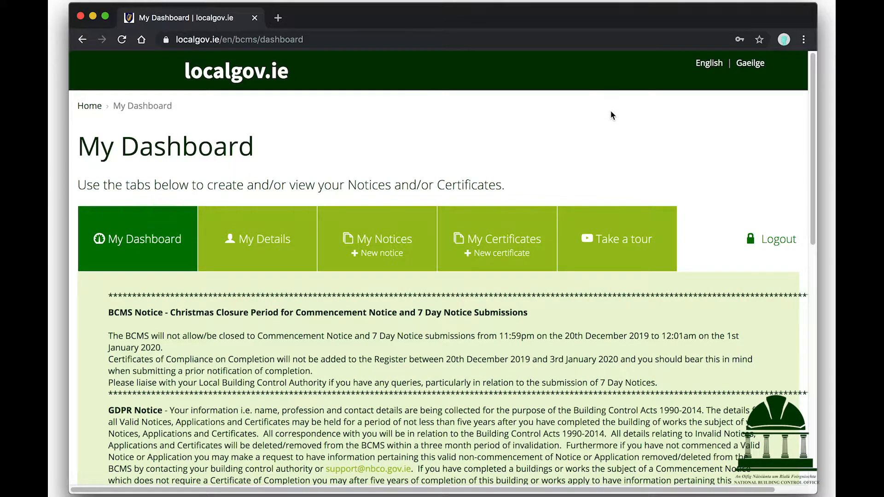
{"action": "mouse_move", "coordinate": [382, 253]}
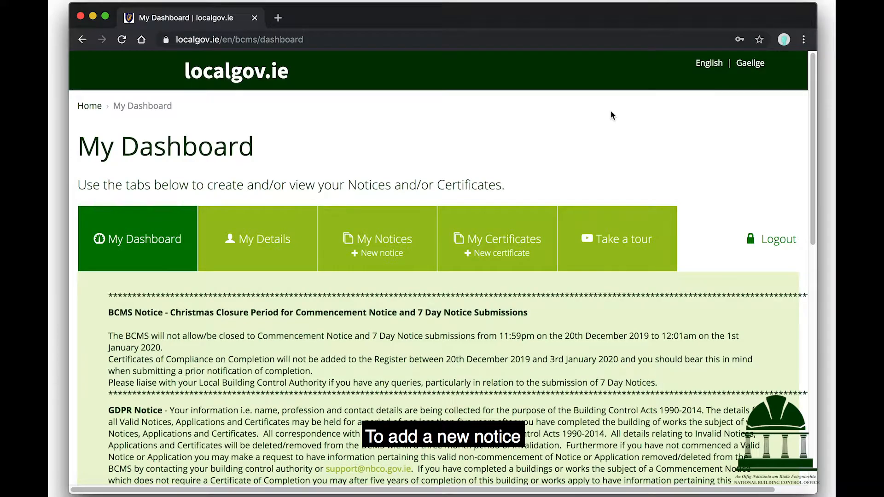
{"action": "mouse_move", "coordinate": [377, 247]}
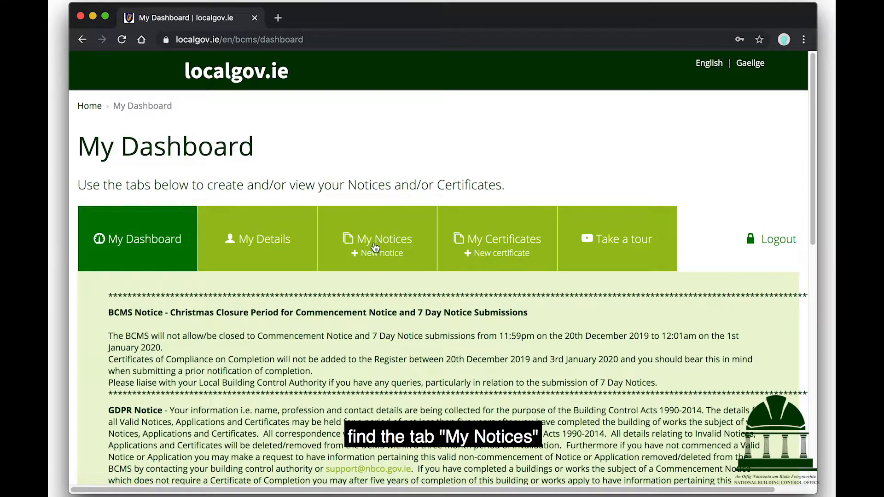
From My Notices, start a New Commencement Notice With Opt Out Declaration.
{"action": "left_click", "coordinate": [382, 253]}
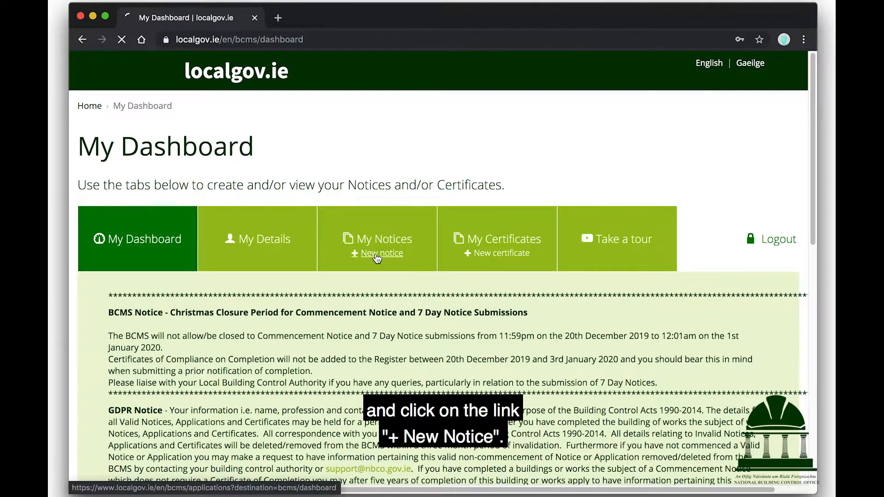
{"action": "left_click", "coordinate": [381, 252]}
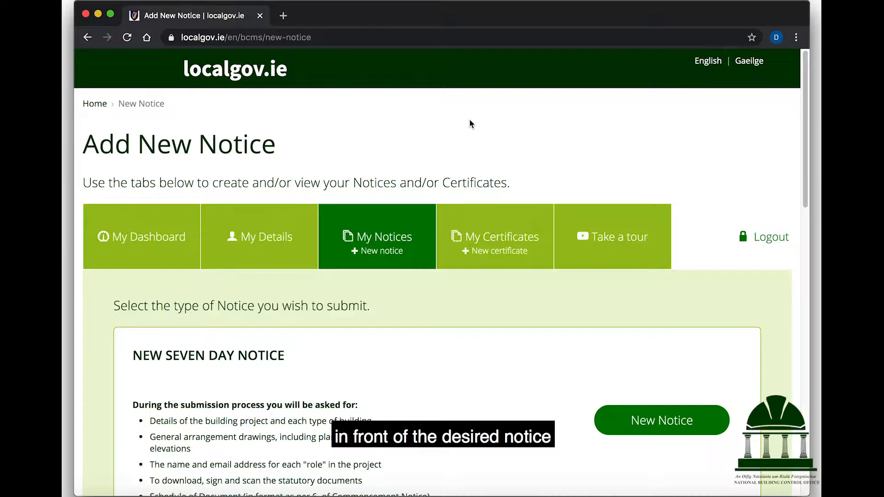
{"action": "scroll", "scroll_direction": "down", "scroll_amount": 3}
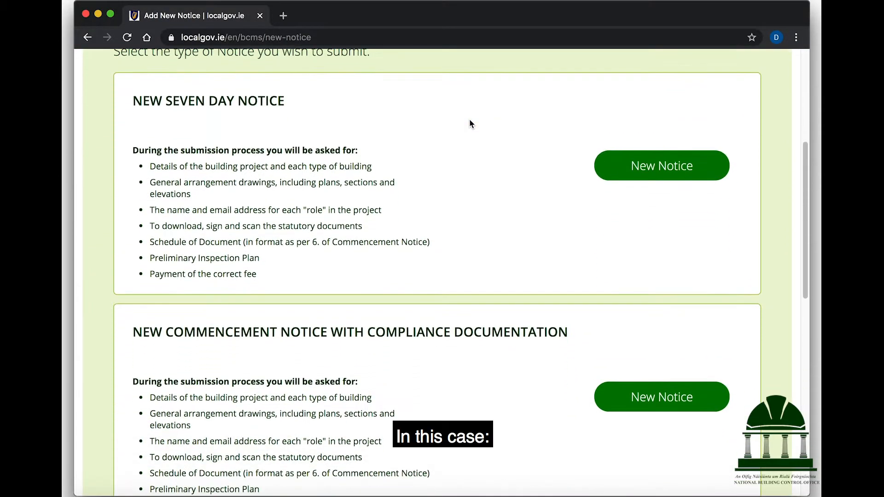
{"action": "scroll", "scroll_direction": "down", "scroll_amount": 3}
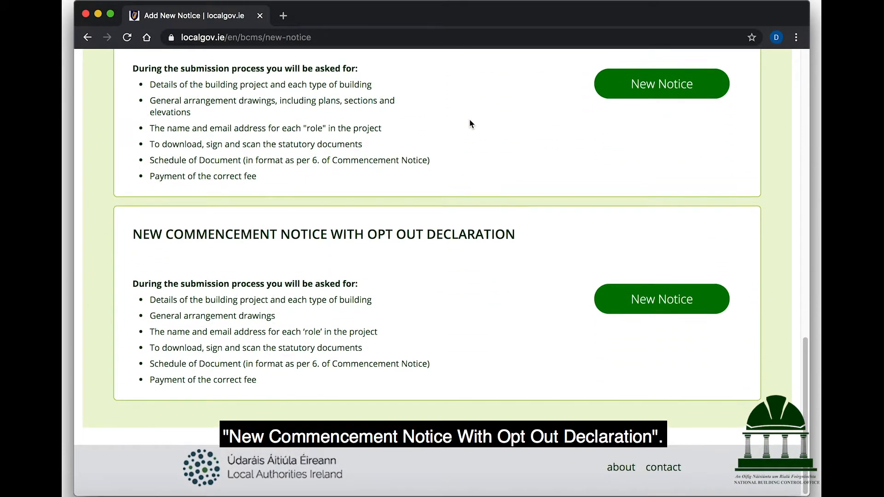
{"action": "left_click", "coordinate": [661, 298]}
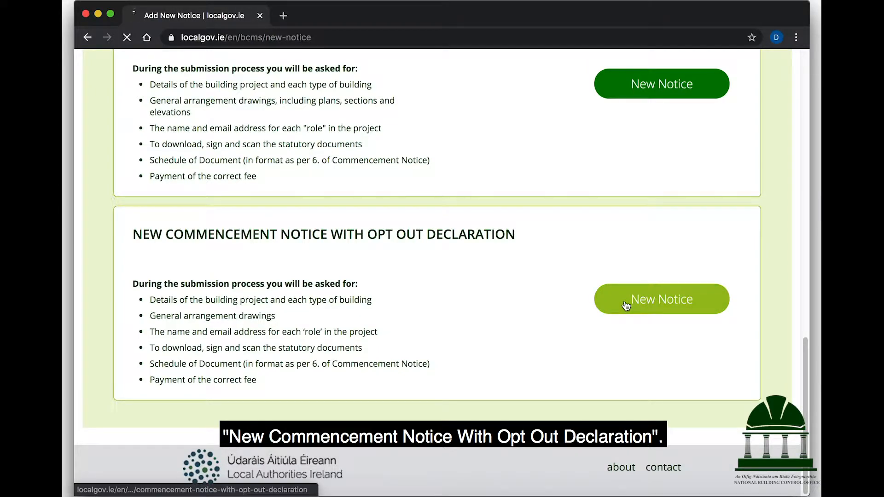
Choose the Local Authority for the notice from the dropdown.
{"action": "left_click", "coordinate": [661, 298]}
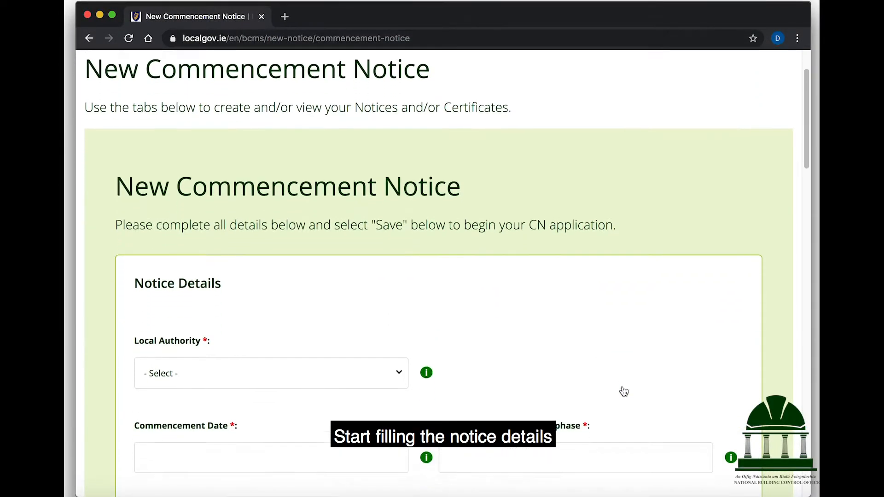
{"action": "scroll", "scroll_direction": "down", "scroll_amount": 3}
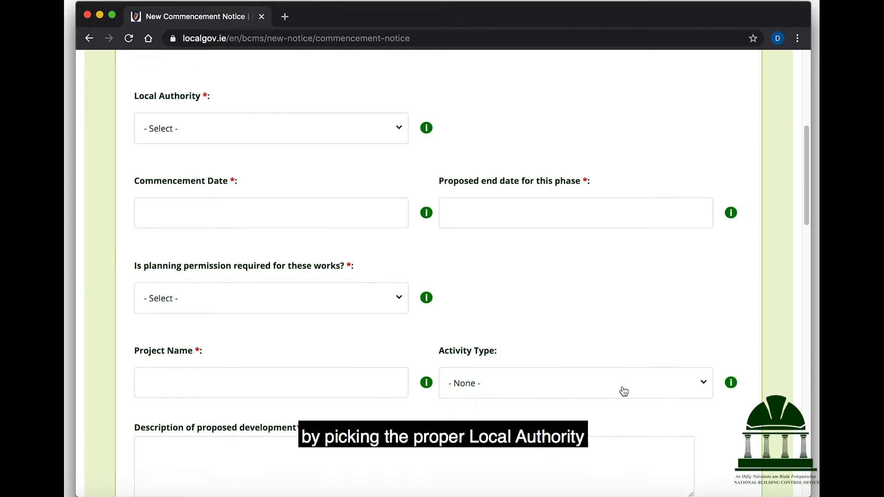
{"action": "scroll", "scroll_direction": "up", "scroll_amount": 3}
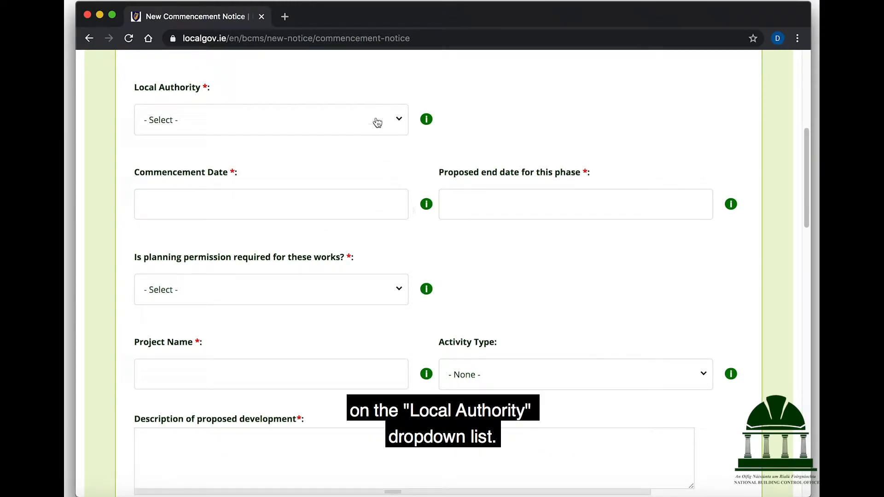
{"action": "left_click", "coordinate": [270, 119]}
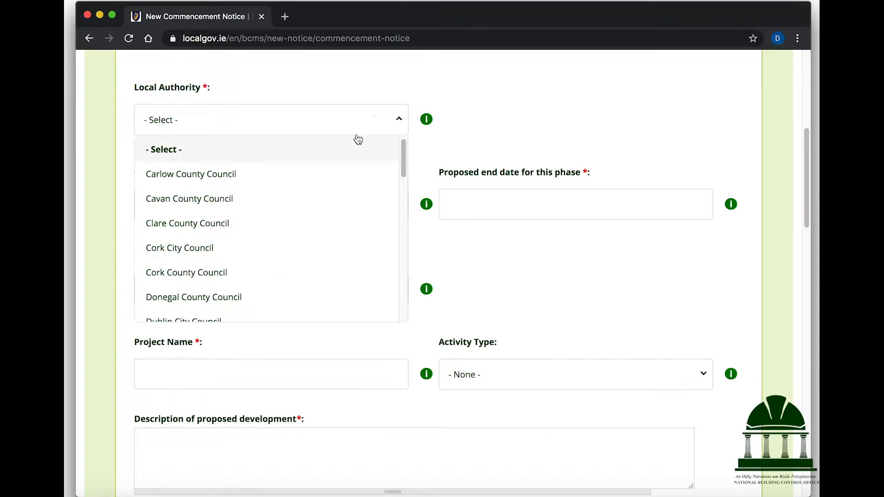
{"action": "scroll", "scroll_direction": "down", "scroll_amount": 3}
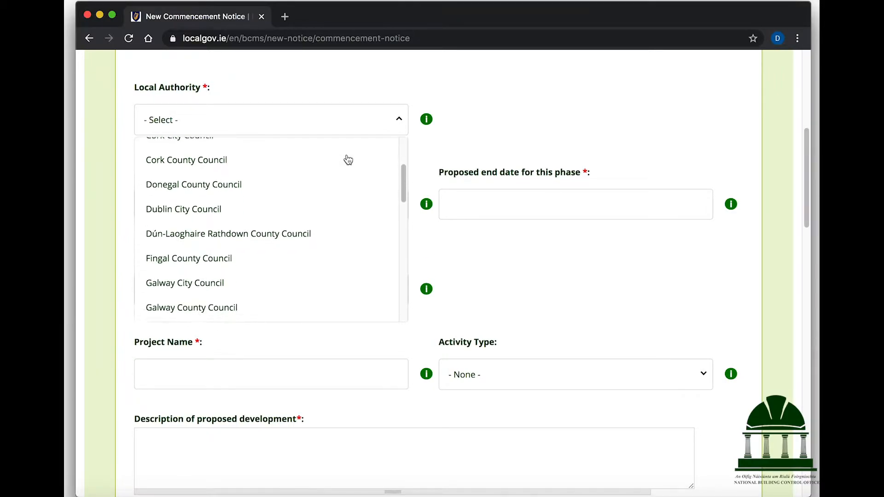
{"action": "scroll", "scroll_direction": "down", "scroll_amount": 3}
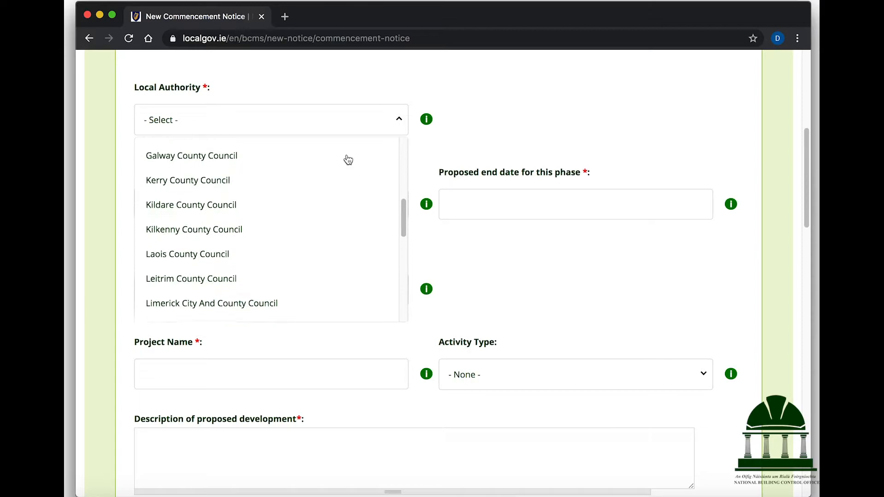
{"action": "left_click", "coordinate": [270, 119]}
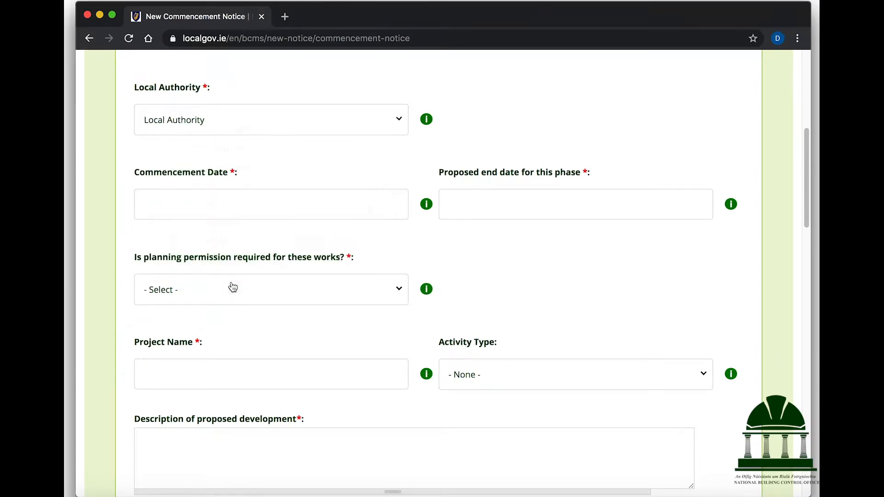
Set commencement date 13/04/2020, end date 28/04/2020, and planning permission required to No.
{"action": "left_click", "coordinate": [270, 204]}
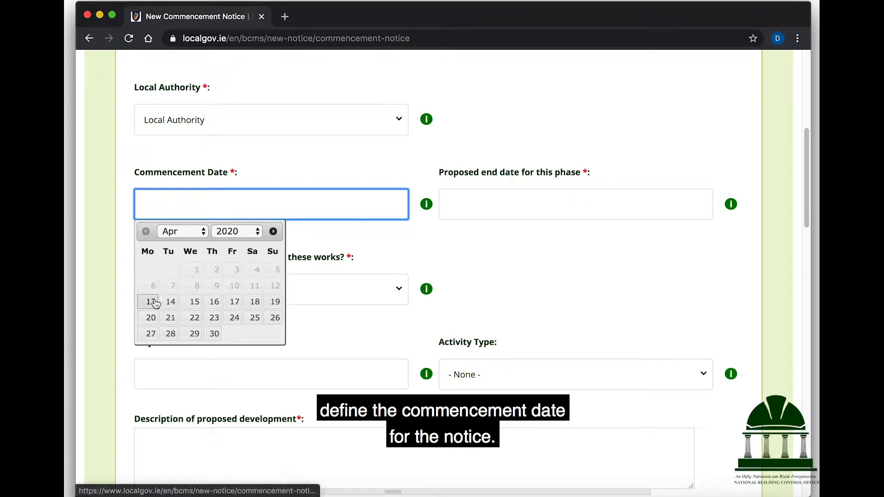
{"action": "left_click", "coordinate": [151, 301]}
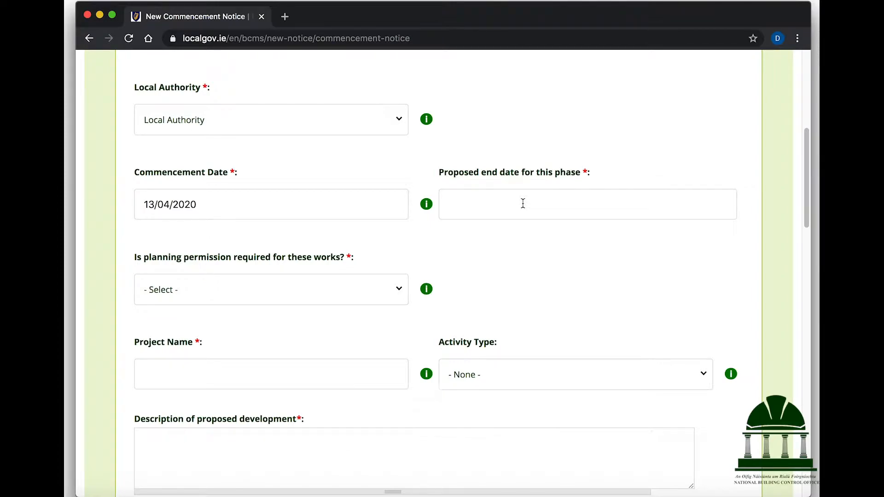
{"action": "left_click", "coordinate": [586, 204]}
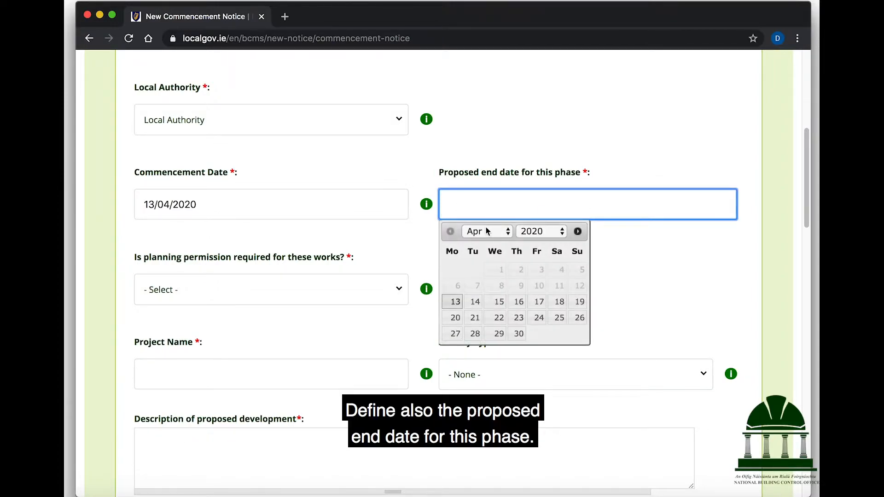
{"action": "left_click", "coordinate": [475, 333]}
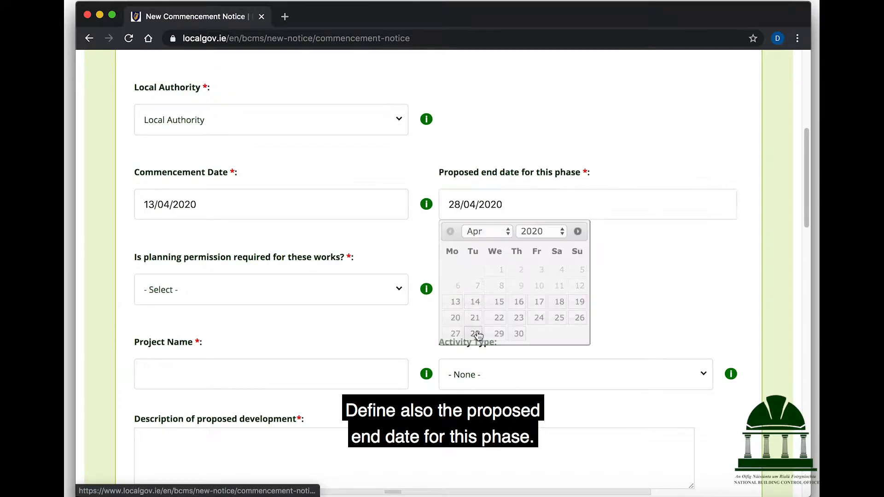
{"action": "left_click", "coordinate": [271, 289]}
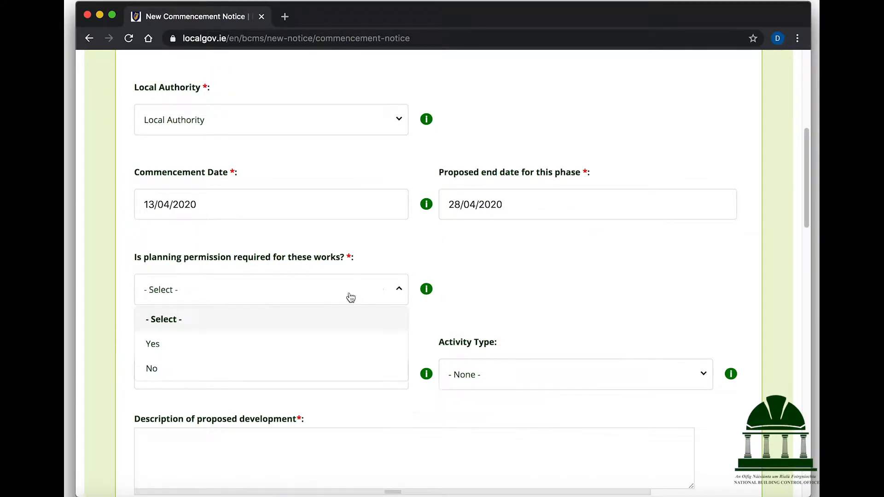
{"action": "left_click", "coordinate": [152, 343]}
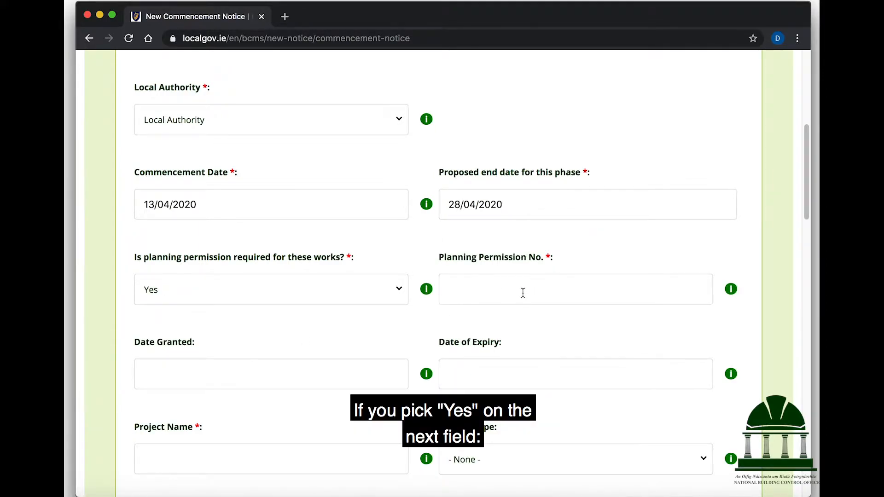
{"action": "left_click", "coordinate": [271, 289]}
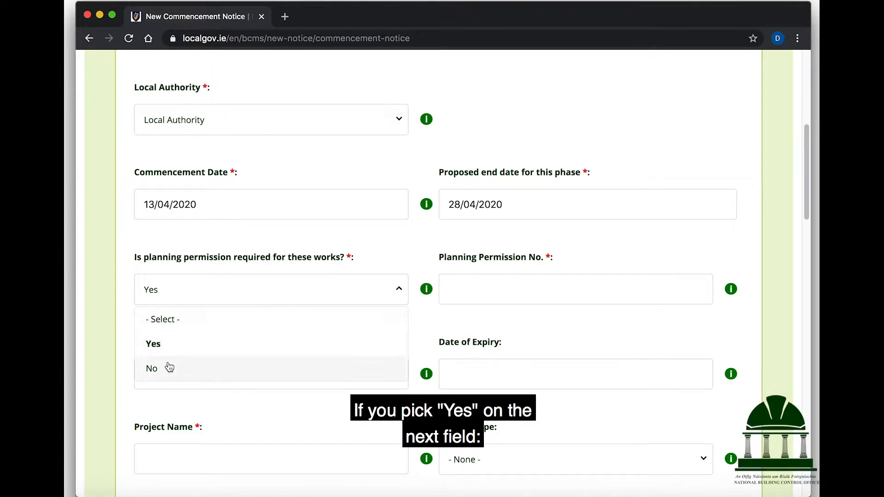
{"action": "left_click", "coordinate": [151, 369]}
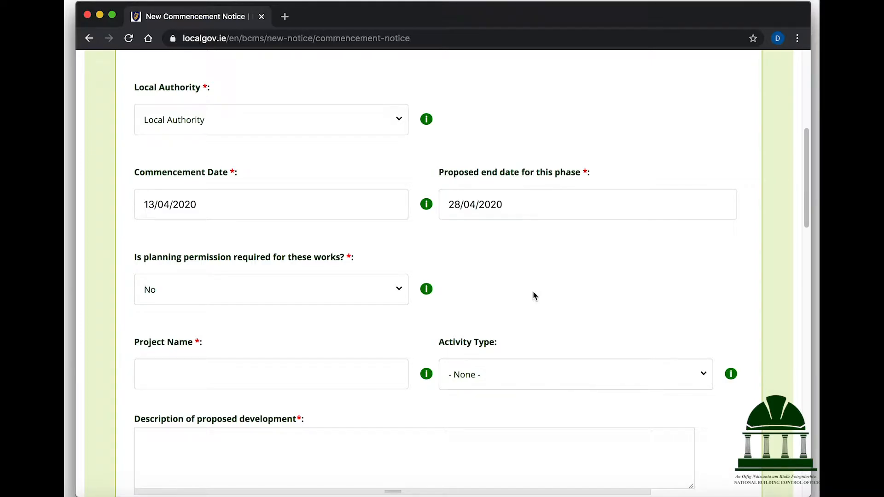
Enter the rear extension project name and set activity type to Other Works (extension / alteration).
{"action": "scroll", "scroll_direction": "down", "scroll_amount": 3}
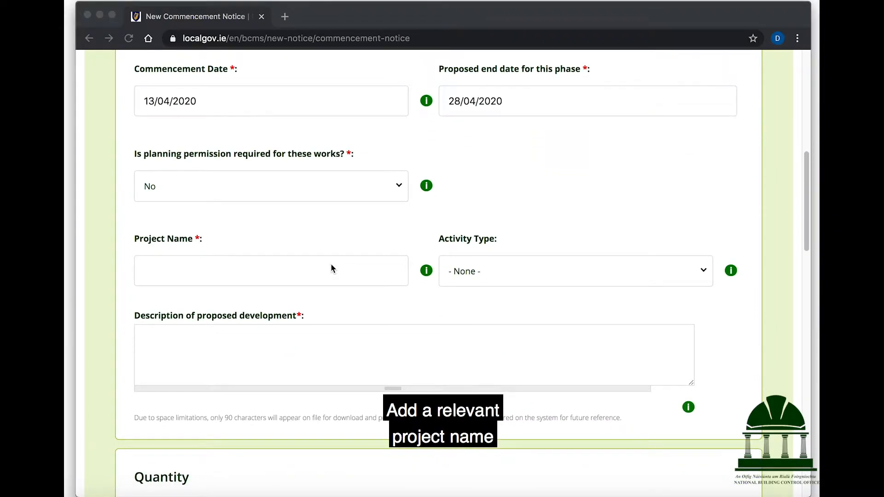
{"action": "left_click", "coordinate": [270, 270]}
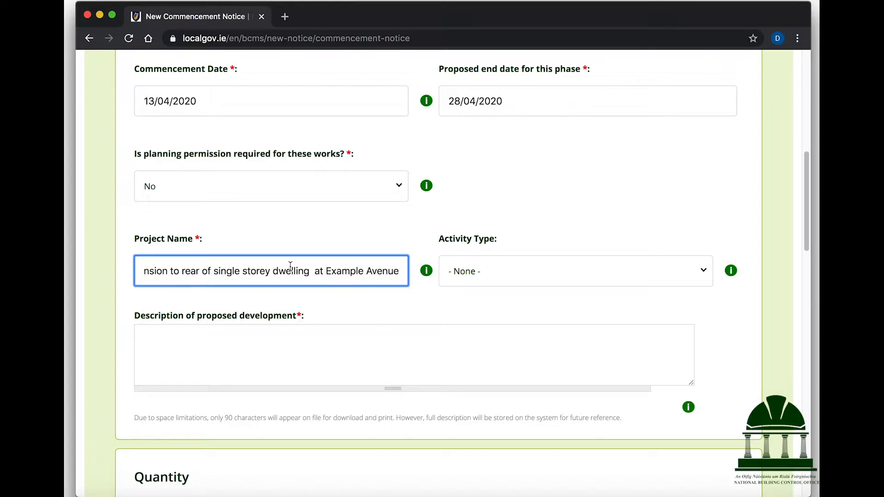
{"action": "left_click", "coordinate": [575, 271]}
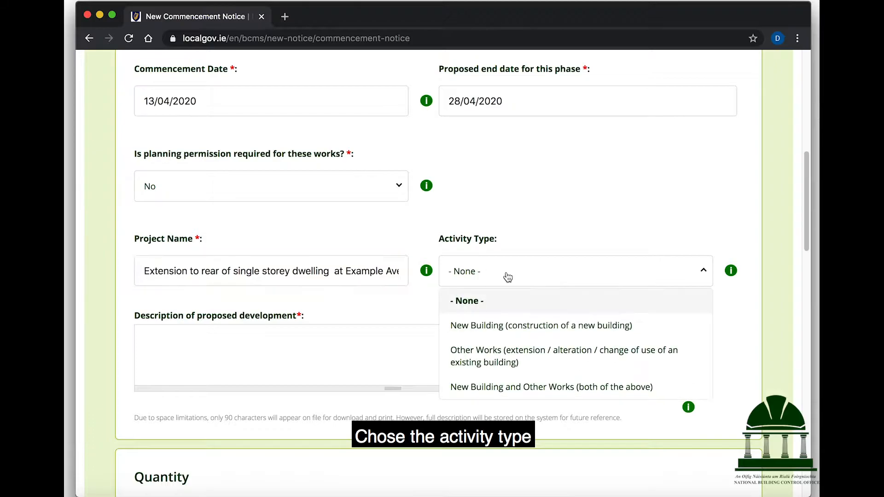
{"action": "mouse_move", "coordinate": [510, 286]}
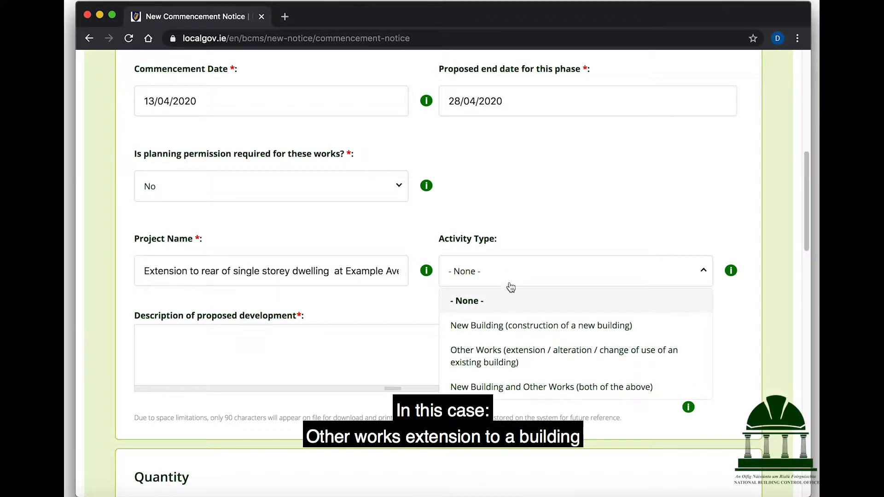
{"action": "left_click", "coordinate": [563, 356]}
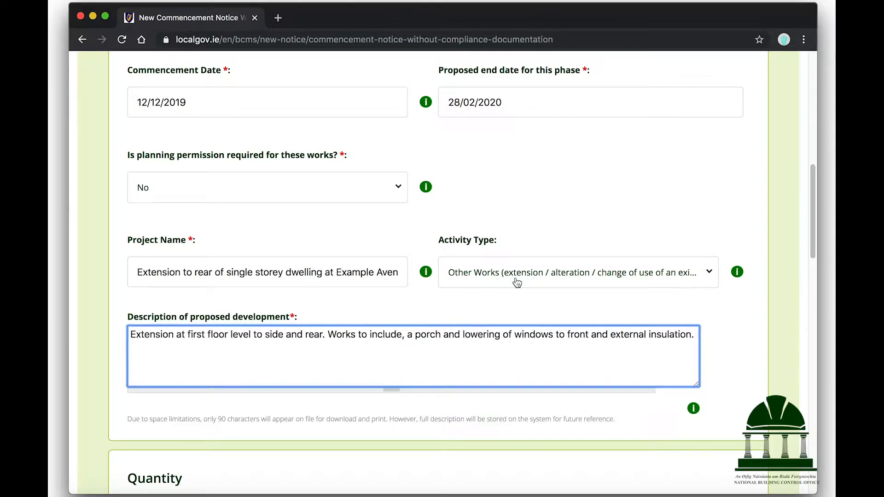
{"action": "scroll", "scroll_direction": "down", "scroll_amount": 3}
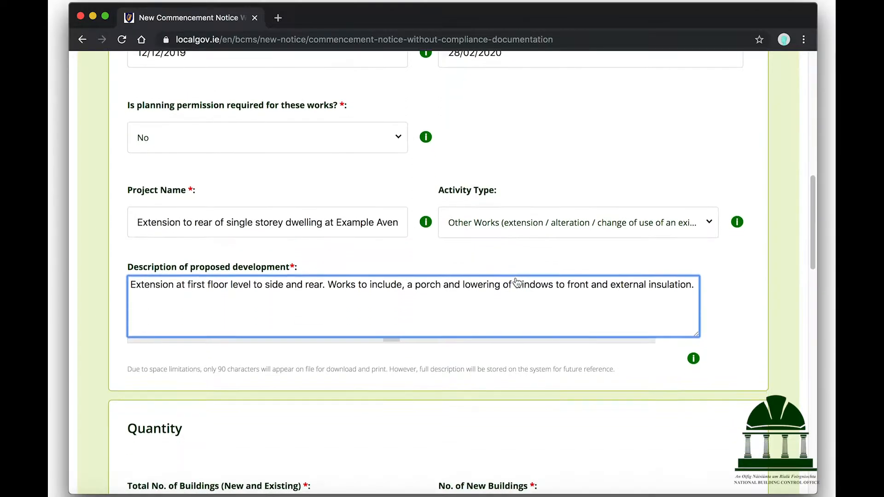
{"action": "scroll", "scroll_direction": "down", "scroll_amount": 3}
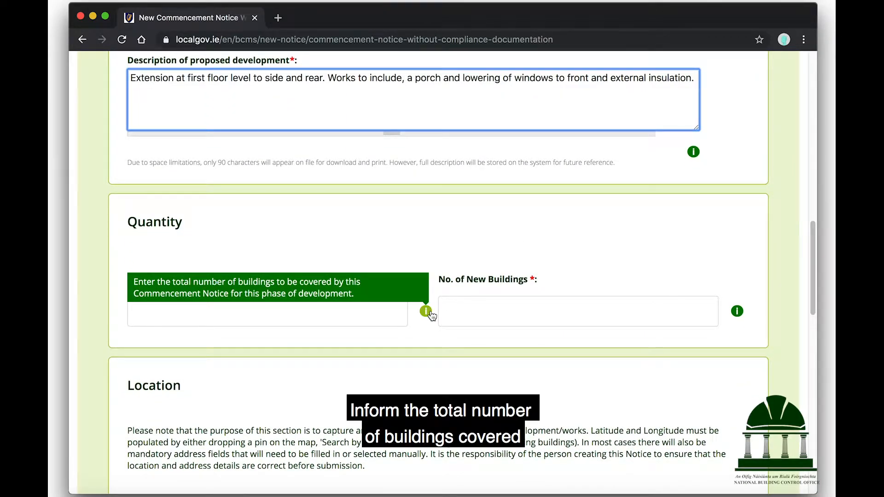
{"action": "mouse_move", "coordinate": [429, 254]}
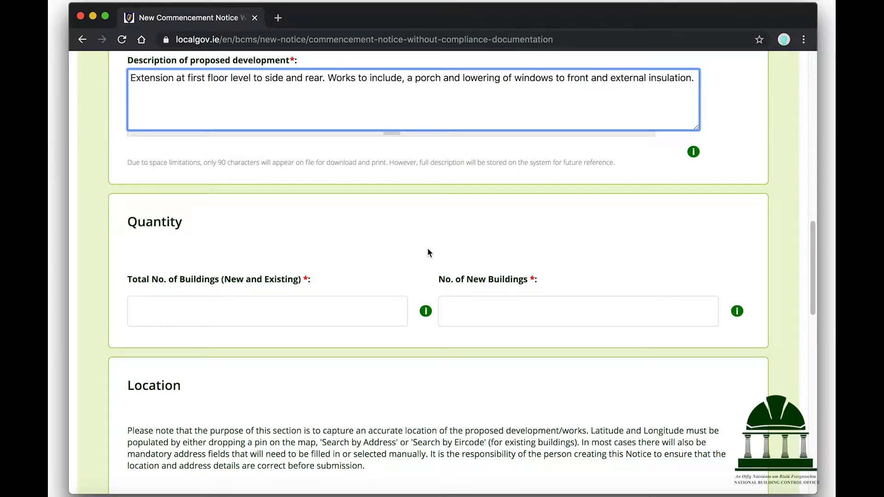
Enter 1 as Total No. of Buildings and 0 as No. of New Buildings.
{"action": "type", "text": "1"}
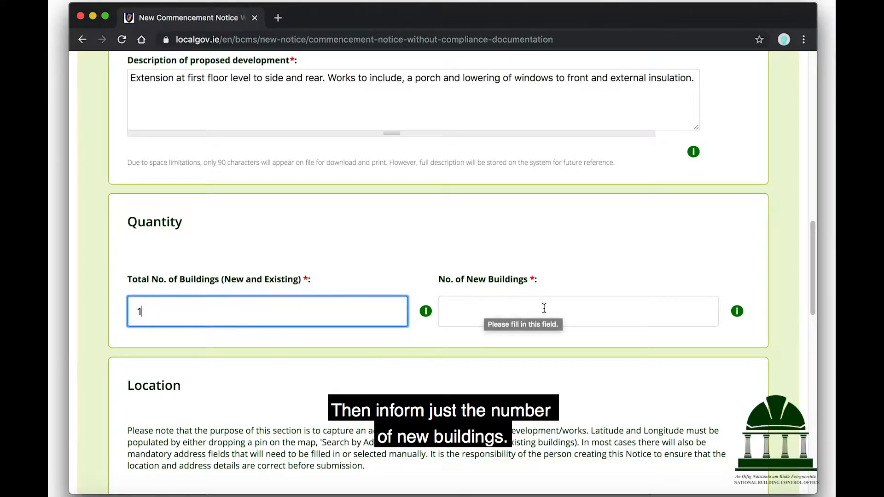
{"action": "left_click", "coordinate": [578, 311]}
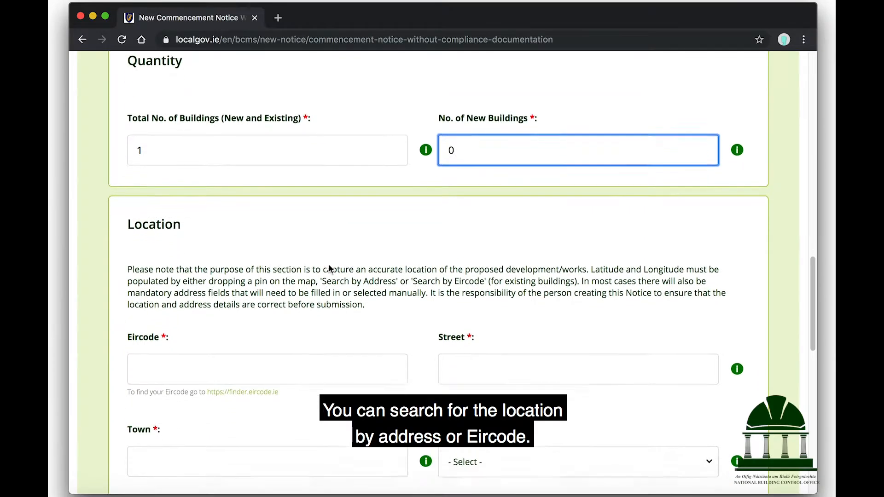
{"action": "scroll", "scroll_direction": "down", "scroll_amount": 3}
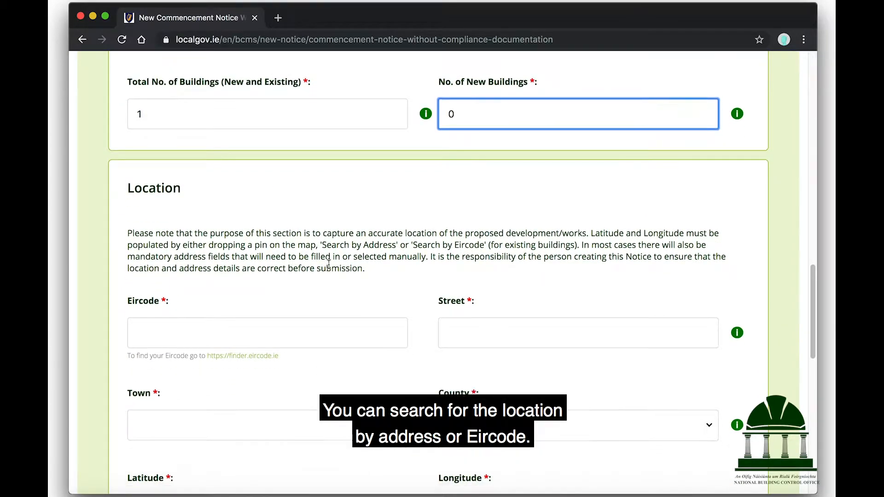
{"action": "scroll", "scroll_direction": "down", "scroll_amount": 3}
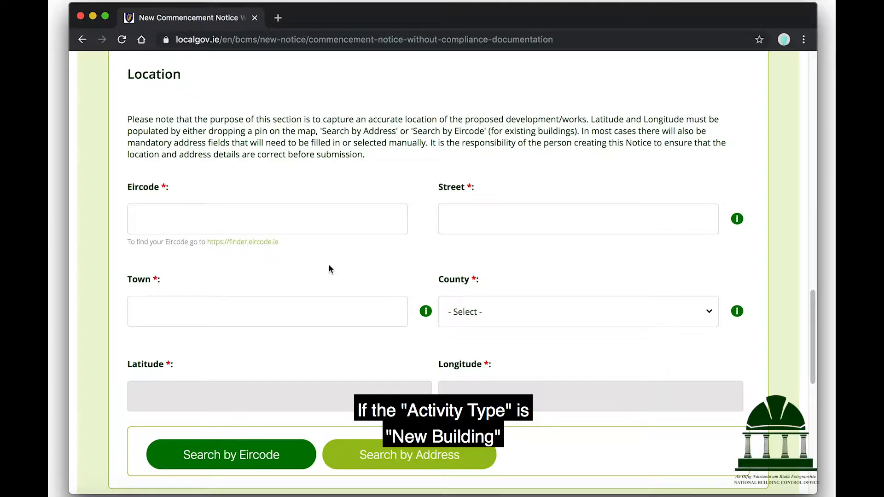
{"action": "mouse_move", "coordinate": [320, 255]}
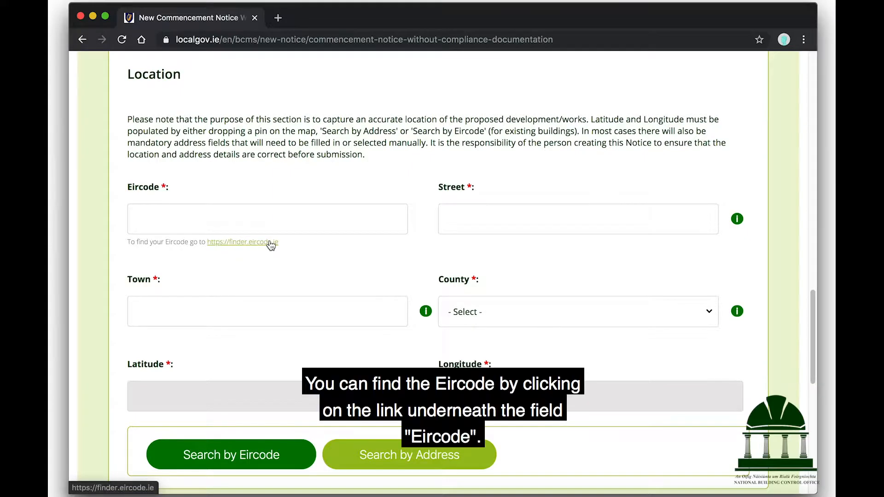
Search Eircode Finder for City Hall, Dame Street, Dublin and select Eircode D02 NP93.
{"action": "left_click", "coordinate": [242, 242]}
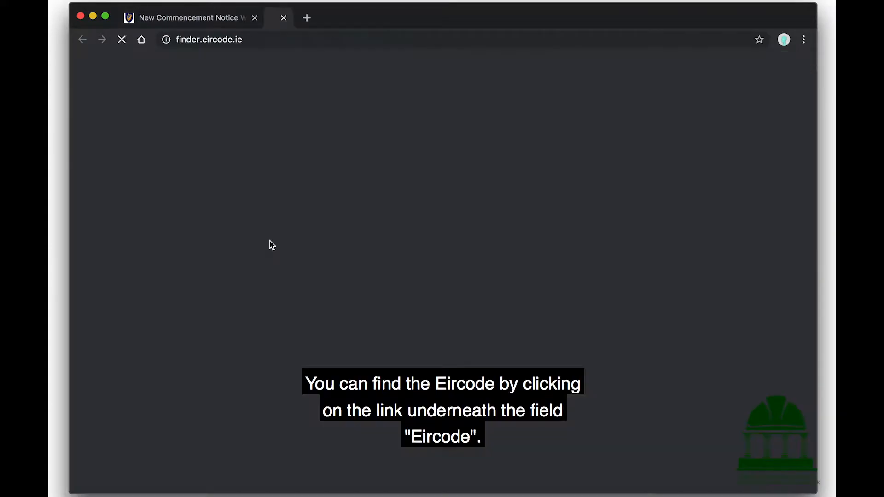
{"action": "type", "text": "Ci"}
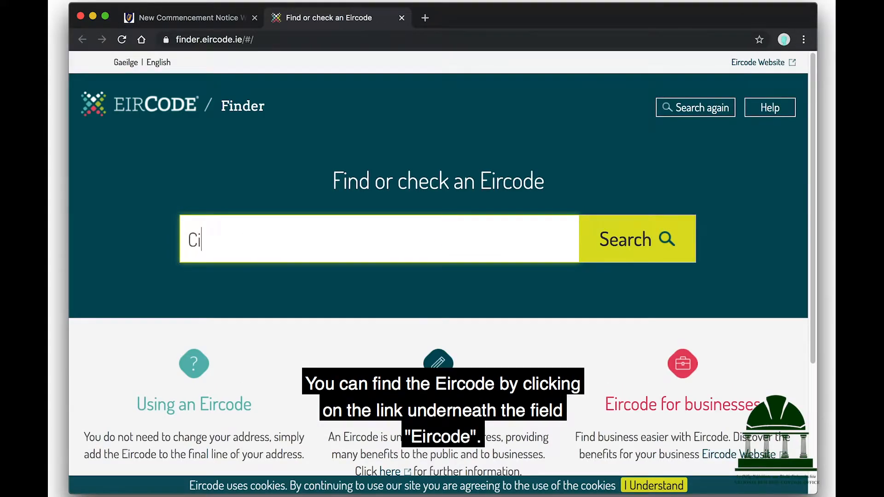
{"action": "type", "text": "ty Hall"}
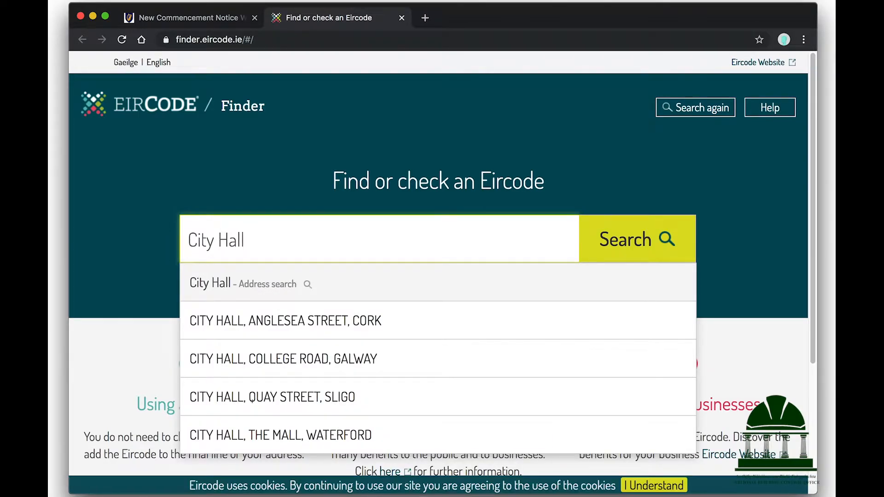
{"action": "type", "text": "Dublin"}
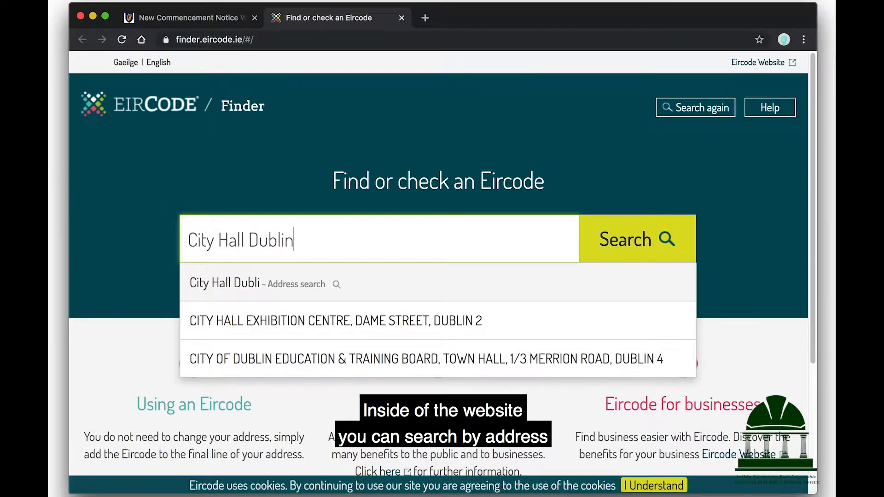
{"action": "mouse_move", "coordinate": [242, 320]}
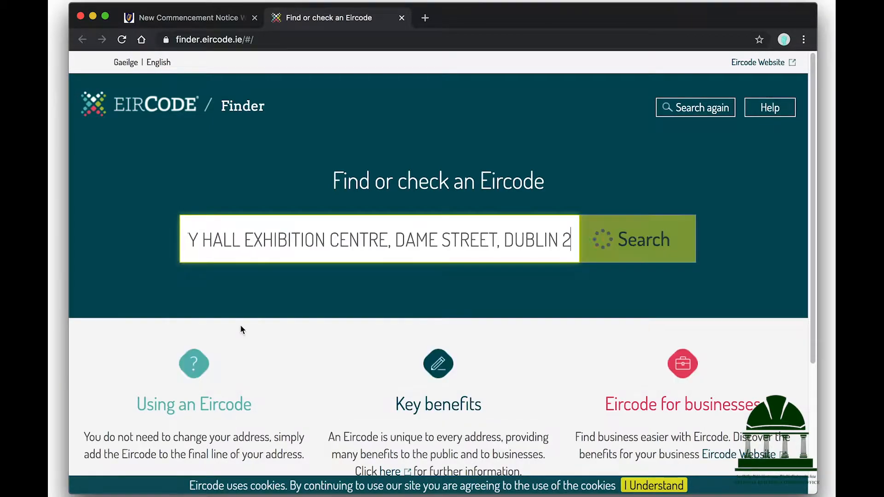
{"action": "left_click", "coordinate": [636, 239]}
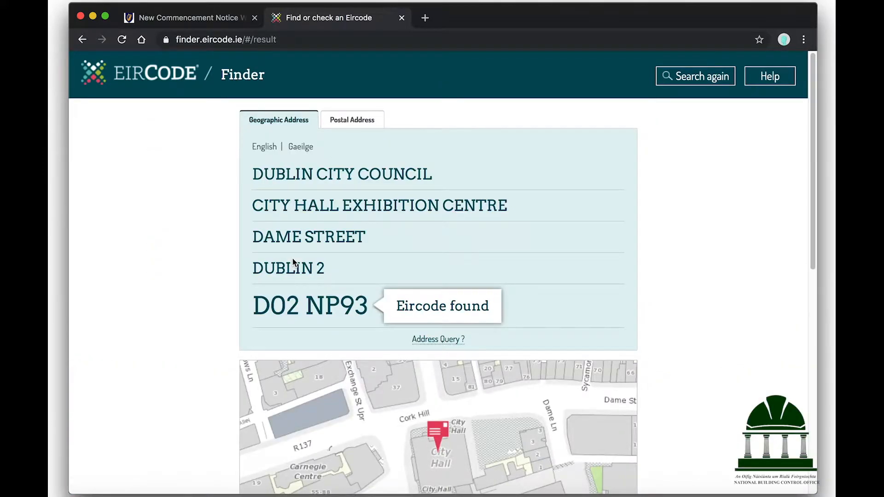
{"action": "double_click", "coordinate": [310, 306]}
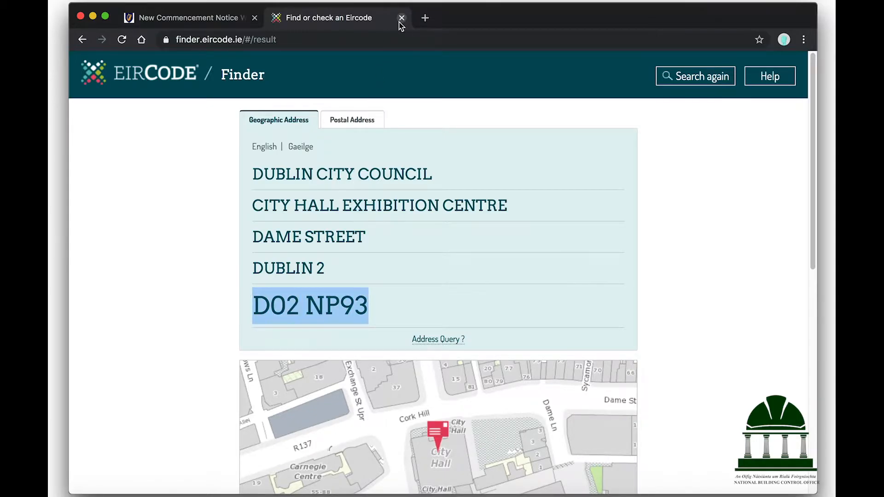
{"action": "left_click", "coordinate": [401, 17]}
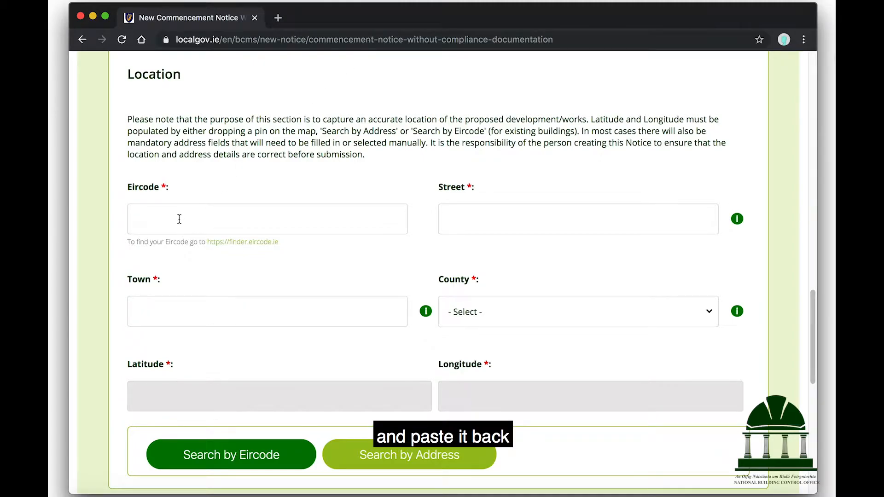
{"action": "type", "text": "D02 NP93"}
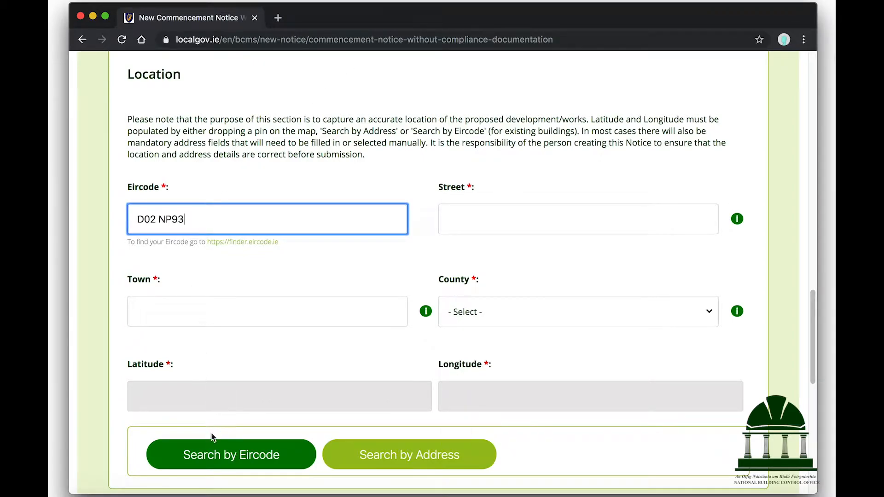
{"action": "left_click", "coordinate": [230, 454]}
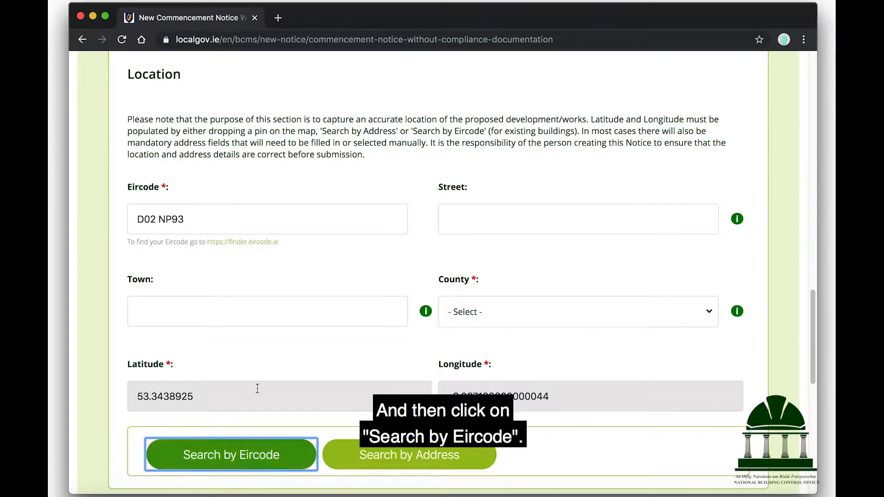
{"action": "left_click", "coordinate": [231, 454]}
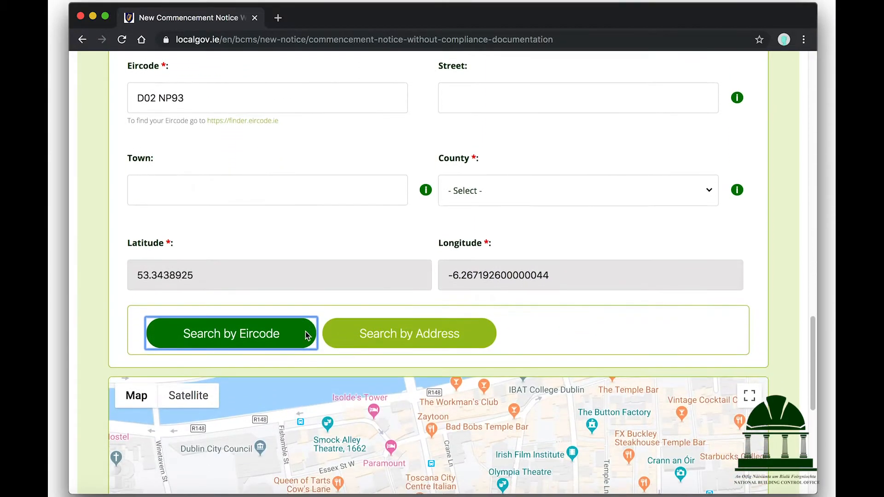
{"action": "scroll", "scroll_direction": "down", "scroll_amount": 3}
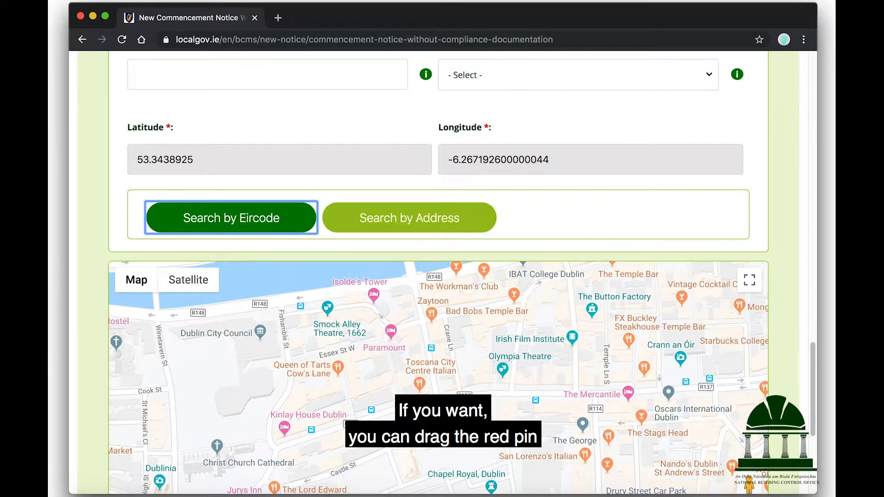
{"action": "scroll", "scroll_direction": "up", "scroll_amount": 3}
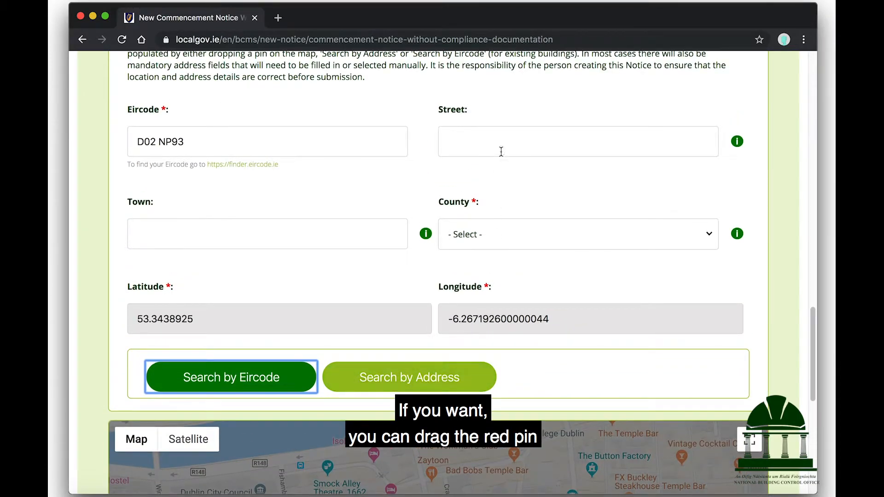
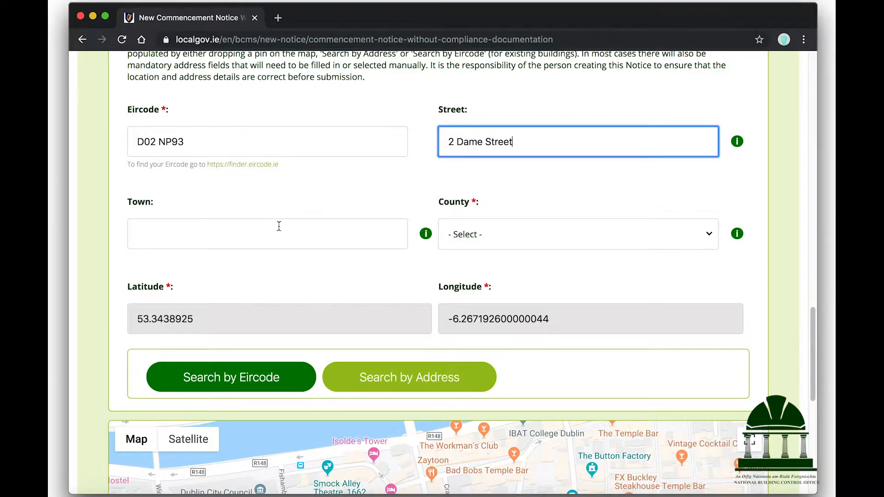
{"action": "left_click", "coordinate": [577, 234]}
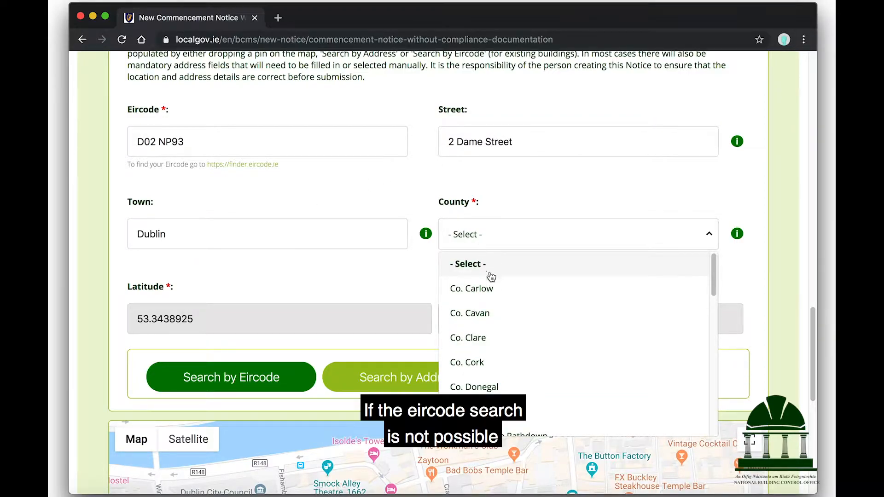
{"action": "mouse_move", "coordinate": [502, 362]}
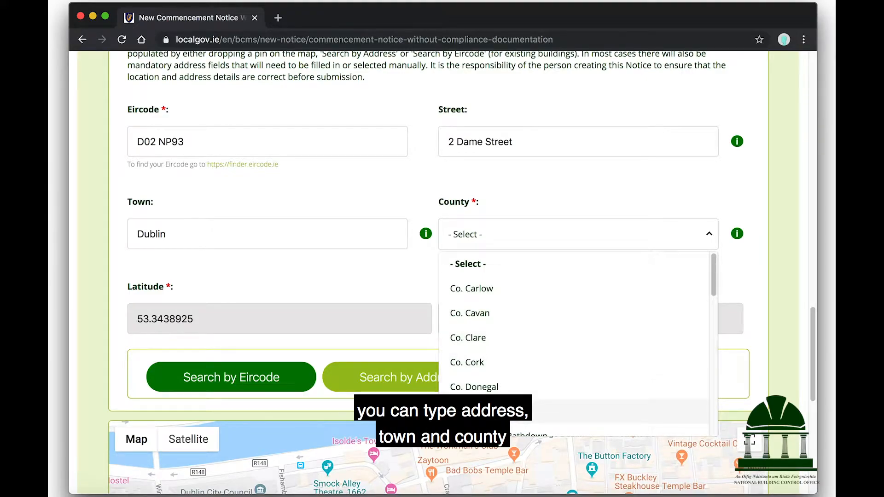
{"action": "left_click", "coordinate": [578, 234]}
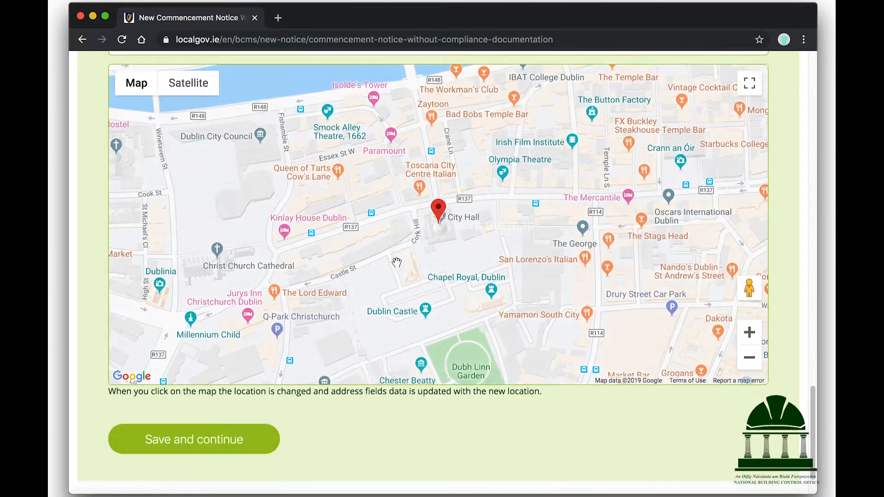
Save the project particulars with Save and continue.
{"action": "scroll", "scroll_direction": "down", "scroll_amount": 3}
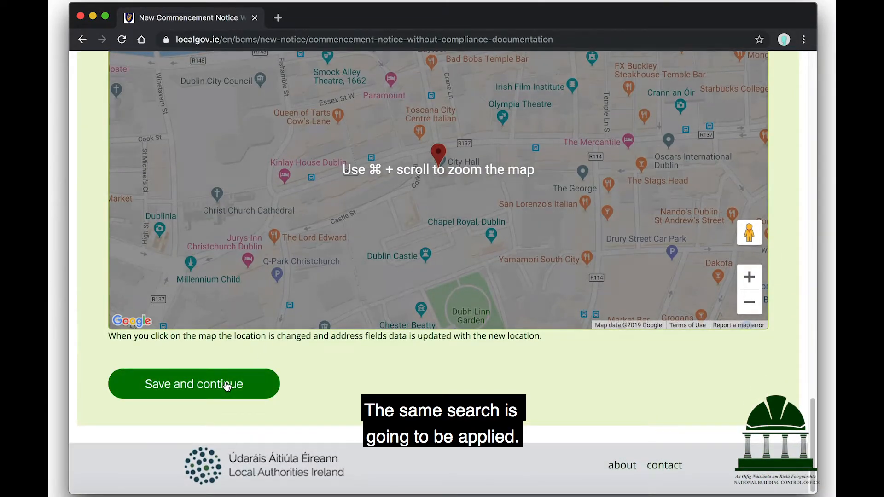
{"action": "left_click", "coordinate": [193, 384]}
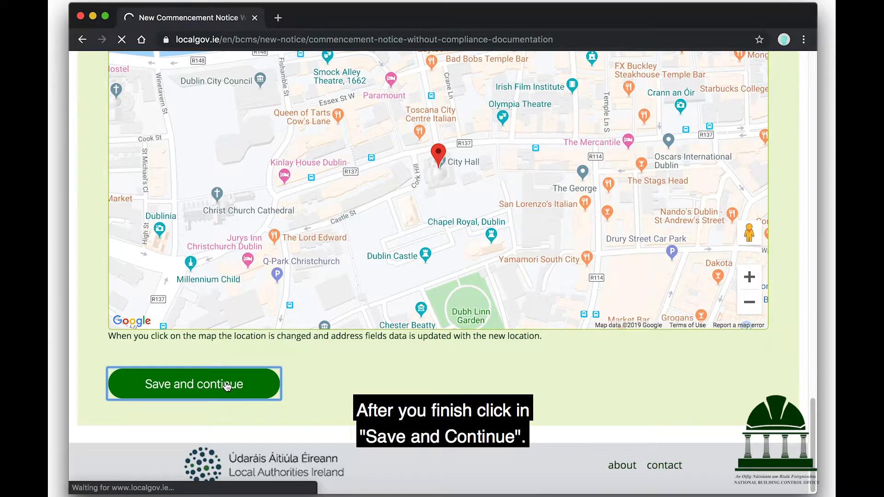
{"action": "left_click", "coordinate": [193, 384]}
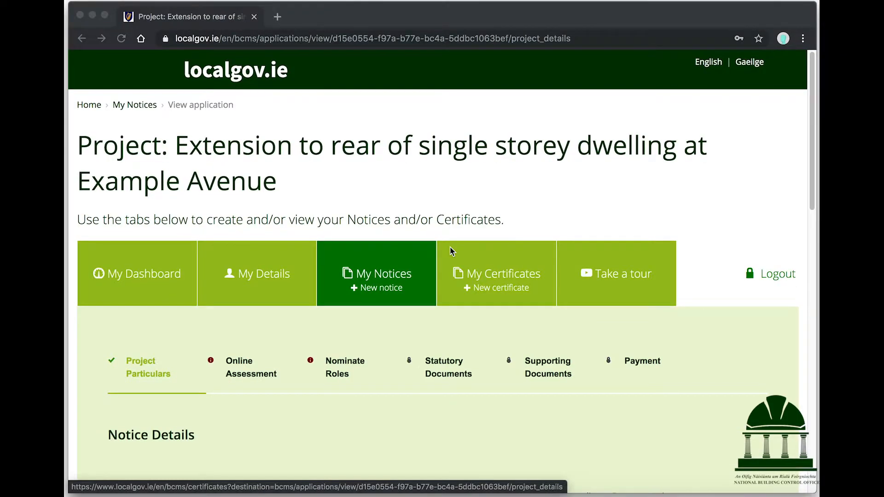
Review the saved Project Particulars down to the Location section and open them for editing.
{"action": "scroll", "scroll_direction": "down", "scroll_amount": 3}
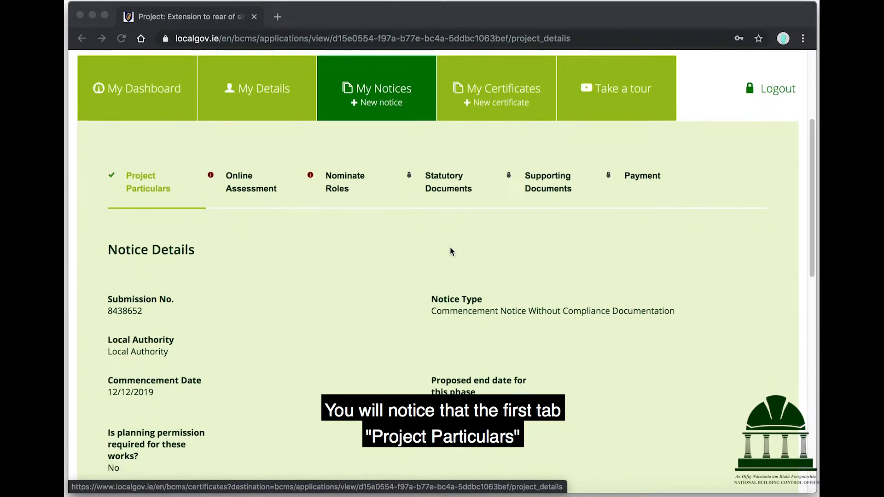
{"action": "scroll", "scroll_direction": "down", "scroll_amount": 3}
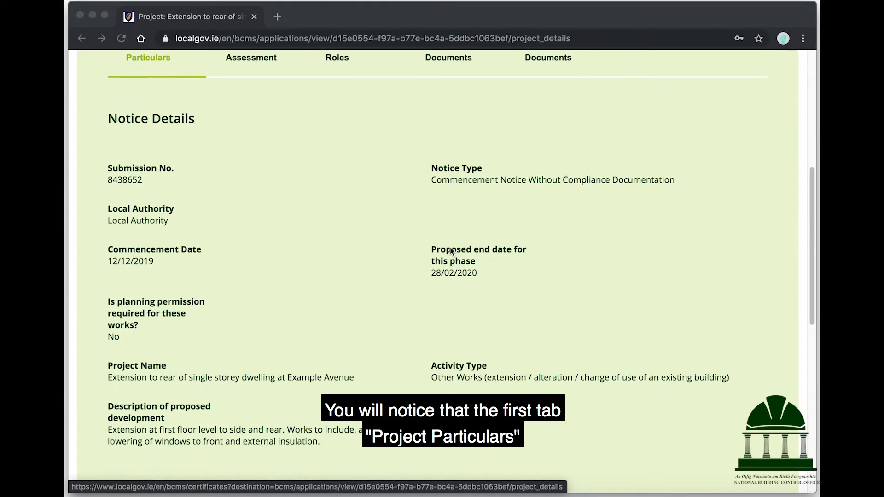
{"action": "scroll", "scroll_direction": "down", "scroll_amount": 3}
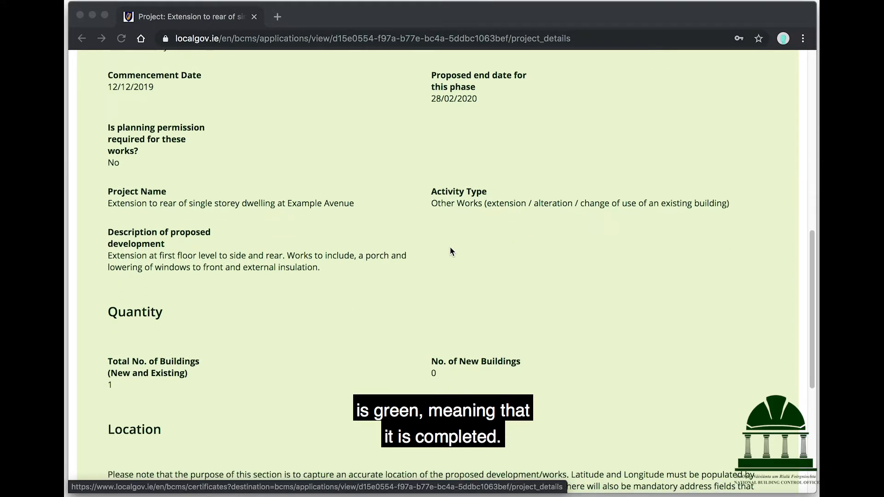
{"action": "scroll", "scroll_direction": "down", "scroll_amount": 3}
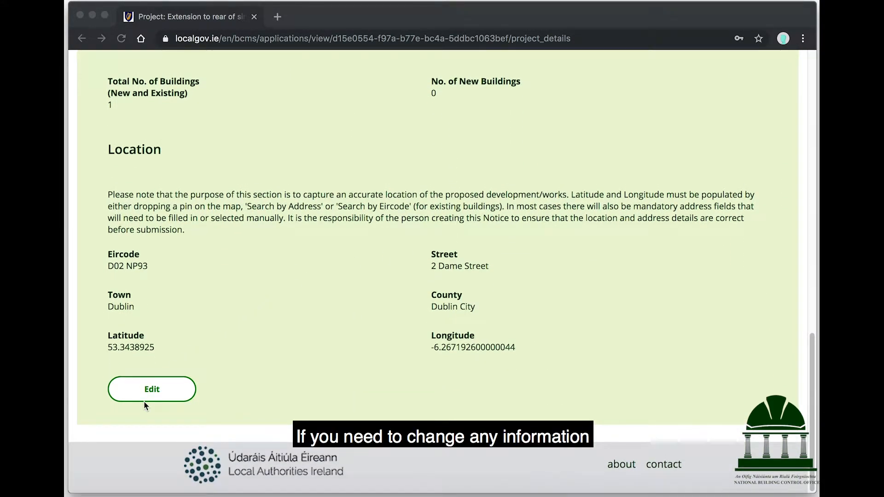
{"action": "left_click", "coordinate": [152, 389]}
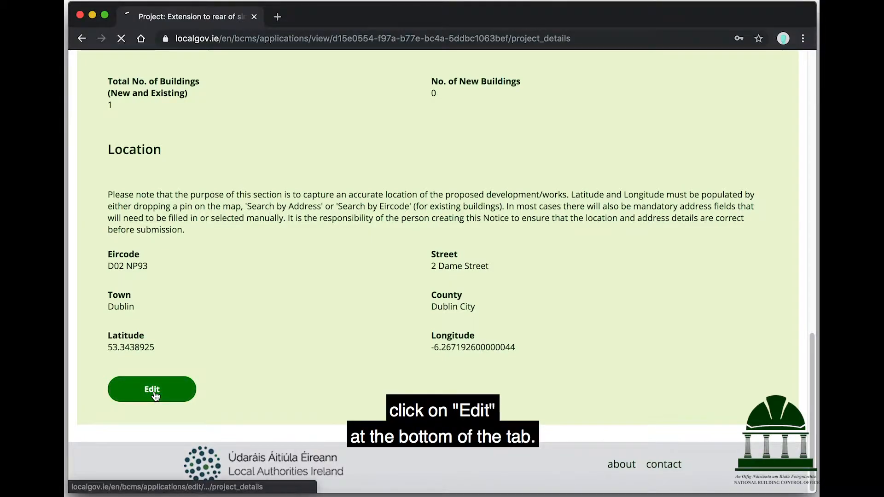
{"action": "left_click", "coordinate": [151, 389]}
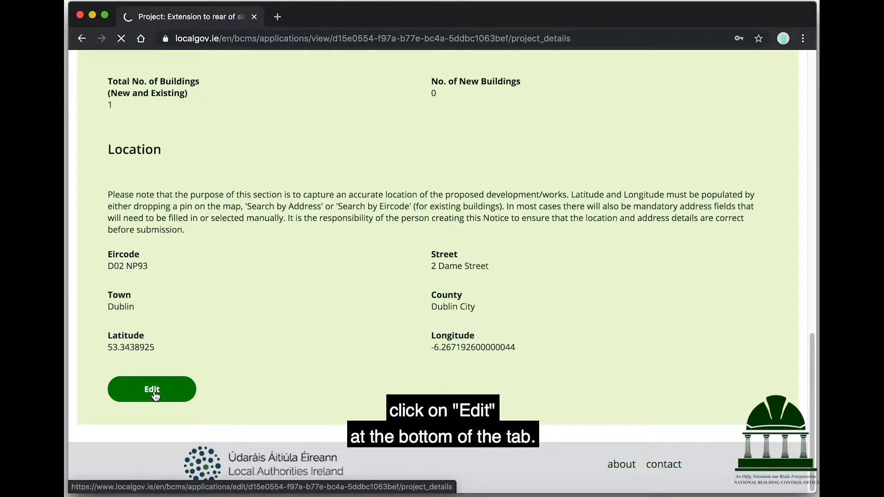
Scroll through the Project Particulars edit form and cancel without saving.
{"action": "left_click", "coordinate": [151, 389]}
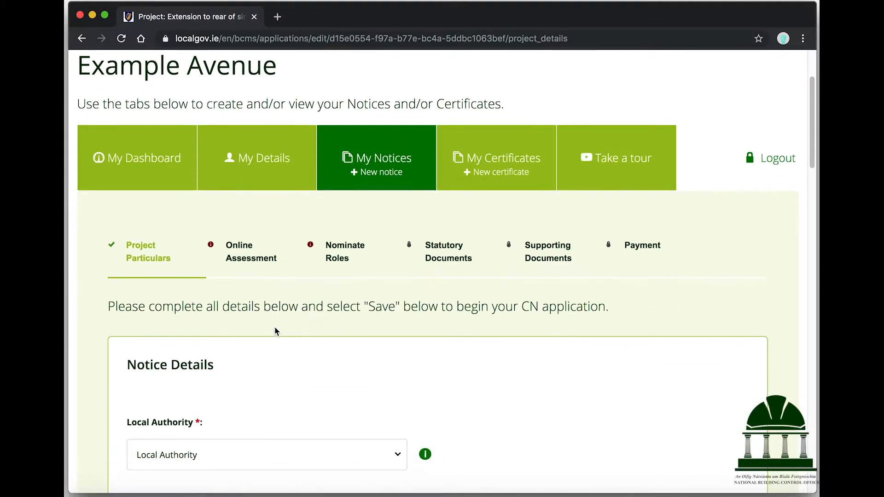
{"action": "scroll", "scroll_direction": "down", "scroll_amount": 3}
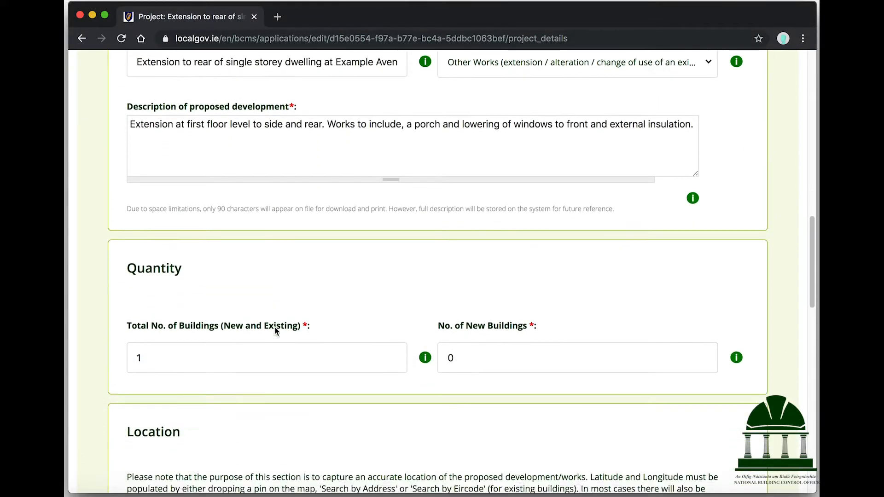
{"action": "scroll", "scroll_direction": "down", "scroll_amount": 3}
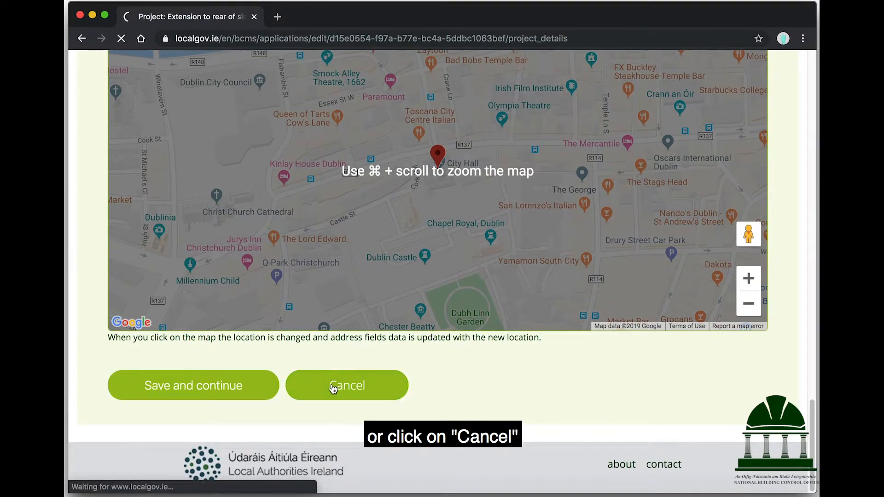
{"action": "left_click", "coordinate": [347, 385]}
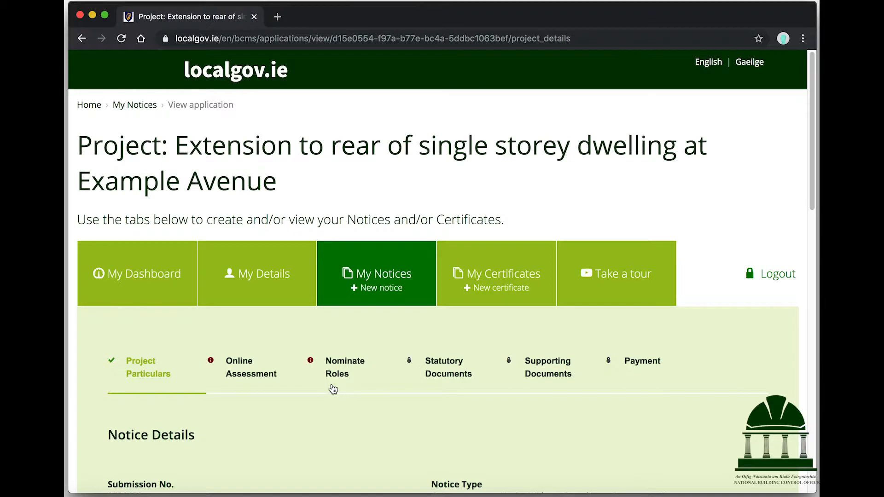
Go to Online Assessment, which shows no buildings and zero fee, and add a building.
{"action": "left_click", "coordinate": [251, 367]}
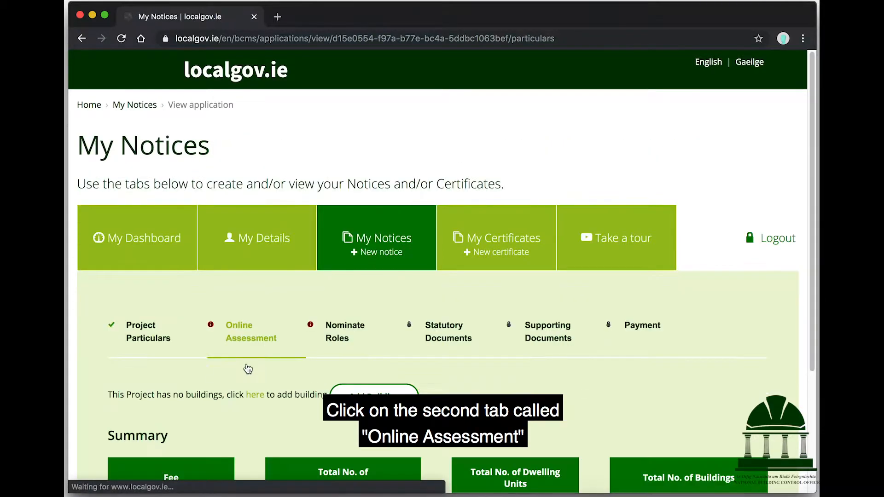
{"action": "scroll", "scroll_direction": "down", "scroll_amount": 3}
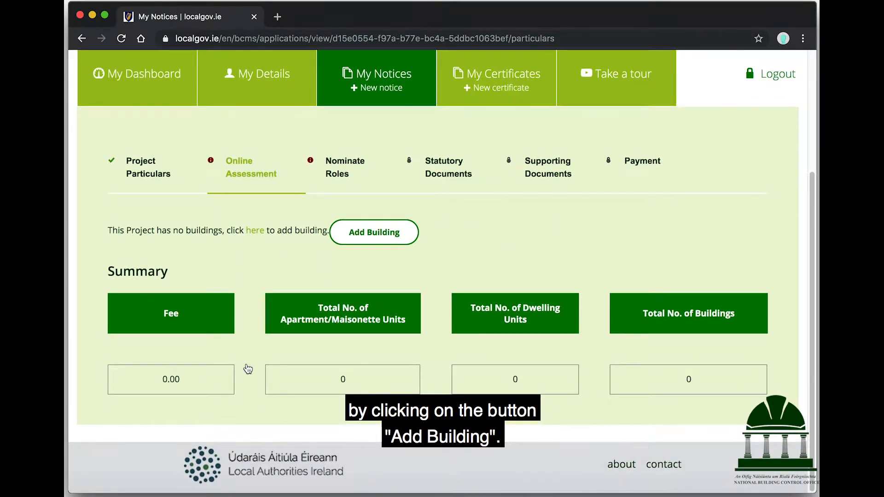
{"action": "left_click", "coordinate": [374, 232]}
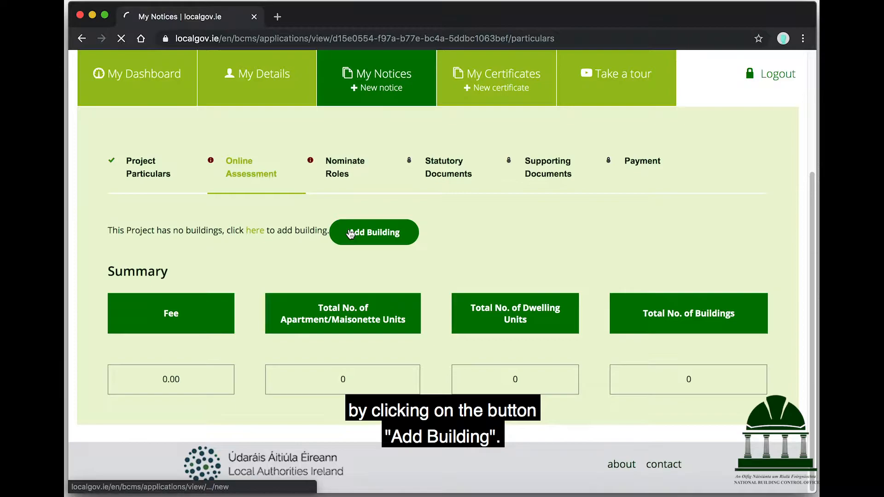
{"action": "left_click", "coordinate": [374, 232]}
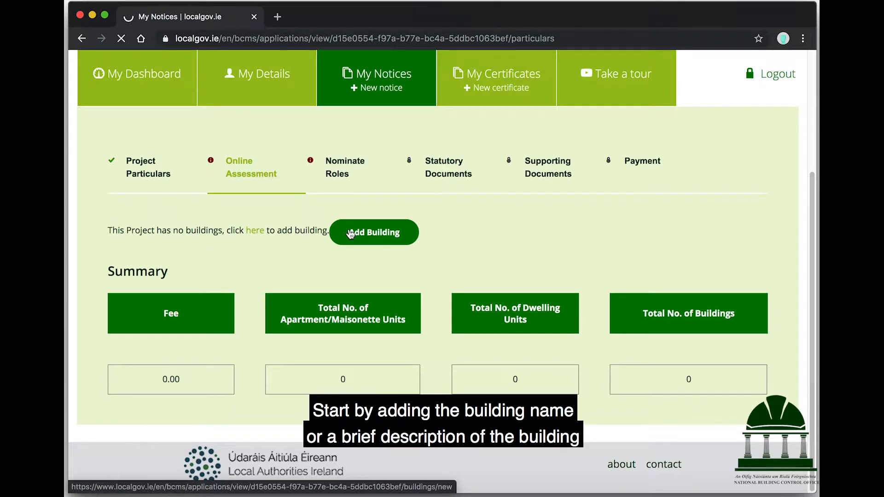
Describe the works as 'Extension to side and rear' and answer No to protected structure.
{"action": "left_click", "coordinate": [373, 232]}
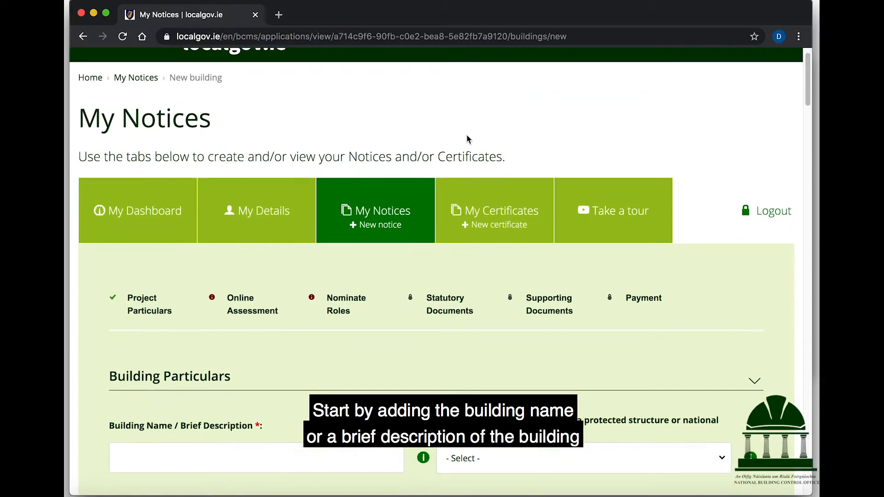
{"action": "scroll", "scroll_direction": "down", "scroll_amount": 3}
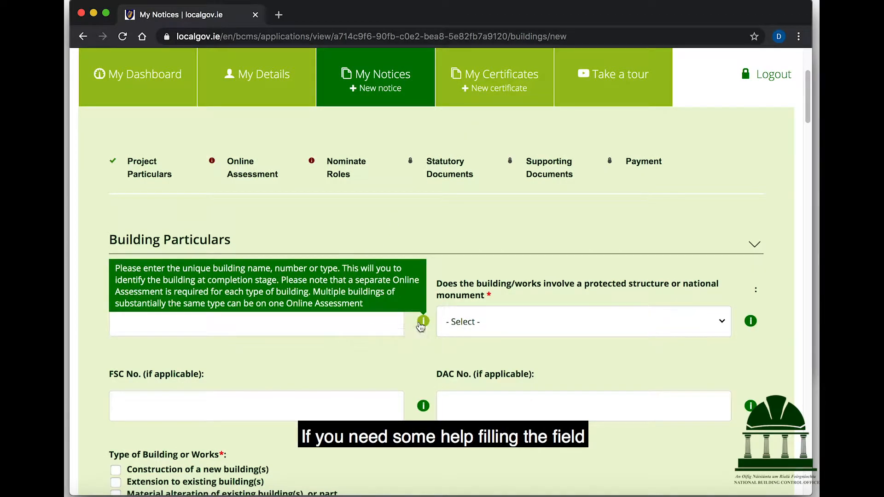
{"action": "mouse_move", "coordinate": [392, 322]}
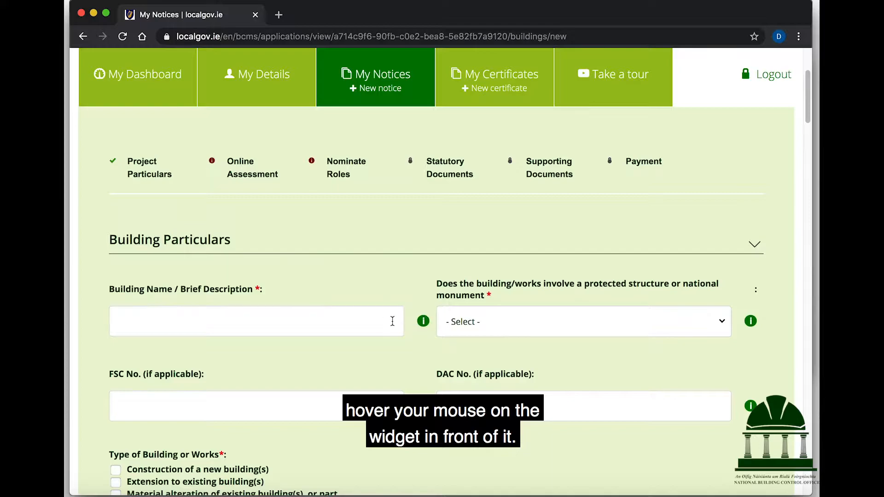
{"action": "type", "text": "Extension to side and rear"}
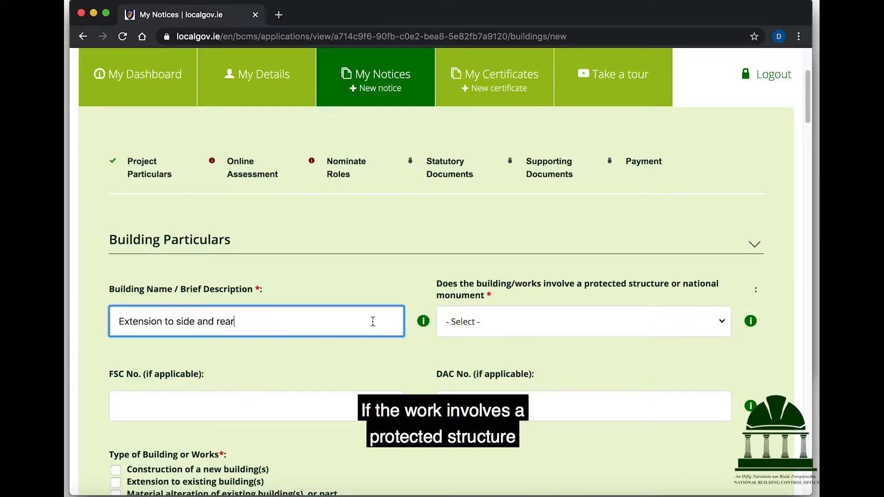
{"action": "left_click", "coordinate": [581, 322]}
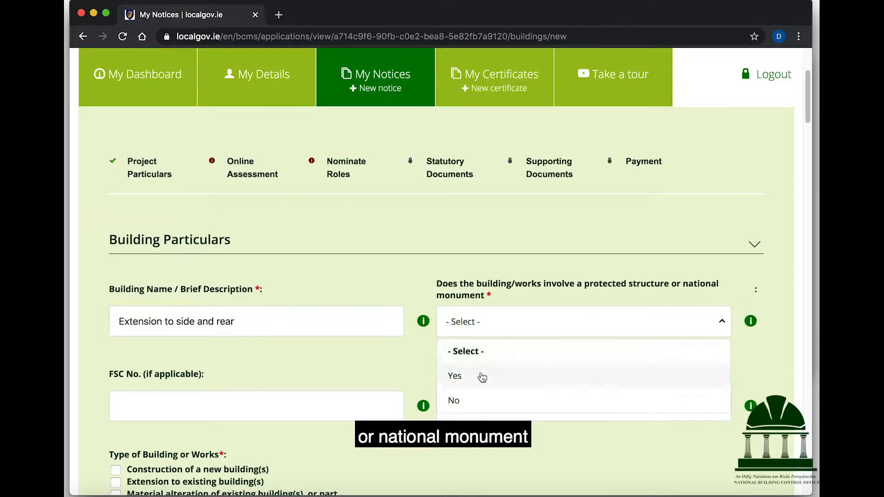
{"action": "left_click", "coordinate": [455, 376]}
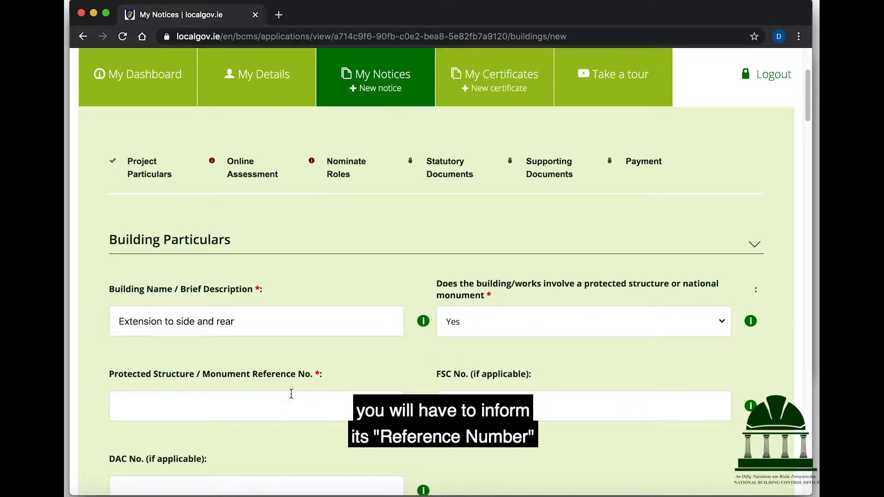
{"action": "left_click", "coordinate": [583, 322]}
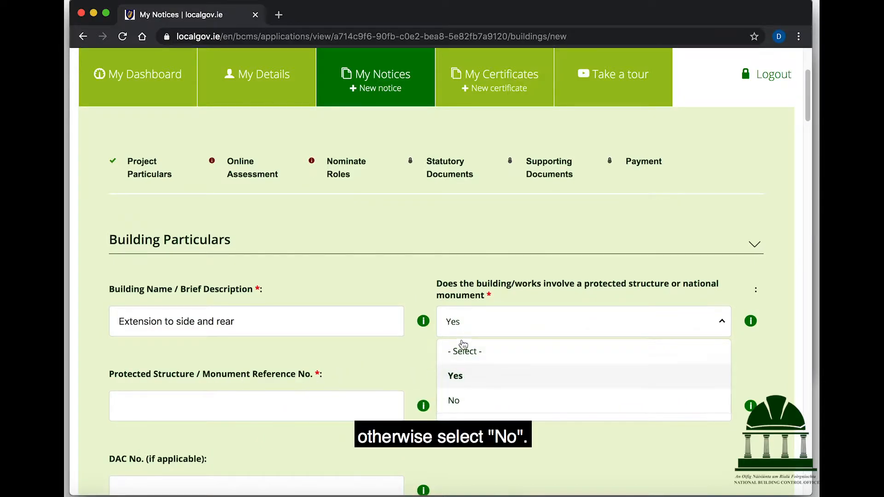
{"action": "left_click", "coordinate": [453, 400]}
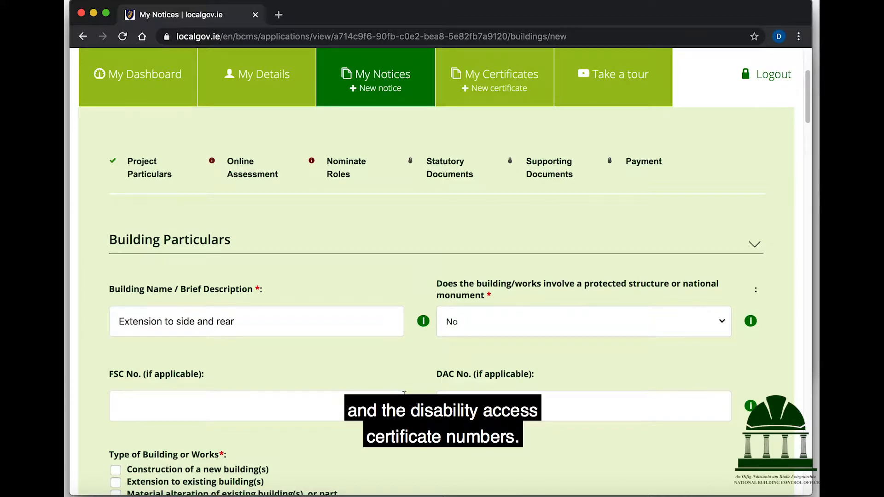
{"action": "mouse_move", "coordinate": [543, 403]}
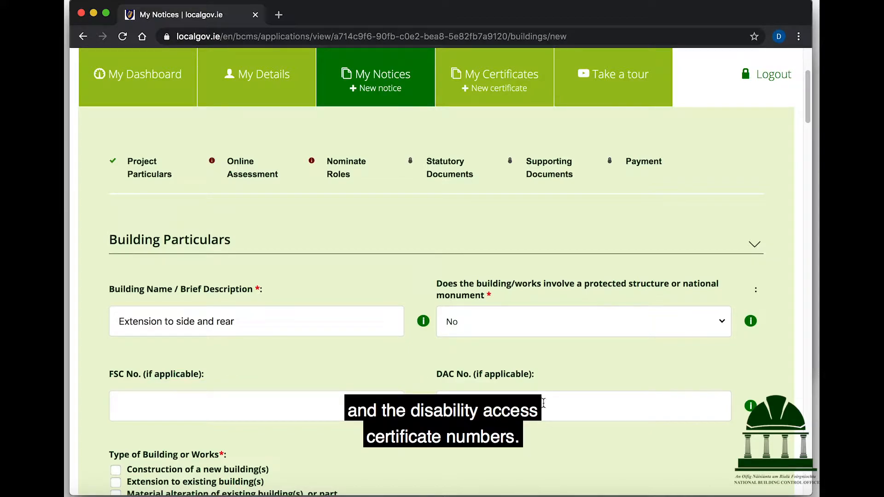
Mark the works as an extension, with Residential (Dwellings) use, sub group Dwelling house(s), and the dwelling house type.
{"action": "scroll", "scroll_direction": "down", "scroll_amount": 3}
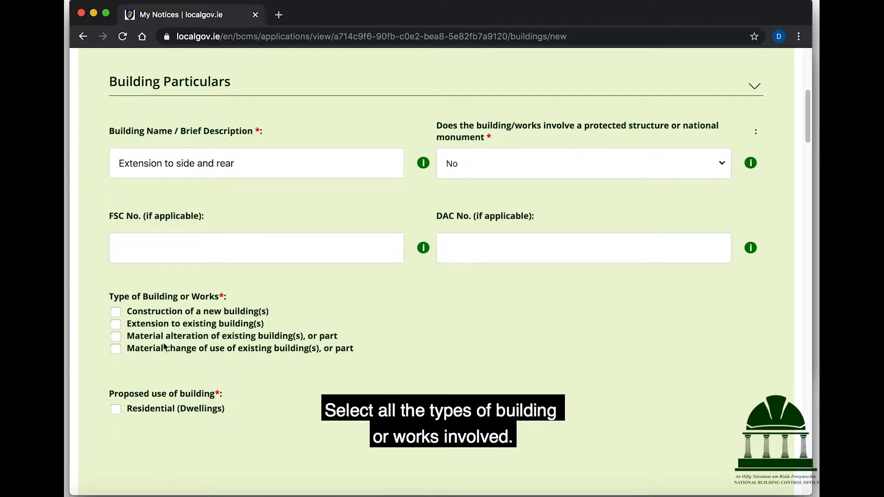
{"action": "left_click", "coordinate": [116, 324]}
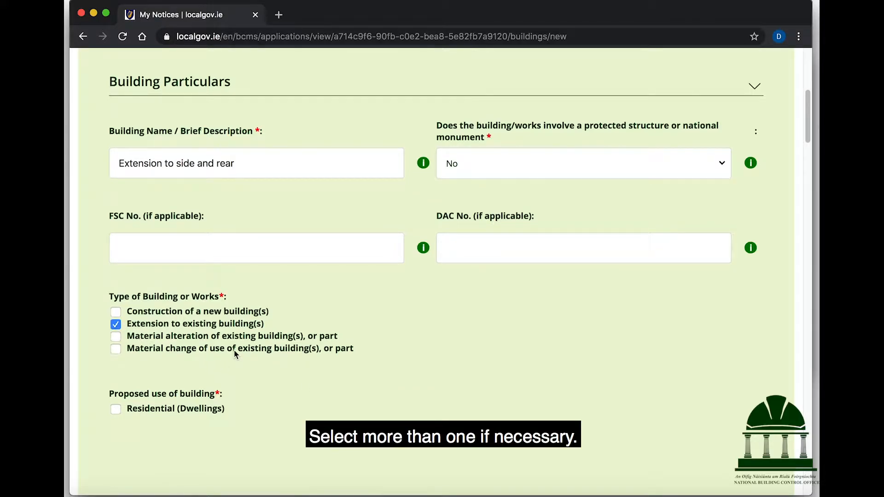
{"action": "scroll", "scroll_direction": "down", "scroll_amount": 3}
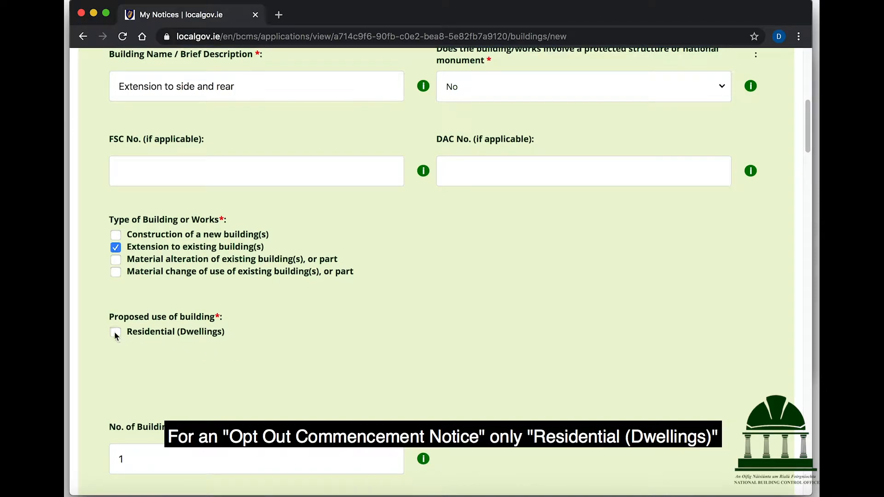
{"action": "left_click", "coordinate": [116, 332]}
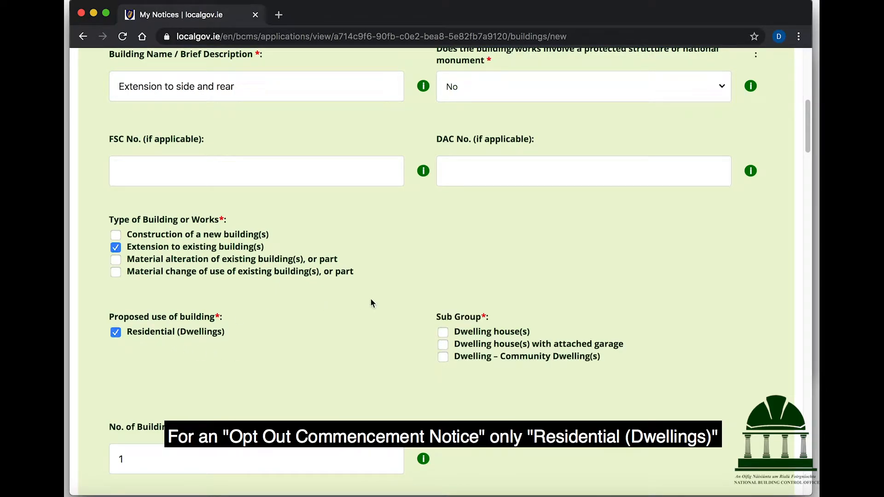
{"action": "mouse_move", "coordinate": [449, 335]}
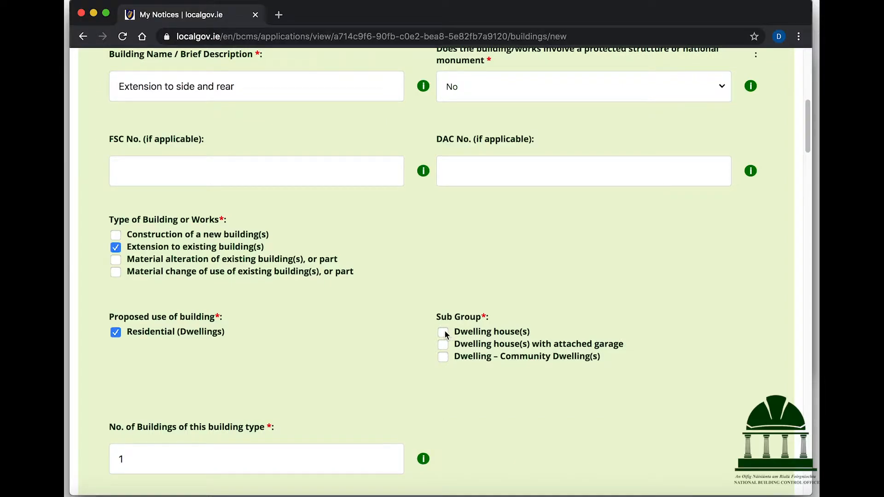
{"action": "left_click", "coordinate": [443, 331]}
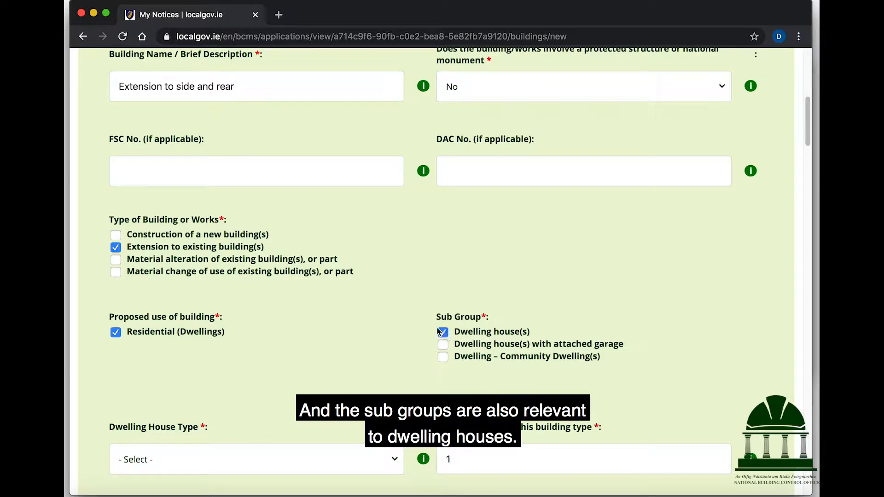
{"action": "scroll", "scroll_direction": "down", "scroll_amount": 3}
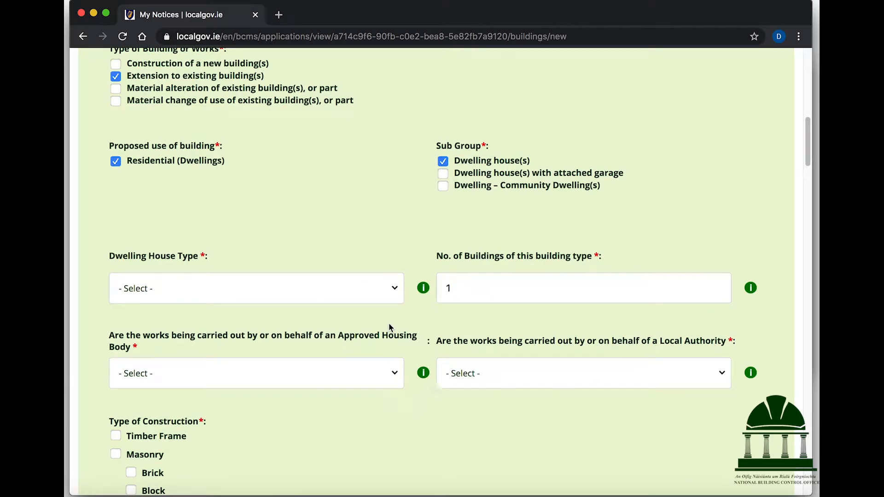
{"action": "left_click", "coordinate": [256, 289]}
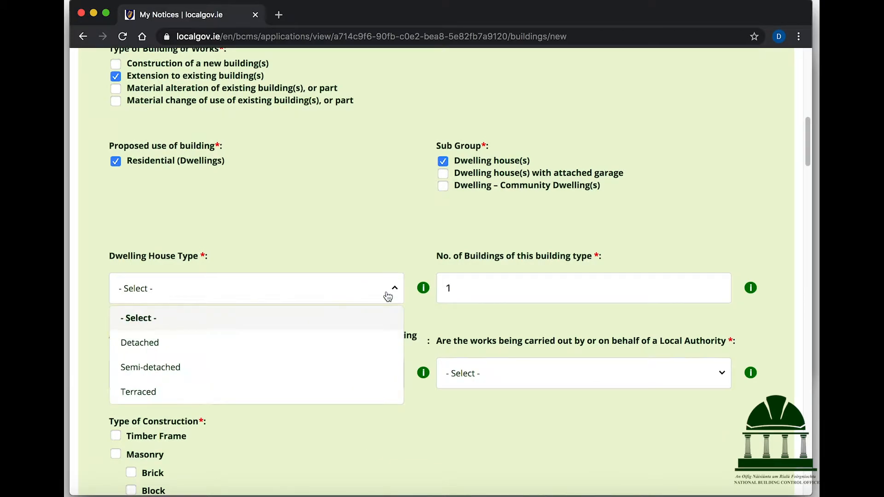
{"action": "mouse_move", "coordinate": [312, 337]}
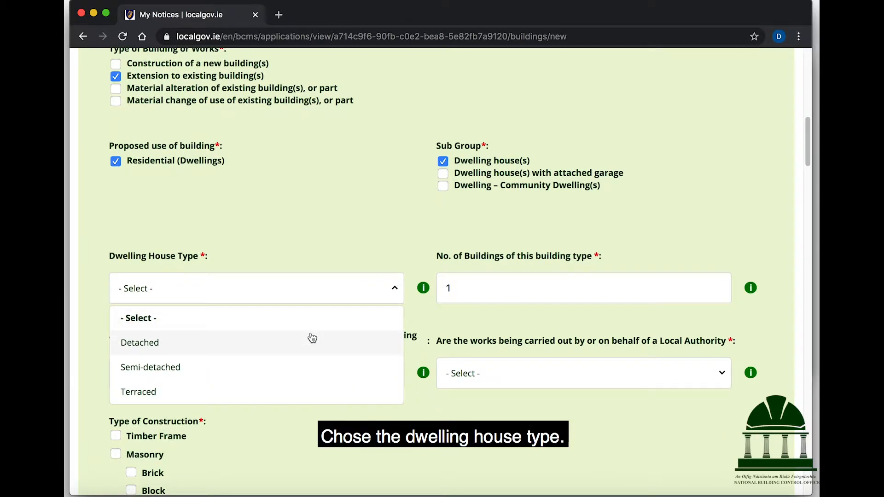
{"action": "left_click", "coordinate": [139, 342]}
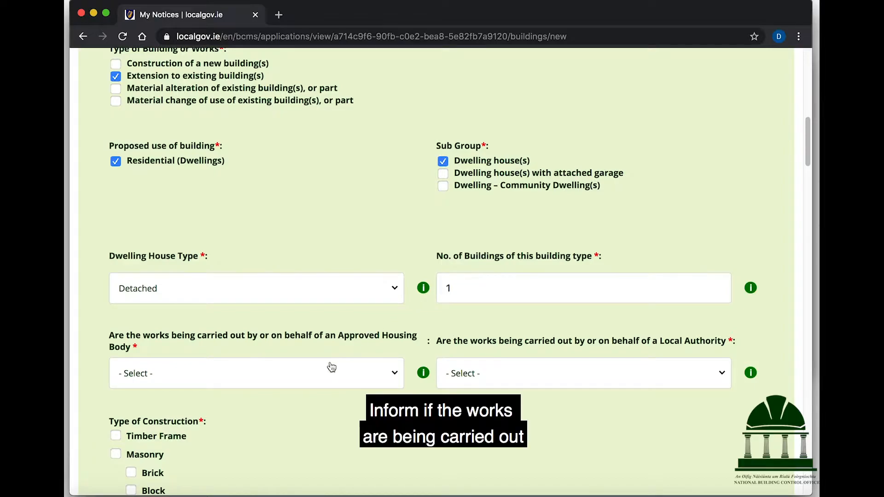
Answer No to both the Approved Housing Body and Local Authority questions.
{"action": "left_click", "coordinate": [256, 372]}
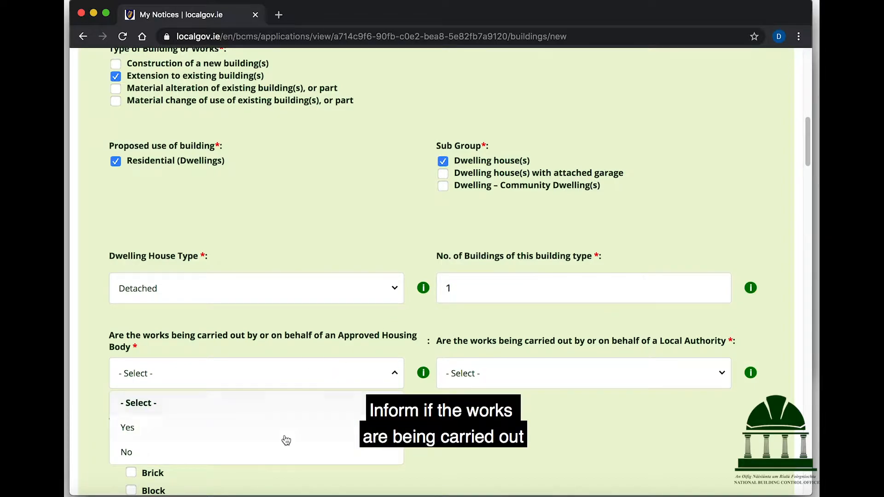
{"action": "left_click", "coordinate": [126, 452]}
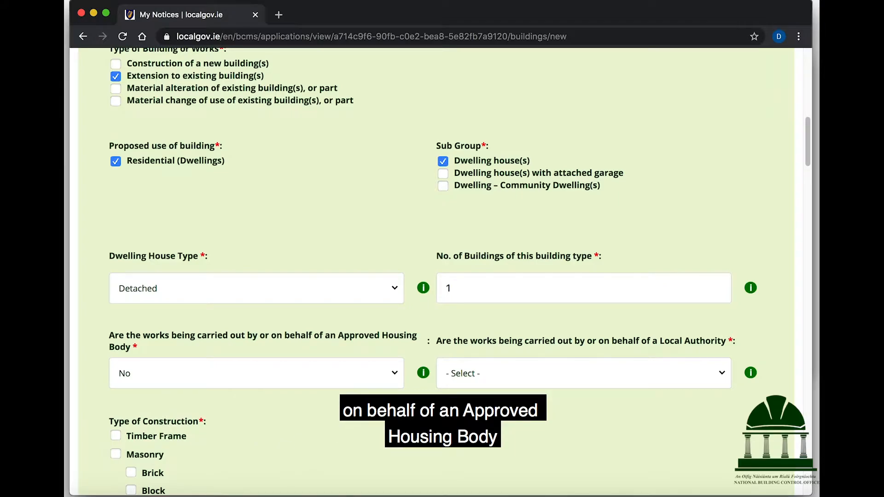
{"action": "left_click", "coordinate": [583, 372]}
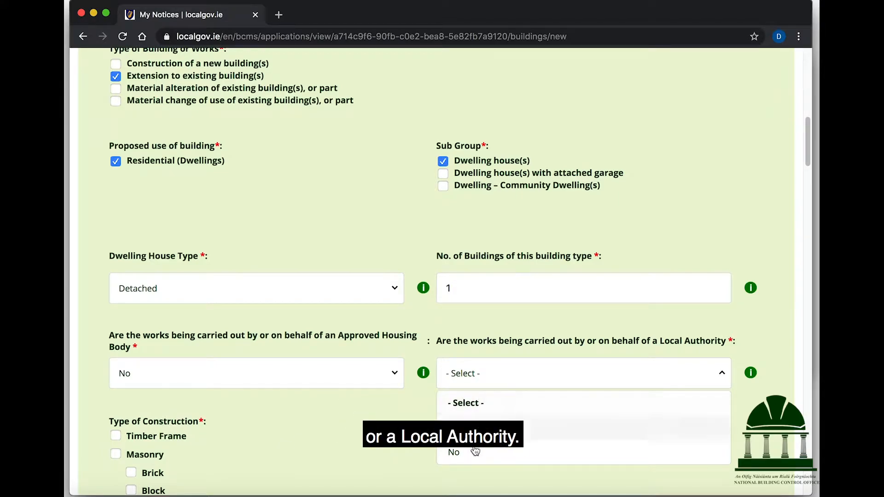
{"action": "left_click", "coordinate": [452, 452]}
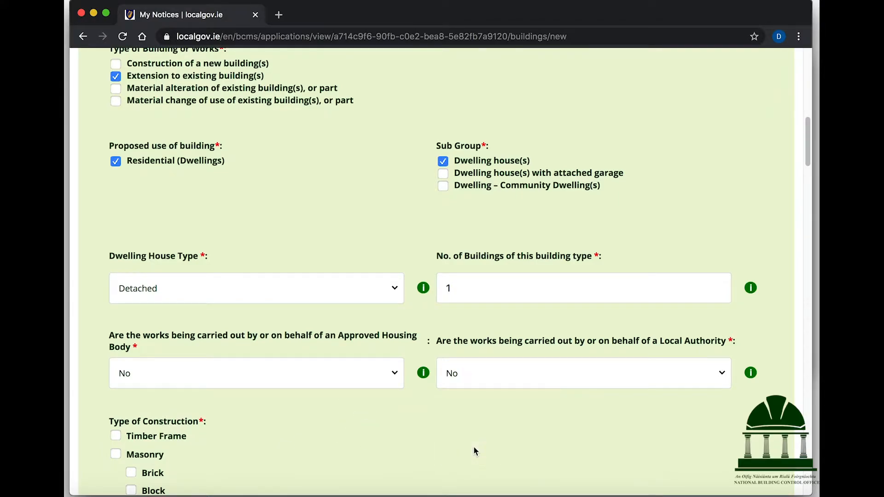
{"action": "scroll", "scroll_direction": "down", "scroll_amount": 3}
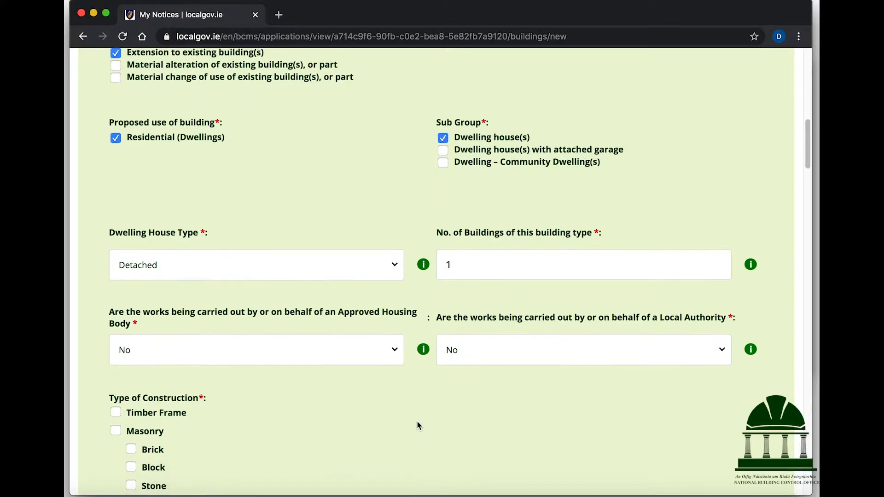
{"action": "scroll", "scroll_direction": "down", "scroll_amount": 3}
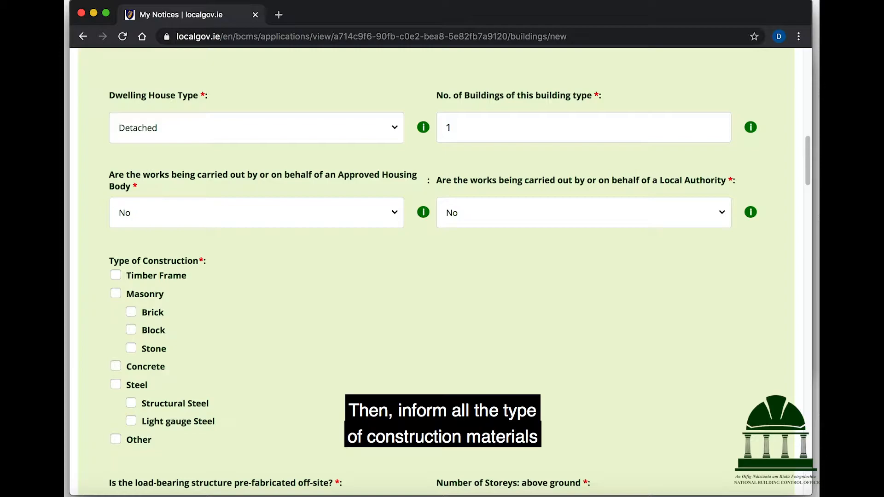
{"action": "mouse_move", "coordinate": [322, 410]}
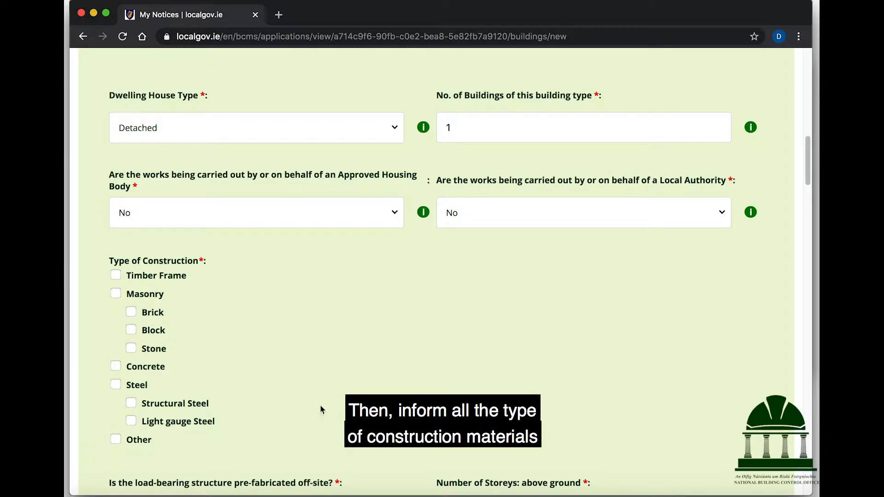
Record Masonry with Brick, No off-site pre-fabrication, 1 storey above ground, 0 below.
{"action": "left_click", "coordinate": [130, 312]}
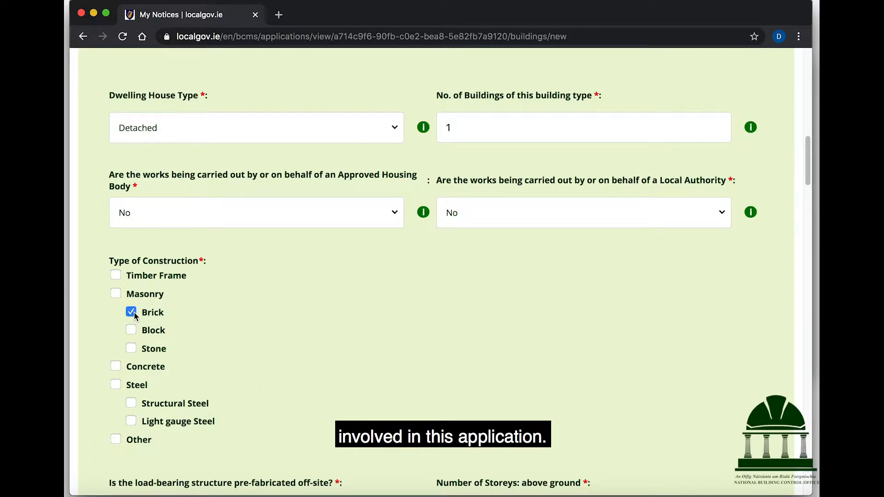
{"action": "left_click", "coordinate": [115, 294]}
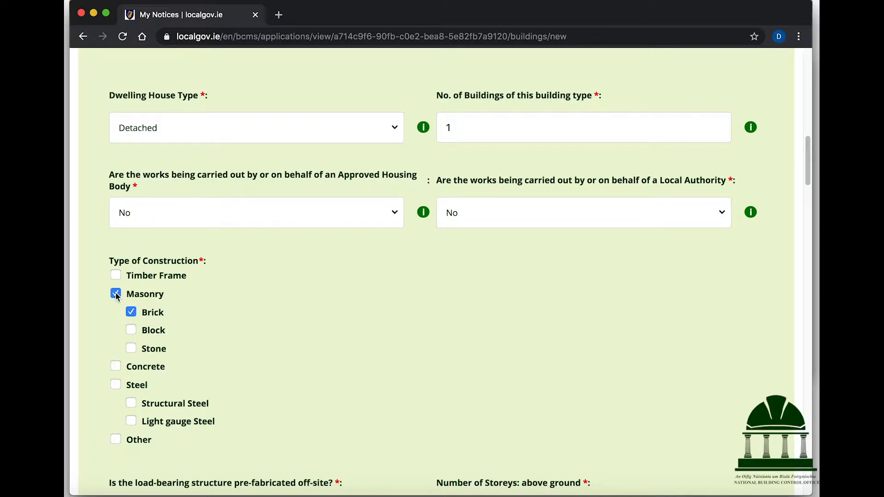
{"action": "scroll", "scroll_direction": "down", "scroll_amount": 3}
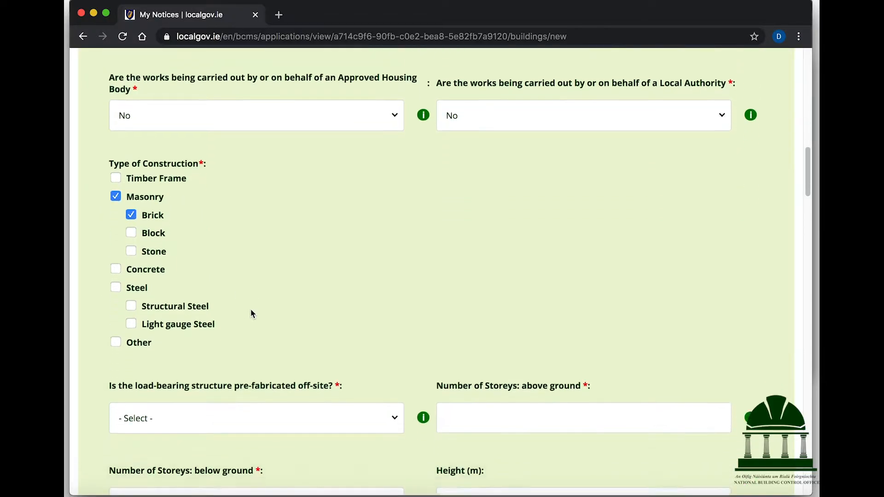
{"action": "scroll", "scroll_direction": "down", "scroll_amount": 3}
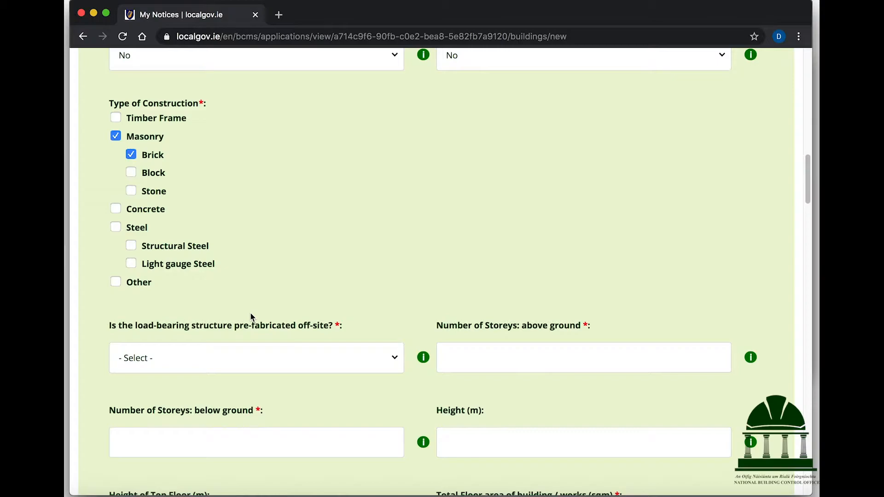
{"action": "left_click", "coordinate": [256, 357]}
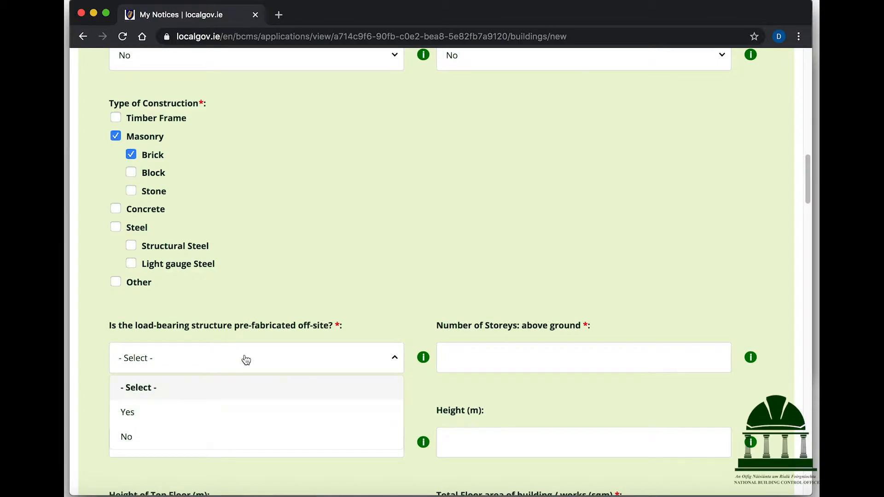
{"action": "mouse_move", "coordinate": [422, 357]}
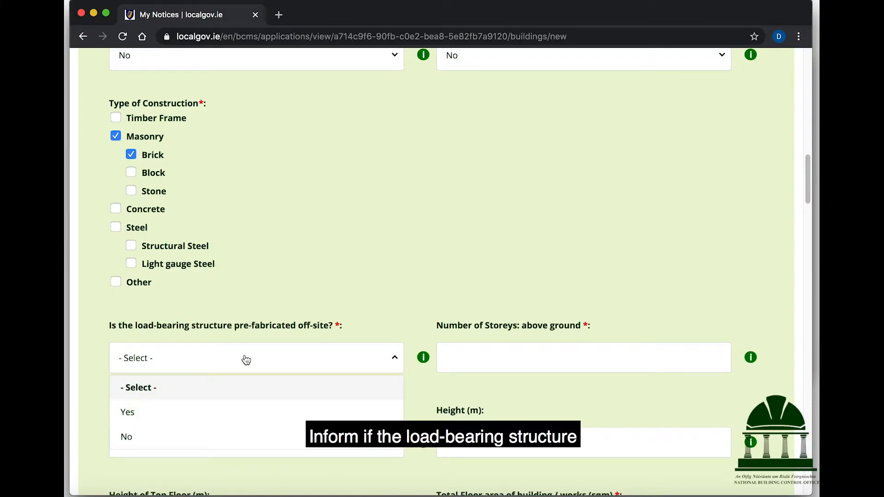
{"action": "mouse_move", "coordinate": [195, 418]}
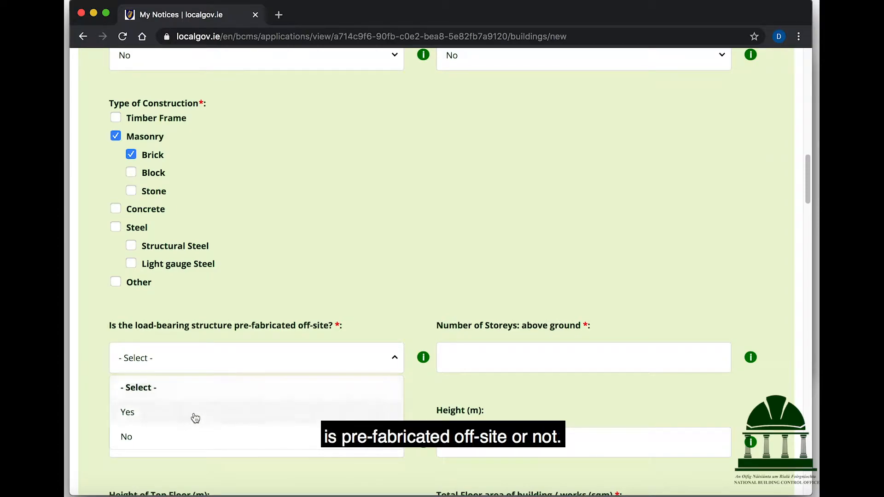
{"action": "left_click", "coordinate": [126, 436]}
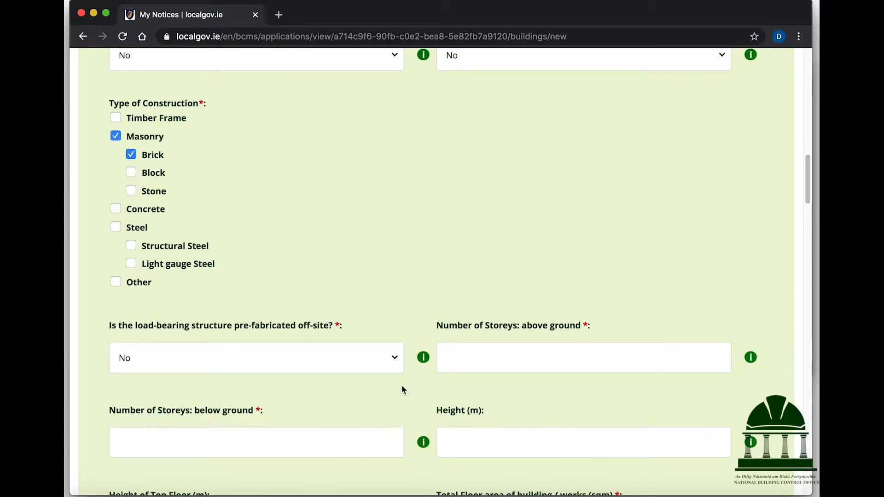
{"action": "type", "text": "1"}
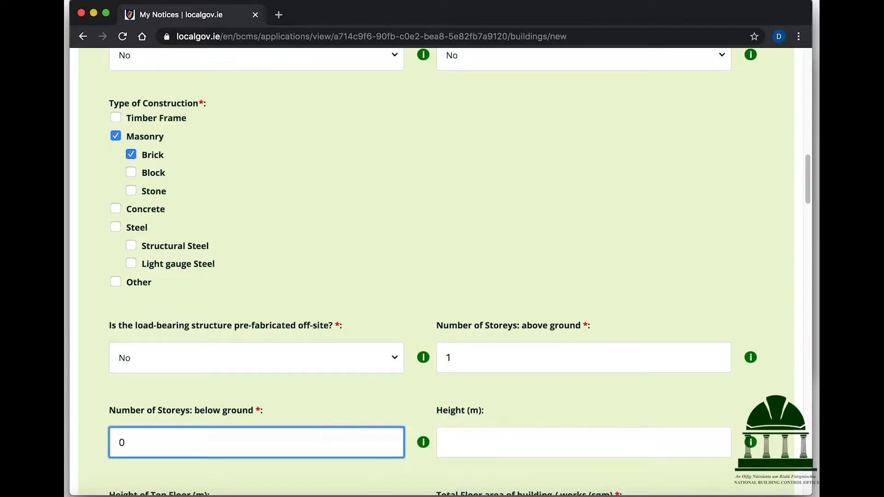
{"action": "scroll", "scroll_direction": "down", "scroll_amount": 3}
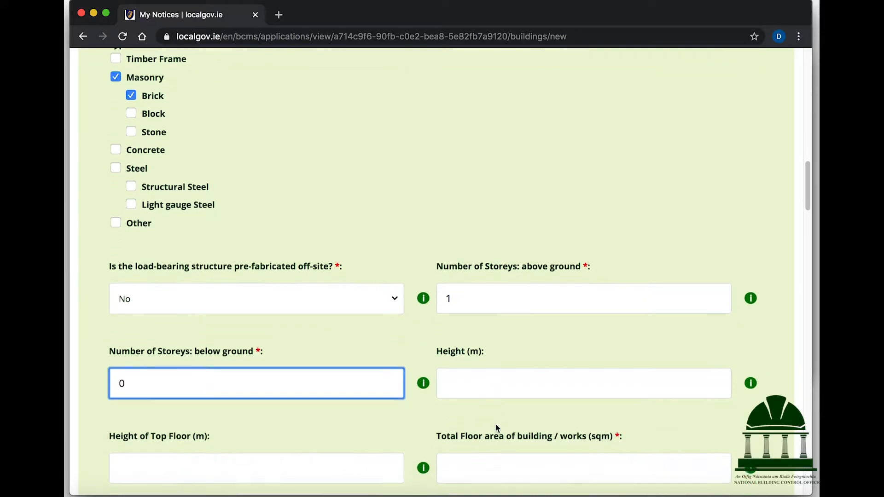
Check the height guide, then enter building height 3.5 and top floor height 3.5.
{"action": "scroll", "scroll_direction": "down", "scroll_amount": 3}
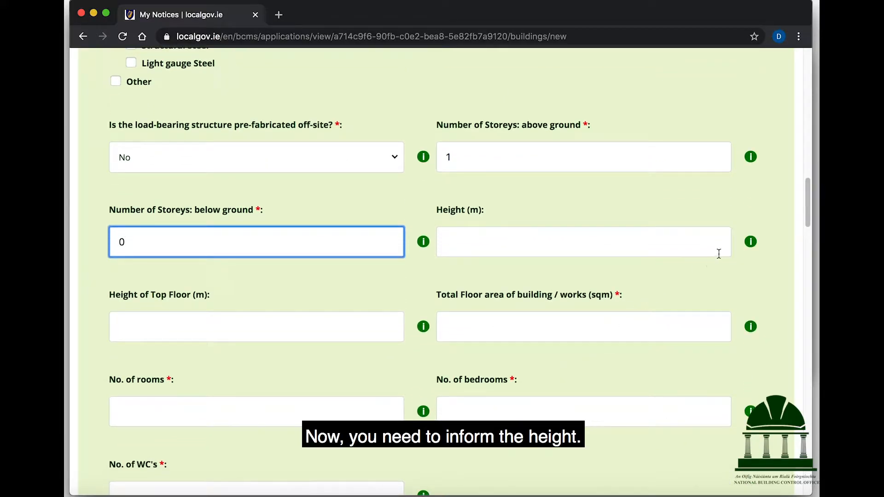
{"action": "left_click", "coordinate": [751, 242]}
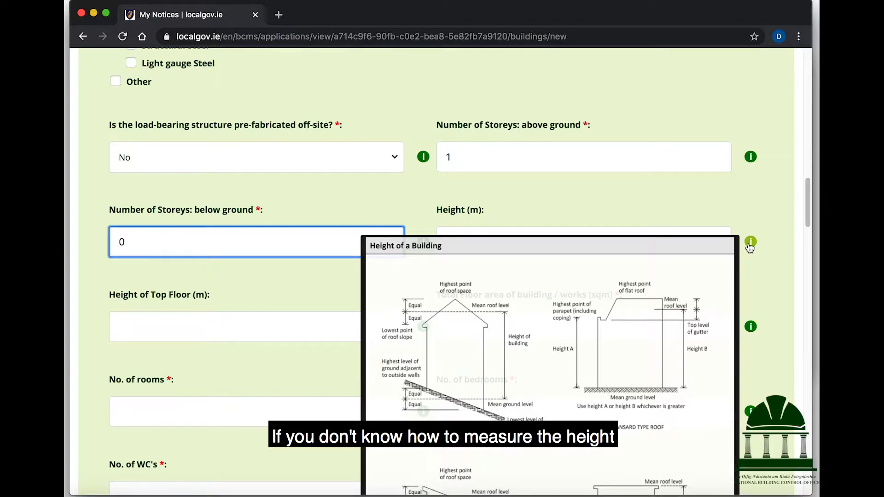
{"action": "scroll", "scroll_direction": "up", "scroll_amount": 3}
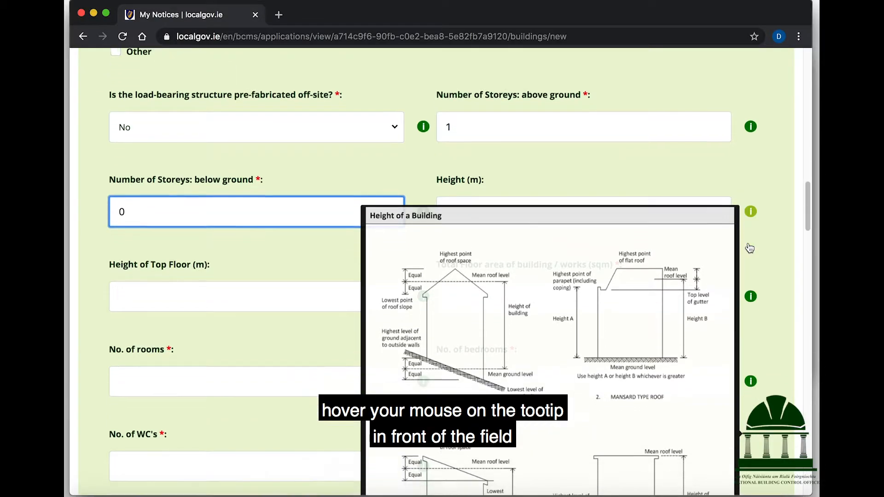
{"action": "scroll", "scroll_direction": "down", "scroll_amount": 3}
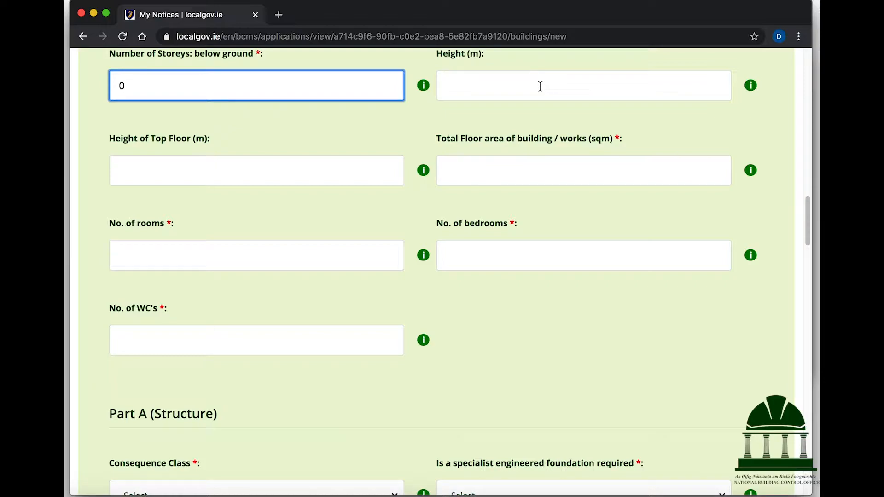
{"action": "type", "text": "3.5"}
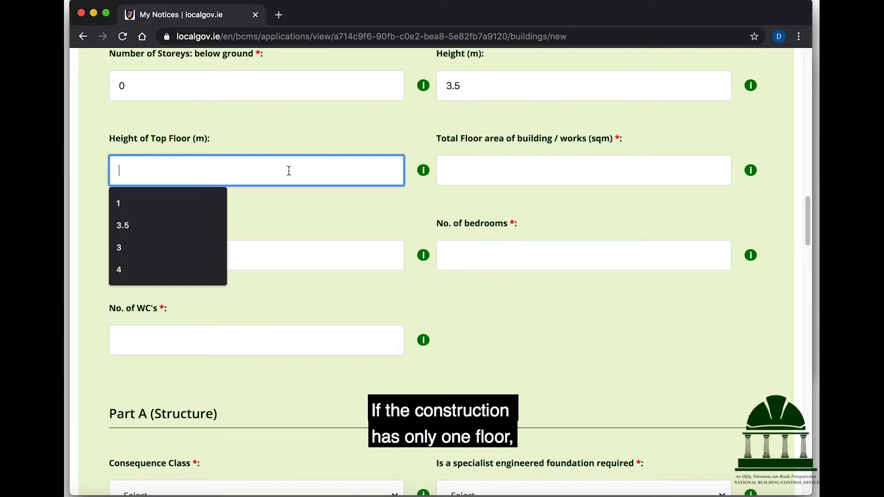
{"action": "left_click", "coordinate": [122, 225]}
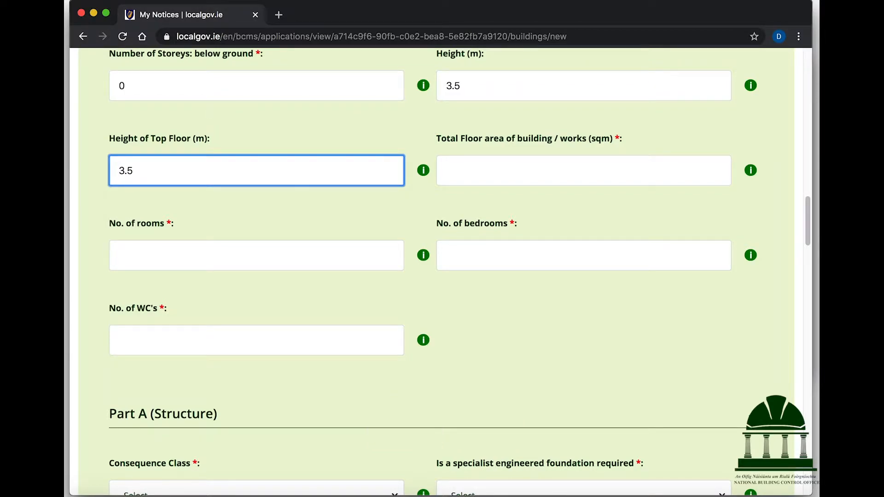
Check the floor area guide and enter 90 floor area, 6 rooms, 2 bedrooms, 2 WCs.
{"action": "left_click", "coordinate": [750, 170]}
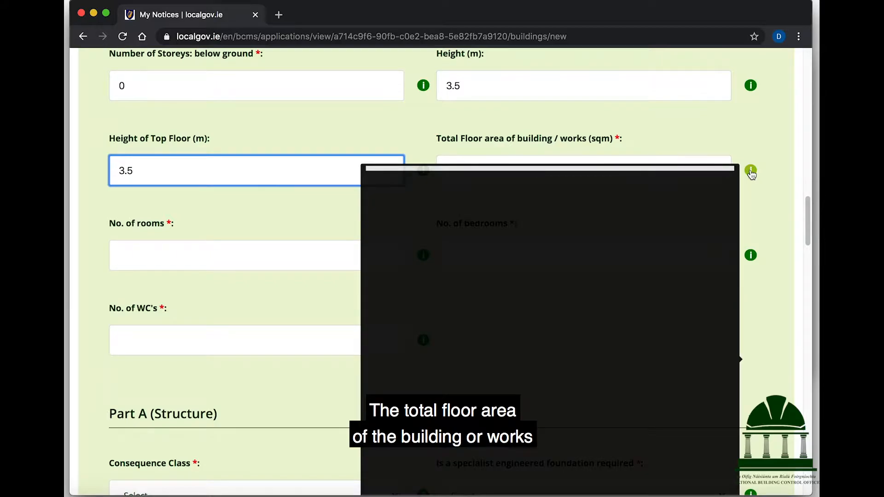
{"action": "left_click", "coordinate": [750, 172]}
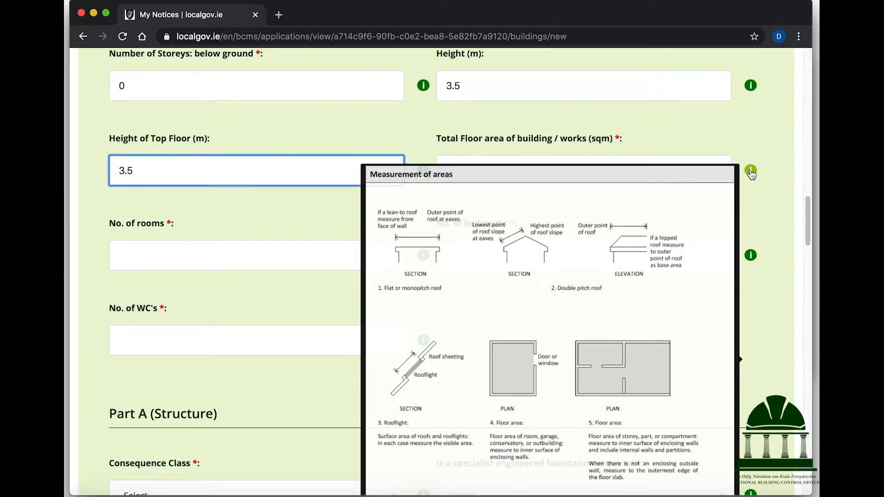
{"action": "left_click", "coordinate": [583, 171]}
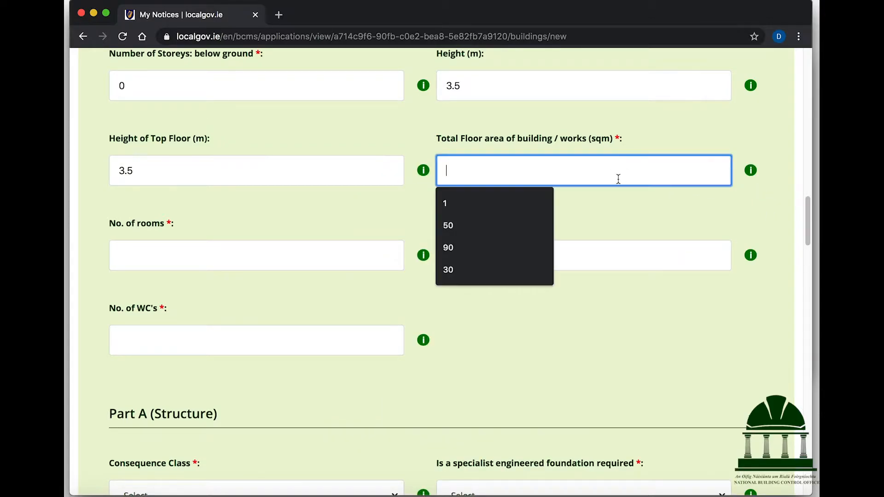
{"action": "left_click", "coordinate": [448, 248]}
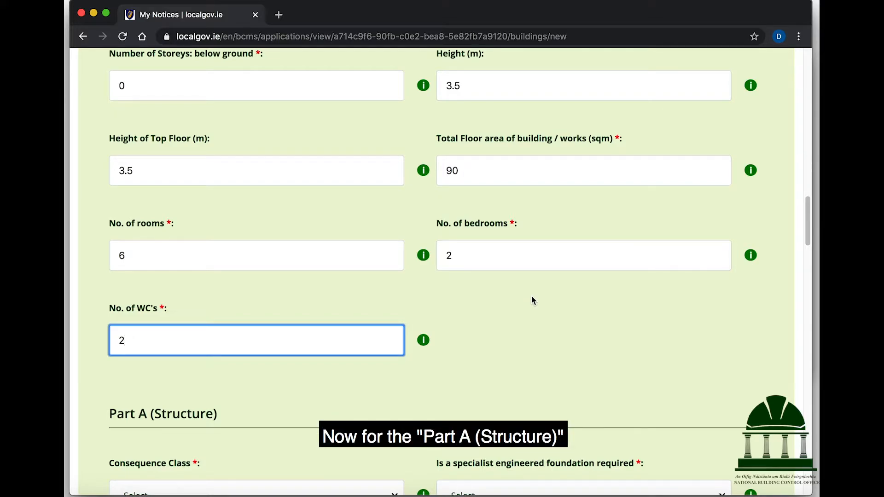
In Part A, set Consequence Class 1, no specialist engineered foundation, and No balcony.
{"action": "left_click", "coordinate": [425, 232]}
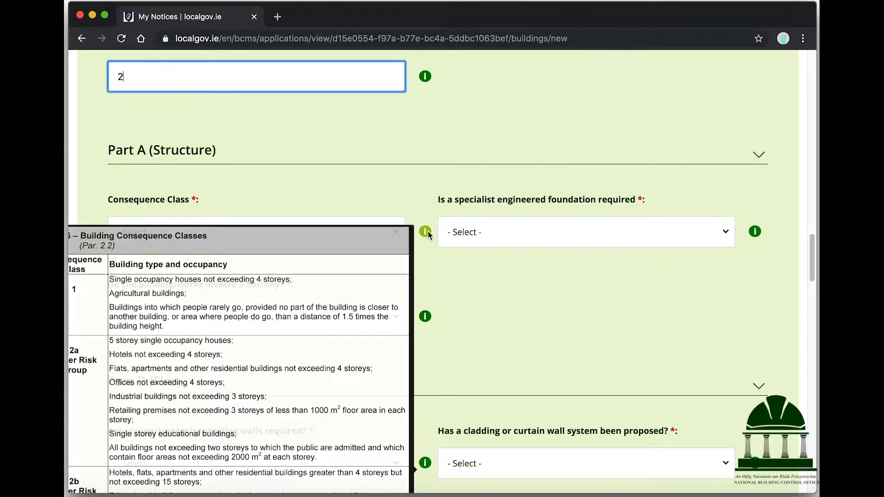
{"action": "left_click", "coordinate": [255, 232]}
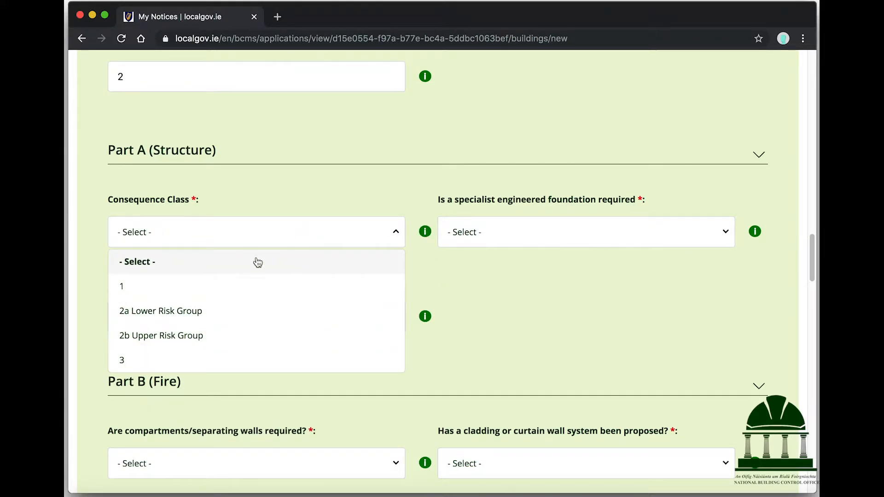
{"action": "left_click", "coordinate": [122, 286]}
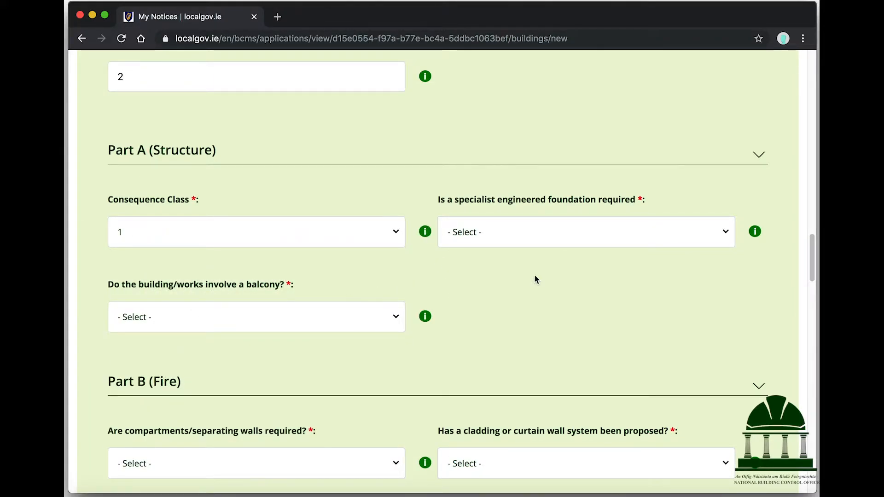
{"action": "left_click", "coordinate": [585, 231]}
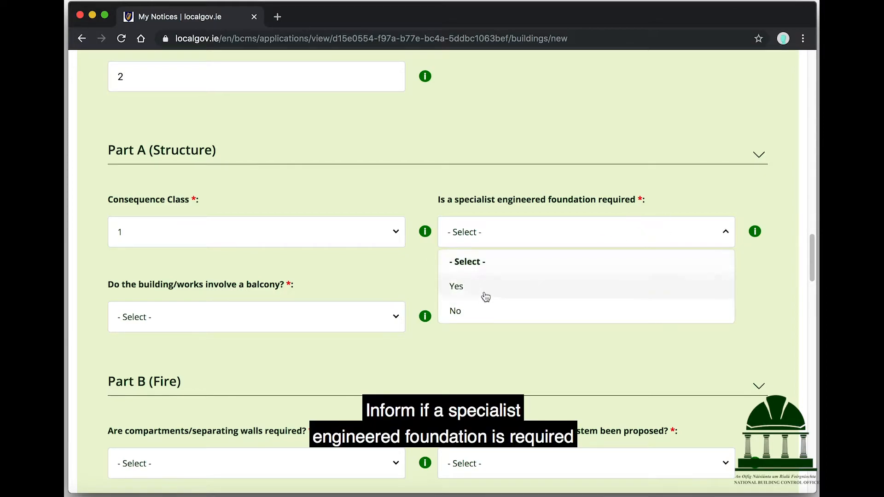
{"action": "left_click", "coordinate": [455, 311]}
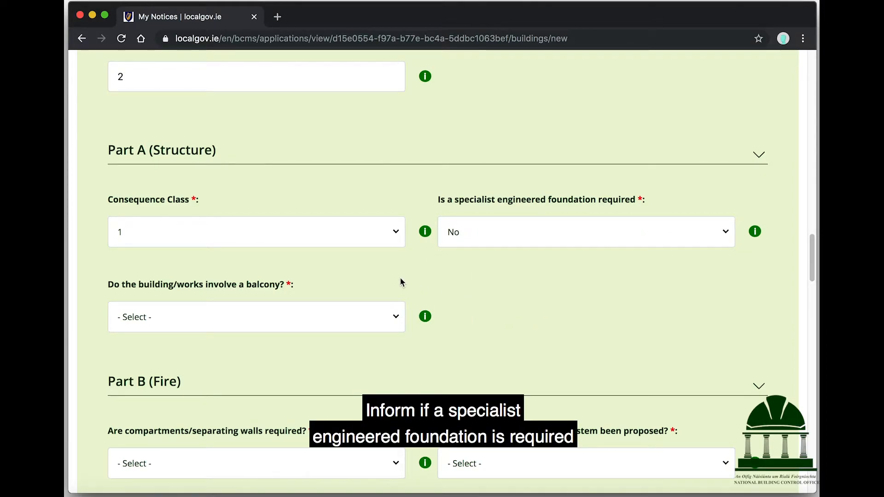
{"action": "mouse_move", "coordinate": [424, 316]}
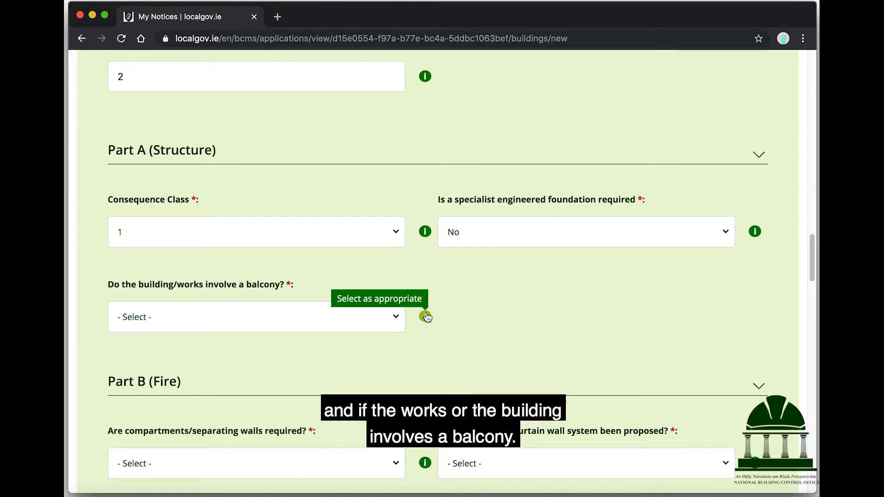
{"action": "left_click", "coordinate": [256, 317]}
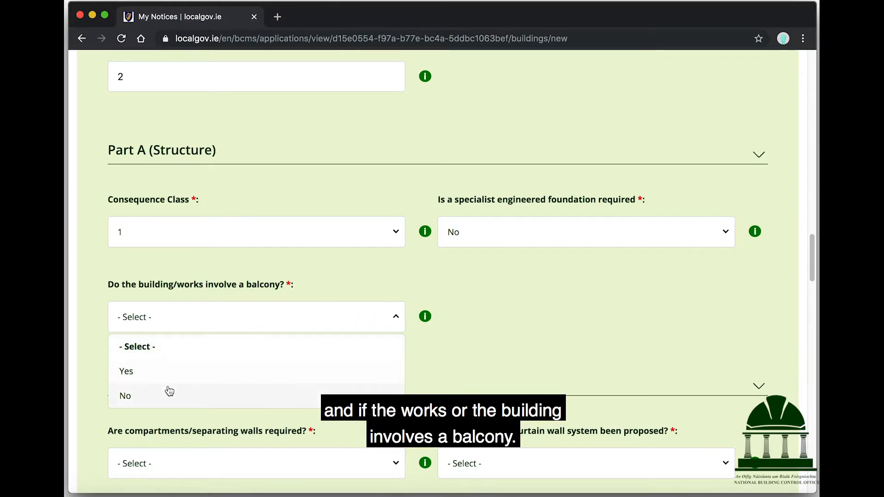
{"action": "left_click", "coordinate": [125, 395]}
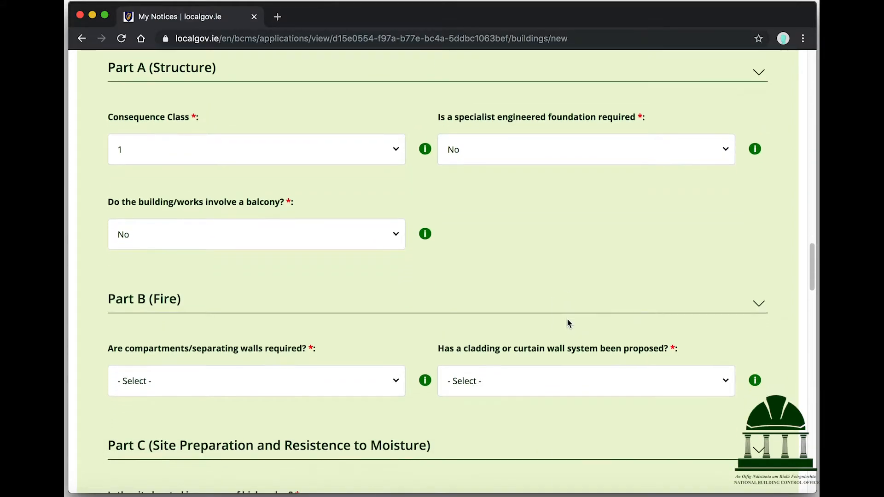
In Part B Fire, answer Yes to separating walls and No to cladding/curtain wall.
{"action": "scroll", "scroll_direction": "down", "scroll_amount": 3}
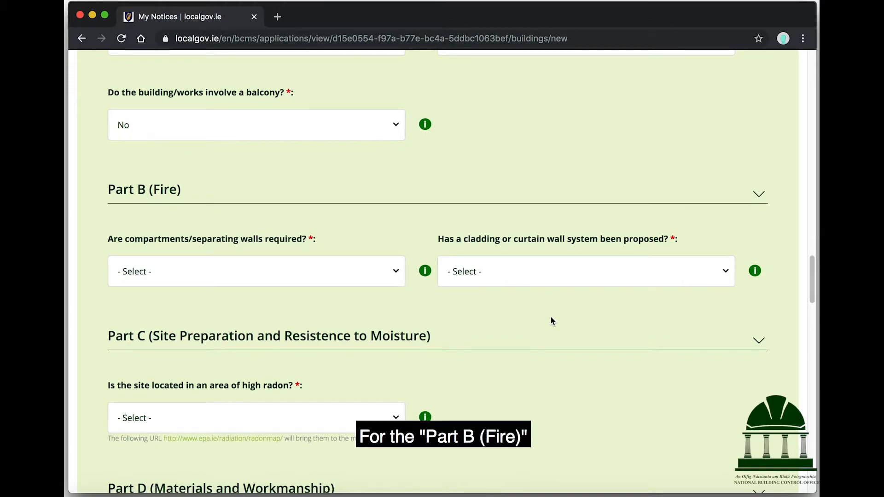
{"action": "mouse_move", "coordinate": [513, 314]}
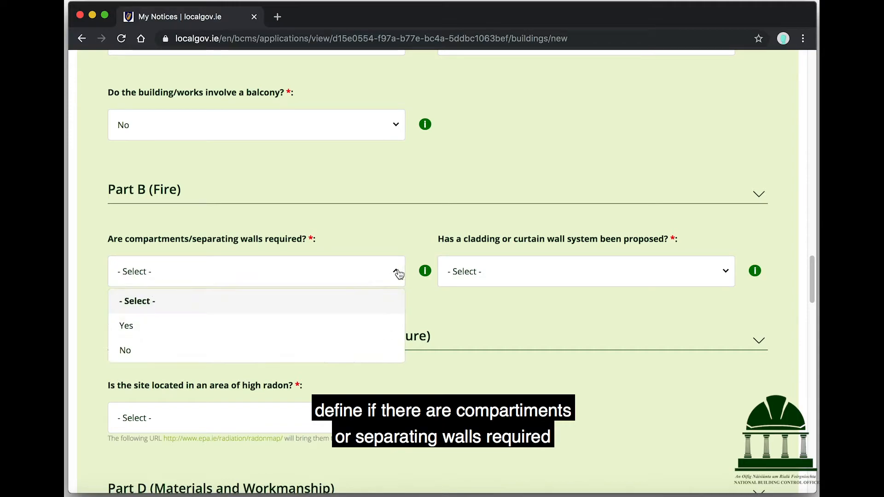
{"action": "mouse_move", "coordinate": [236, 326]}
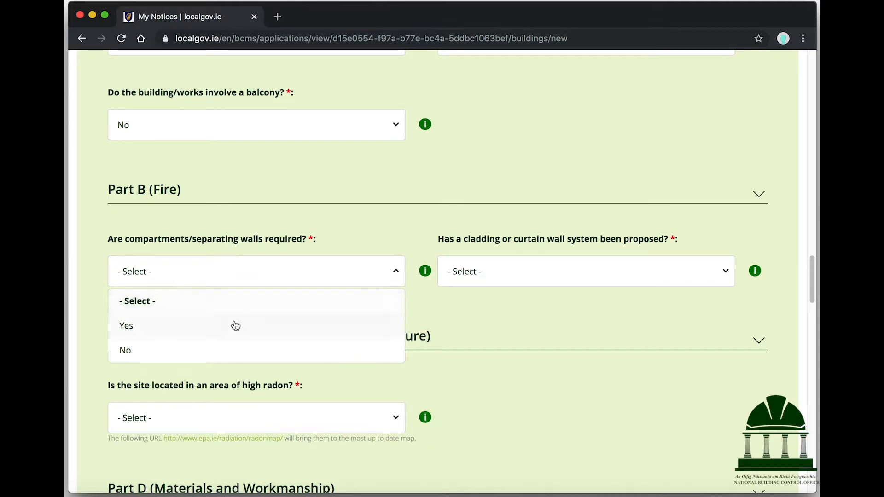
{"action": "left_click", "coordinate": [125, 326]}
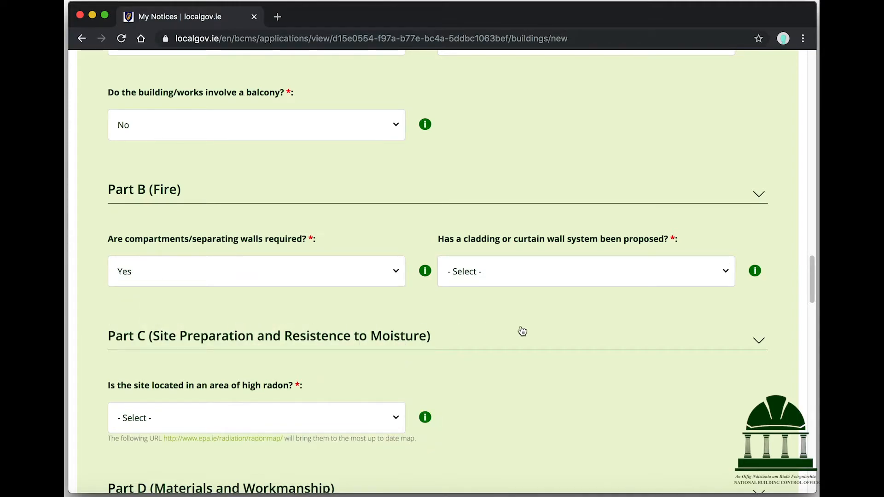
{"action": "left_click", "coordinate": [585, 271]}
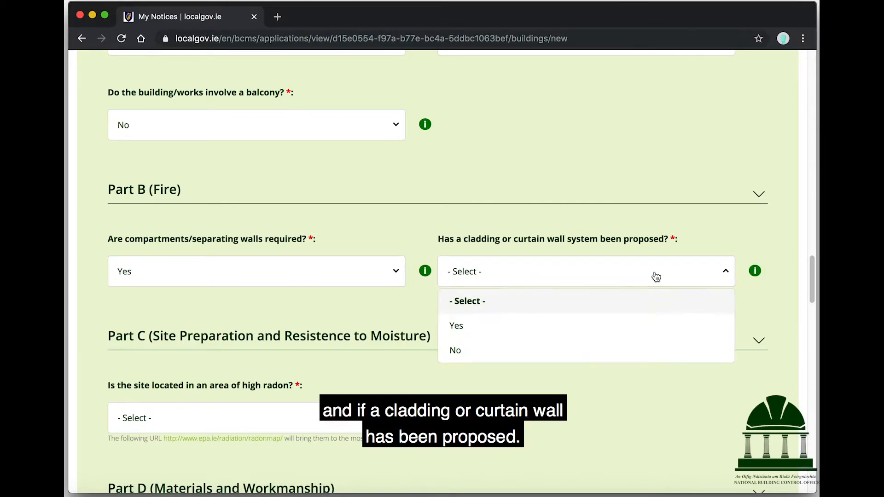
{"action": "left_click", "coordinate": [454, 350]}
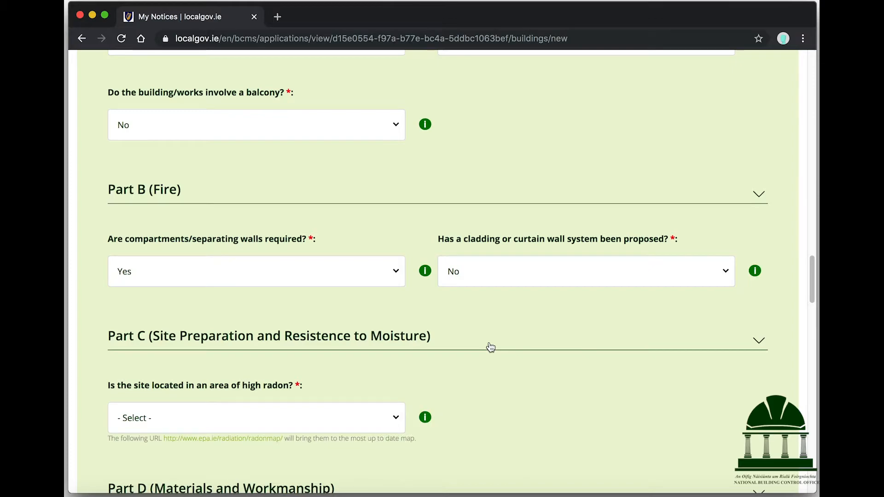
{"action": "scroll", "scroll_direction": "down", "scroll_amount": 3}
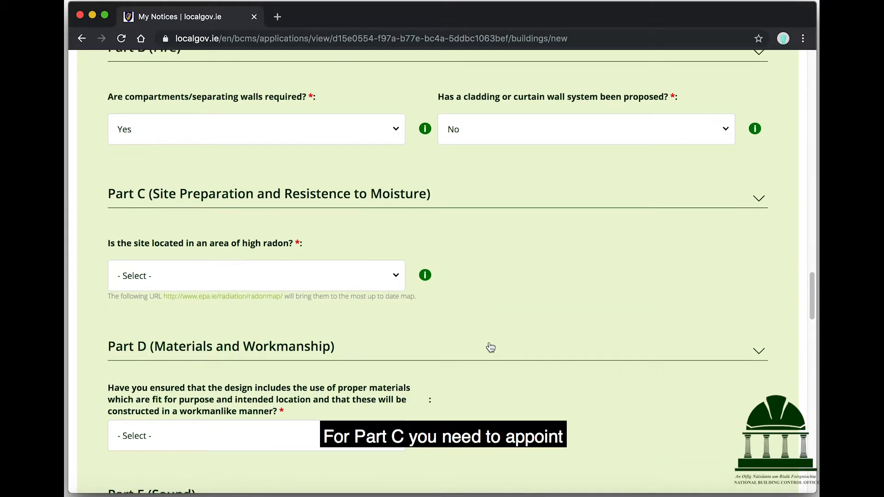
{"action": "left_click", "coordinate": [424, 275]}
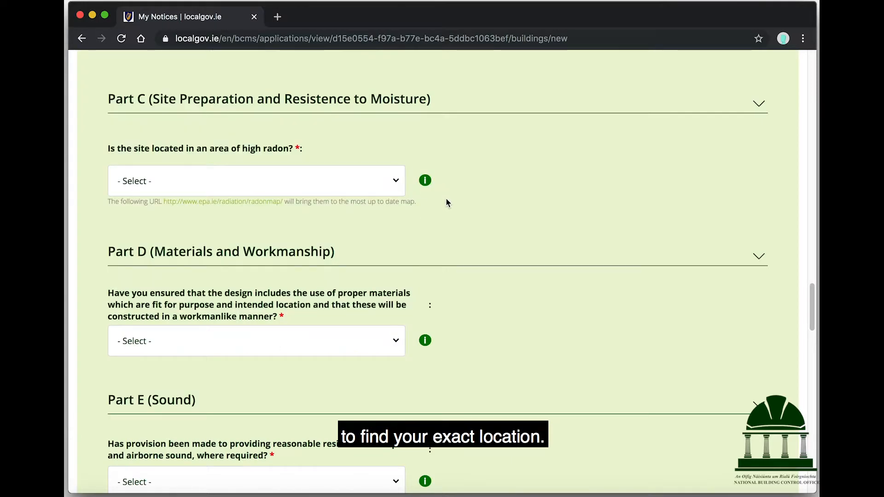
{"action": "mouse_move", "coordinate": [239, 205]}
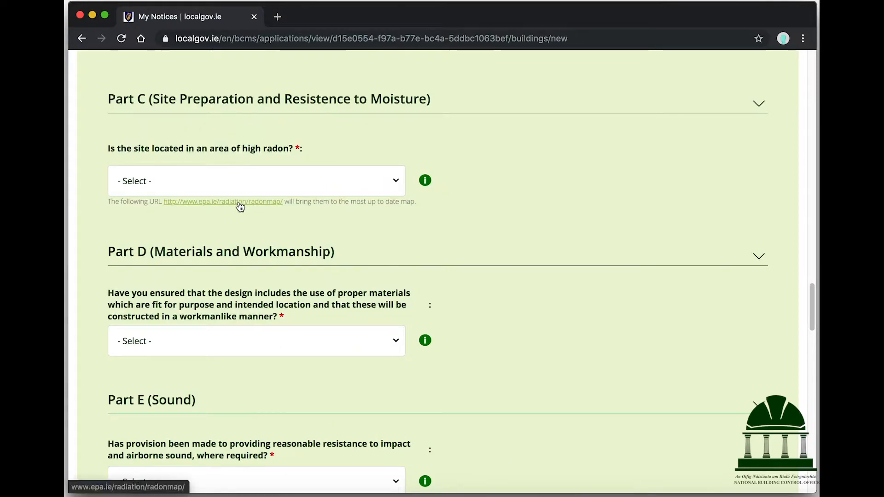
Open the EPA radon map and choose County Dublin and Town Dublin.
{"action": "left_click", "coordinate": [223, 201]}
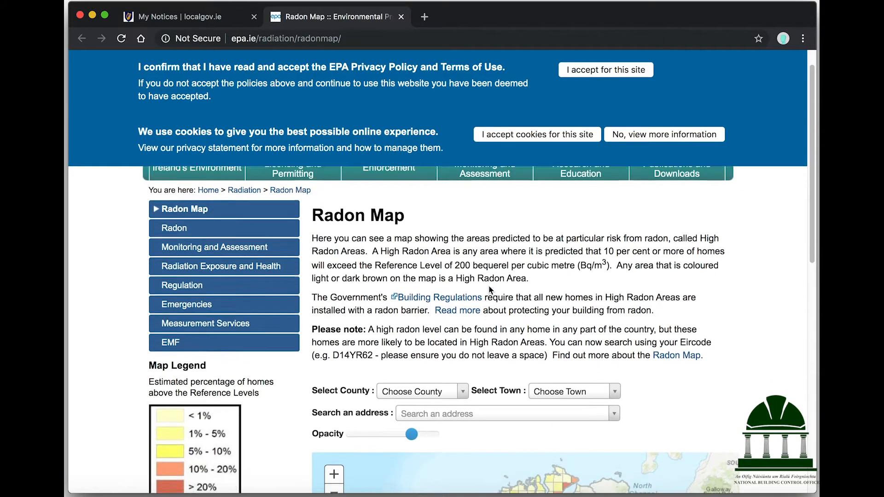
{"action": "scroll", "scroll_direction": "down", "scroll_amount": 3}
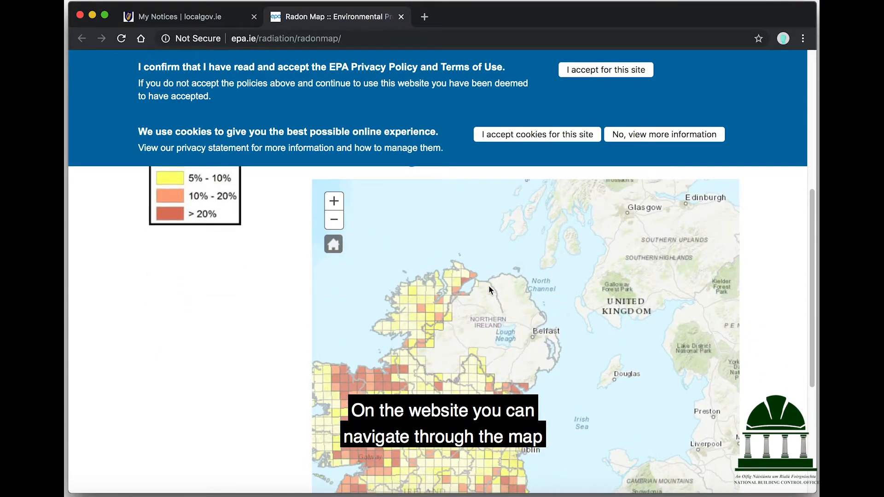
{"action": "scroll", "scroll_direction": "up", "scroll_amount": 3}
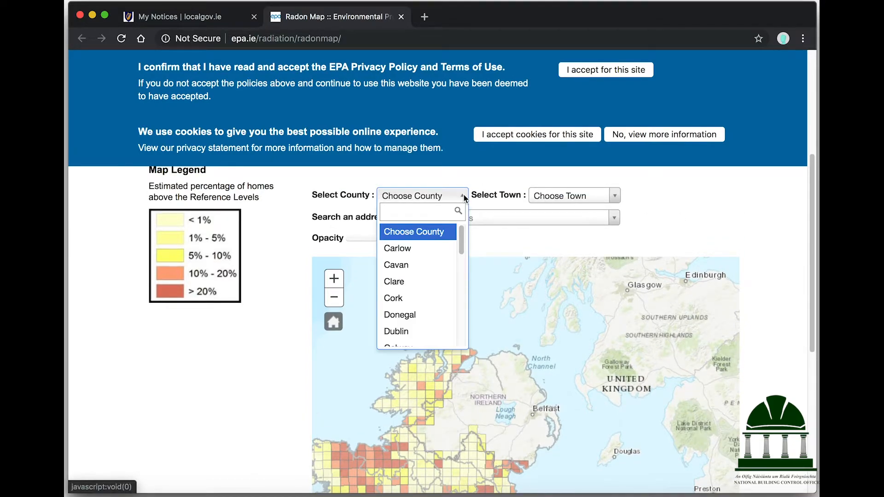
{"action": "mouse_move", "coordinate": [419, 331]}
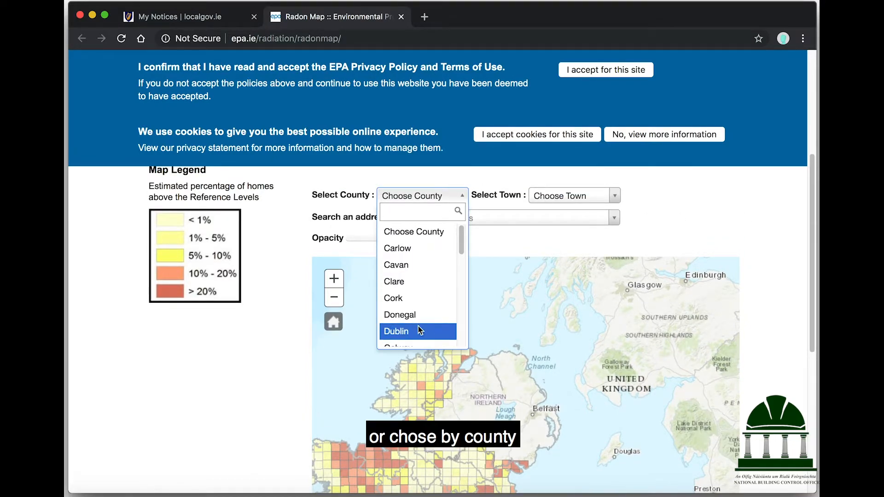
{"action": "left_click", "coordinate": [396, 332]}
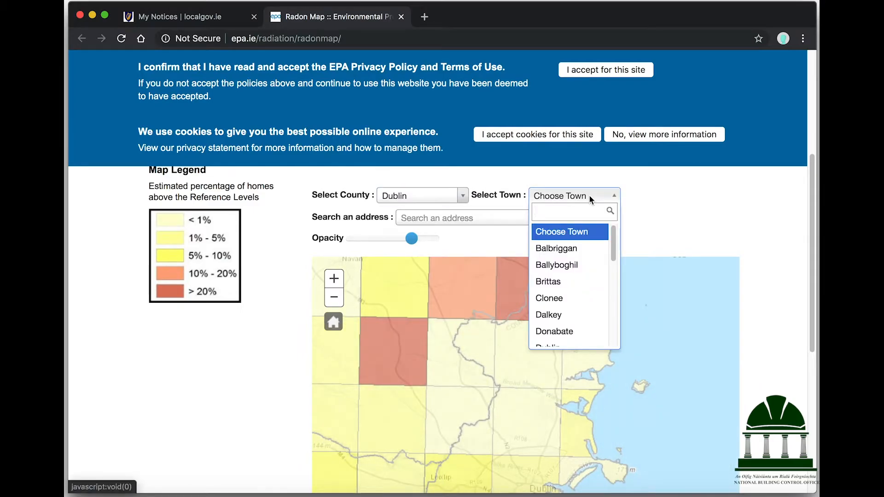
{"action": "left_click", "coordinate": [548, 346]}
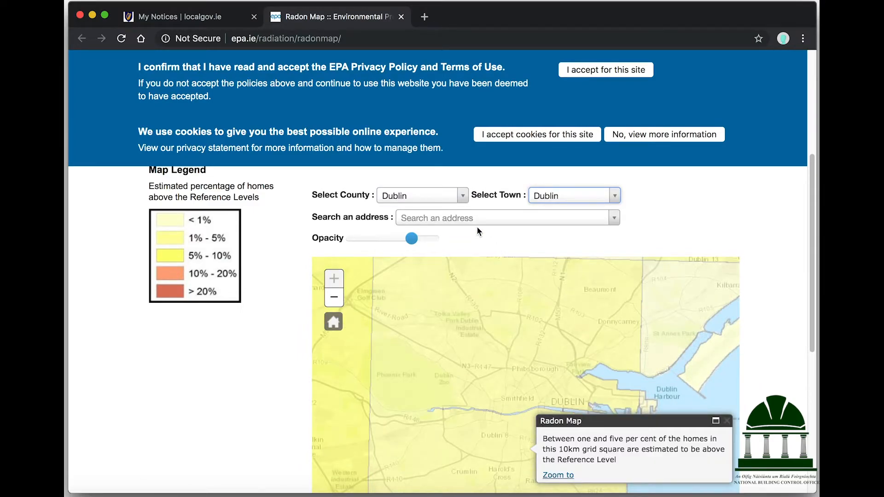
{"action": "scroll", "scroll_direction": "down", "scroll_amount": 3}
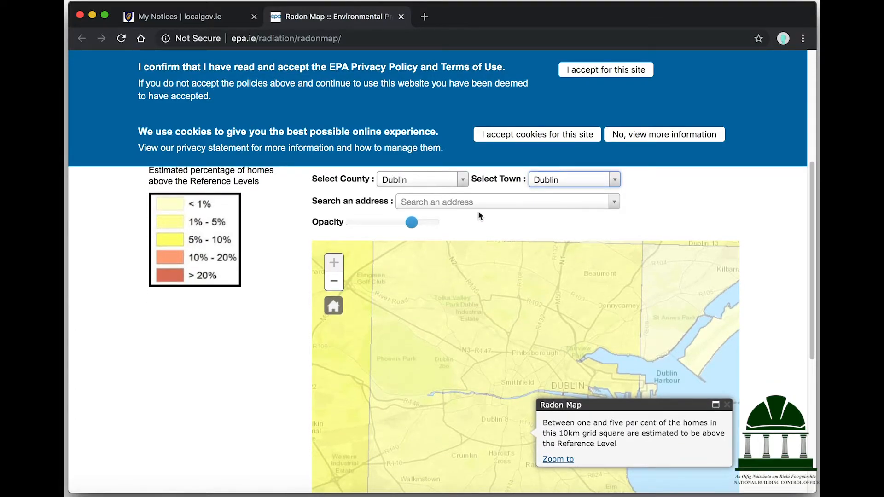
{"action": "left_click", "coordinate": [502, 201]}
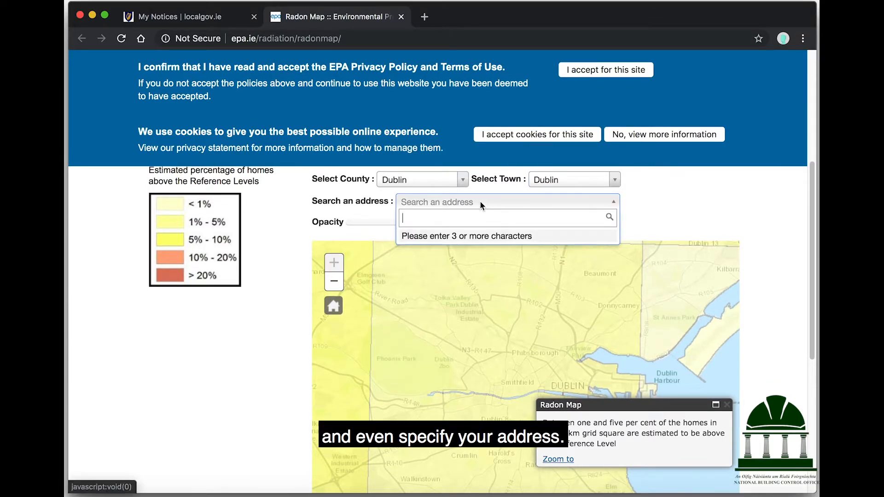
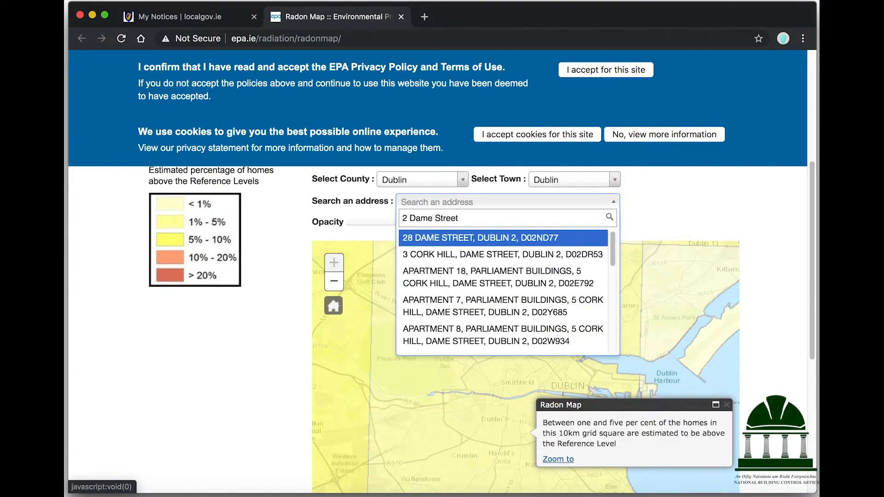
{"action": "left_click", "coordinate": [479, 238]}
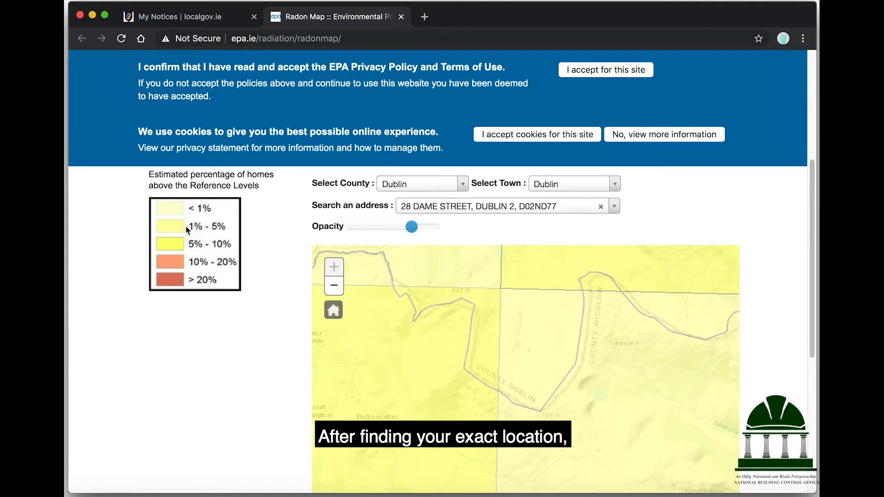
{"action": "left_click", "coordinate": [401, 17]}
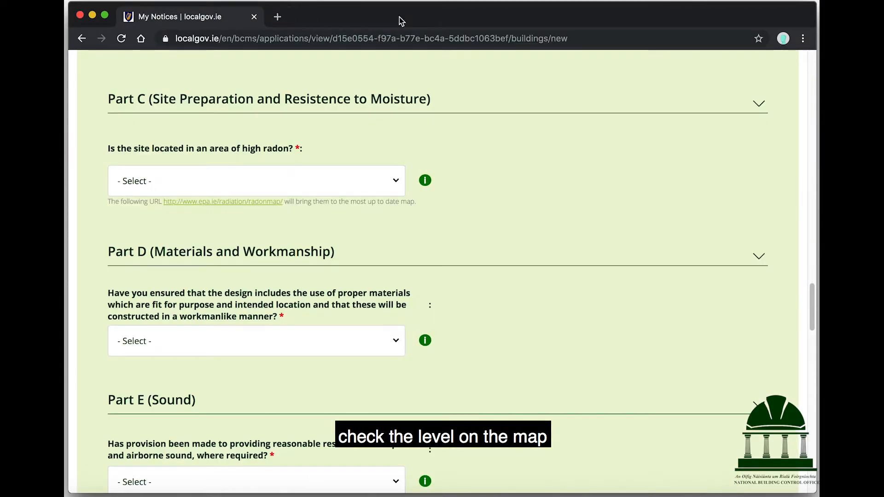
Answer No to the Part C high radon question and Yes to Part D materials and workmanship.
{"action": "left_click", "coordinate": [256, 180]}
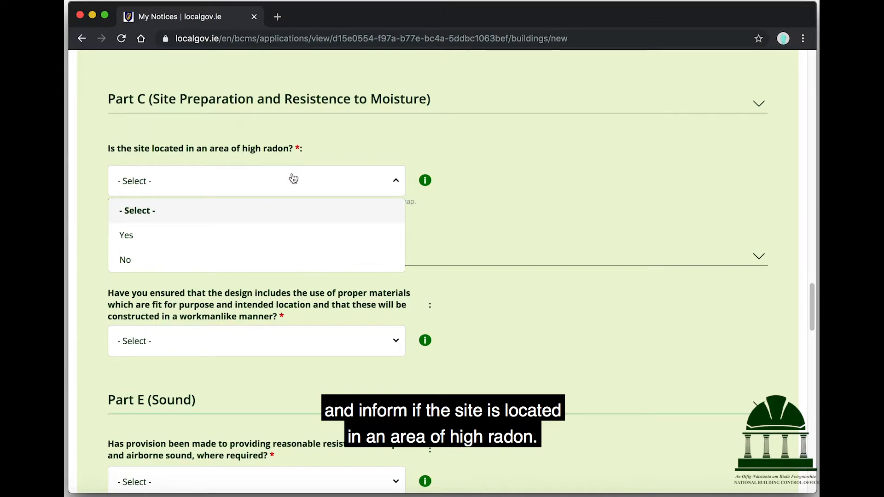
{"action": "mouse_move", "coordinate": [152, 259]}
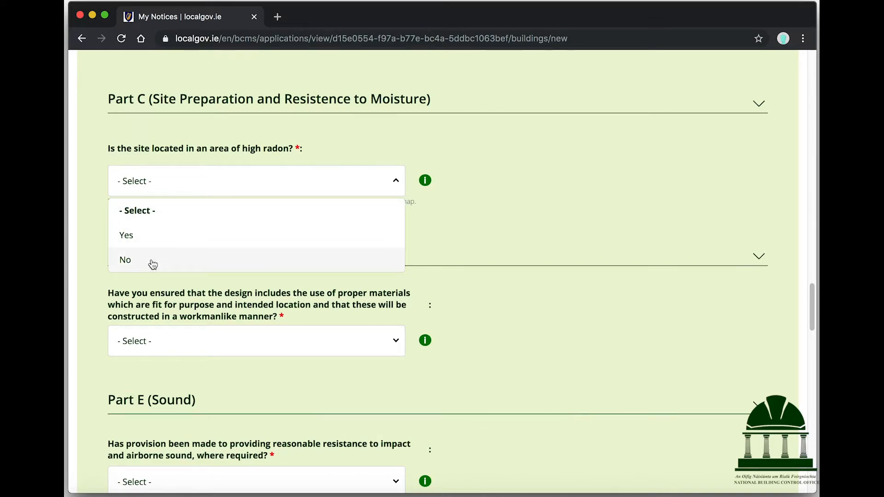
{"action": "left_click", "coordinate": [125, 260]}
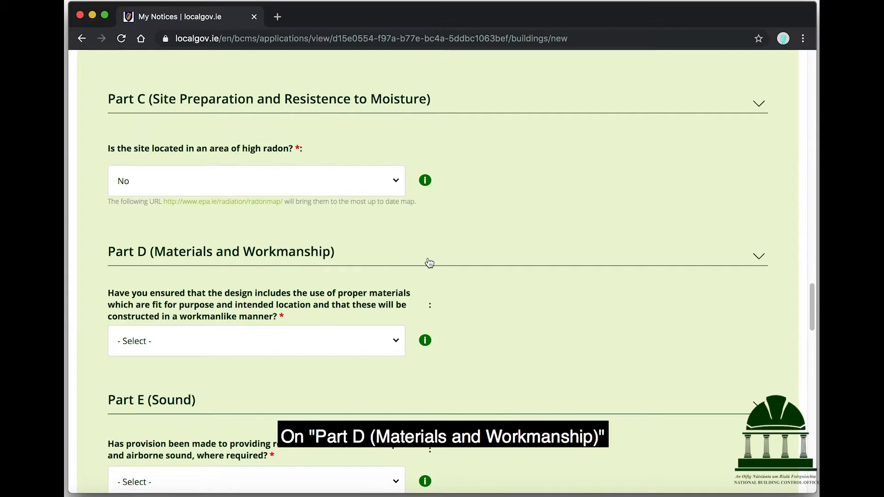
{"action": "mouse_move", "coordinate": [425, 340]}
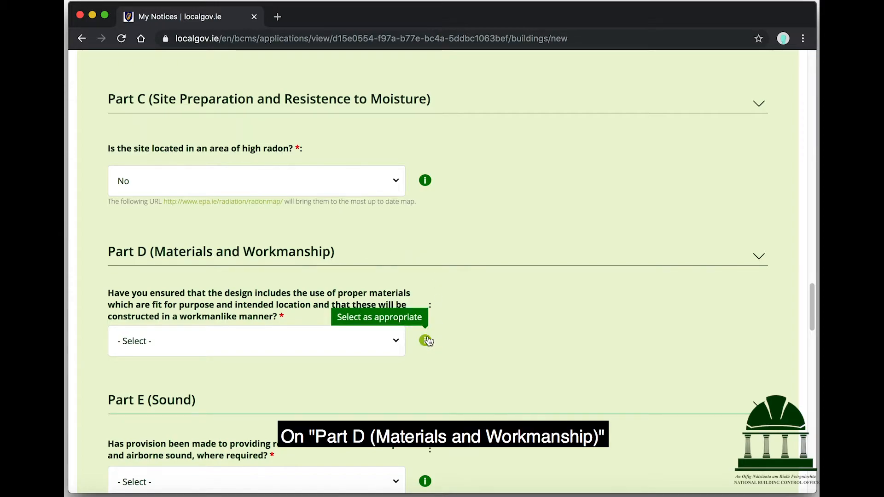
{"action": "mouse_move", "coordinate": [471, 345]}
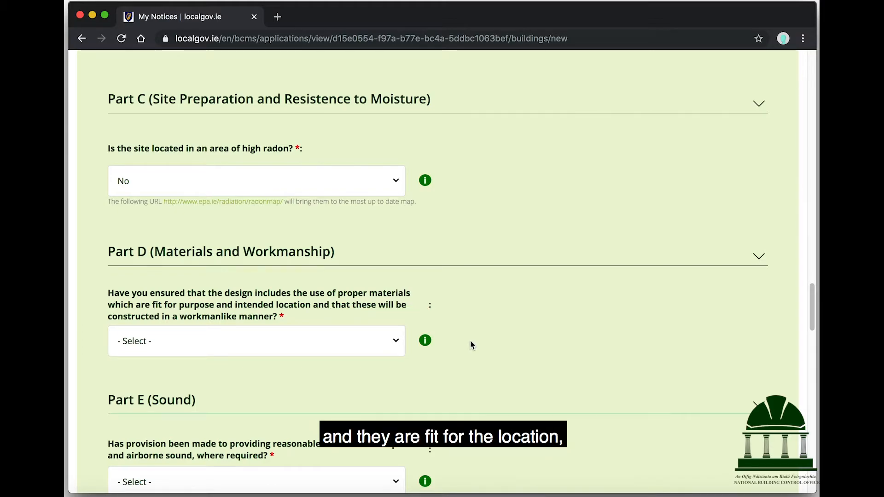
{"action": "mouse_move", "coordinate": [464, 343]}
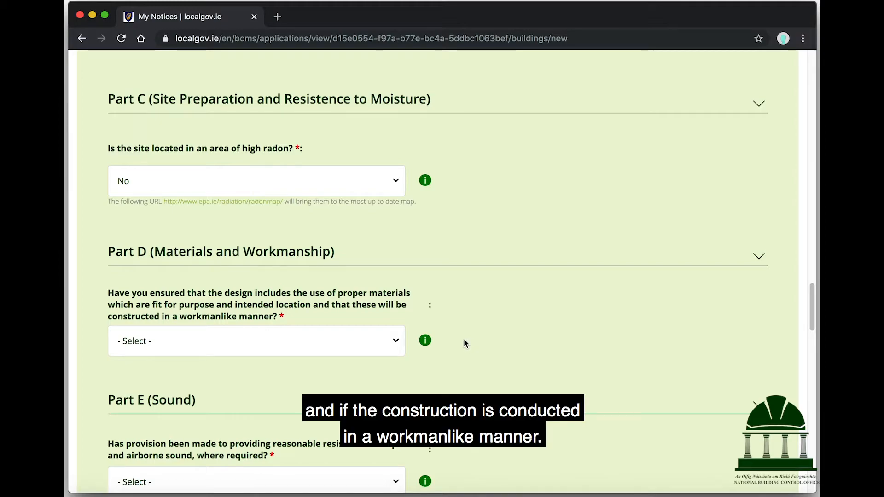
{"action": "left_click", "coordinate": [255, 341]}
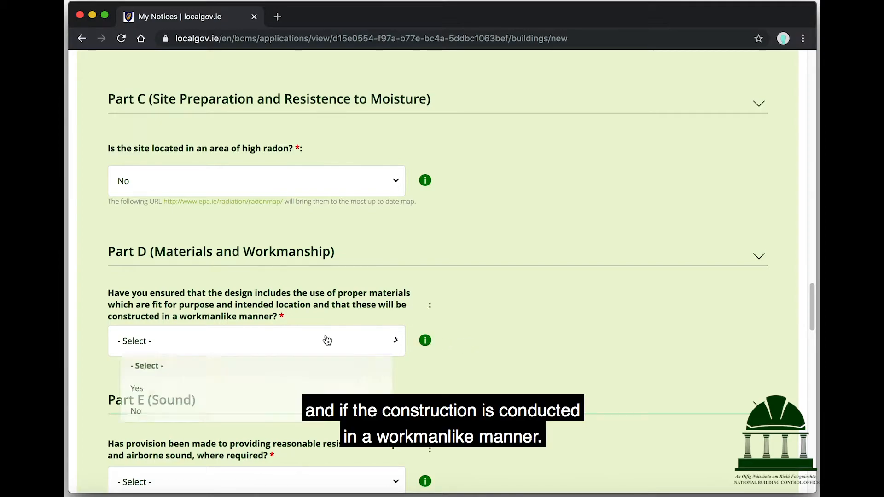
{"action": "left_click", "coordinate": [137, 388]}
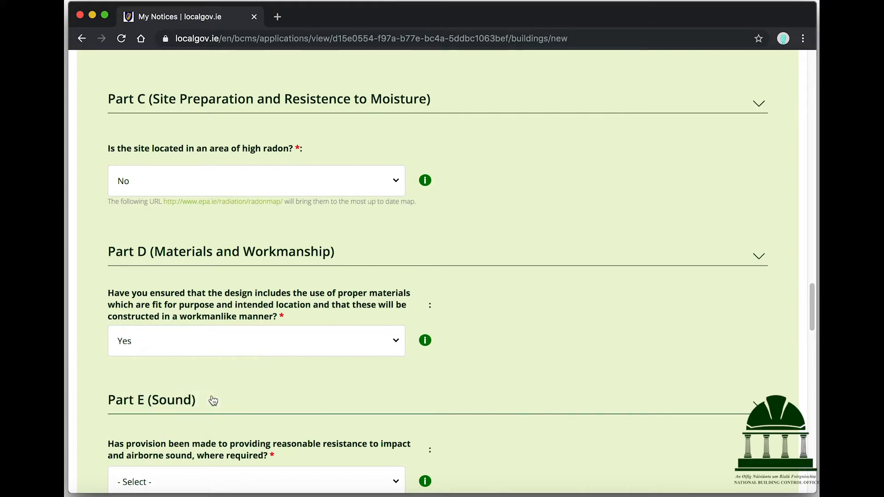
{"action": "scroll", "scroll_direction": "down", "scroll_amount": 3}
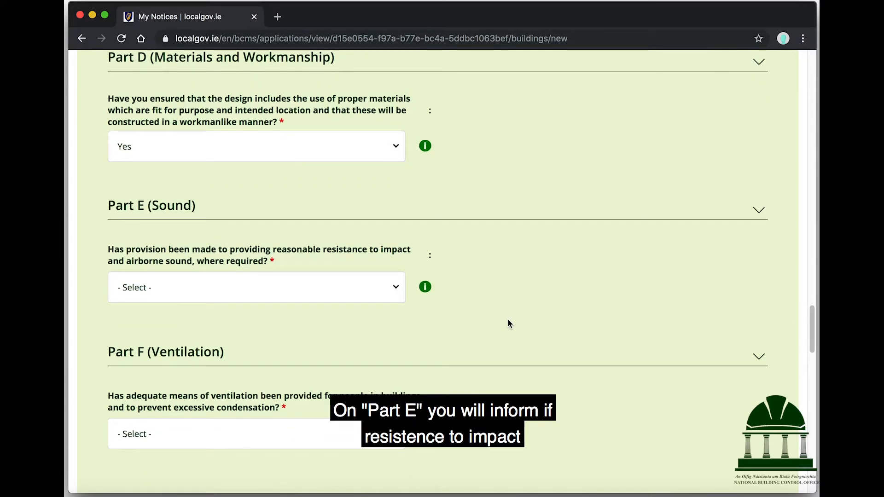
{"action": "mouse_move", "coordinate": [252, 309]}
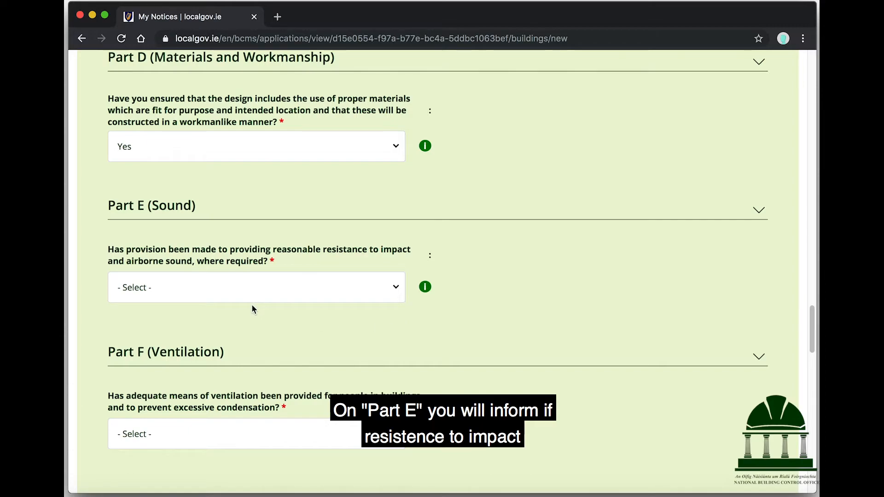
Answer Yes to Part E sound resistance and Yes to Part F ventilation.
{"action": "left_click", "coordinate": [255, 287]}
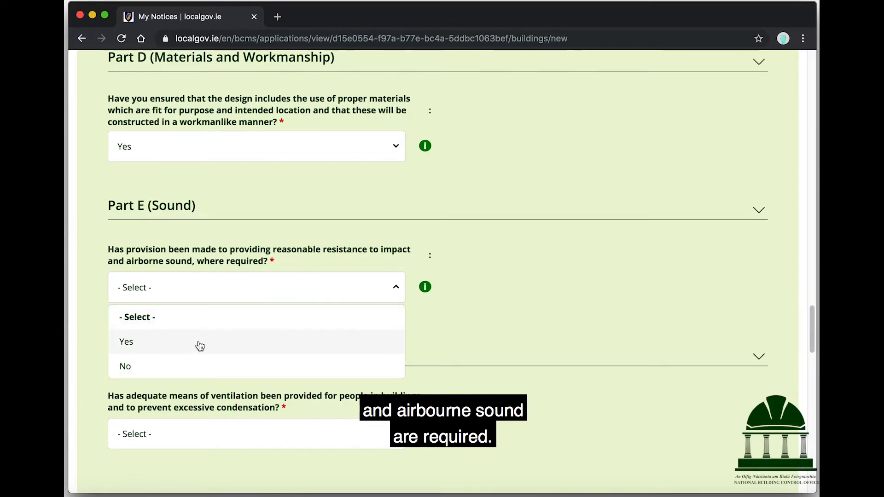
{"action": "left_click", "coordinate": [126, 342]}
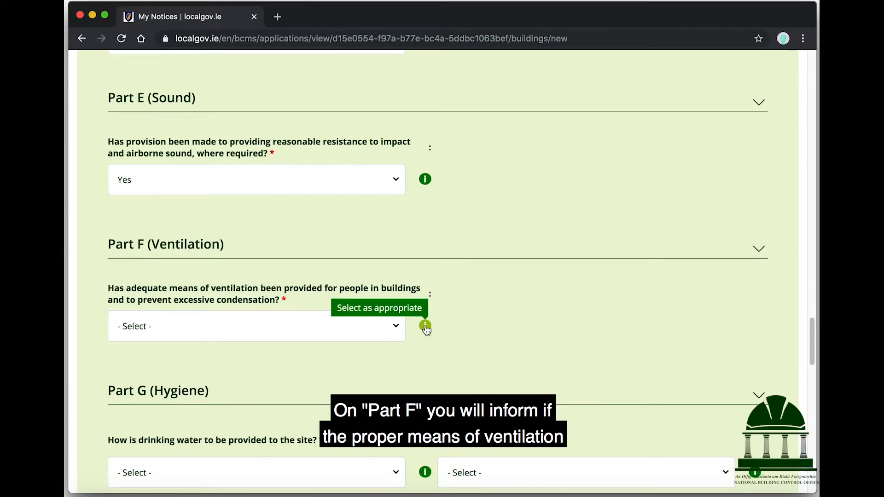
{"action": "mouse_move", "coordinate": [286, 334]}
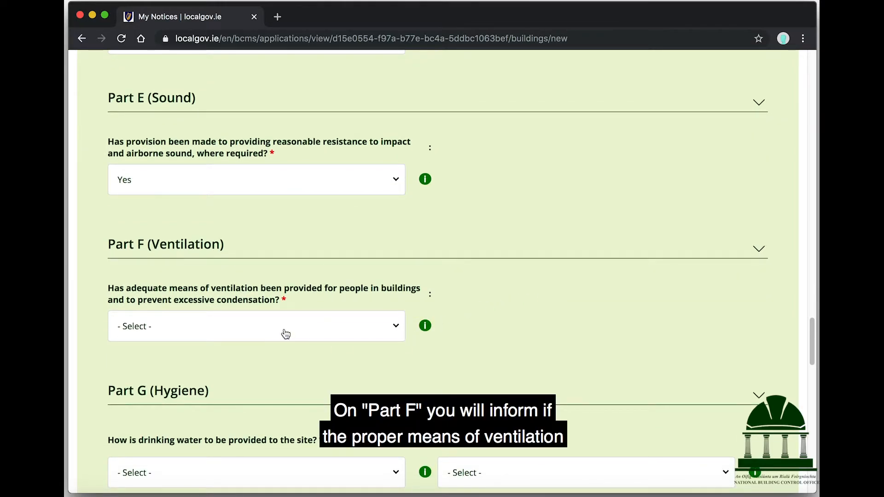
{"action": "left_click", "coordinate": [256, 326]}
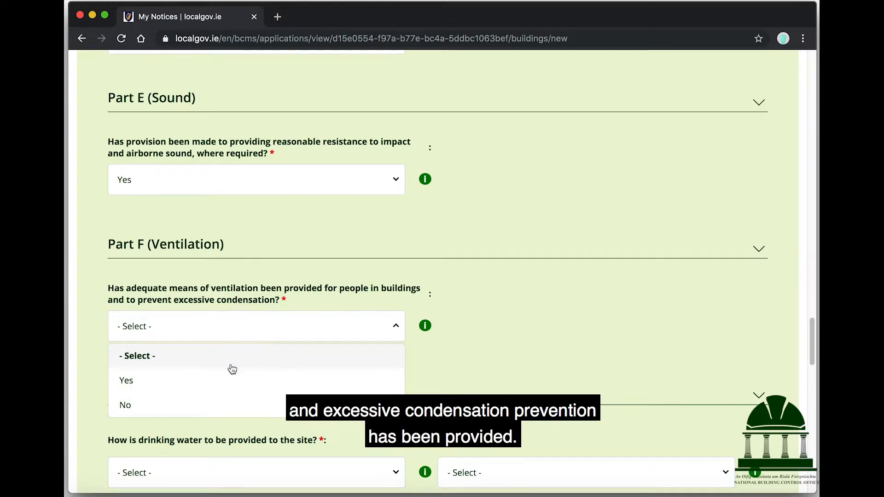
{"action": "left_click", "coordinate": [126, 379]}
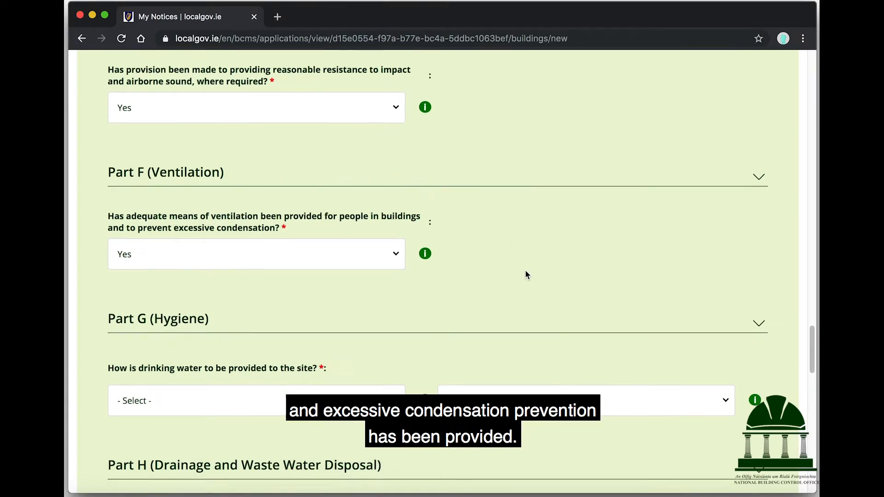
{"action": "scroll", "scroll_direction": "down", "scroll_amount": 3}
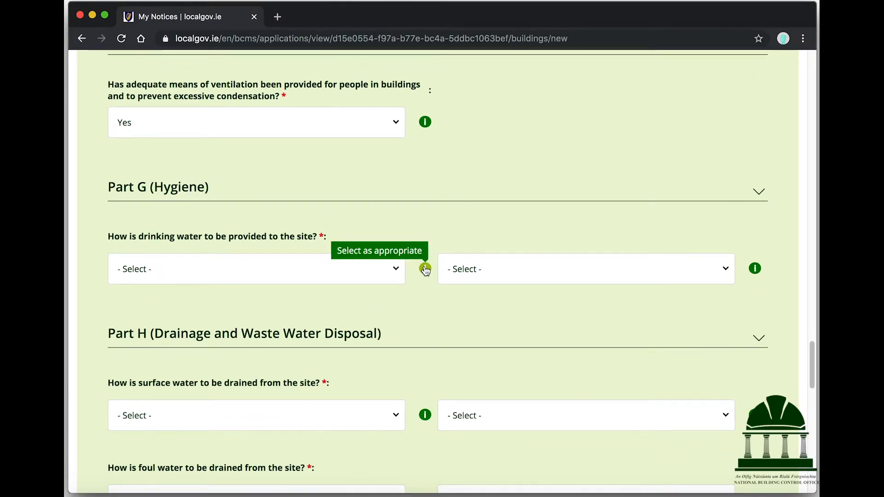
Set drinking water to Existing Connection from a Public supply.
{"action": "left_click", "coordinate": [255, 268]}
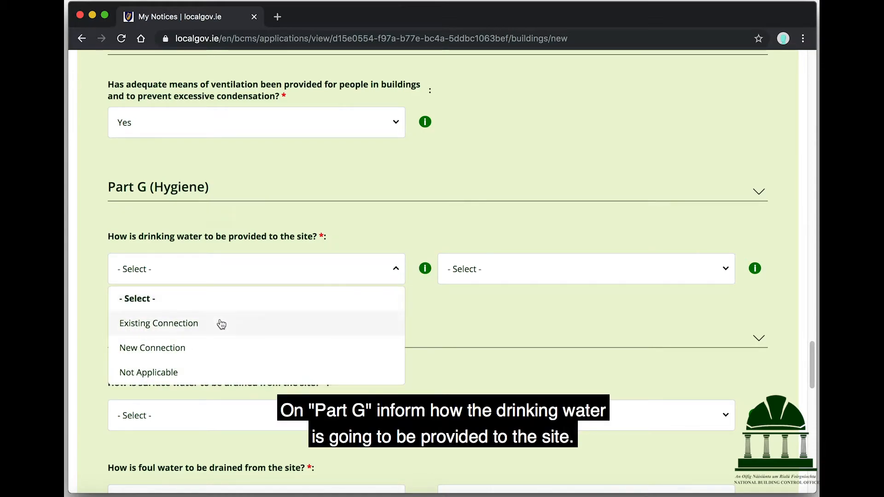
{"action": "left_click", "coordinate": [158, 323]}
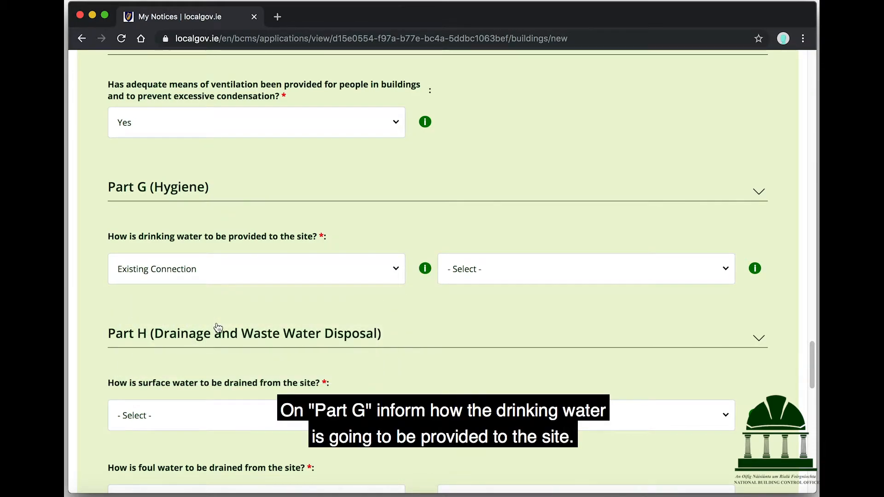
{"action": "mouse_move", "coordinate": [754, 268]}
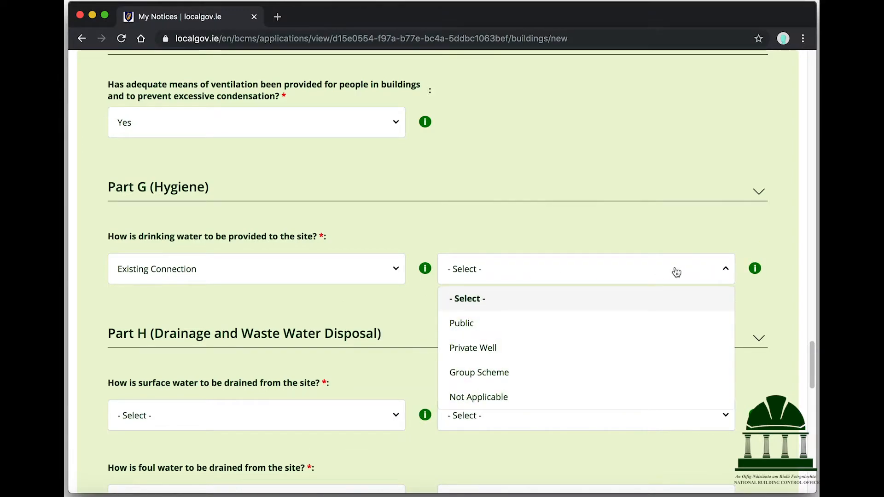
{"action": "left_click", "coordinate": [462, 323]}
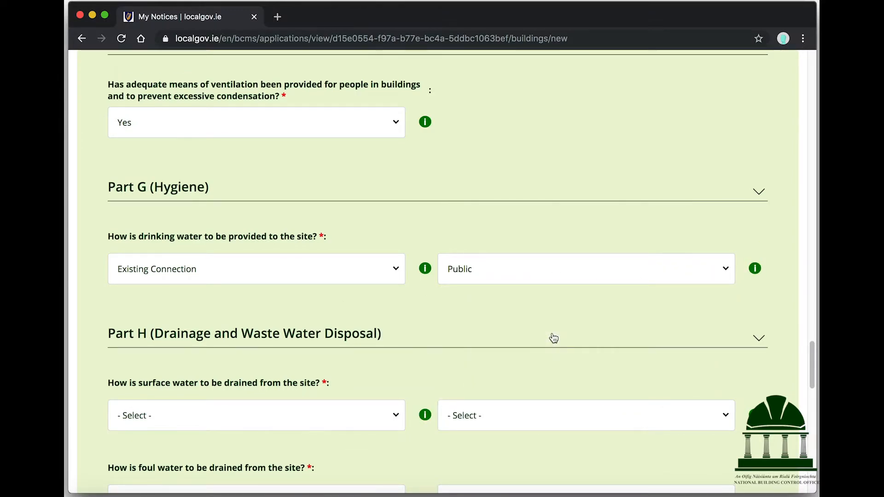
{"action": "scroll", "scroll_direction": "down", "scroll_amount": 3}
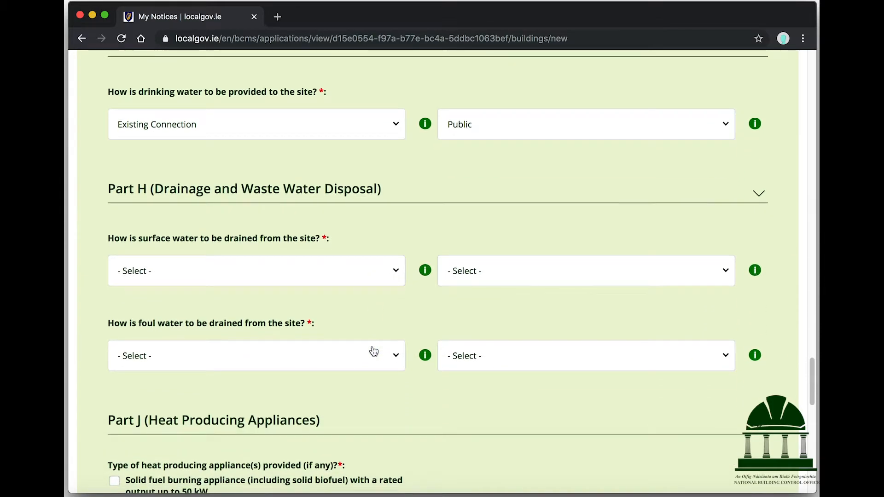
{"action": "mouse_move", "coordinate": [329, 277]}
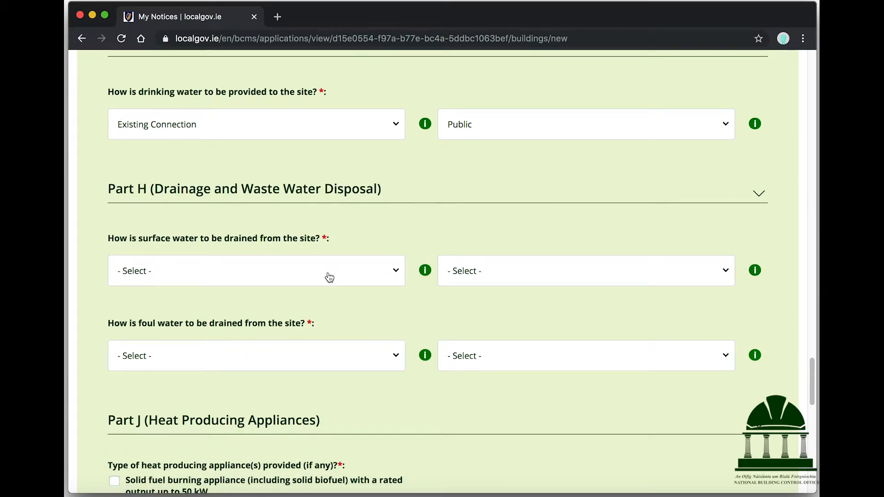
Set surface water drainage to Existing Connection to Public Sewer/Main.
{"action": "left_click", "coordinate": [256, 270]}
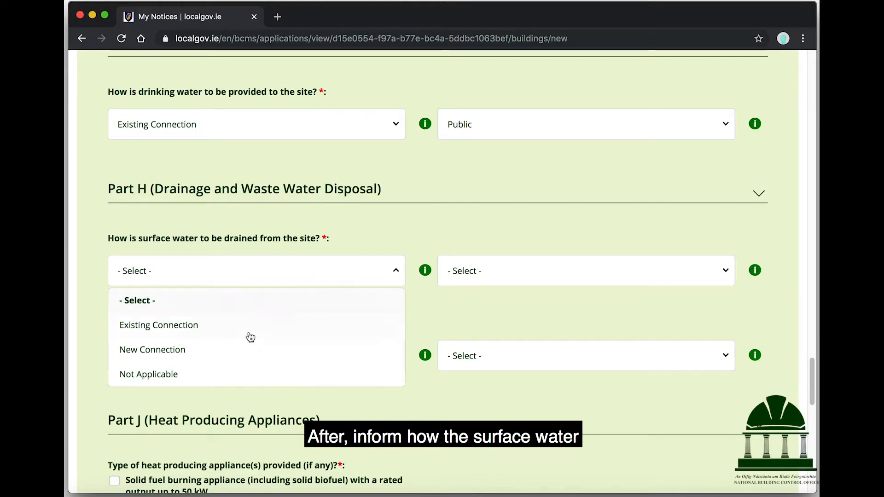
{"action": "left_click", "coordinate": [159, 325]}
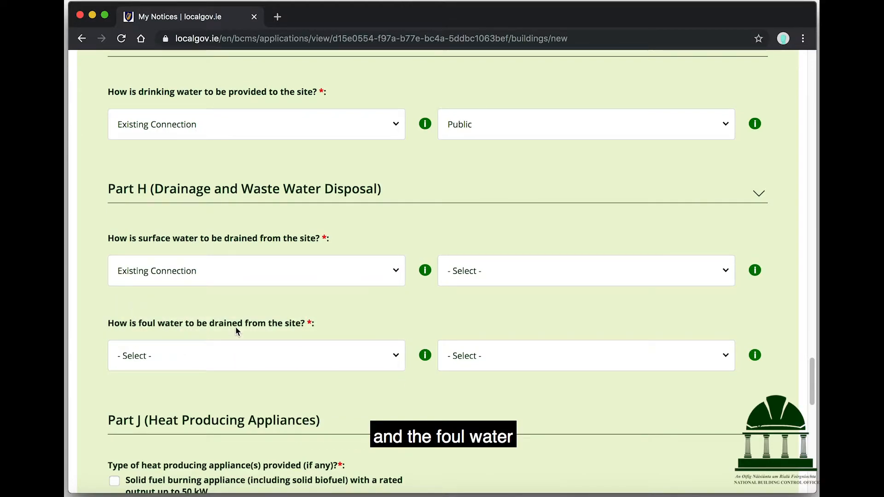
{"action": "left_click", "coordinate": [585, 270]}
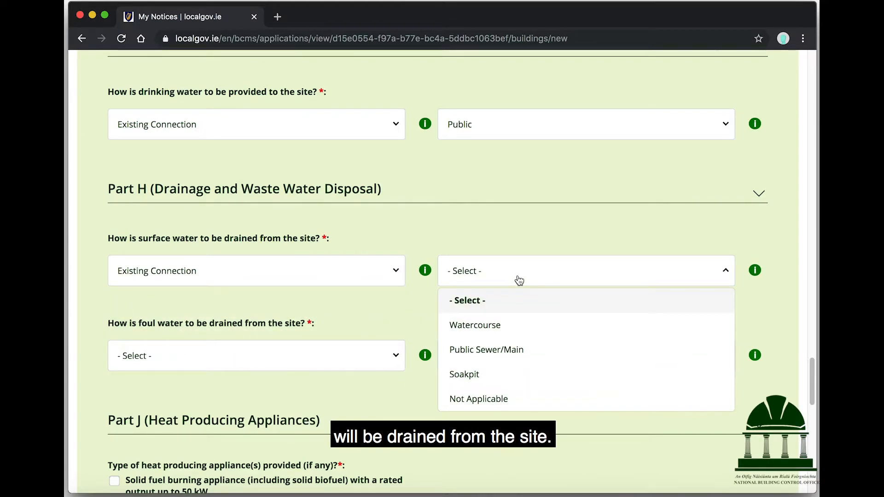
{"action": "left_click", "coordinate": [486, 349]}
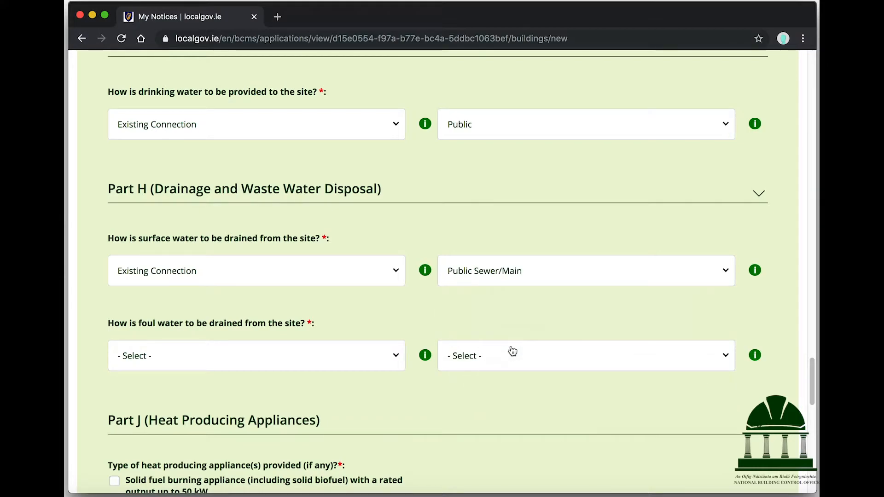
{"action": "scroll", "scroll_direction": "down", "scroll_amount": 3}
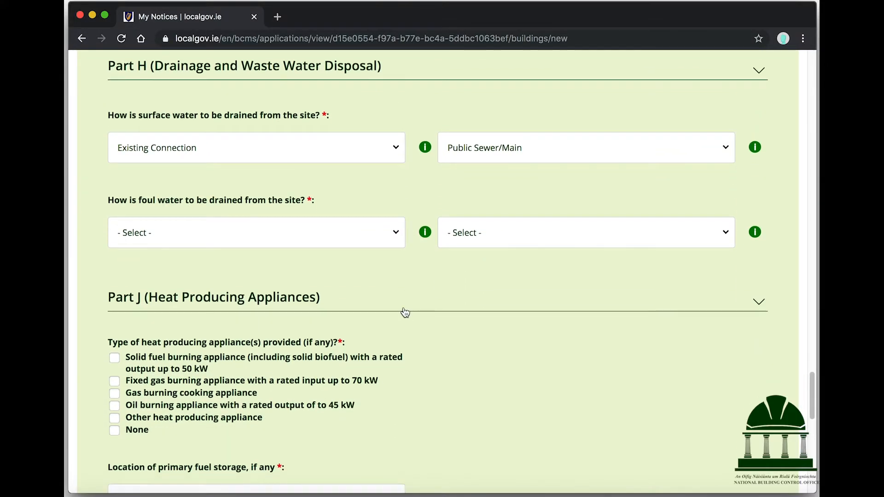
{"action": "mouse_move", "coordinate": [429, 251]}
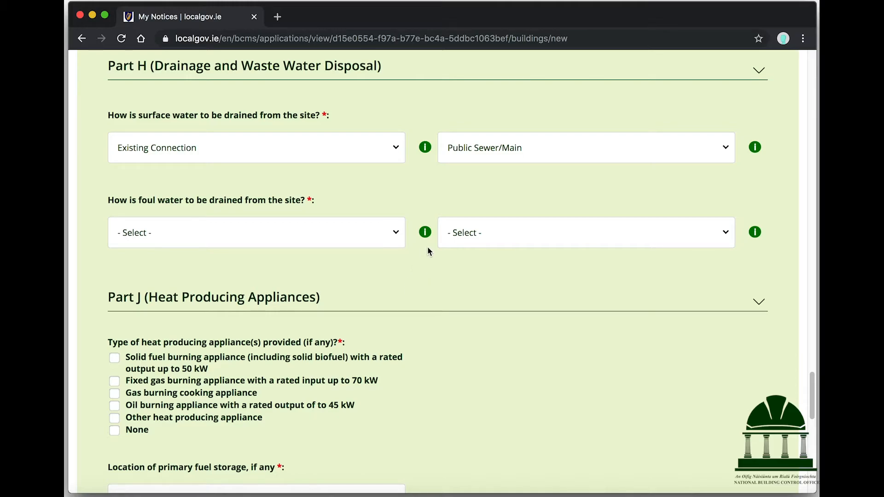
Set foul water drainage to Existing Connection to Public.
{"action": "left_click", "coordinate": [256, 232]}
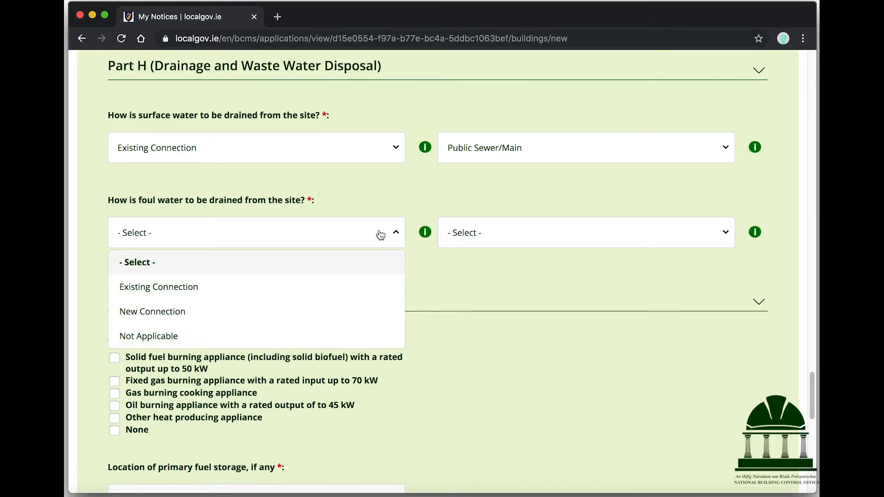
{"action": "left_click", "coordinate": [158, 286]}
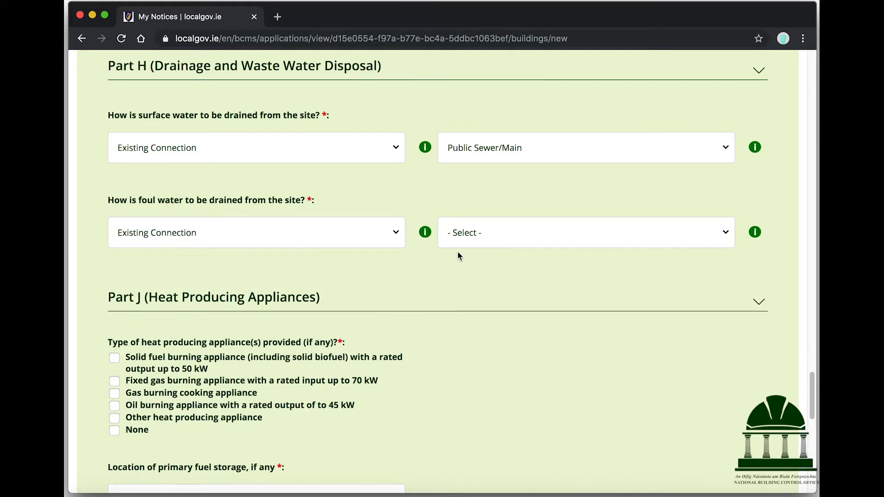
{"action": "left_click", "coordinate": [580, 232]}
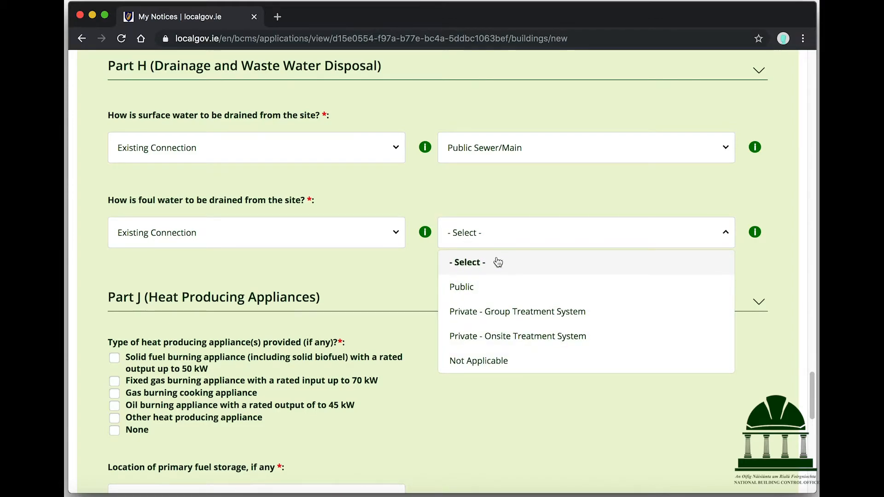
{"action": "left_click", "coordinate": [461, 287]}
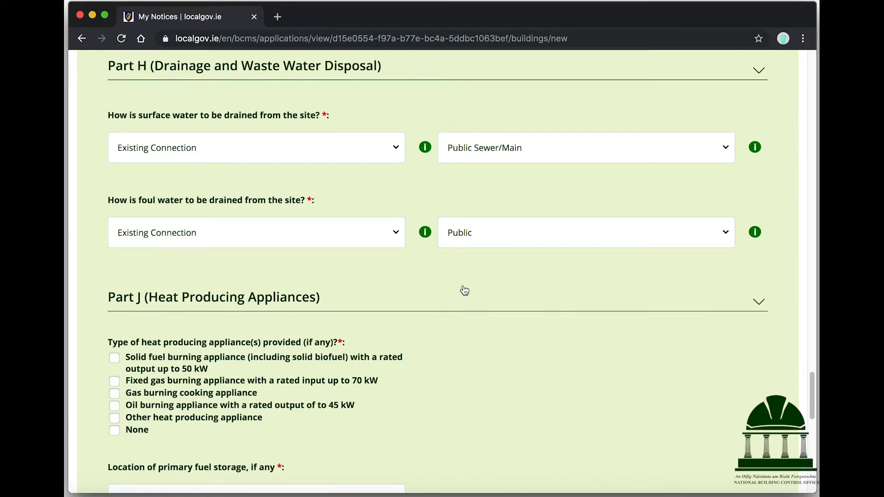
{"action": "scroll", "scroll_direction": "down", "scroll_amount": 3}
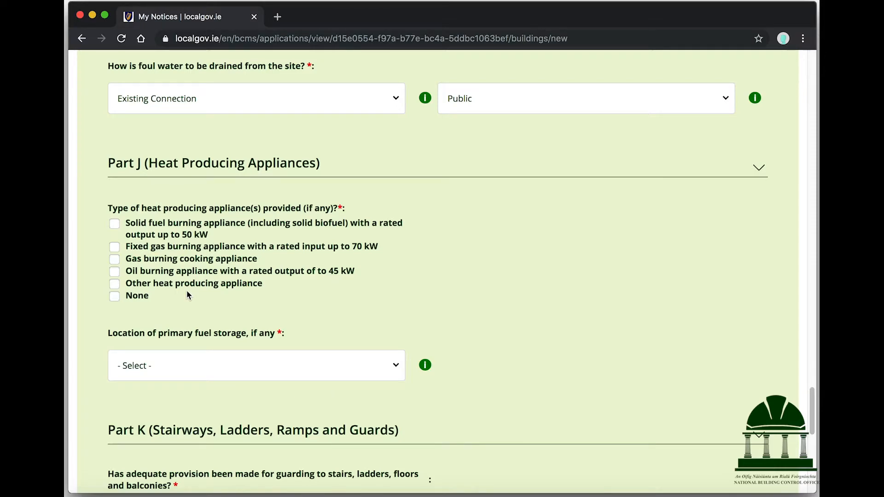
Declare no heat-producing appliances and set the primary fuel storage location to Not Applicable.
{"action": "left_click", "coordinate": [114, 296]}
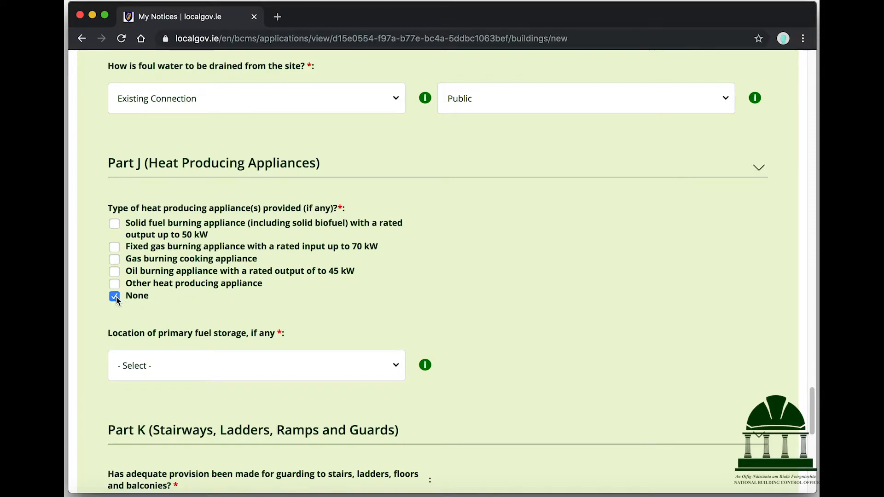
{"action": "scroll", "scroll_direction": "down", "scroll_amount": 3}
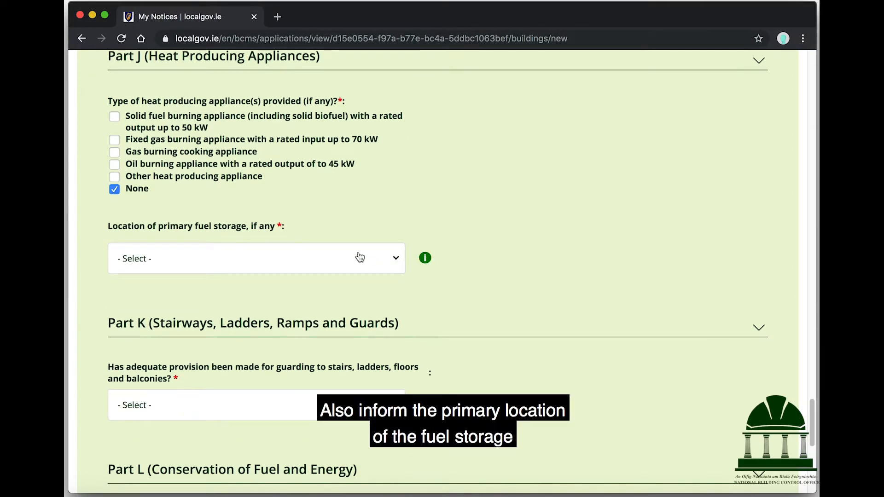
{"action": "left_click", "coordinate": [255, 259]}
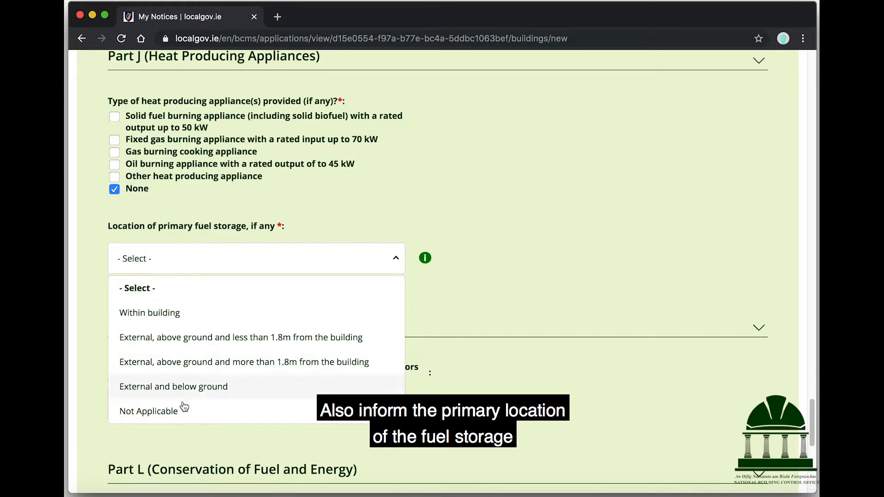
{"action": "left_click", "coordinate": [148, 410]}
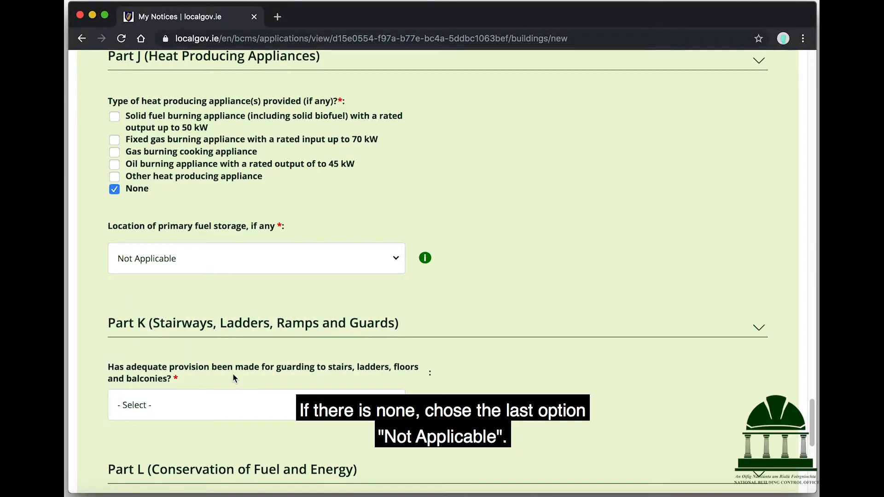
{"action": "scroll", "scroll_direction": "down", "scroll_amount": 3}
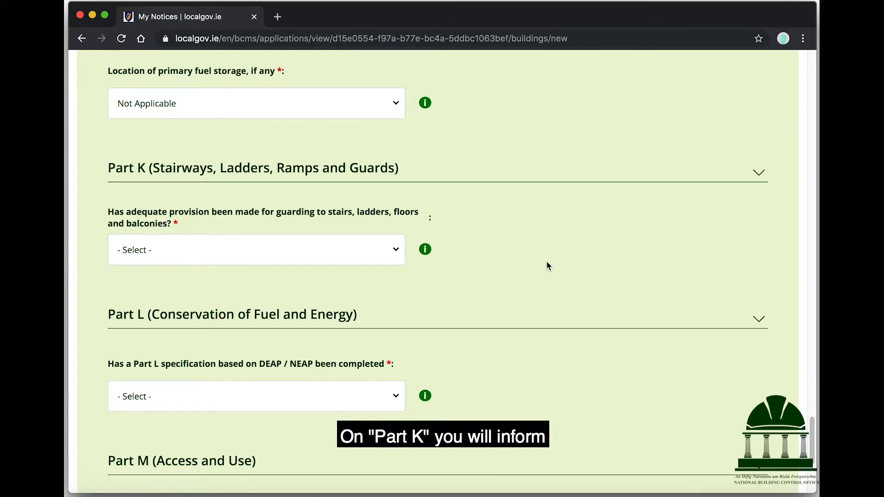
Answer Yes for Part K guarding, Part L DEAP/NEAP specification and Part M access.
{"action": "left_click", "coordinate": [255, 250]}
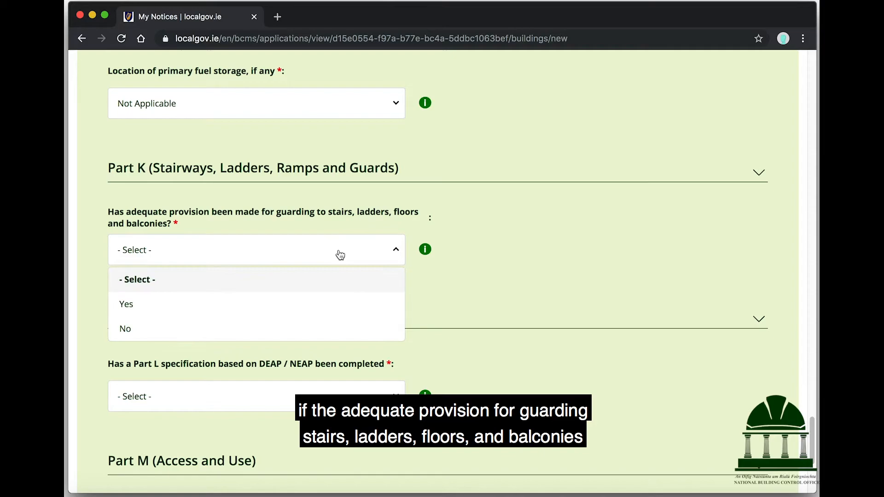
{"action": "mouse_move", "coordinate": [255, 309]}
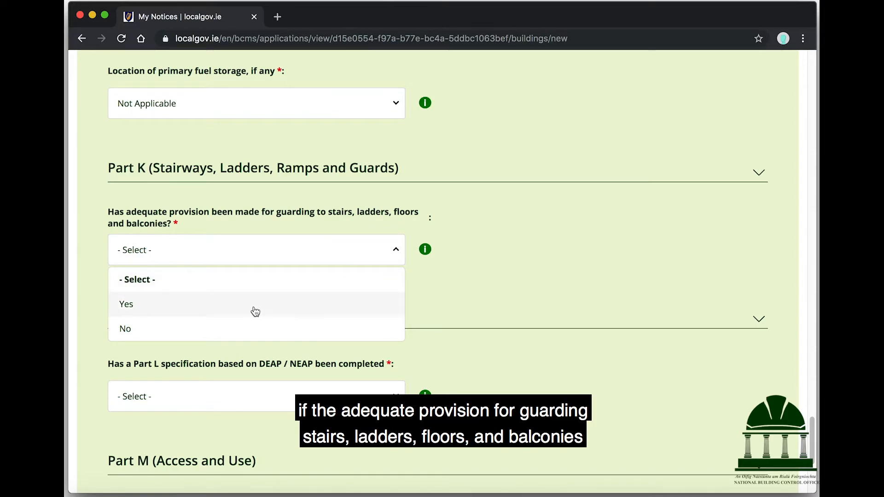
{"action": "left_click", "coordinate": [126, 304]}
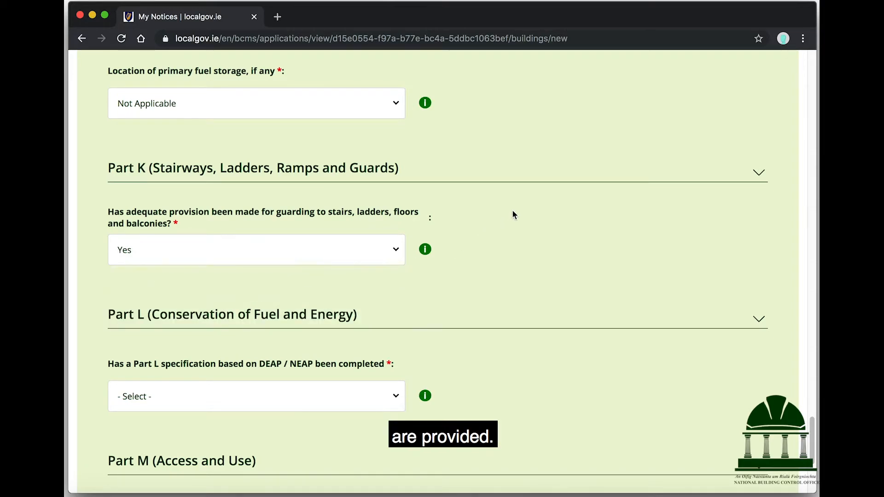
{"action": "scroll", "scroll_direction": "down", "scroll_amount": 3}
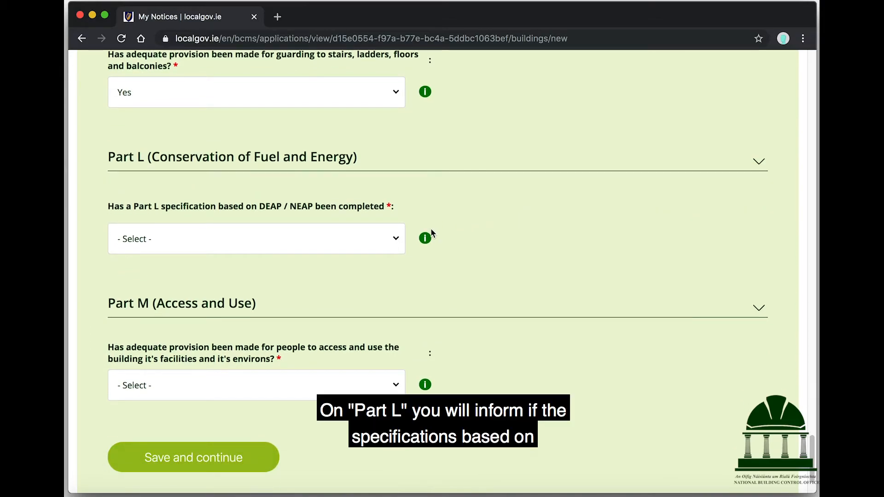
{"action": "left_click", "coordinate": [256, 238]}
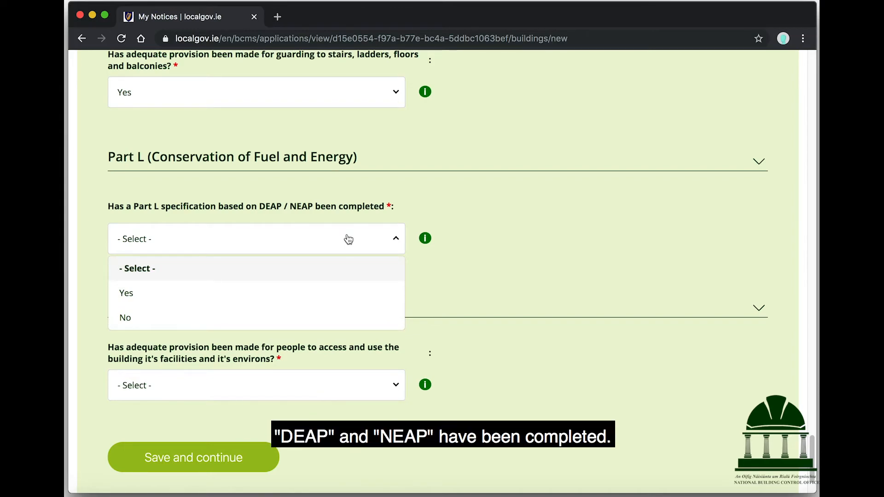
{"action": "left_click", "coordinate": [126, 293]}
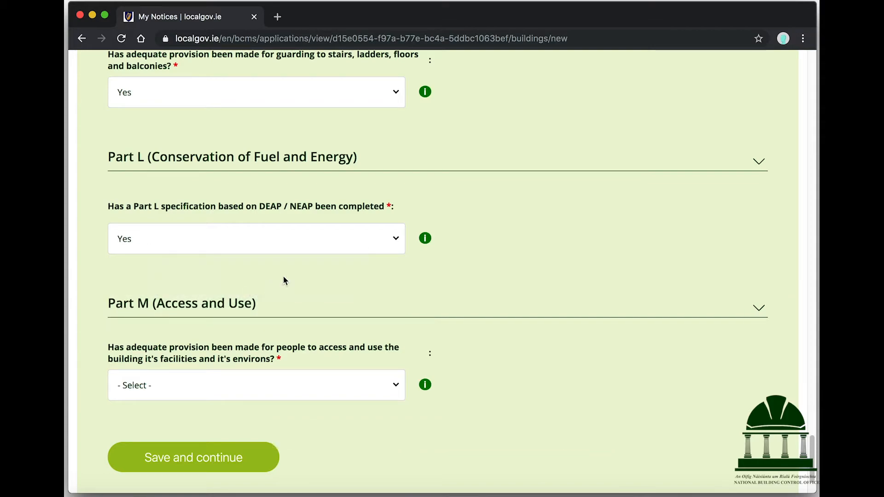
{"action": "scroll", "scroll_direction": "down", "scroll_amount": 3}
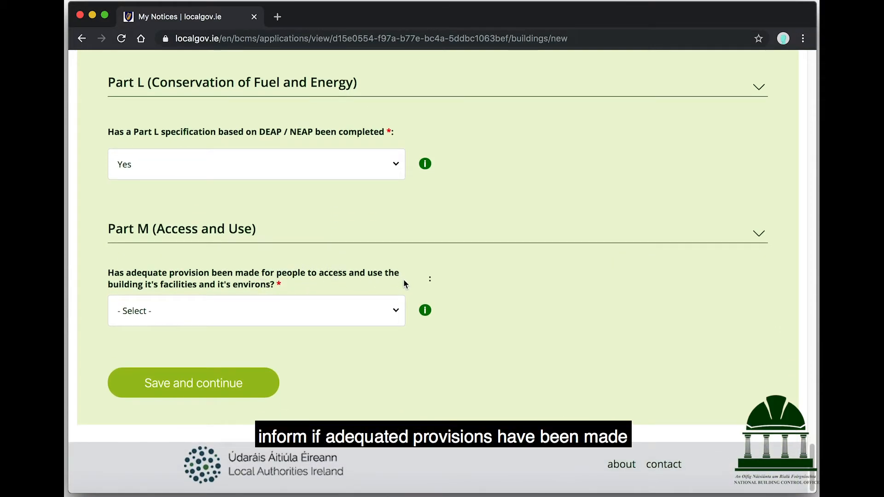
{"action": "left_click", "coordinate": [256, 310]}
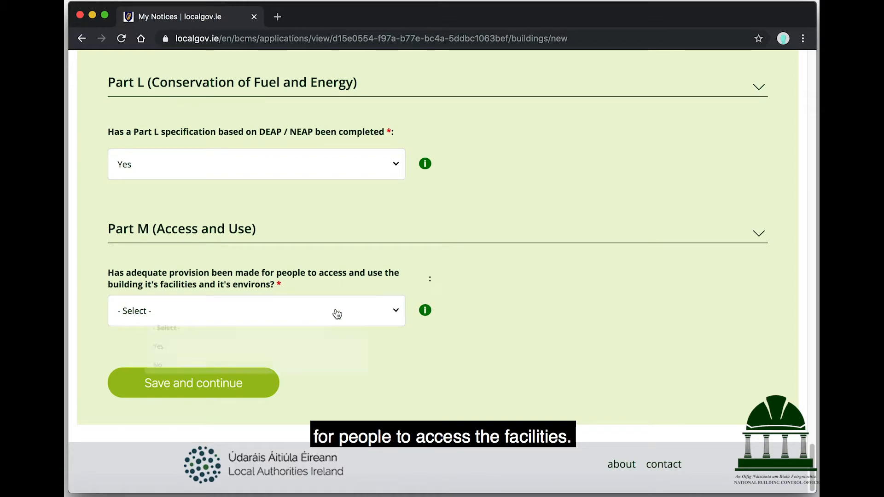
{"action": "left_click", "coordinate": [256, 311]}
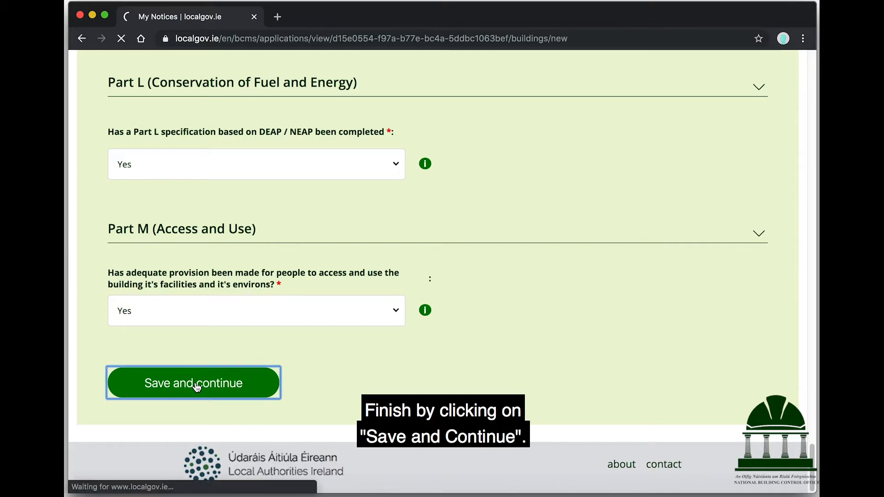
Save the building assessment and review the Extension to side and rear listing with its 30.00 fee.
{"action": "left_click", "coordinate": [193, 383]}
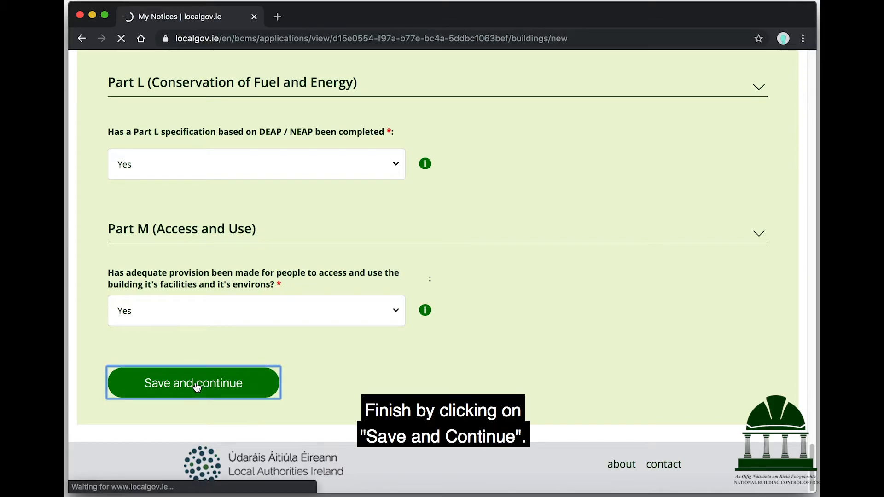
{"action": "left_click", "coordinate": [193, 383]}
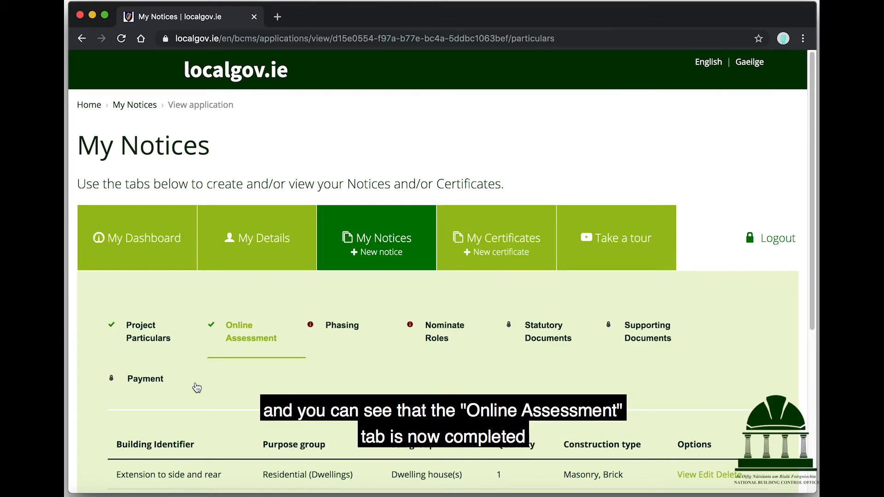
{"action": "scroll", "scroll_direction": "down", "scroll_amount": 3}
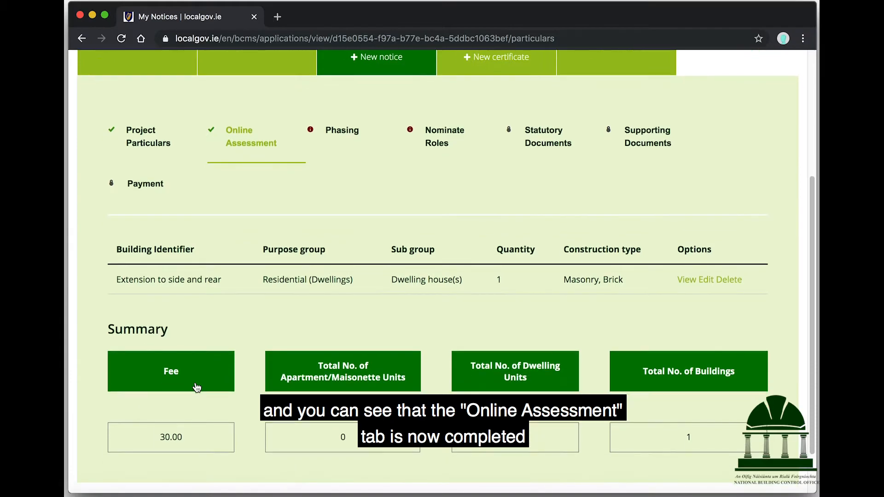
{"action": "scroll", "scroll_direction": "down", "scroll_amount": 3}
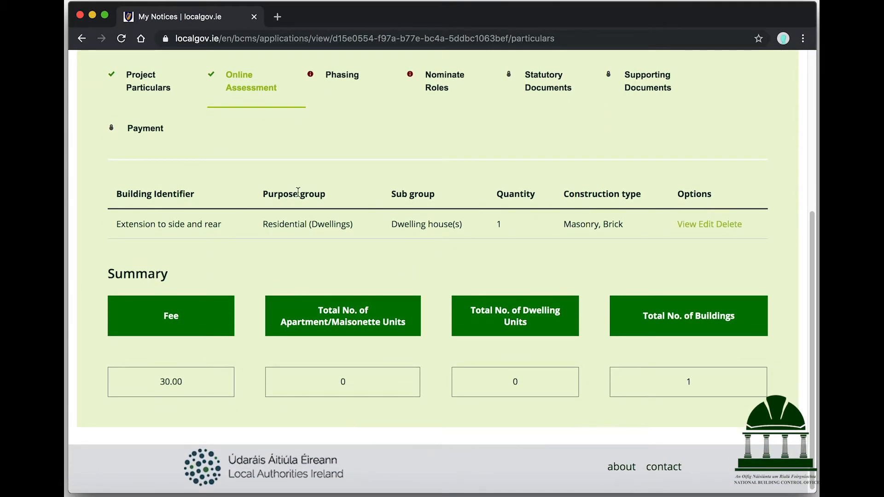
{"action": "mouse_move", "coordinate": [240, 249]}
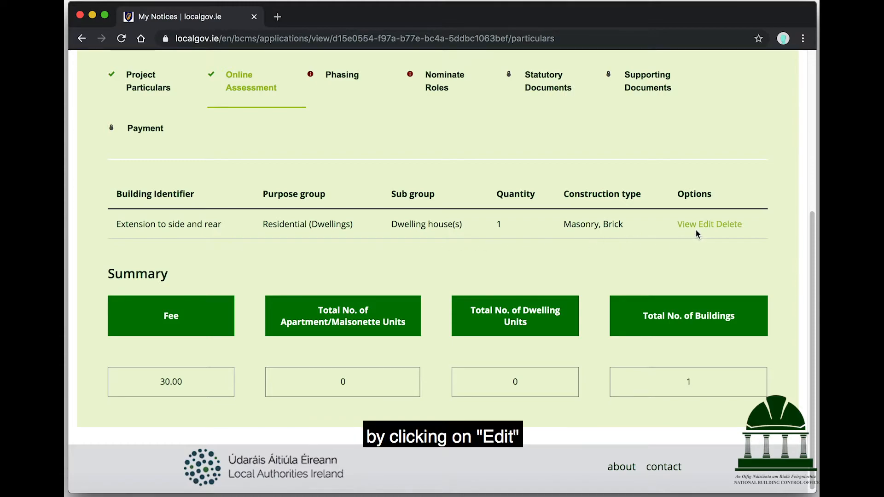
{"action": "mouse_move", "coordinate": [728, 224]}
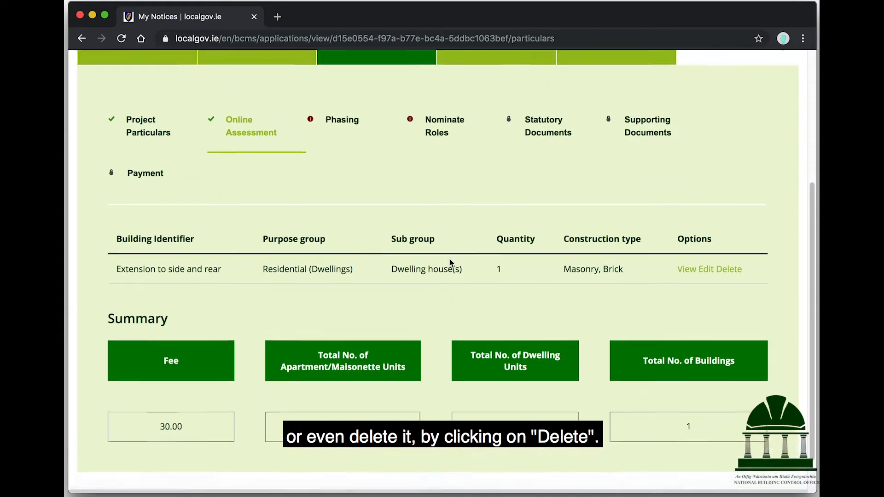
{"action": "scroll", "scroll_direction": "up", "scroll_amount": 3}
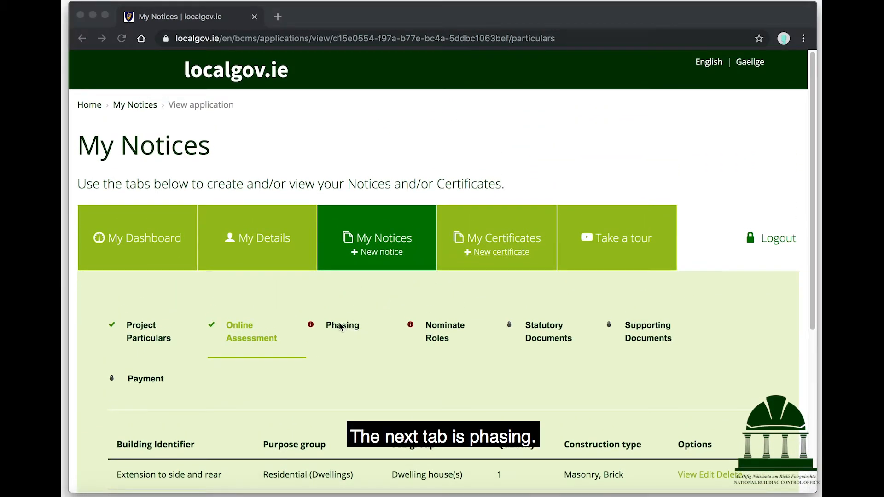
Edit the Phasing details, entering 1 in every field, and save.
{"action": "left_click", "coordinate": [342, 326]}
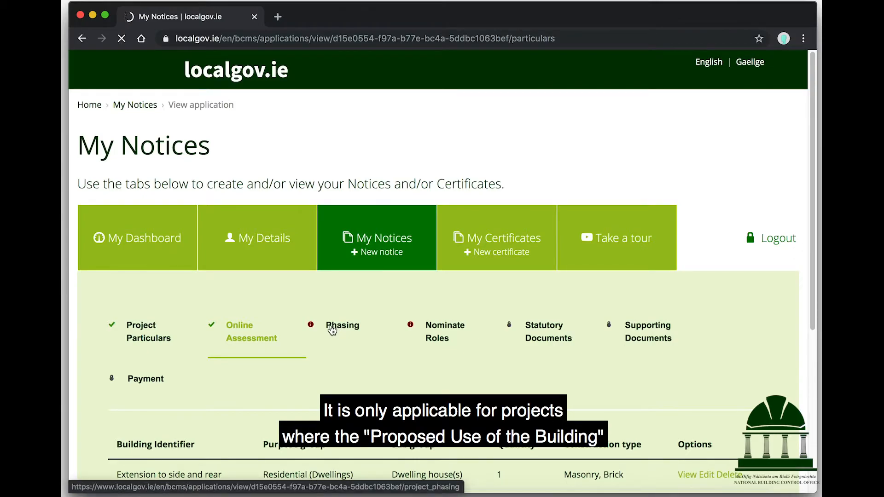
{"action": "left_click", "coordinate": [342, 325]}
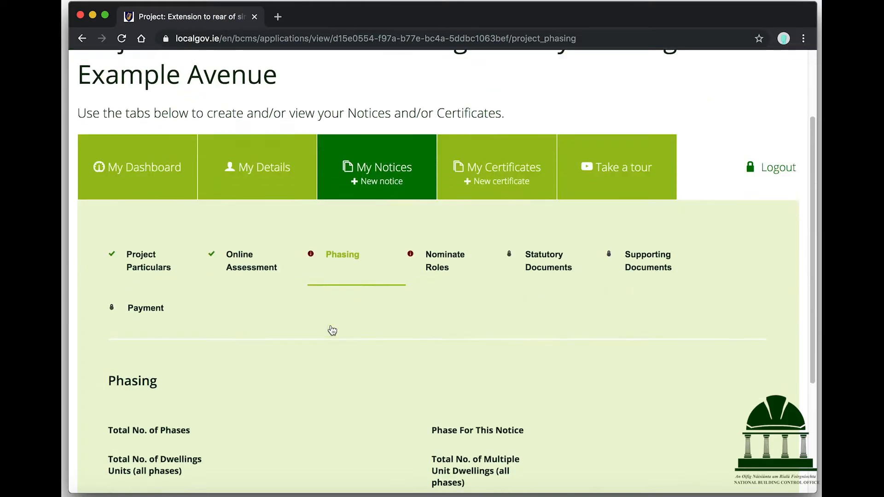
{"action": "scroll", "scroll_direction": "down", "scroll_amount": 3}
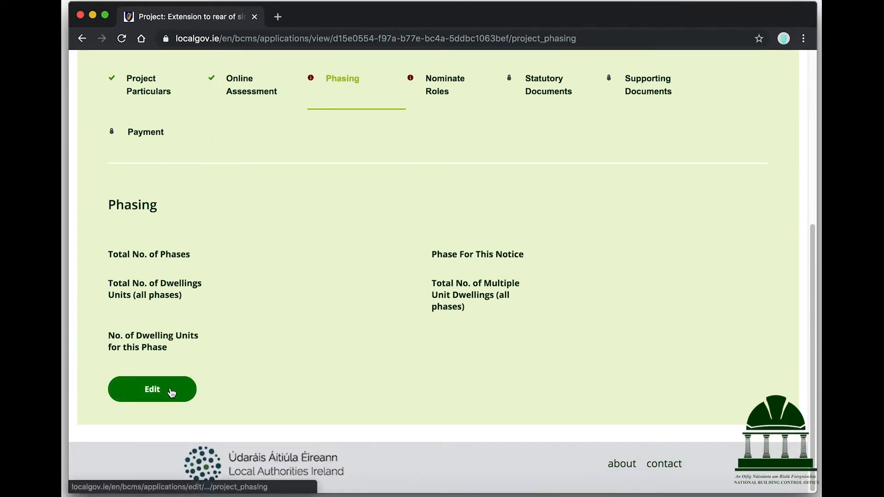
{"action": "left_click", "coordinate": [151, 389]}
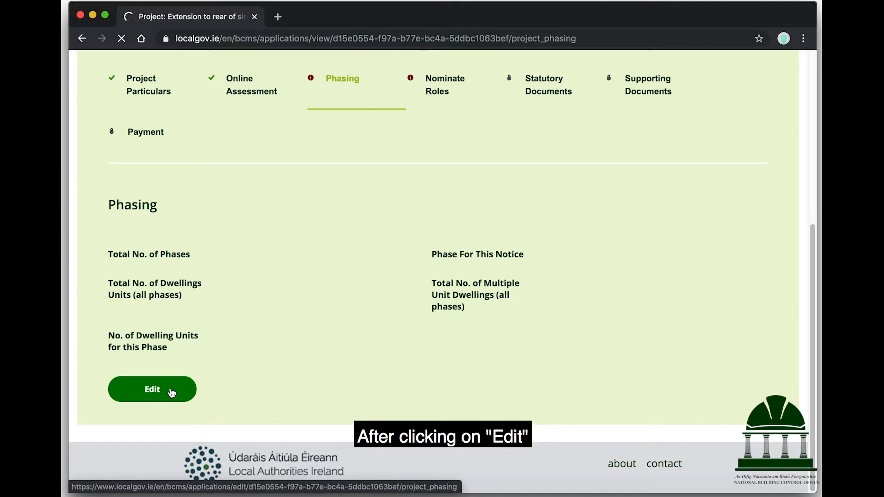
{"action": "left_click", "coordinate": [151, 389]}
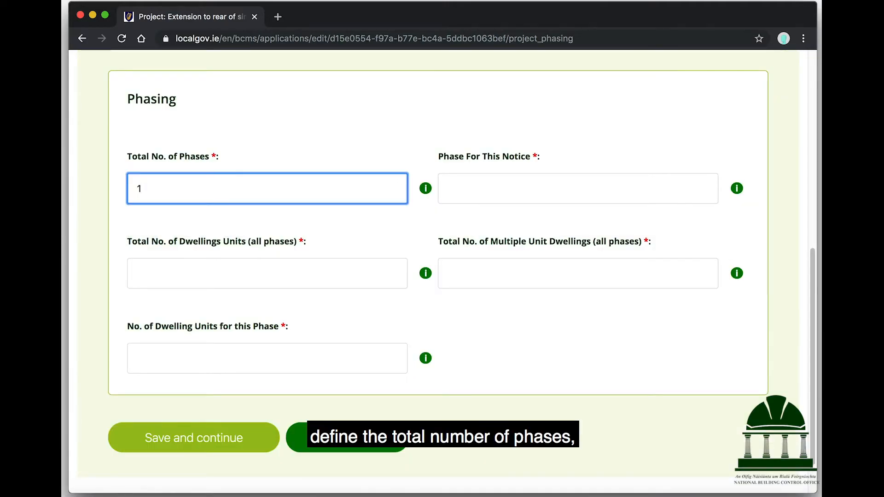
{"action": "left_click", "coordinate": [577, 188]}
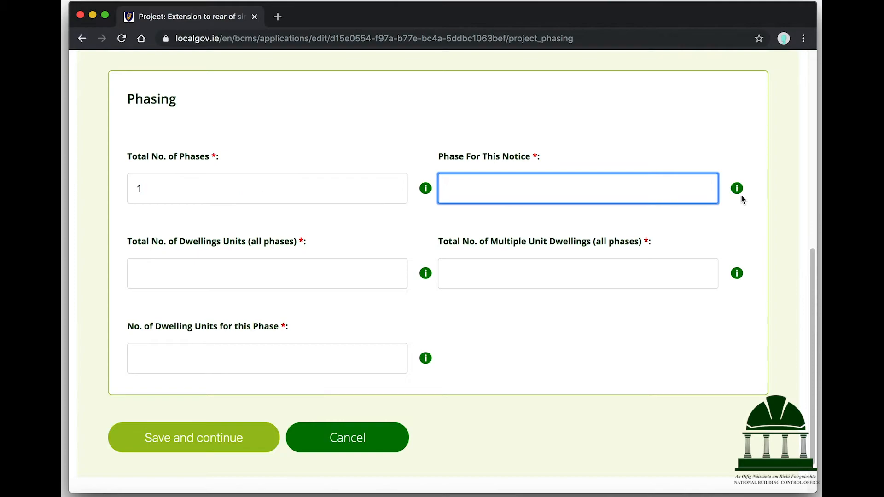
{"action": "type", "text": "1"}
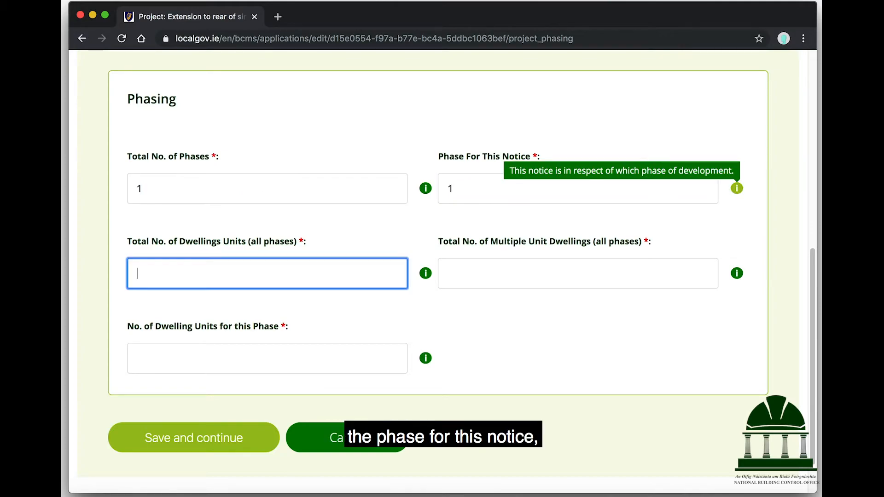
{"action": "mouse_move", "coordinate": [424, 275]}
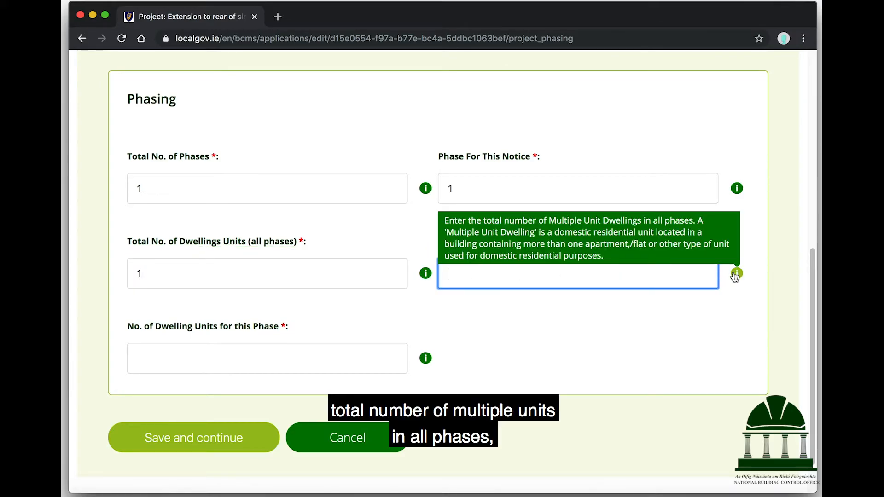
{"action": "type", "text": "1"}
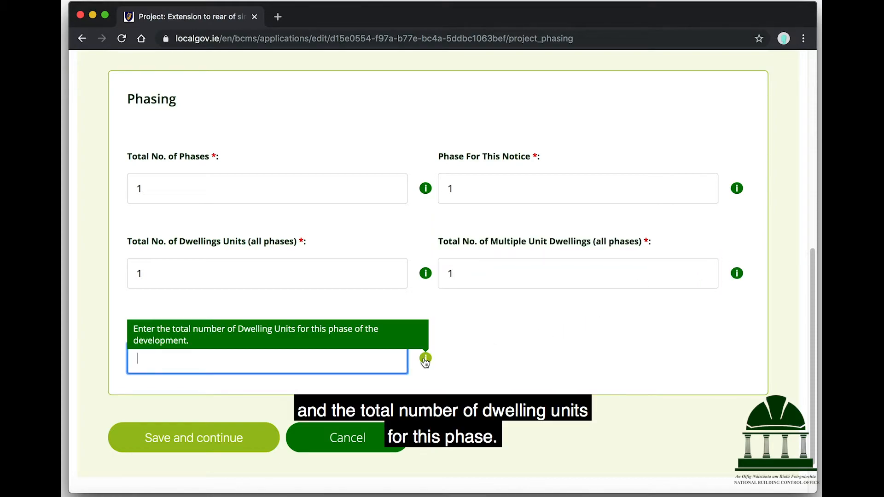
{"action": "type", "text": "1"}
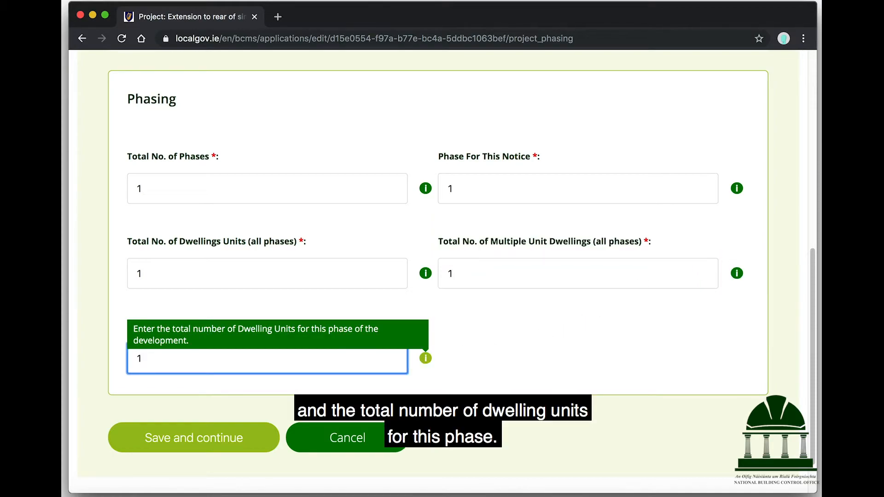
{"action": "left_click", "coordinate": [193, 437]}
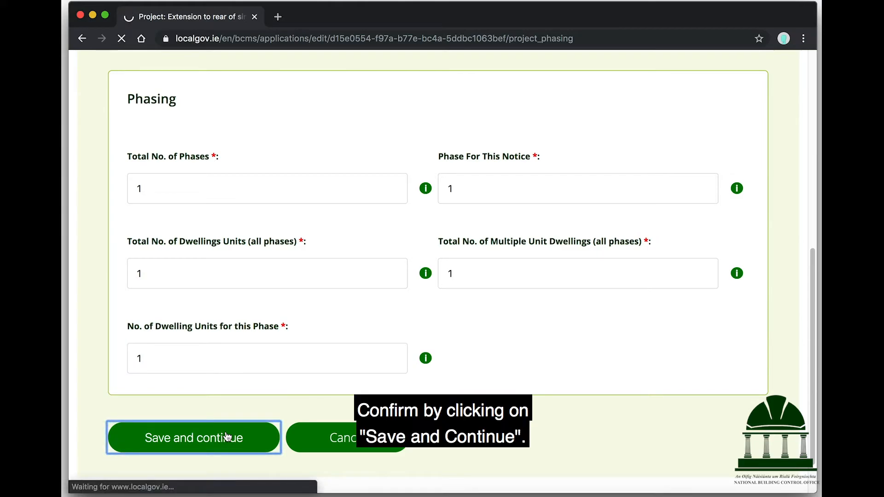
{"action": "left_click", "coordinate": [193, 437]}
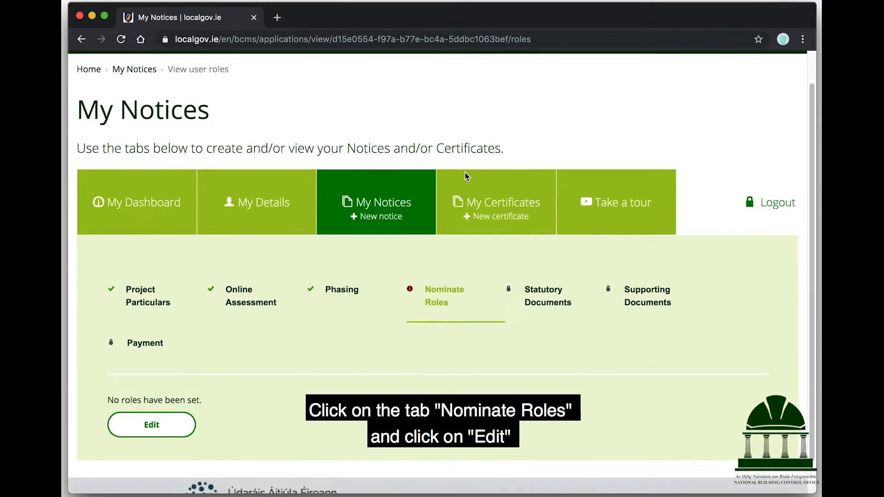
Start editing the nominated roles and assign yourself as the building owner.
{"action": "scroll", "scroll_direction": "down", "scroll_amount": 3}
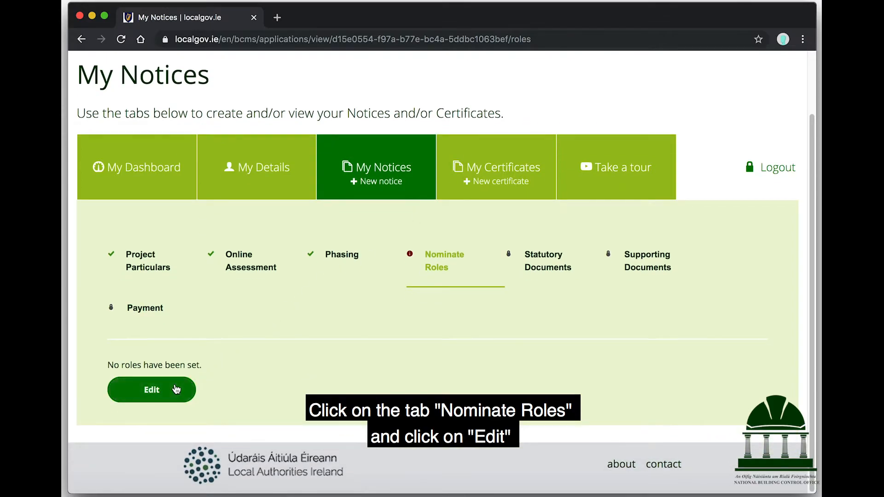
{"action": "left_click", "coordinate": [151, 389]}
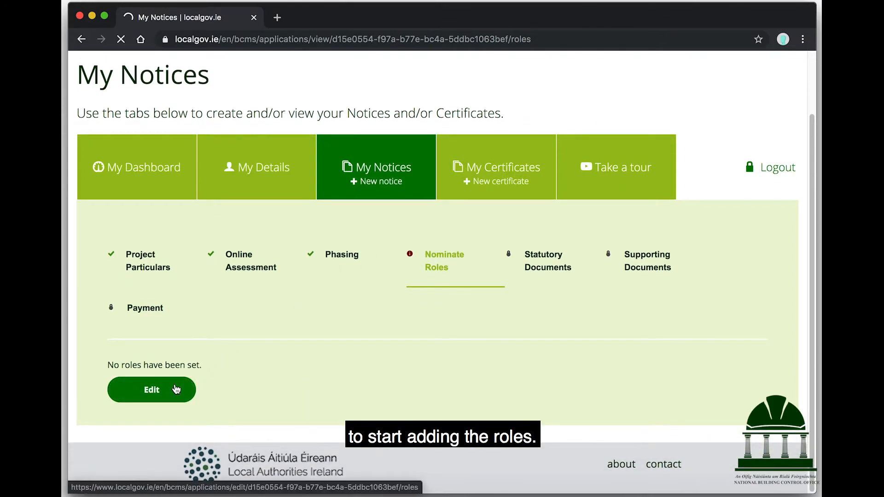
{"action": "left_click", "coordinate": [152, 390]}
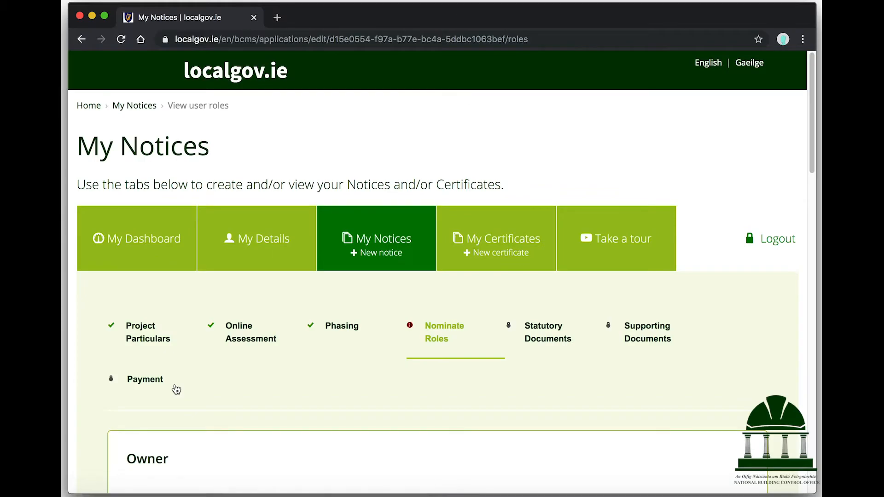
{"action": "scroll", "scroll_direction": "down", "scroll_amount": 3}
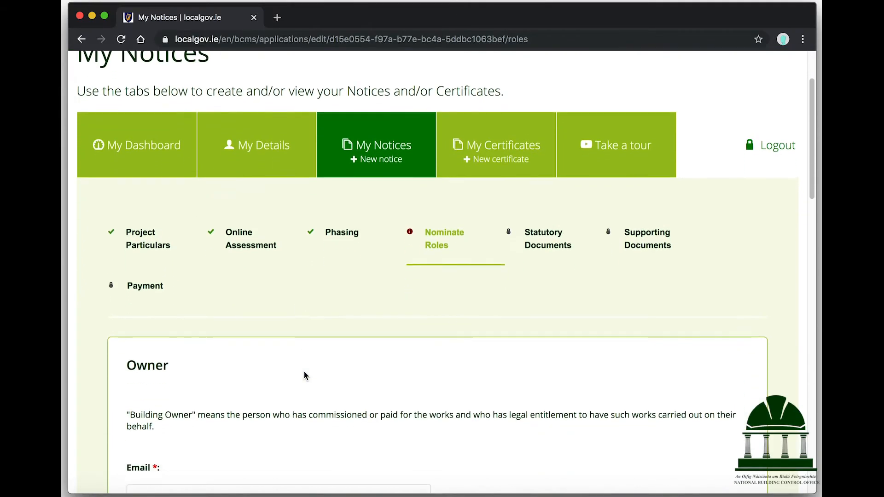
{"action": "scroll", "scroll_direction": "down", "scroll_amount": 3}
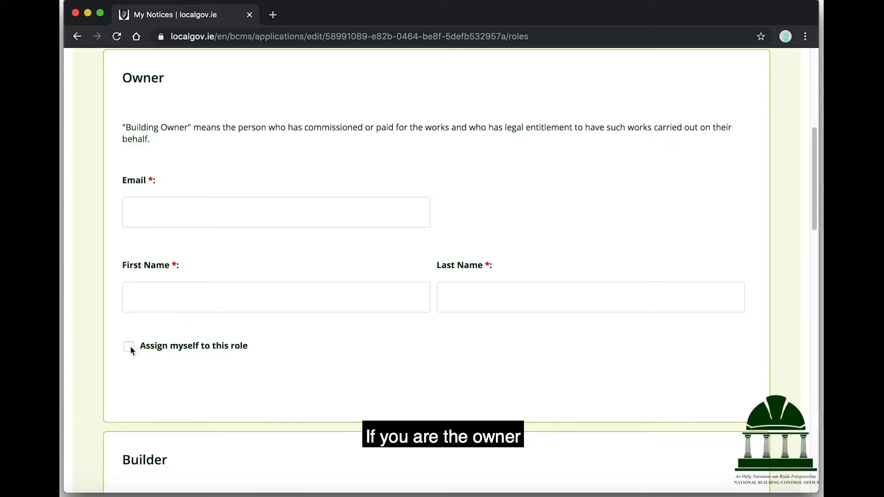
{"action": "left_click", "coordinate": [128, 346]}
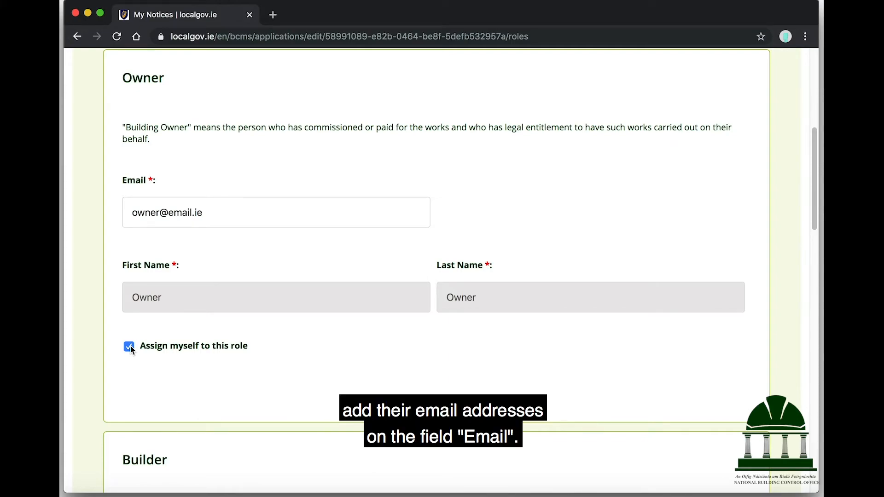
{"action": "scroll", "scroll_direction": "down", "scroll_amount": 3}
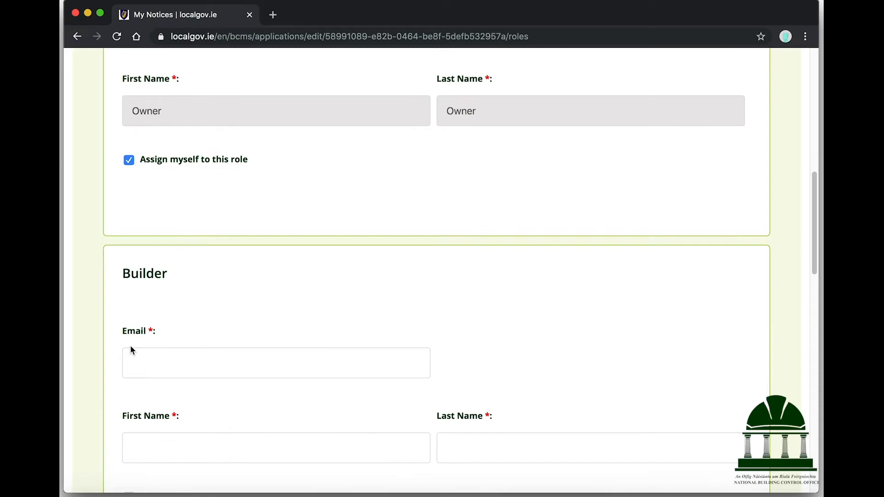
{"action": "scroll", "scroll_direction": "down", "scroll_amount": 3}
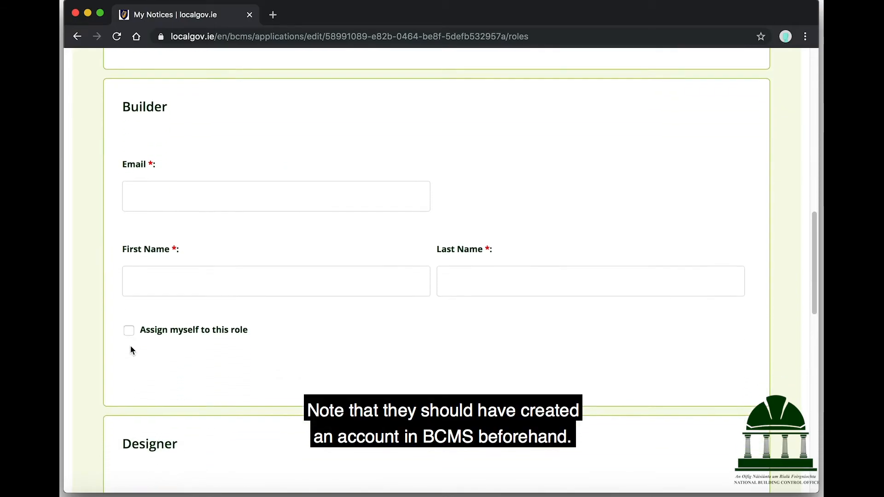
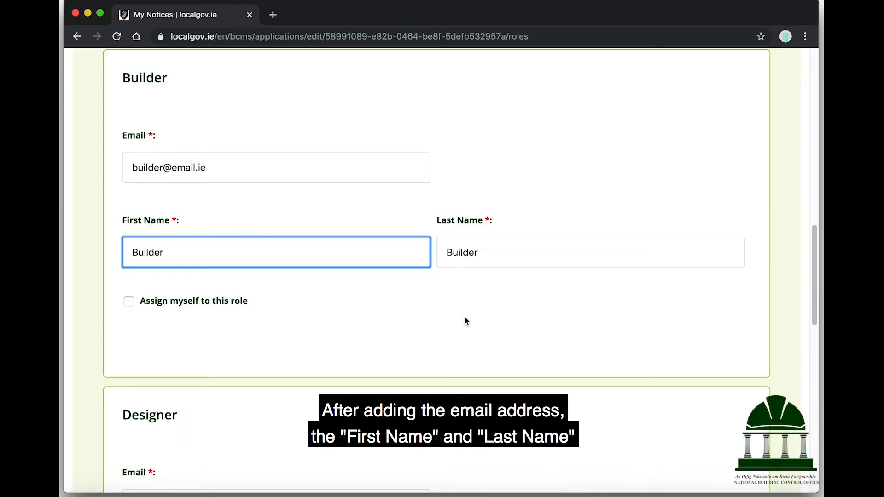
{"action": "scroll", "scroll_direction": "down", "scroll_amount": 3}
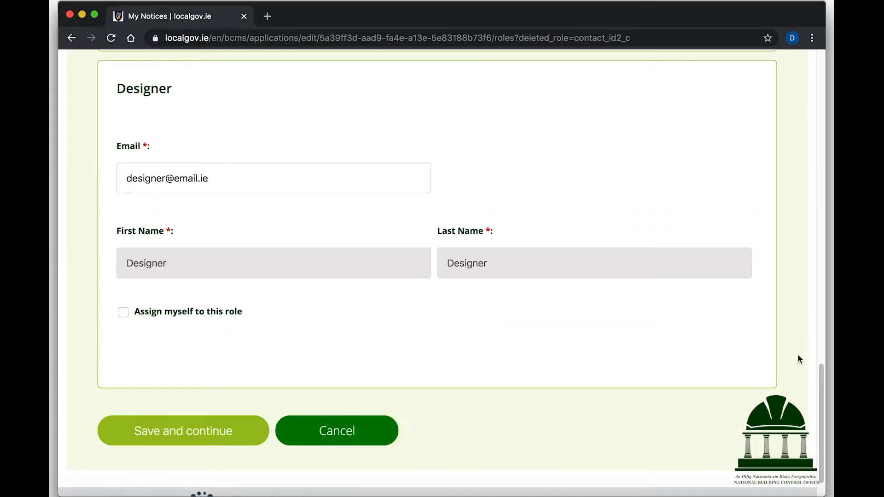
{"action": "scroll", "scroll_direction": "up", "scroll_amount": 3}
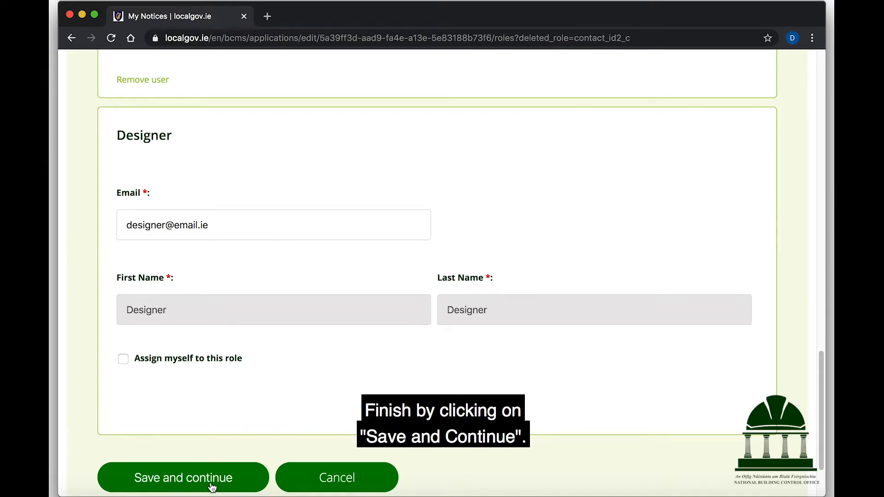
{"action": "left_click", "coordinate": [182, 477]}
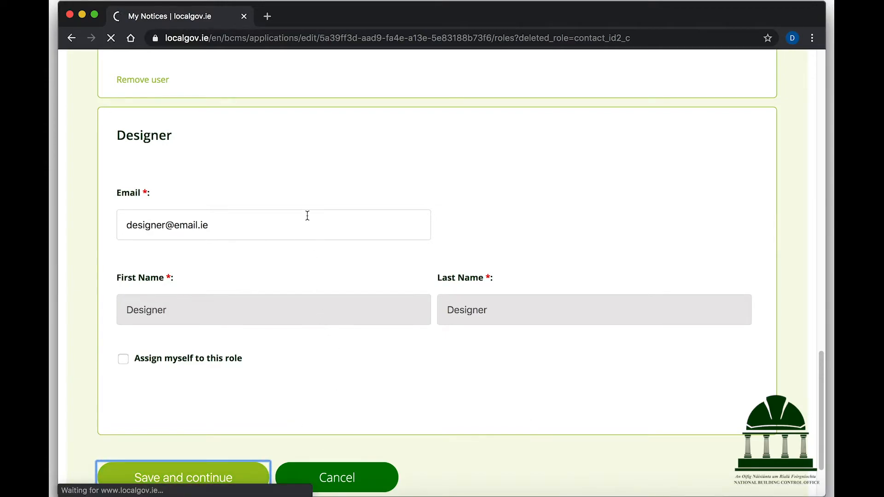
{"action": "left_click", "coordinate": [183, 477]}
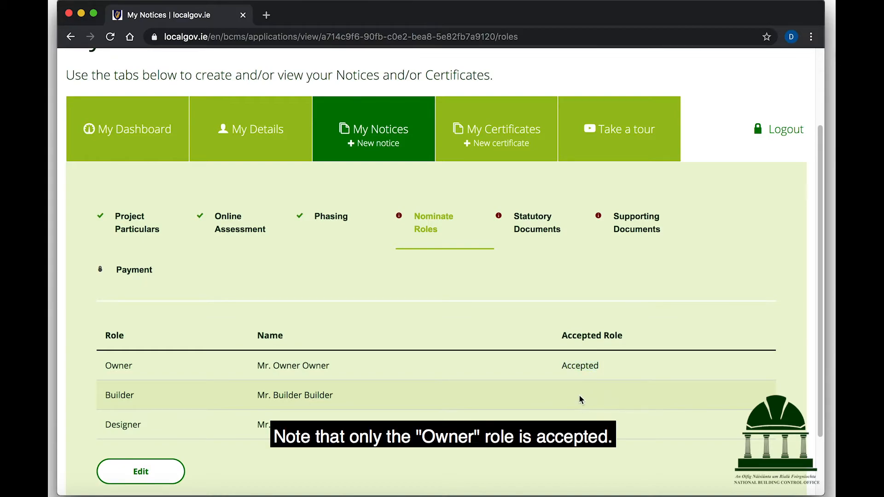
{"action": "mouse_move", "coordinate": [579, 424]}
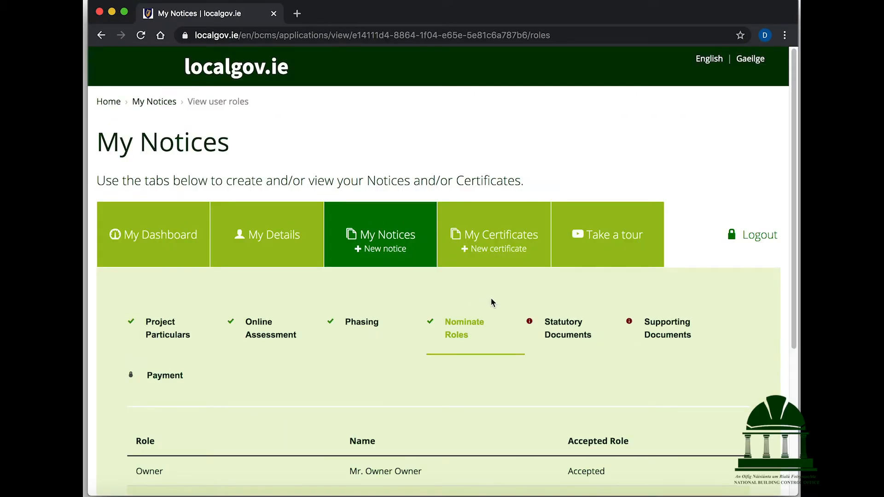
Move on to the Statutory Documents step after reviewing the roles summary.
{"action": "left_click", "coordinate": [562, 329]}
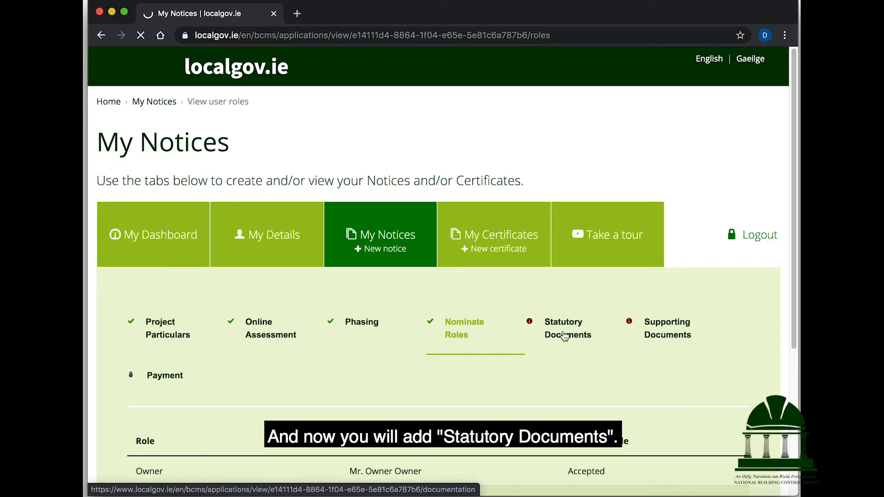
Download the Commencement Notice template and open the downloaded PDF.
{"action": "left_click", "coordinate": [562, 328]}
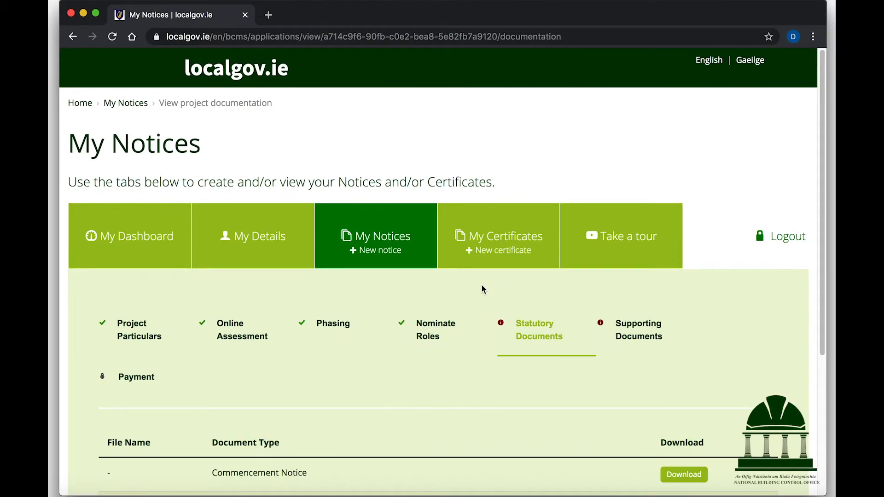
{"action": "scroll", "scroll_direction": "down", "scroll_amount": 3}
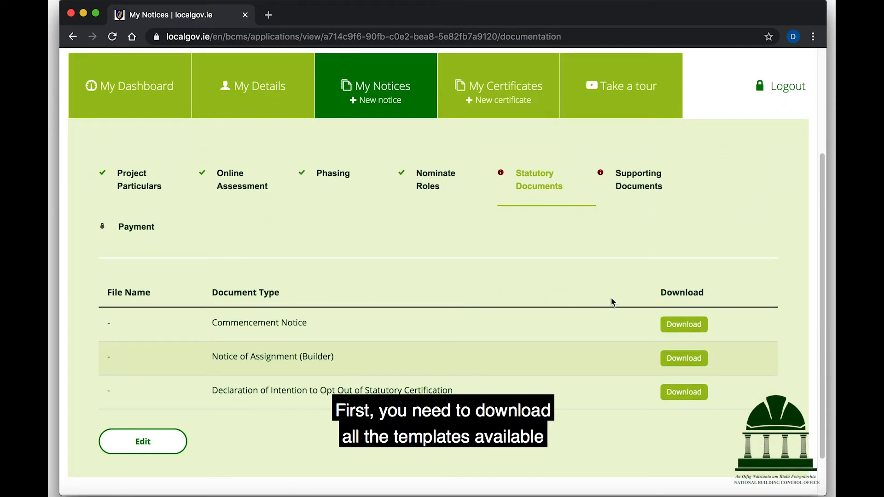
{"action": "mouse_move", "coordinate": [684, 324]}
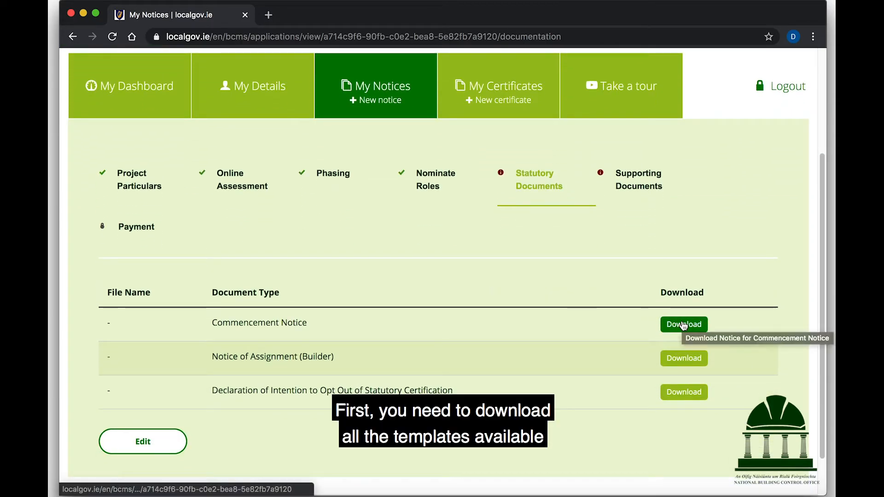
{"action": "left_click", "coordinate": [683, 325]}
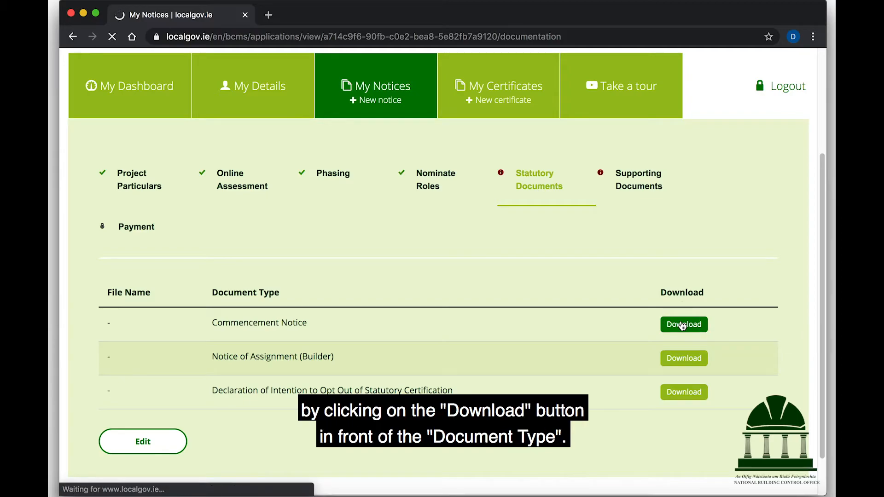
{"action": "left_click", "coordinate": [683, 324]}
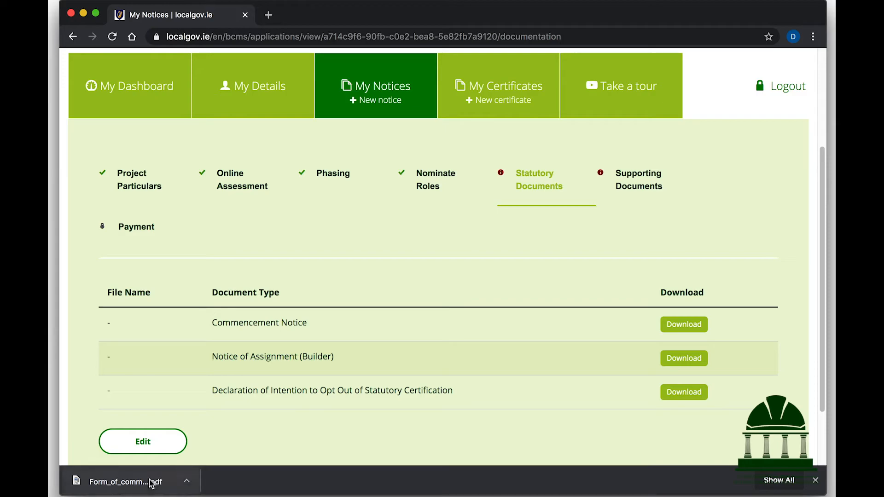
{"action": "left_click", "coordinate": [125, 482]}
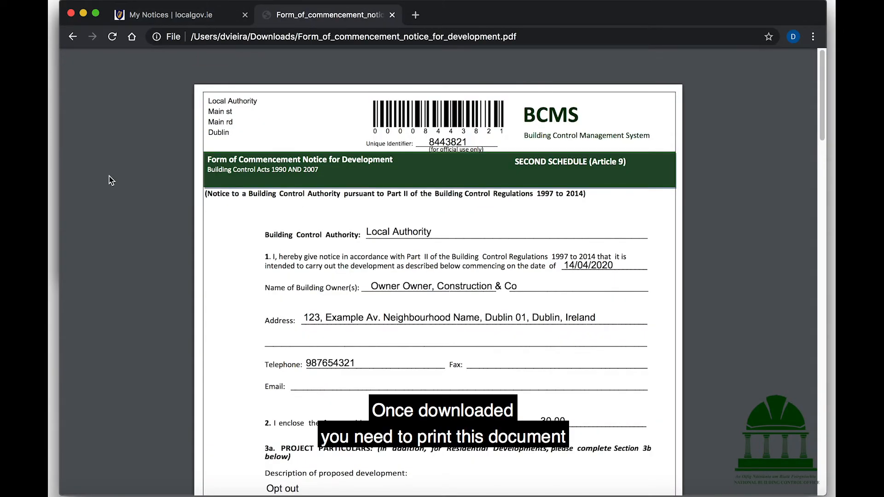
Scroll through the prefilled commencement notice PDF to review it.
{"action": "scroll", "scroll_direction": "down", "scroll_amount": 3}
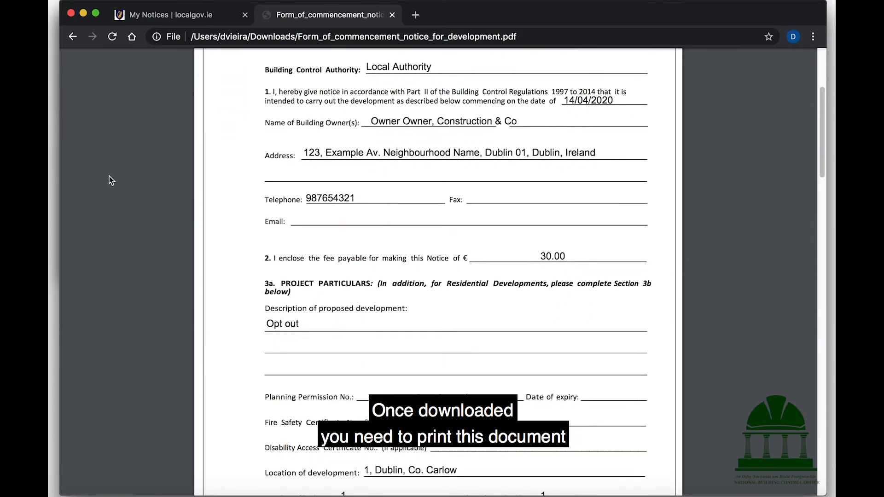
{"action": "scroll", "scroll_direction": "down", "scroll_amount": 3}
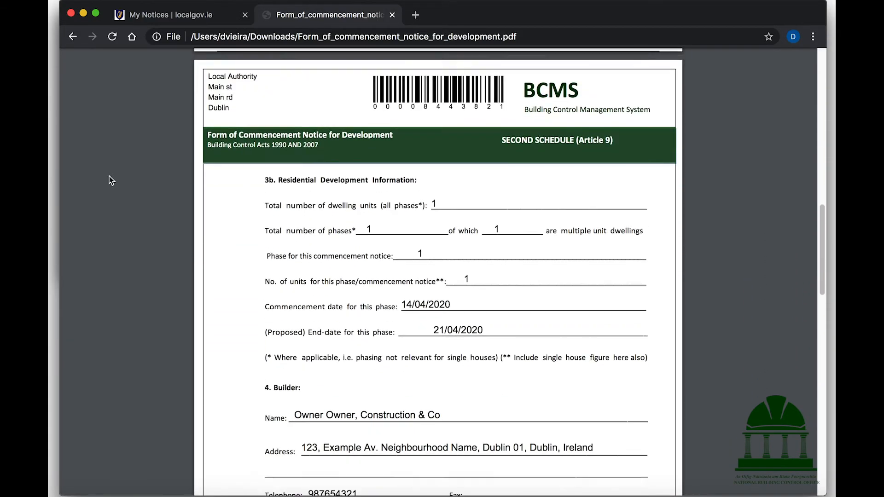
{"action": "scroll", "scroll_direction": "down", "scroll_amount": 3}
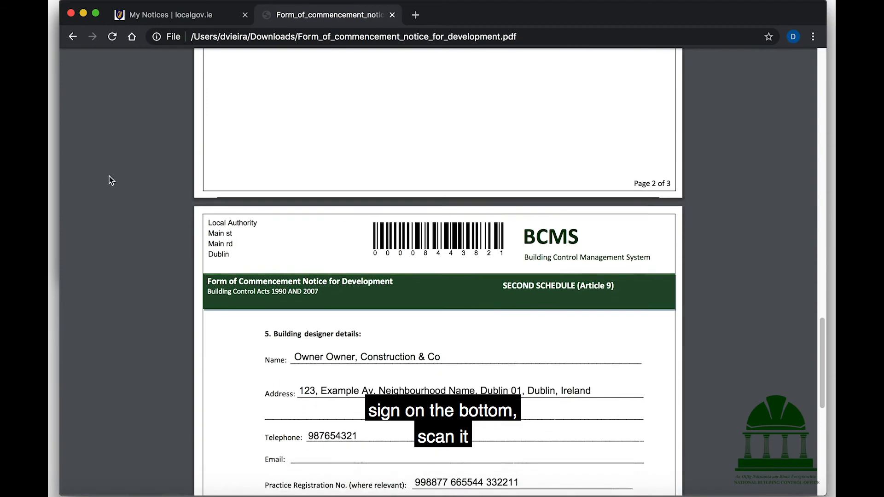
{"action": "scroll", "scroll_direction": "down", "scroll_amount": 3}
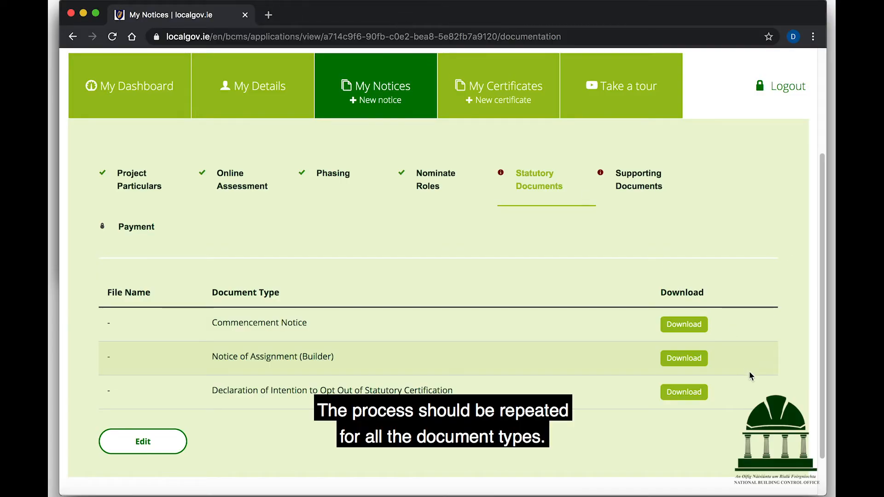
Download the Notice of Assignment (Builder) and Opt-Out Declaration templates, then edit statutory documents.
{"action": "left_click", "coordinate": [683, 358]}
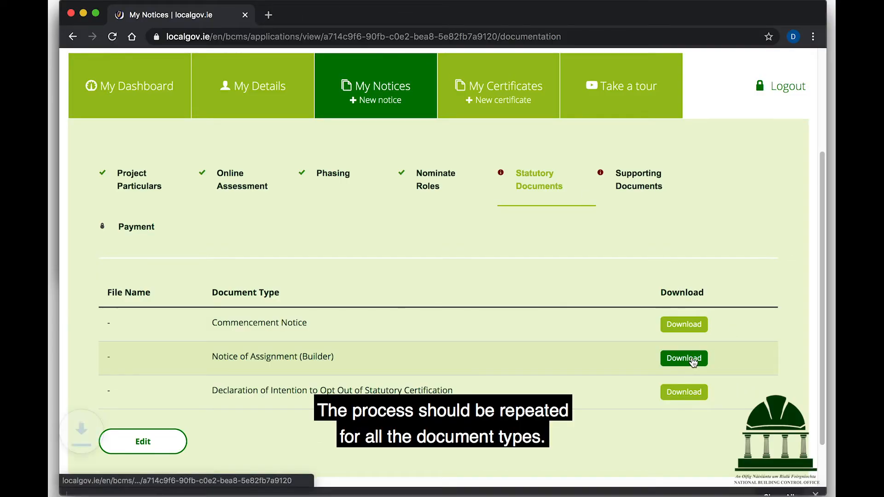
{"action": "left_click", "coordinate": [683, 358]}
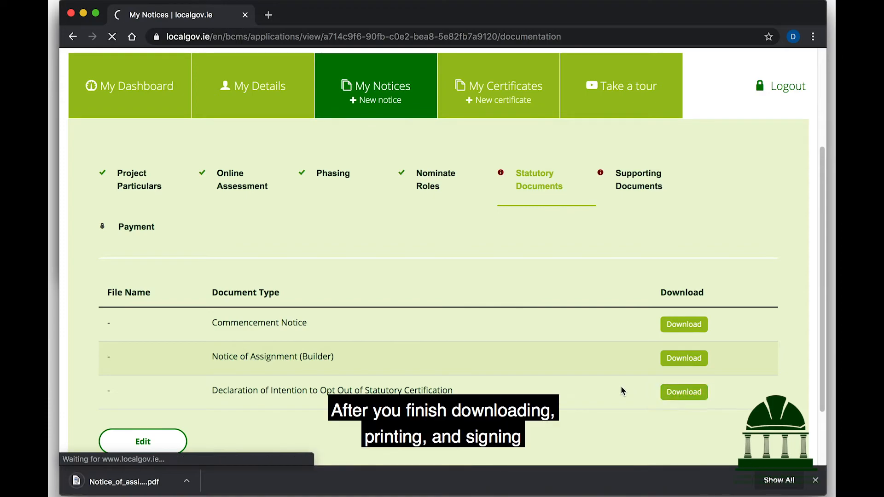
{"action": "left_click", "coordinate": [683, 392]}
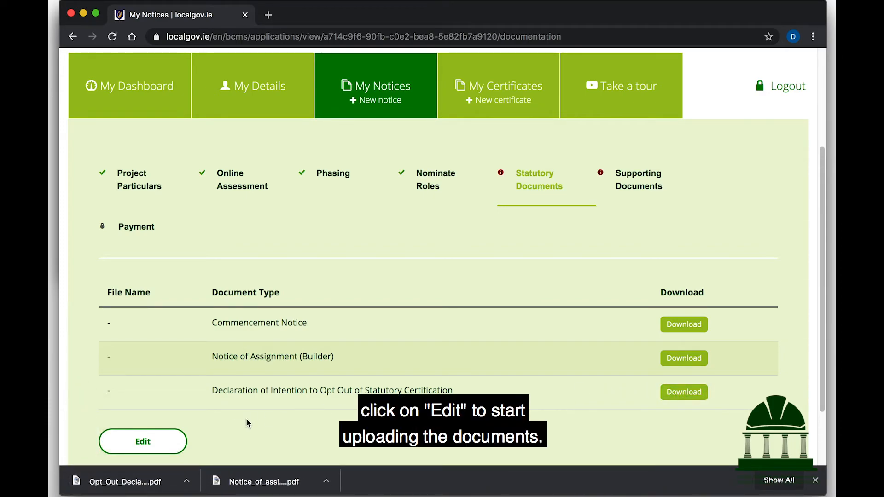
{"action": "left_click", "coordinate": [143, 442]}
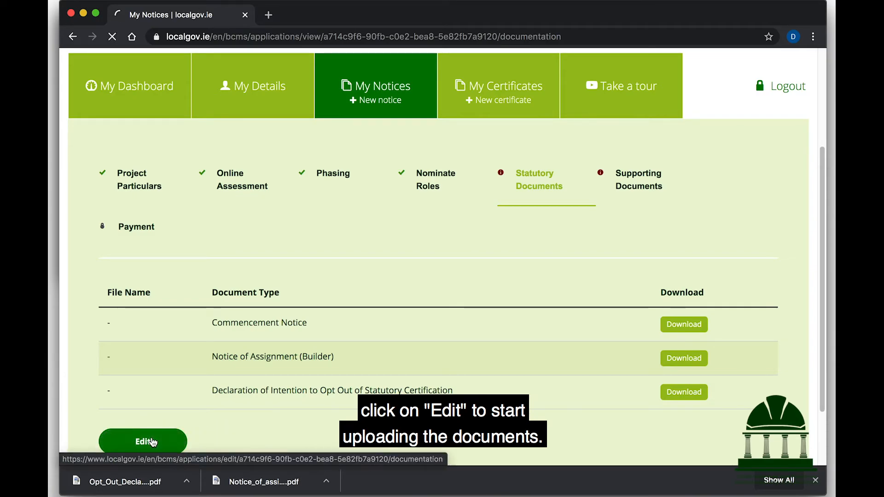
{"action": "left_click", "coordinate": [142, 442]}
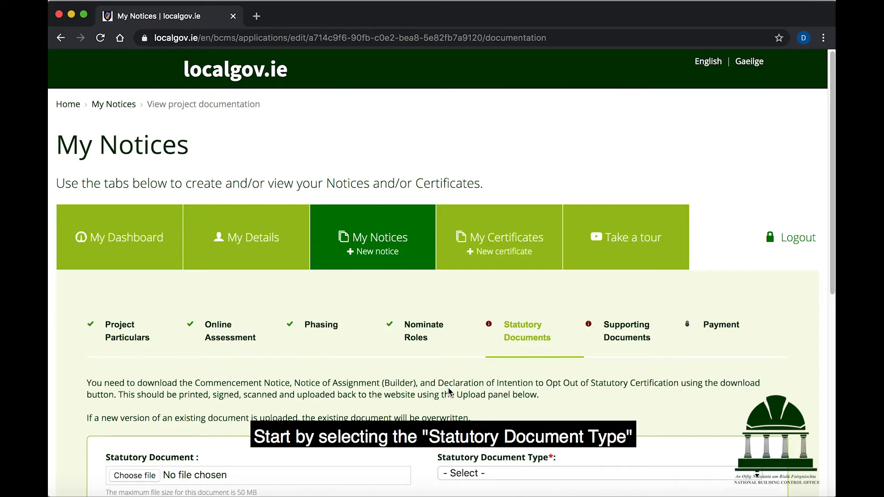
Upload the commencement notice form file as the Commencement Notice document type.
{"action": "scroll", "scroll_direction": "down", "scroll_amount": 3}
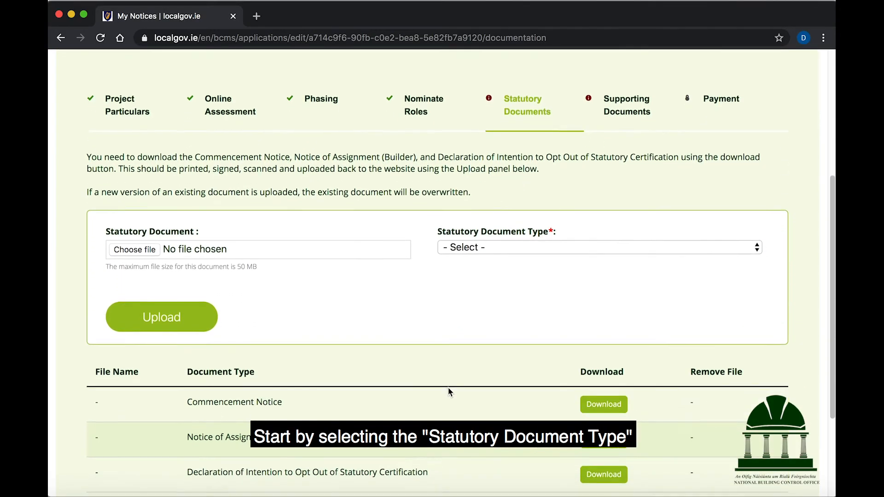
{"action": "scroll", "scroll_direction": "up", "scroll_amount": 3}
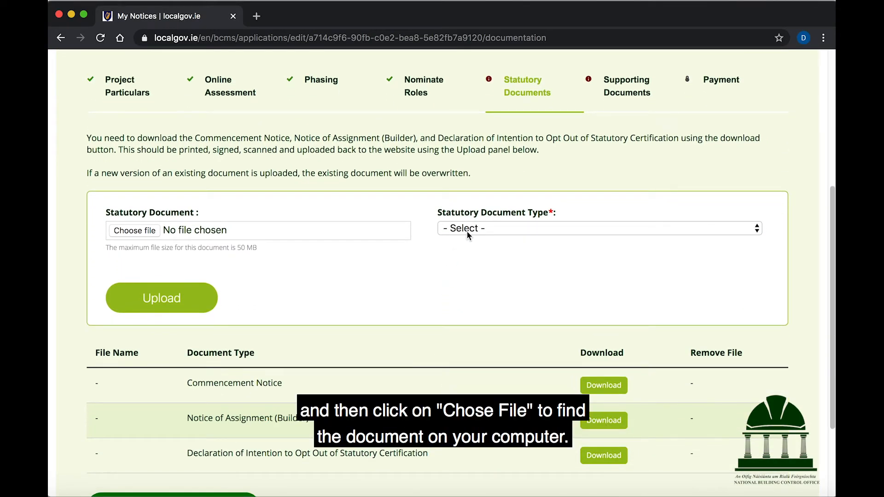
{"action": "left_click", "coordinate": [598, 228]}
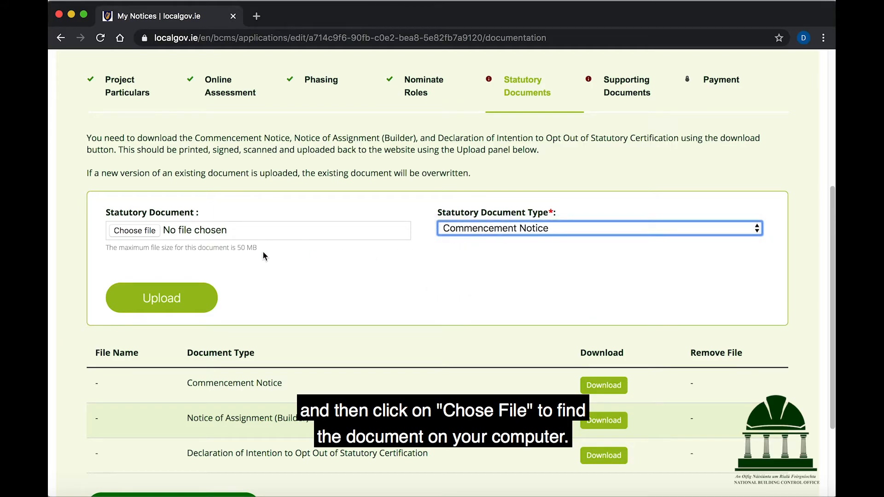
{"action": "left_click", "coordinate": [134, 230]}
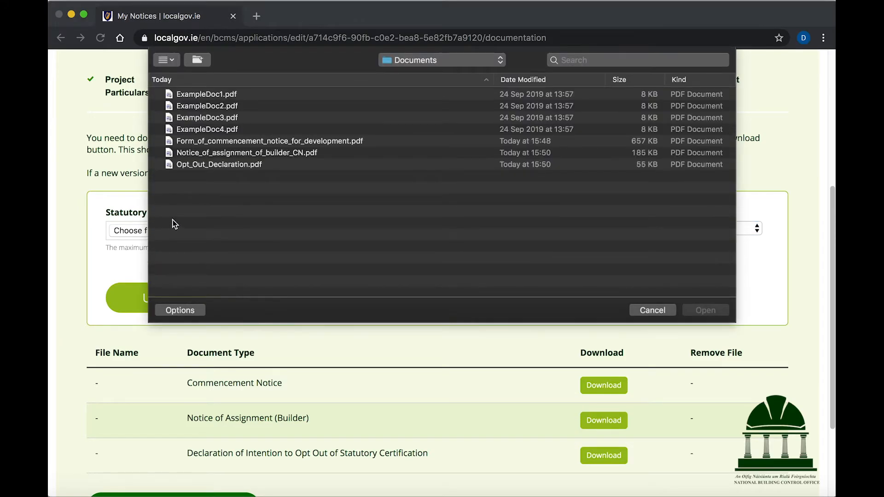
{"action": "left_click", "coordinate": [269, 141]}
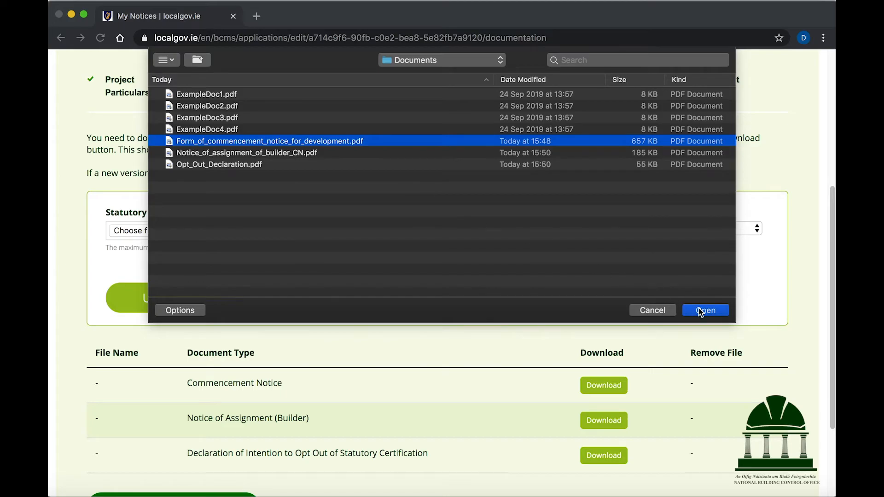
{"action": "left_click", "coordinate": [705, 310]}
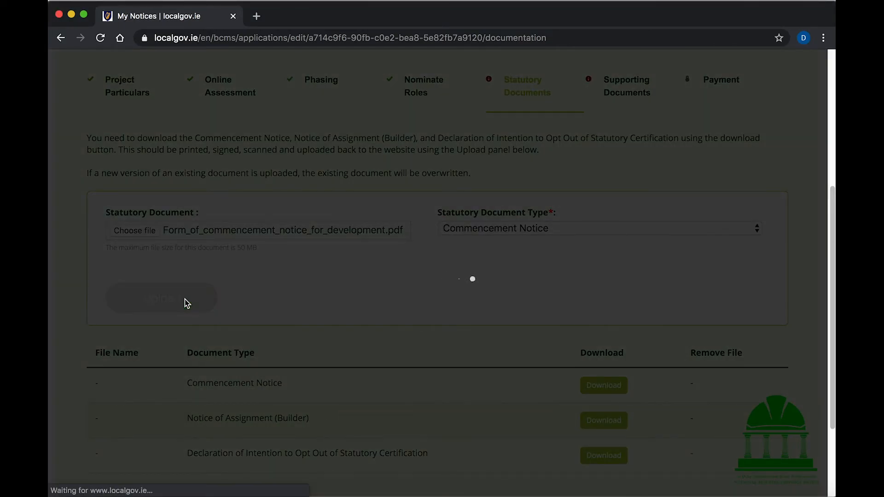
{"action": "left_click", "coordinate": [161, 298]}
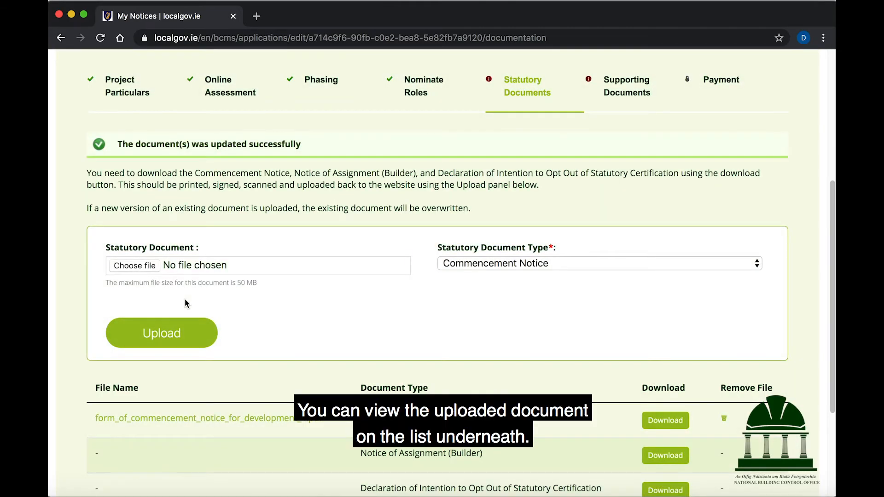
{"action": "mouse_move", "coordinate": [267, 418]}
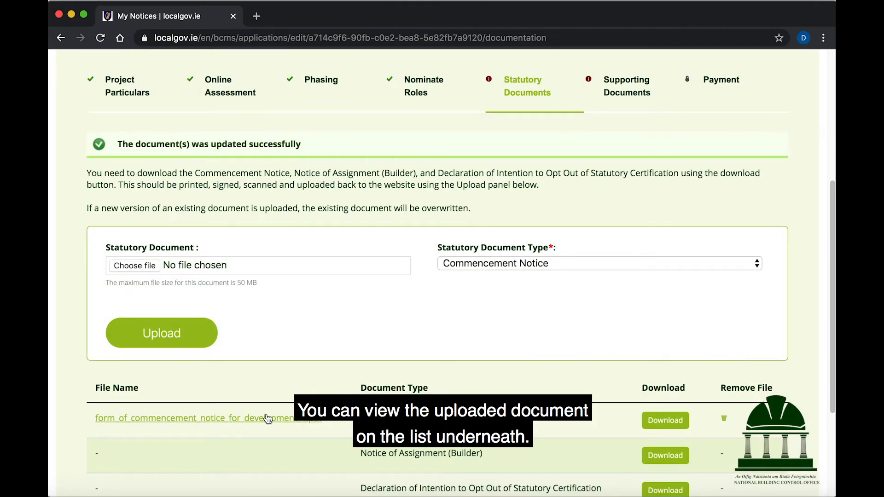
{"action": "left_click", "coordinate": [598, 264]}
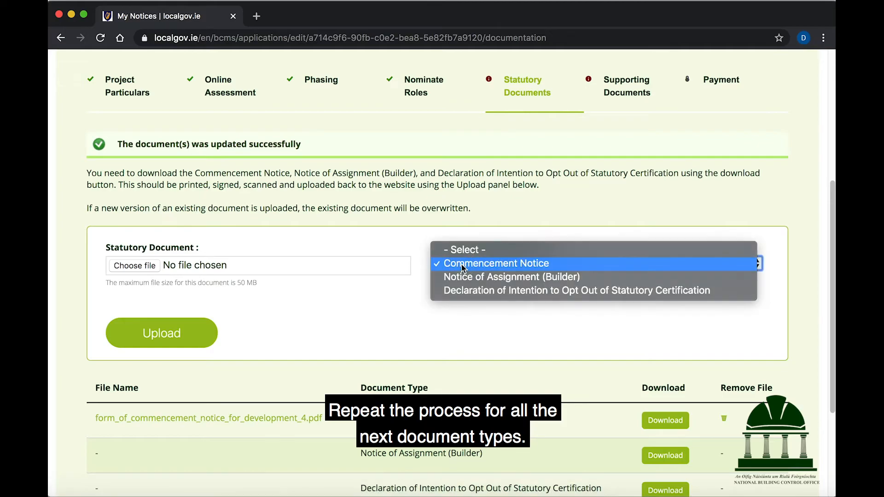
Upload the builder assignment notice PDF as Notice of Assignment (Builder).
{"action": "left_click", "coordinate": [510, 277]}
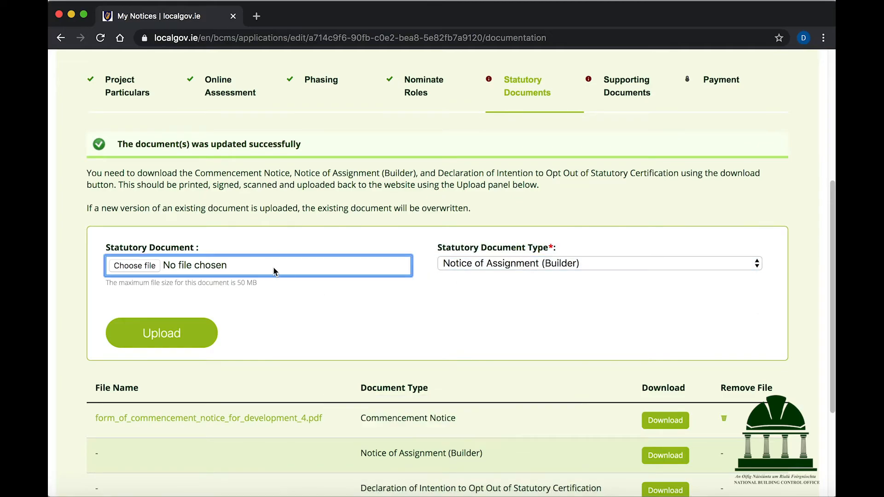
{"action": "left_click", "coordinate": [134, 265]}
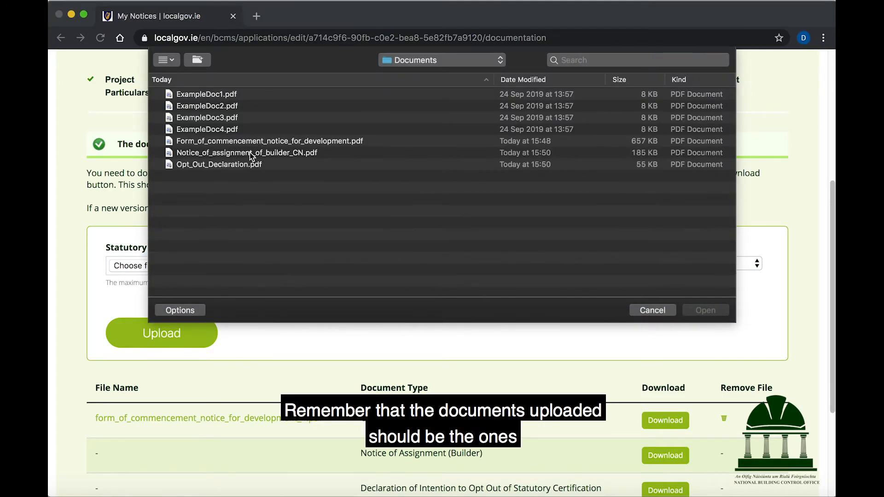
{"action": "left_click", "coordinate": [653, 310]}
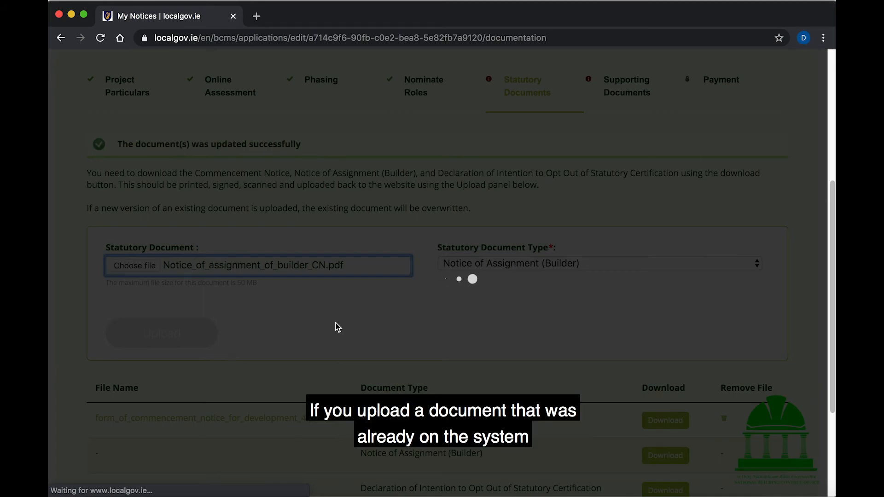
Upload Opt_Out_Declaration.pdf as the opt-out declaration and save the statutory documents.
{"action": "left_click", "coordinate": [600, 263]}
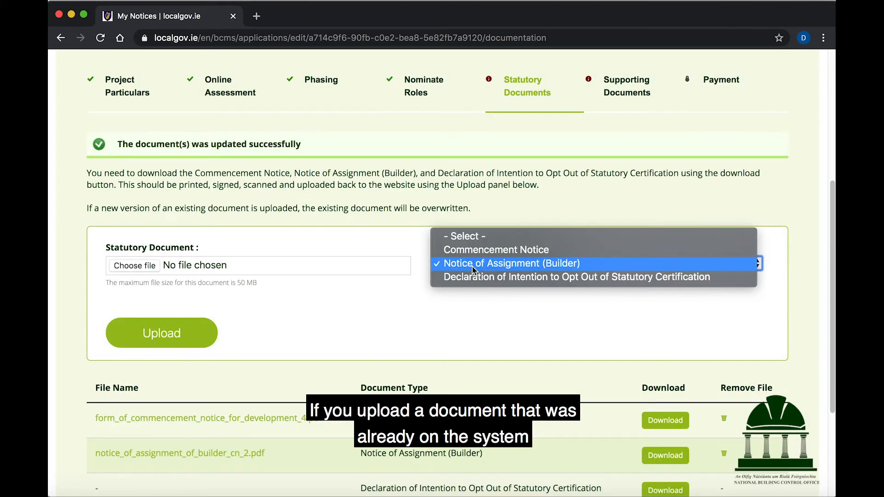
{"action": "left_click", "coordinate": [134, 265]}
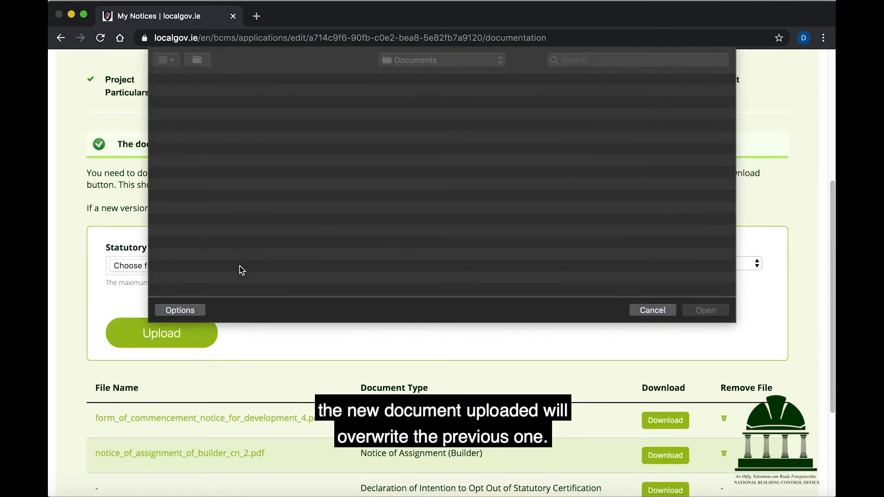
{"action": "left_click", "coordinate": [219, 164]}
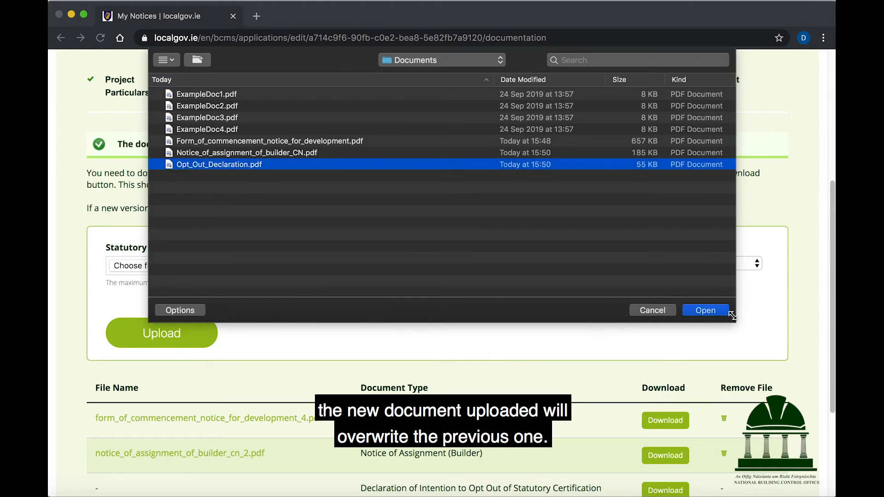
{"action": "left_click", "coordinate": [704, 309]}
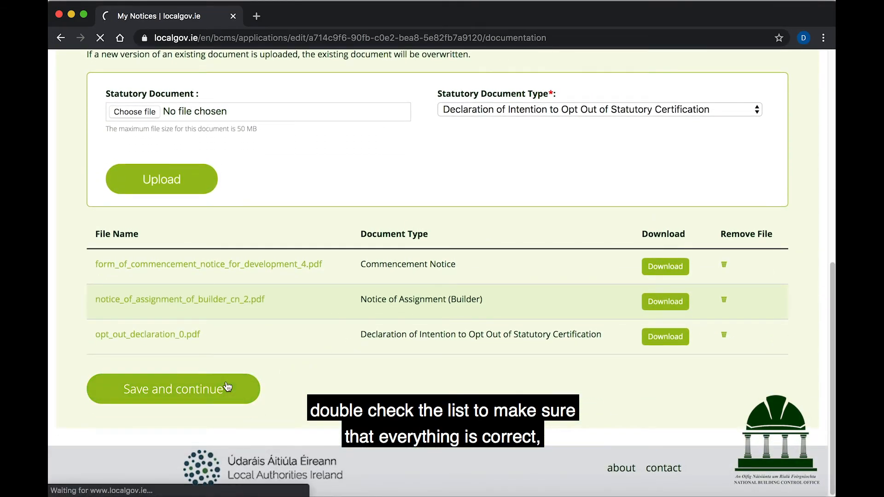
{"action": "left_click", "coordinate": [173, 389]}
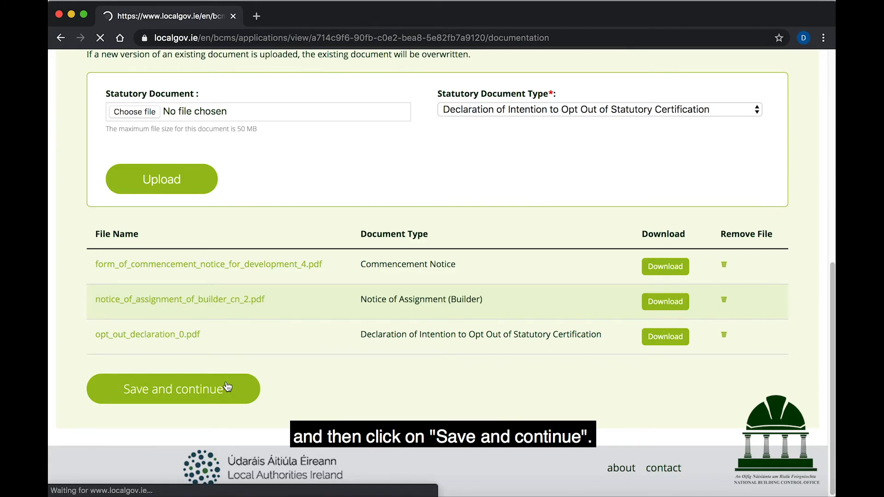
{"action": "left_click", "coordinate": [173, 389]}
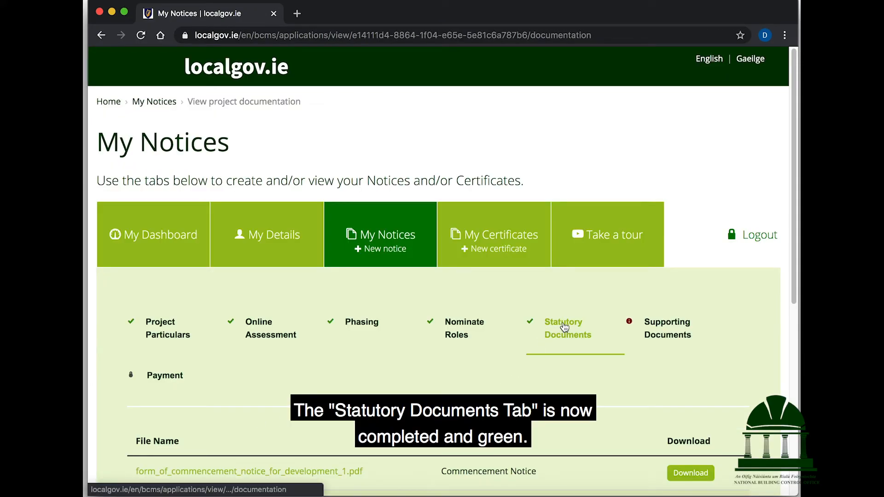
{"action": "mouse_move", "coordinate": [562, 330]}
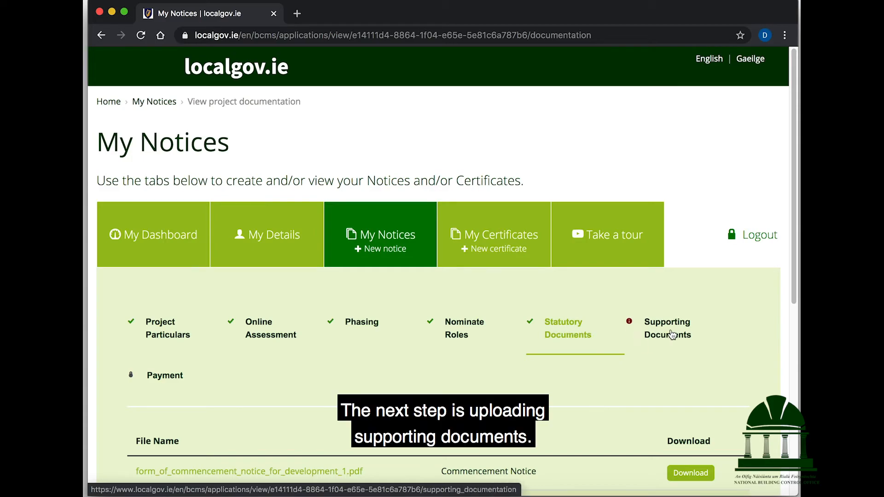
Put the Supporting Documents step into edit mode and expand the document type list.
{"action": "left_click", "coordinate": [667, 328]}
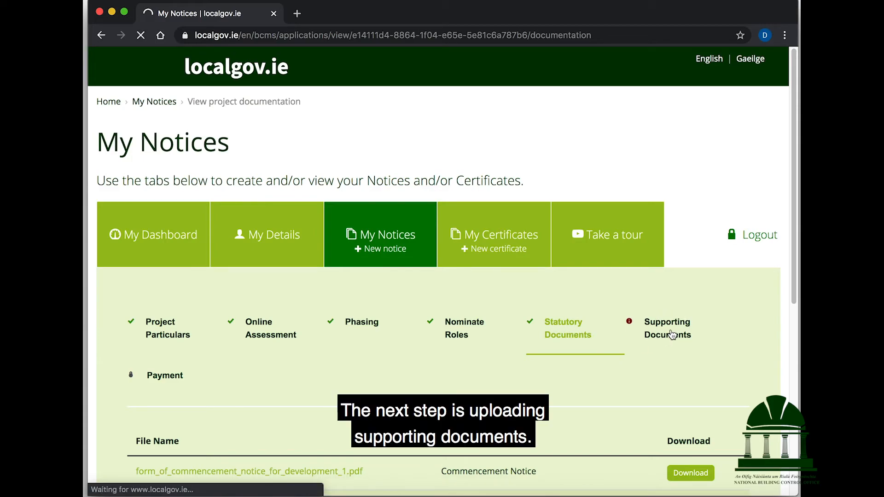
{"action": "left_click", "coordinate": [667, 328]}
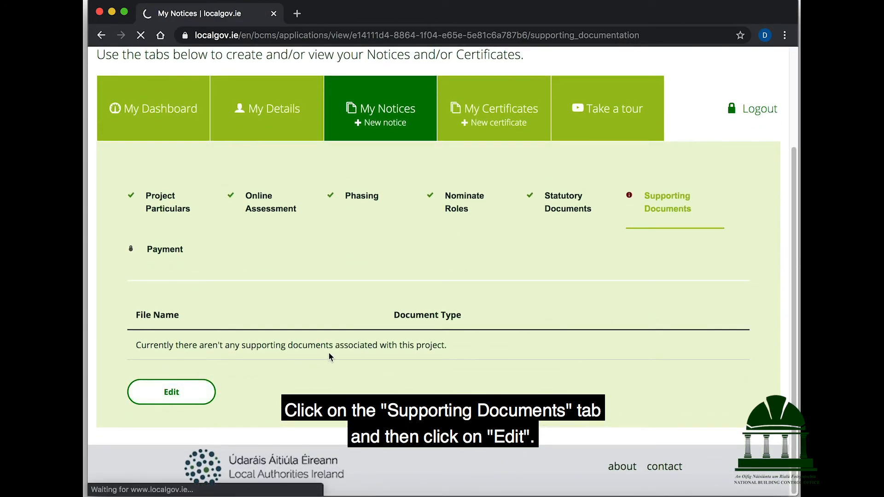
{"action": "left_click", "coordinate": [170, 391]}
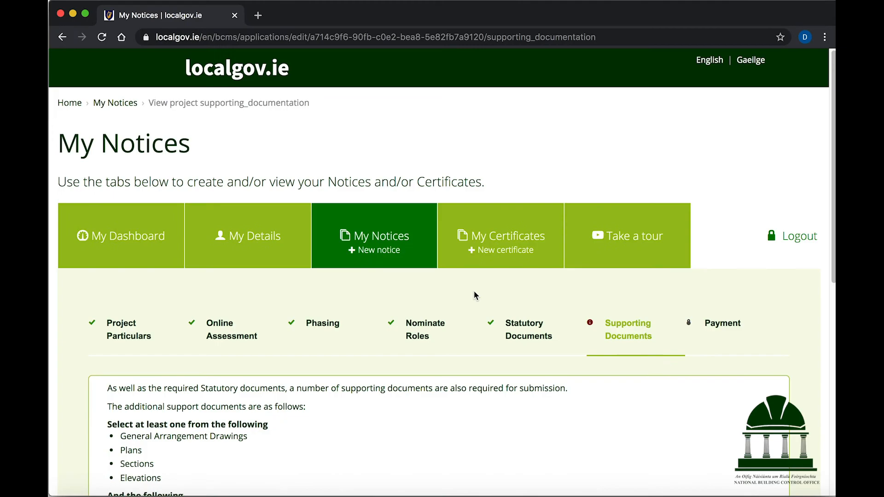
{"action": "scroll", "scroll_direction": "down", "scroll_amount": 3}
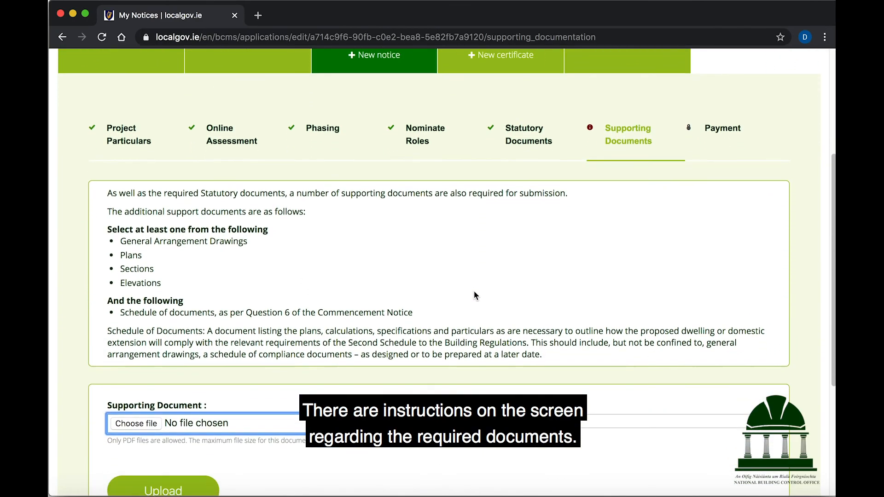
{"action": "scroll", "scroll_direction": "down", "scroll_amount": 3}
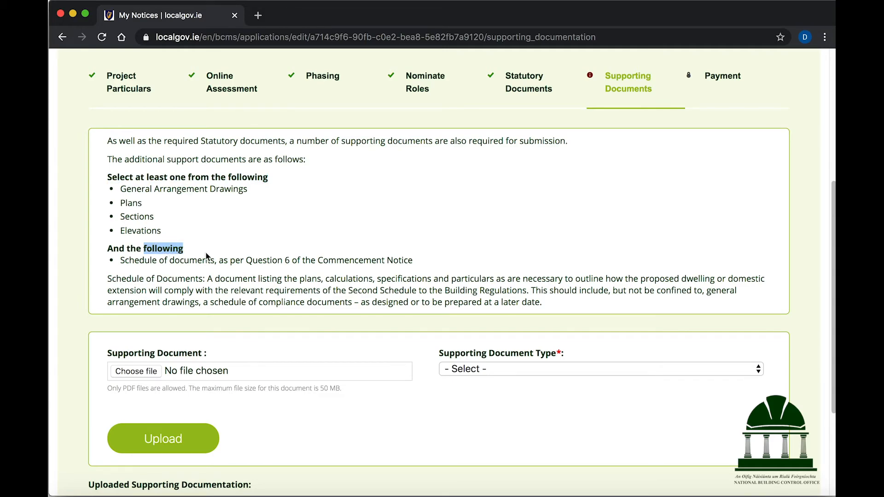
{"action": "scroll", "scroll_direction": "down", "scroll_amount": 3}
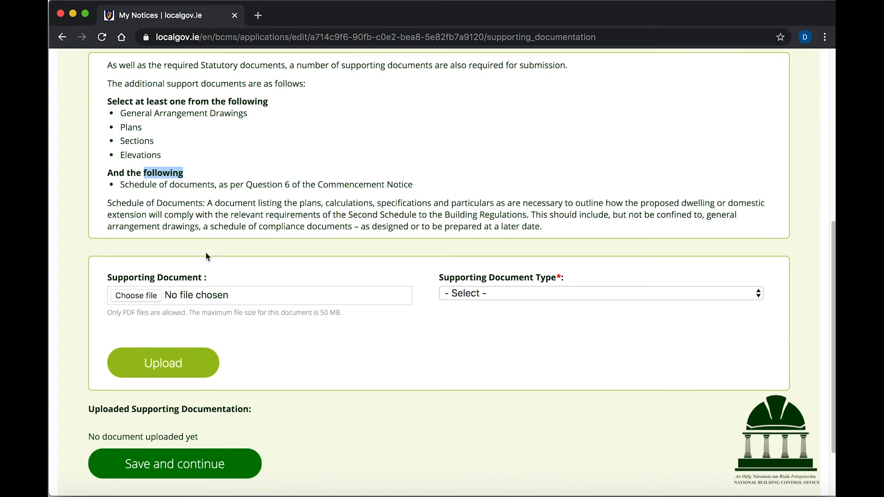
{"action": "left_click", "coordinate": [600, 293]}
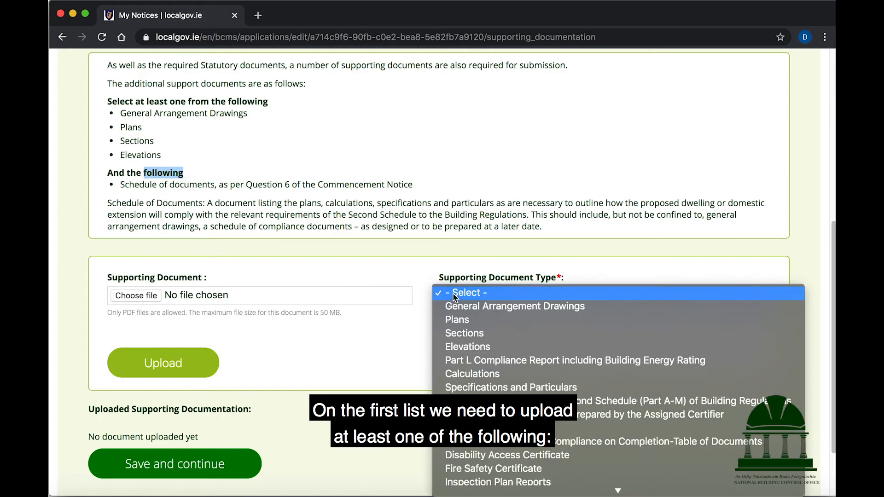
{"action": "mouse_move", "coordinate": [455, 320]}
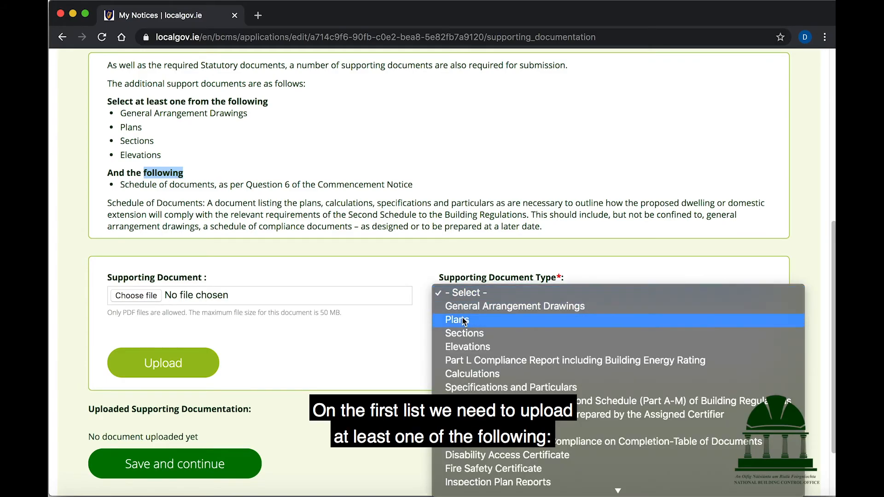
Upload ExampleDoc1.pdf as a Plans supporting document.
{"action": "left_click", "coordinate": [457, 320]}
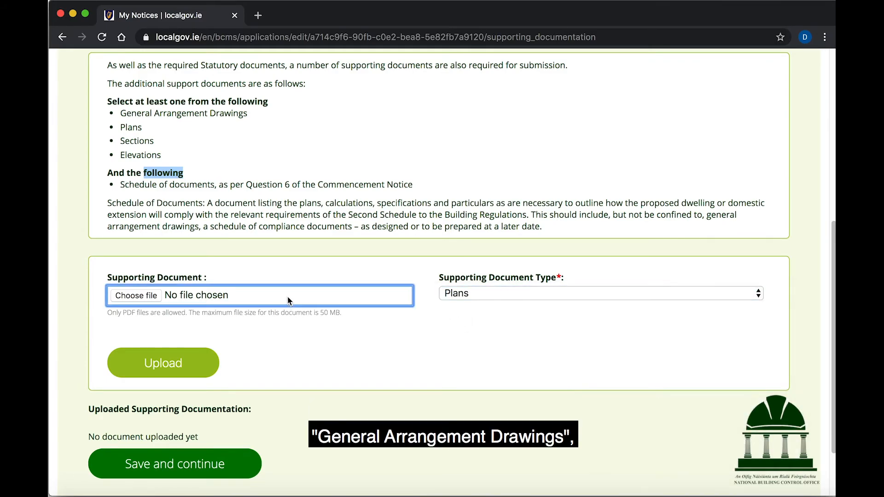
{"action": "left_click", "coordinate": [136, 296]}
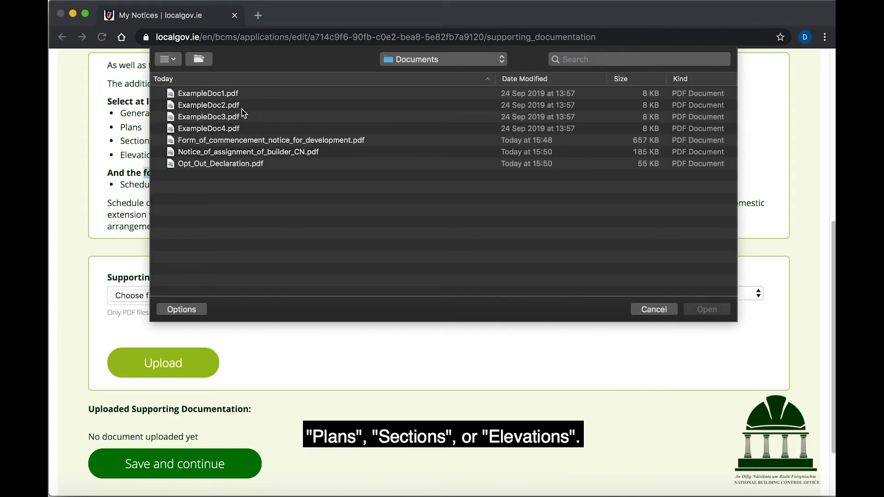
{"action": "left_click", "coordinate": [209, 93]}
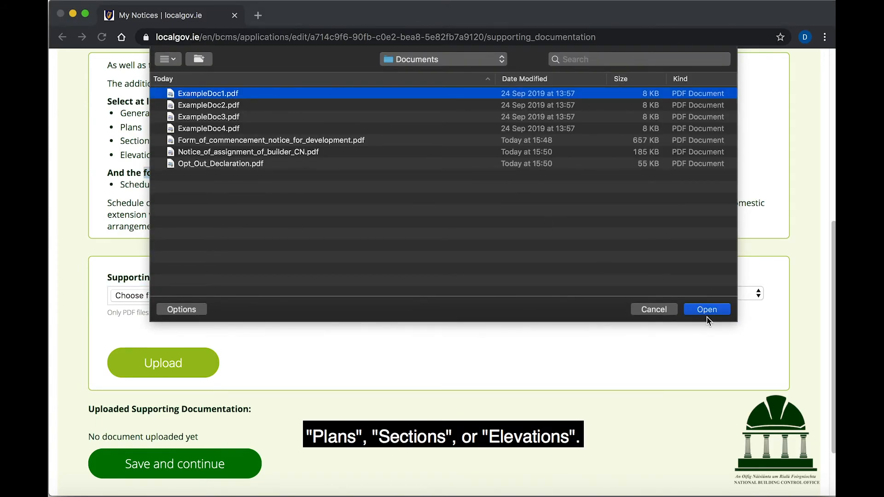
{"action": "left_click", "coordinate": [706, 309]}
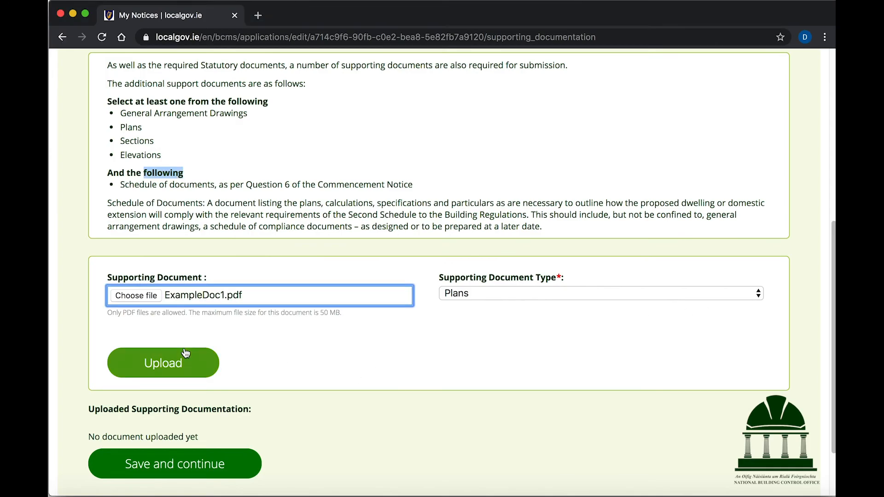
{"action": "left_click", "coordinate": [163, 363]}
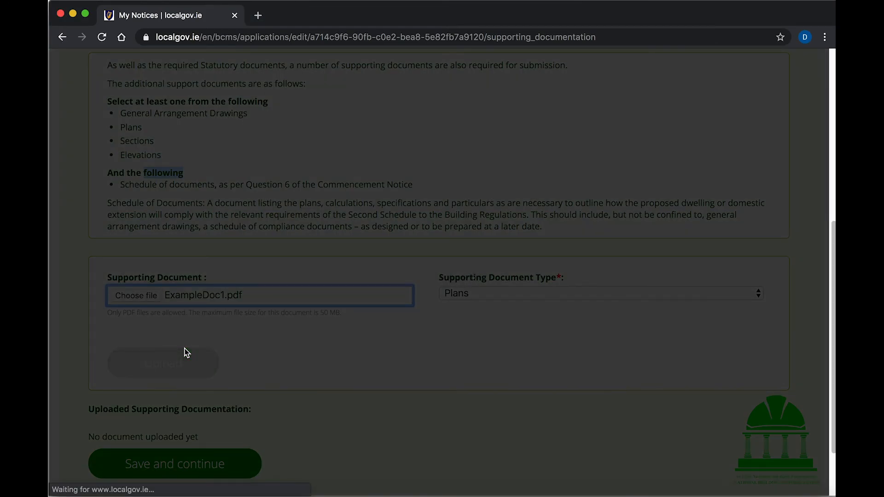
{"action": "left_click", "coordinate": [163, 363]}
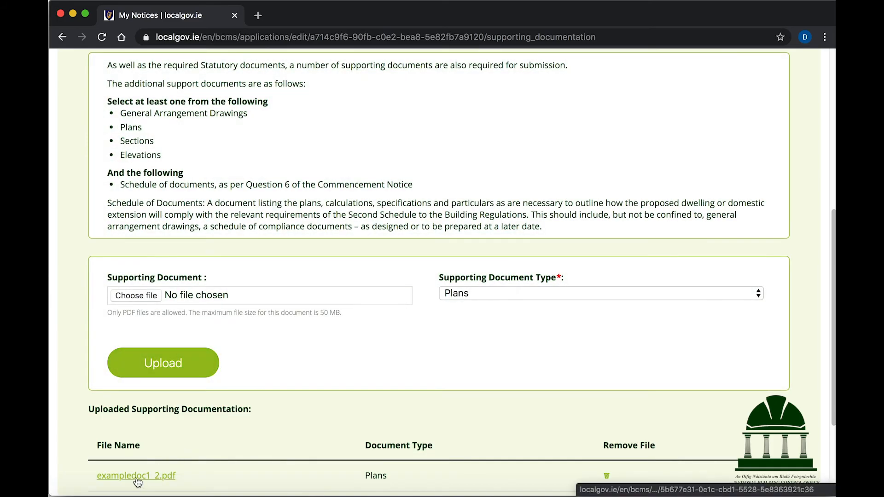
{"action": "left_click", "coordinate": [599, 293]}
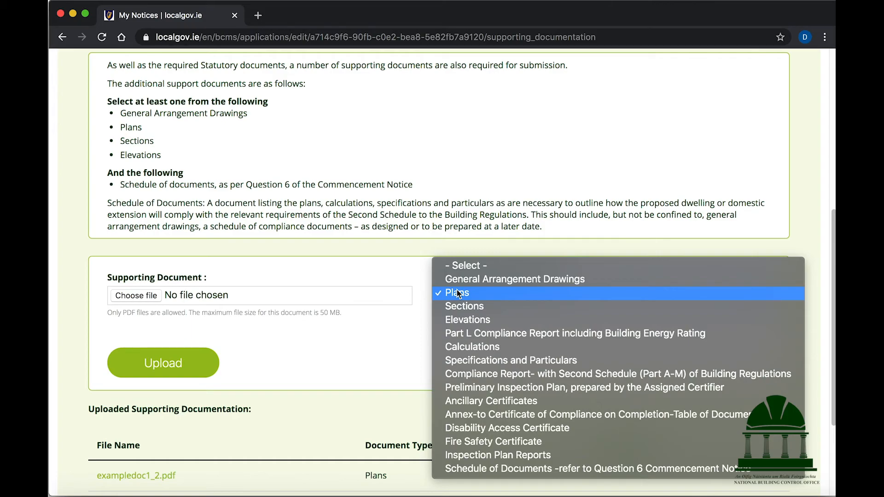
{"action": "mouse_move", "coordinate": [497, 455]}
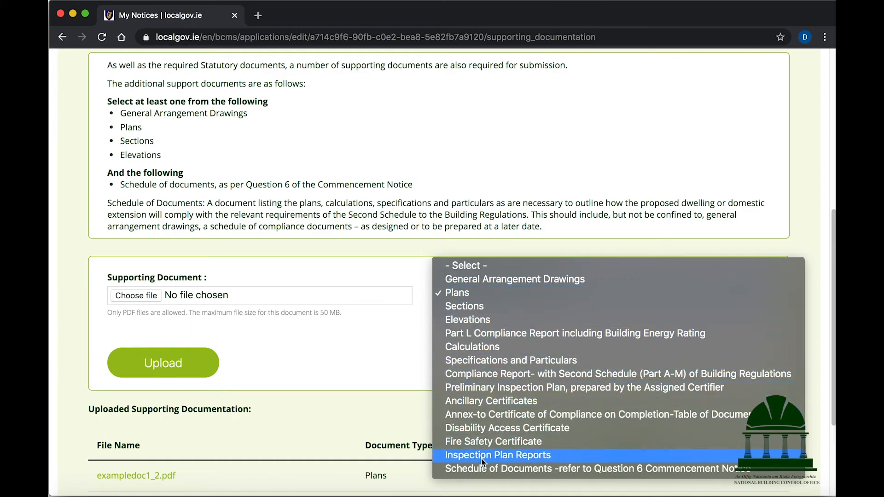
Upload ExampleDoc3.pdf as the Schedule of Documents and save the supporting documents.
{"action": "left_click", "coordinate": [457, 292]}
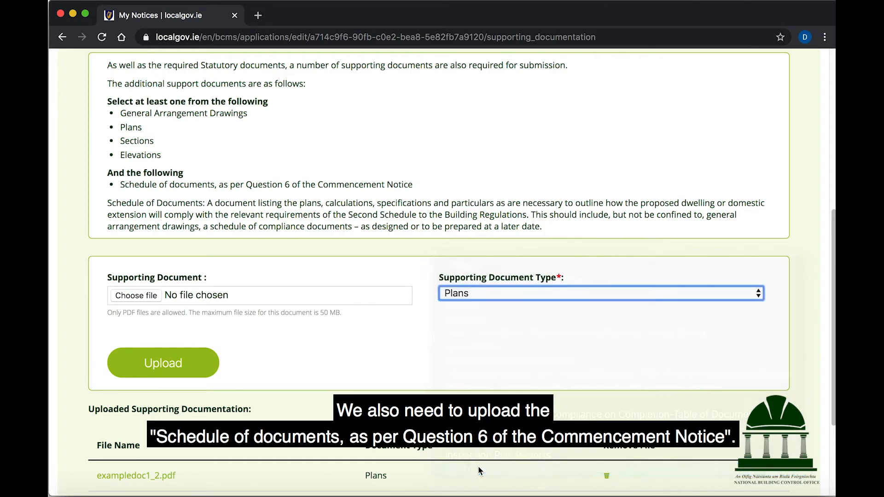
{"action": "left_click", "coordinate": [136, 294]}
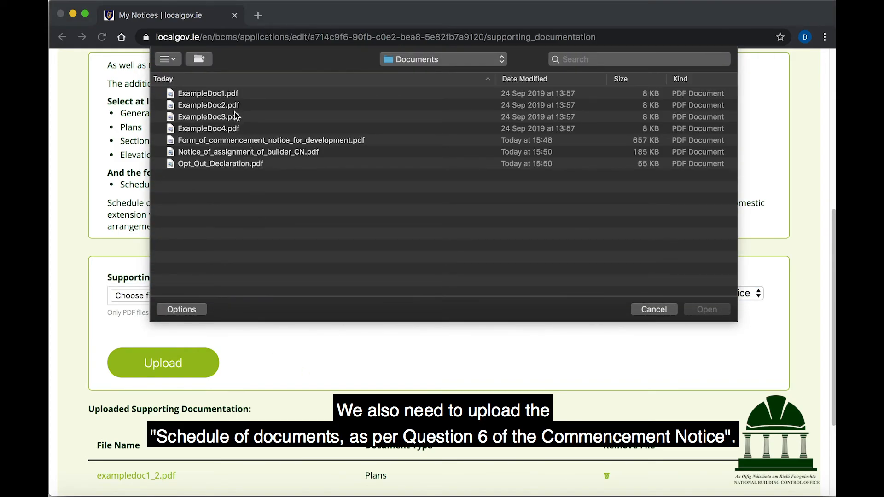
{"action": "left_click", "coordinate": [208, 116]}
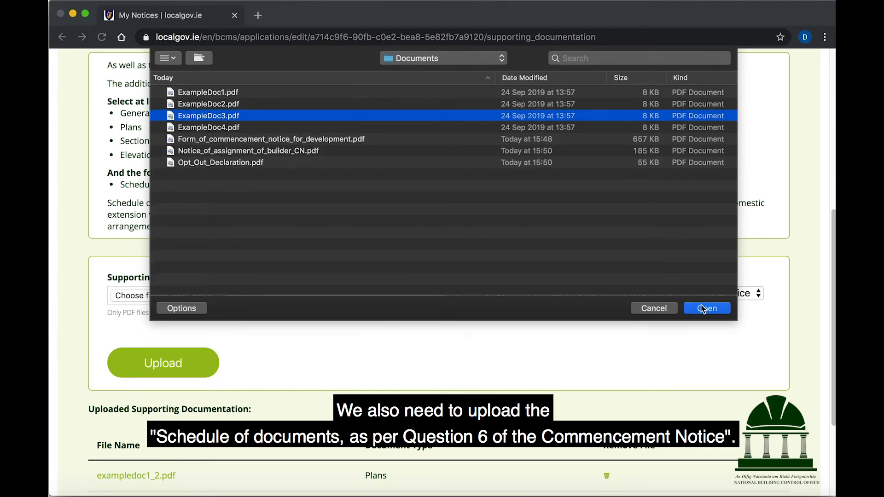
{"action": "left_click", "coordinate": [706, 308]}
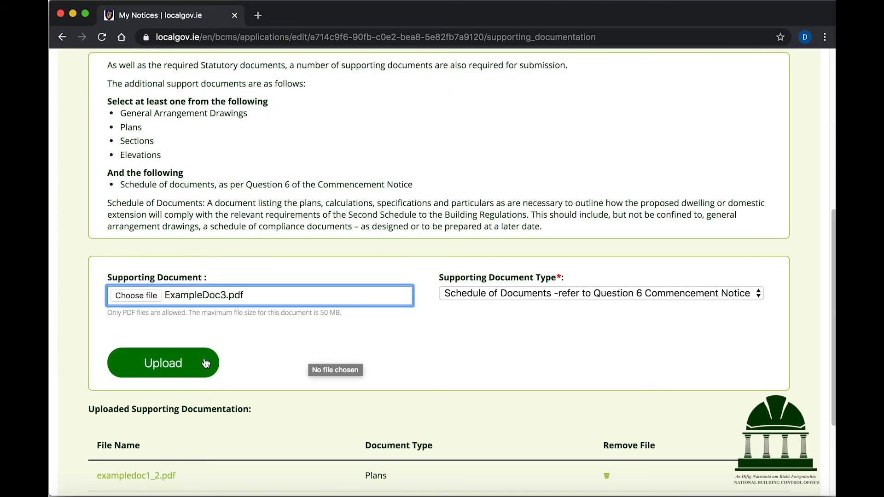
{"action": "left_click", "coordinate": [162, 362]}
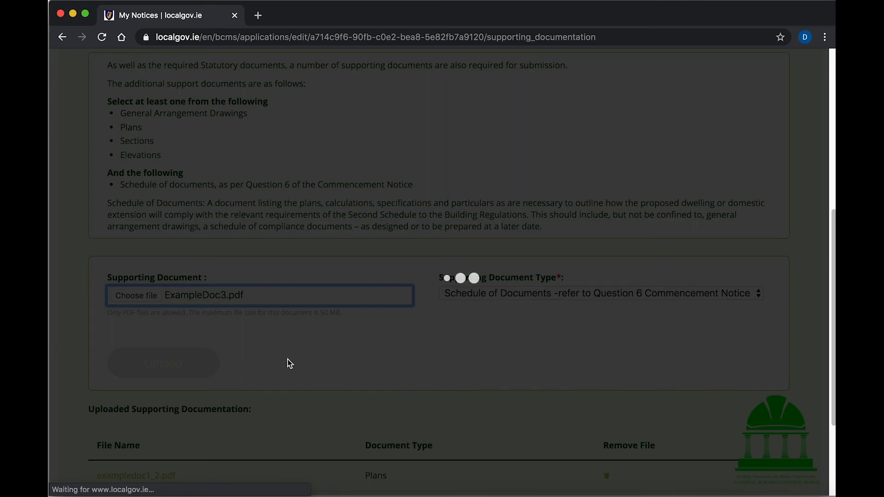
{"action": "left_click", "coordinate": [163, 362]}
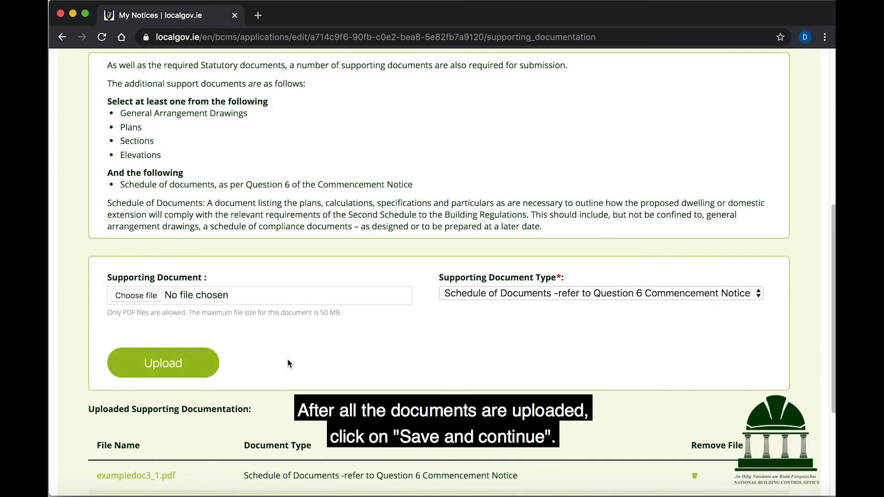
{"action": "scroll", "scroll_direction": "down", "scroll_amount": 3}
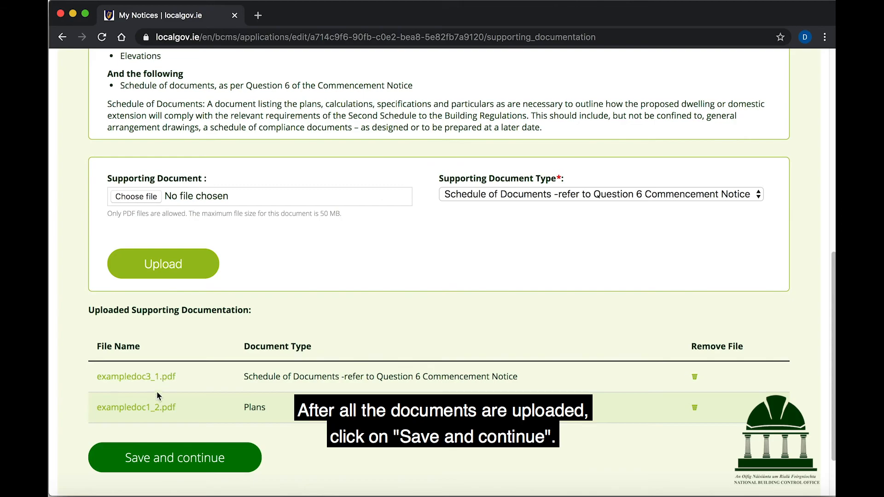
{"action": "mouse_move", "coordinate": [175, 457]}
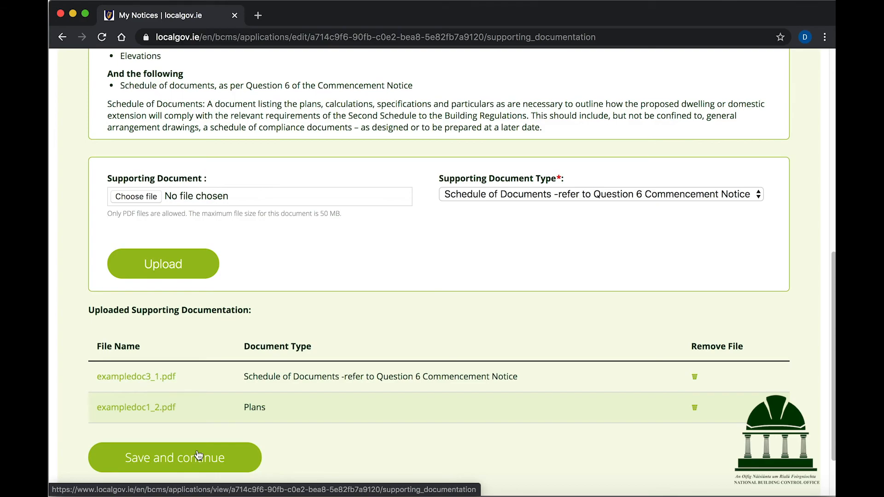
{"action": "left_click", "coordinate": [174, 458]}
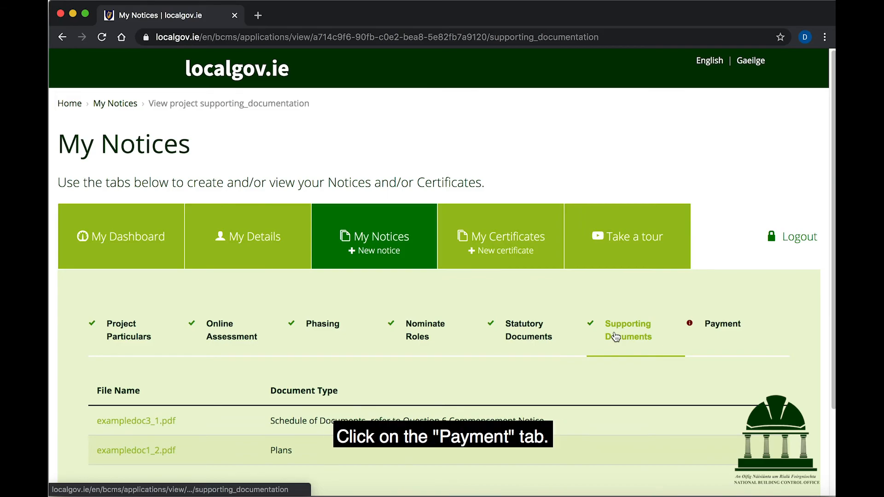
Go to the Payment step's Credit Card Details and start typing the cardholder name.
{"action": "left_click", "coordinate": [721, 323]}
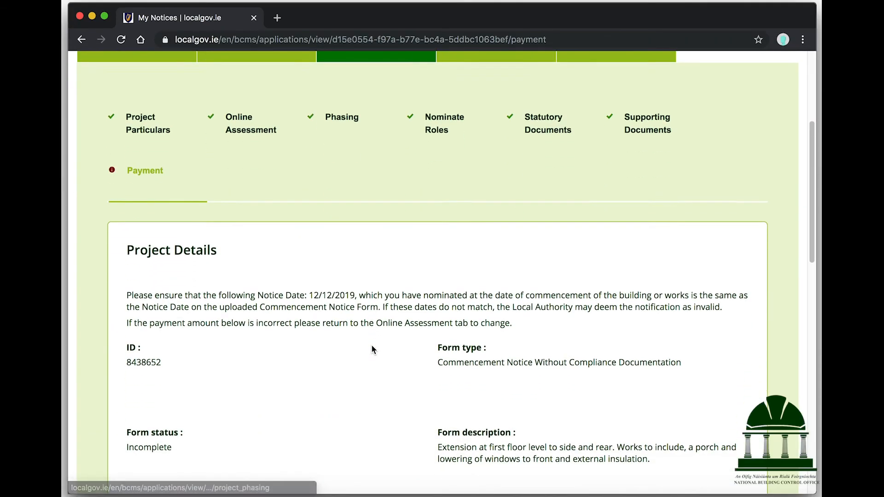
{"action": "scroll", "scroll_direction": "down", "scroll_amount": 3}
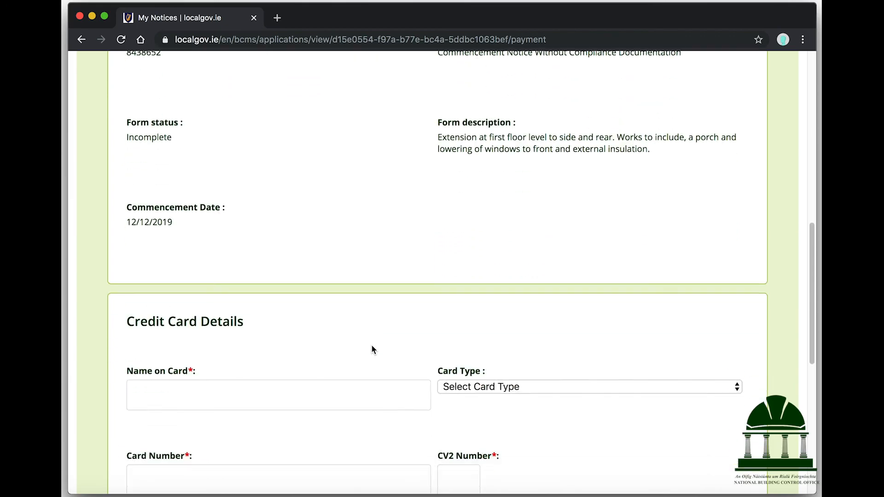
{"action": "scroll", "scroll_direction": "down", "scroll_amount": 3}
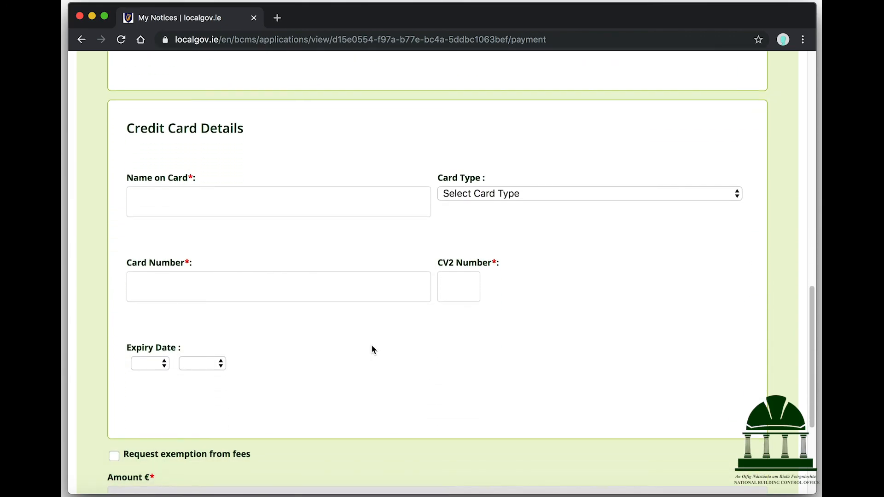
{"action": "scroll", "scroll_direction": "down", "scroll_amount": 3}
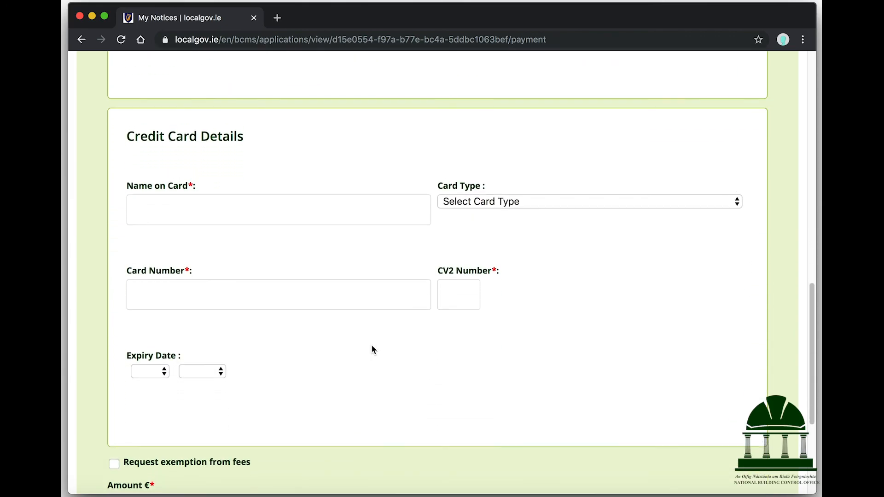
{"action": "type", "text": "Bu"}
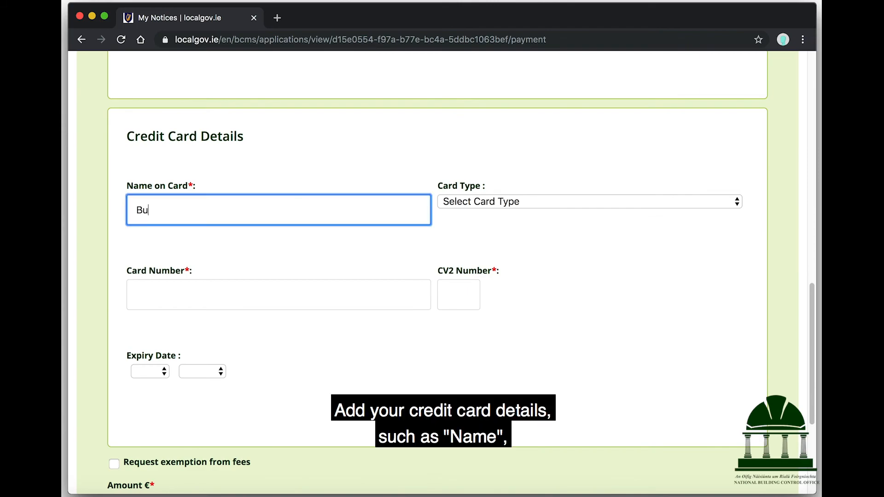
Enter cardholder name Builder, card type Visa and card number 123456789.
{"action": "type", "text": "ilder"}
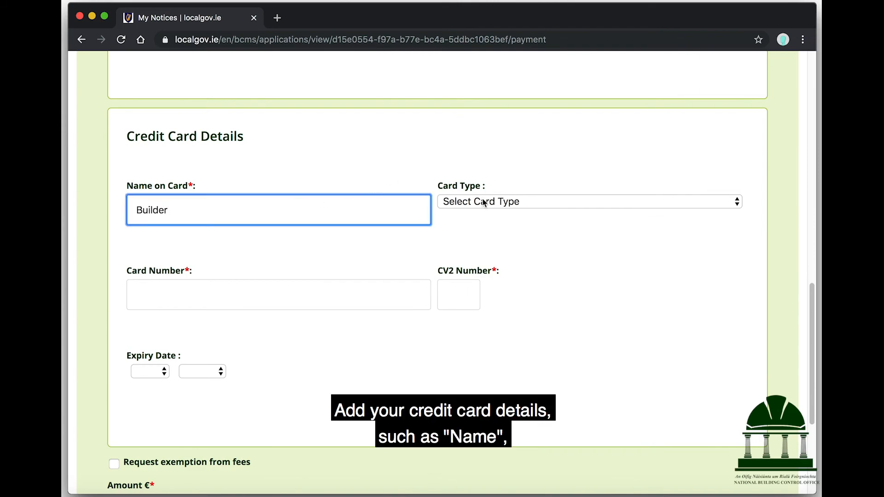
{"action": "left_click", "coordinate": [588, 201]}
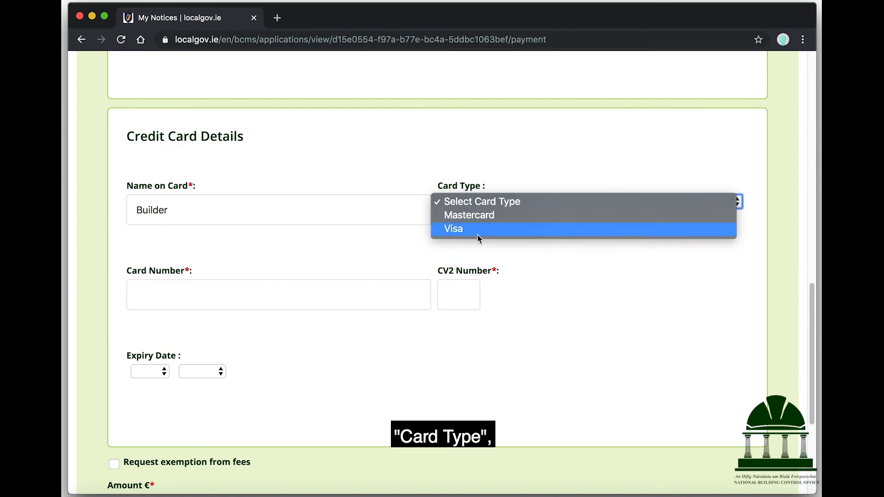
{"action": "left_click", "coordinate": [453, 228]}
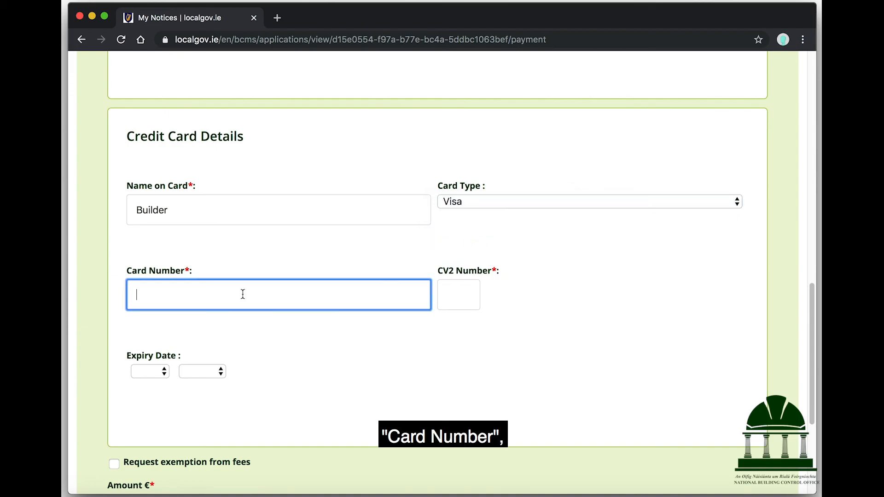
{"action": "type", "text": "123"}
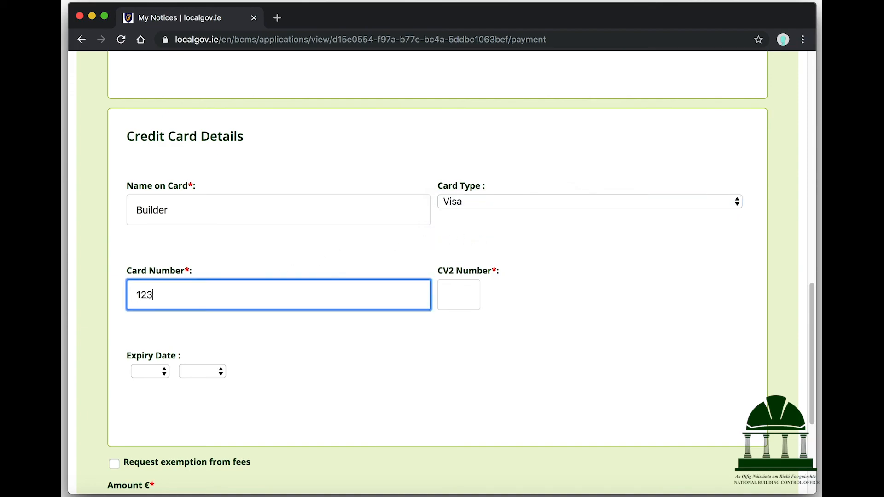
{"action": "type", "text": "456789"}
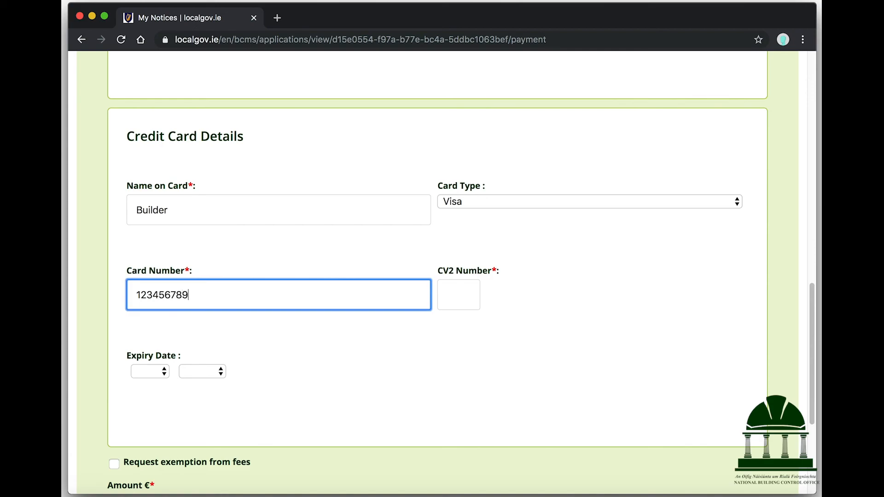
{"action": "left_click", "coordinate": [459, 294]}
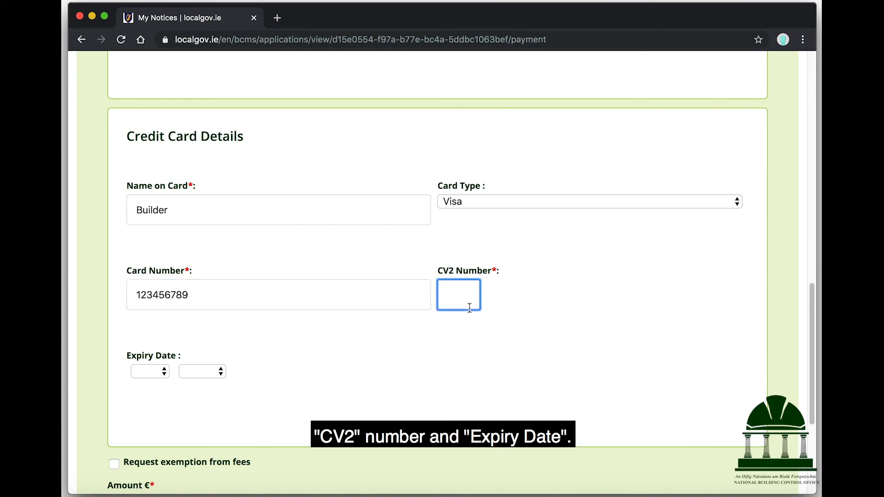
Set the card expiry to Apr 2027, then pay and submit the notice.
{"action": "left_click", "coordinate": [148, 371]}
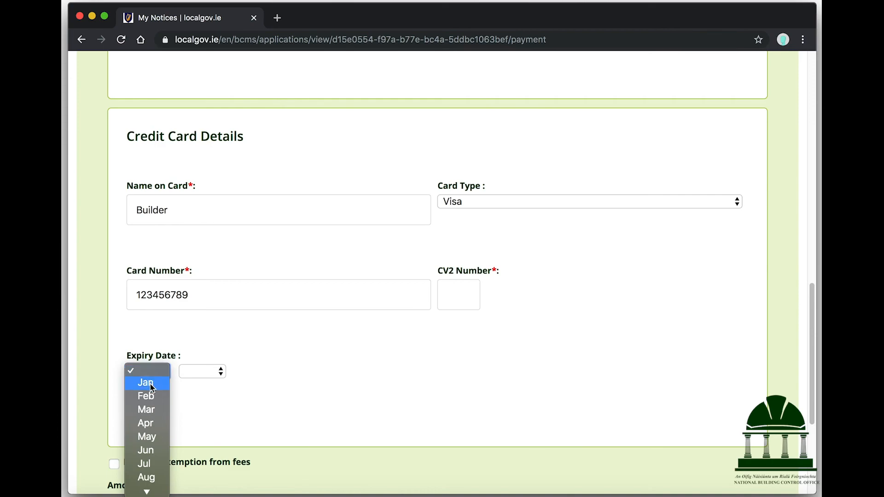
{"action": "left_click", "coordinate": [145, 422]}
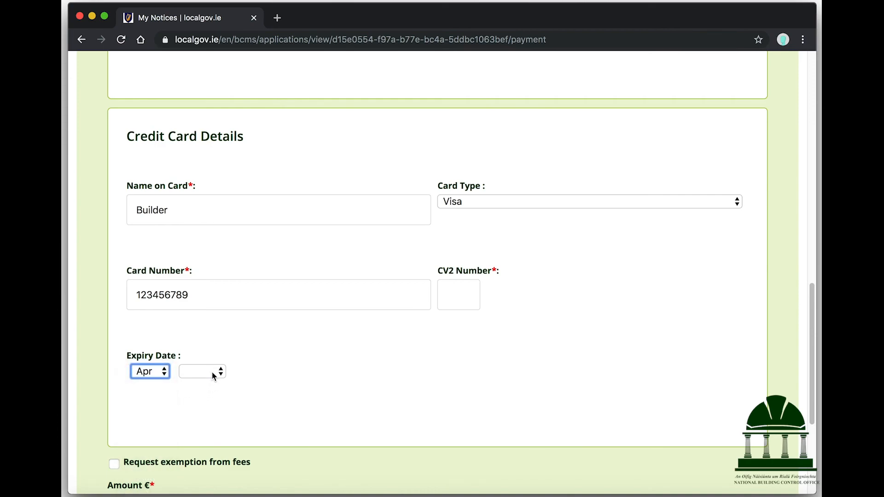
{"action": "left_click", "coordinate": [201, 371]}
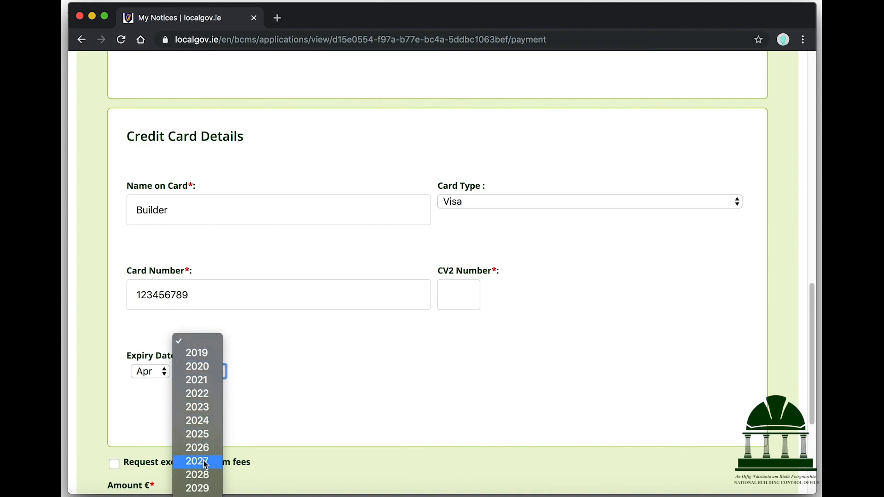
{"action": "left_click", "coordinate": [197, 460]}
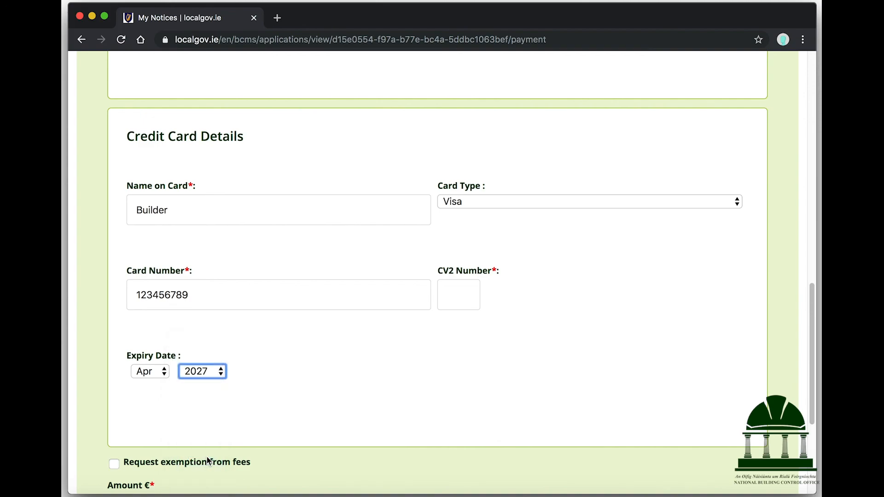
{"action": "scroll", "scroll_direction": "down", "scroll_amount": 3}
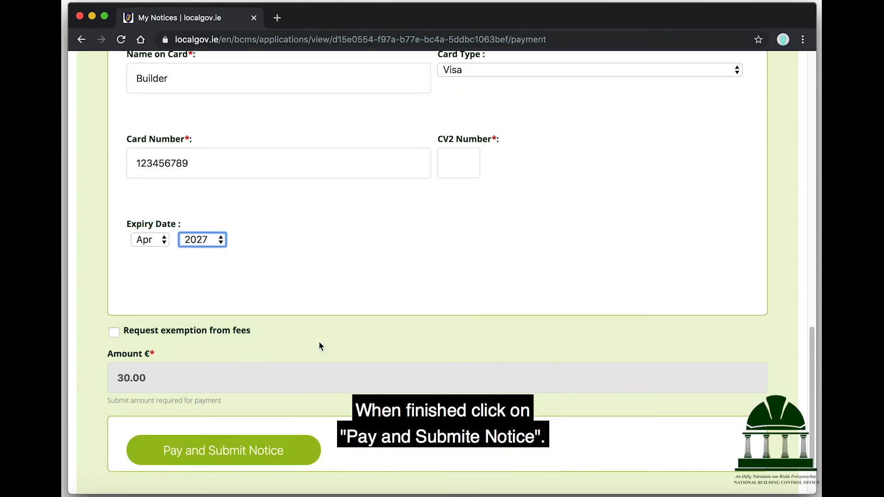
{"action": "scroll", "scroll_direction": "down", "scroll_amount": 3}
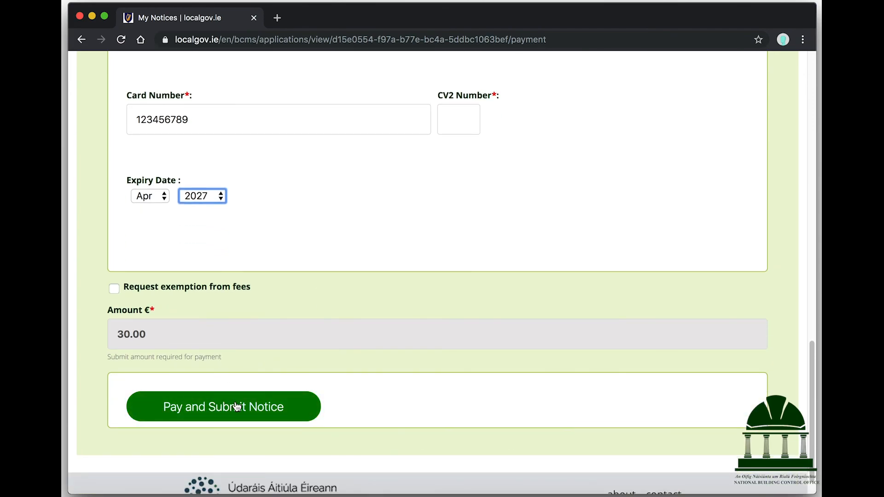
{"action": "left_click", "coordinate": [223, 407]}
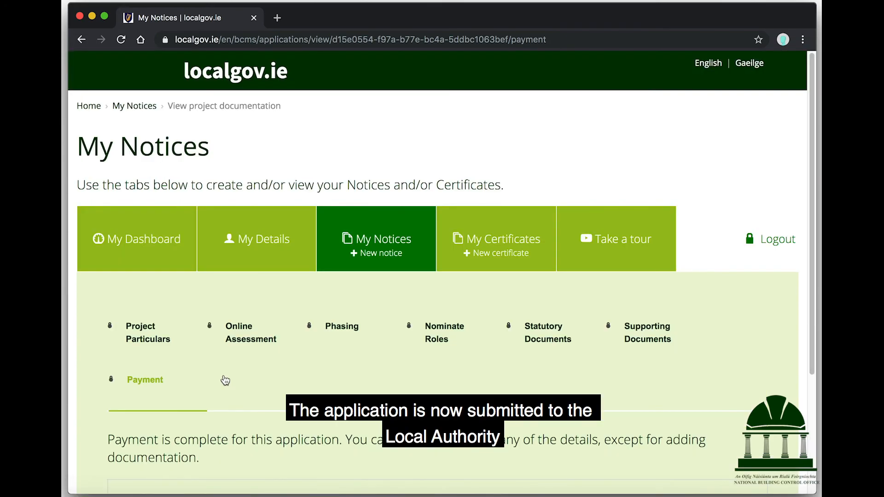
Scroll through the submitted notice to review locked tabs and the €30.00 payment confirmation.
{"action": "scroll", "scroll_direction": "down", "scroll_amount": 3}
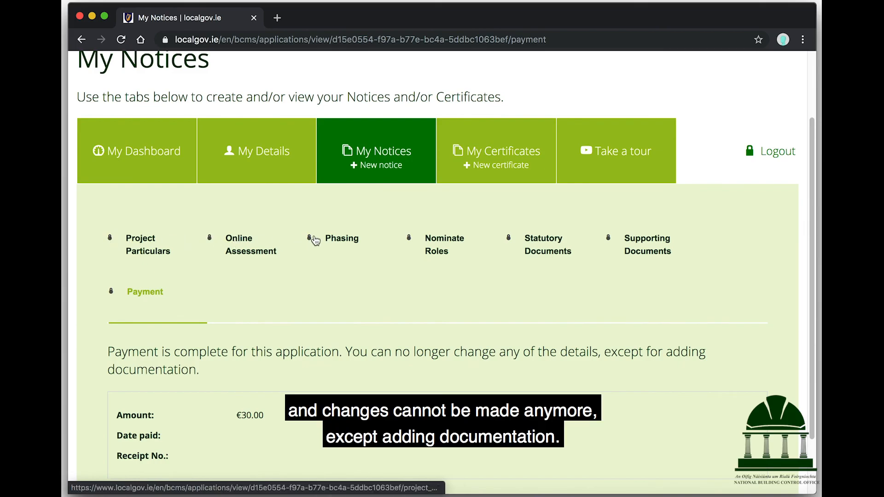
{"action": "mouse_move", "coordinate": [117, 296]}
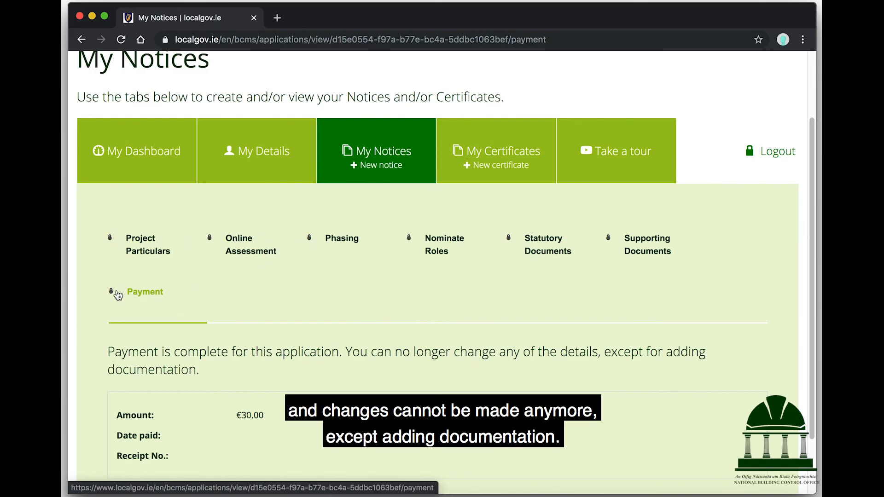
{"action": "scroll", "scroll_direction": "down", "scroll_amount": 3}
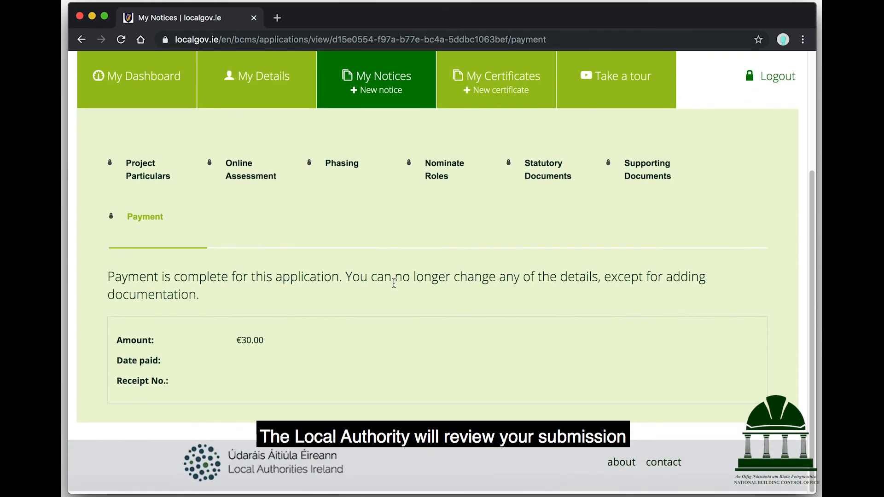